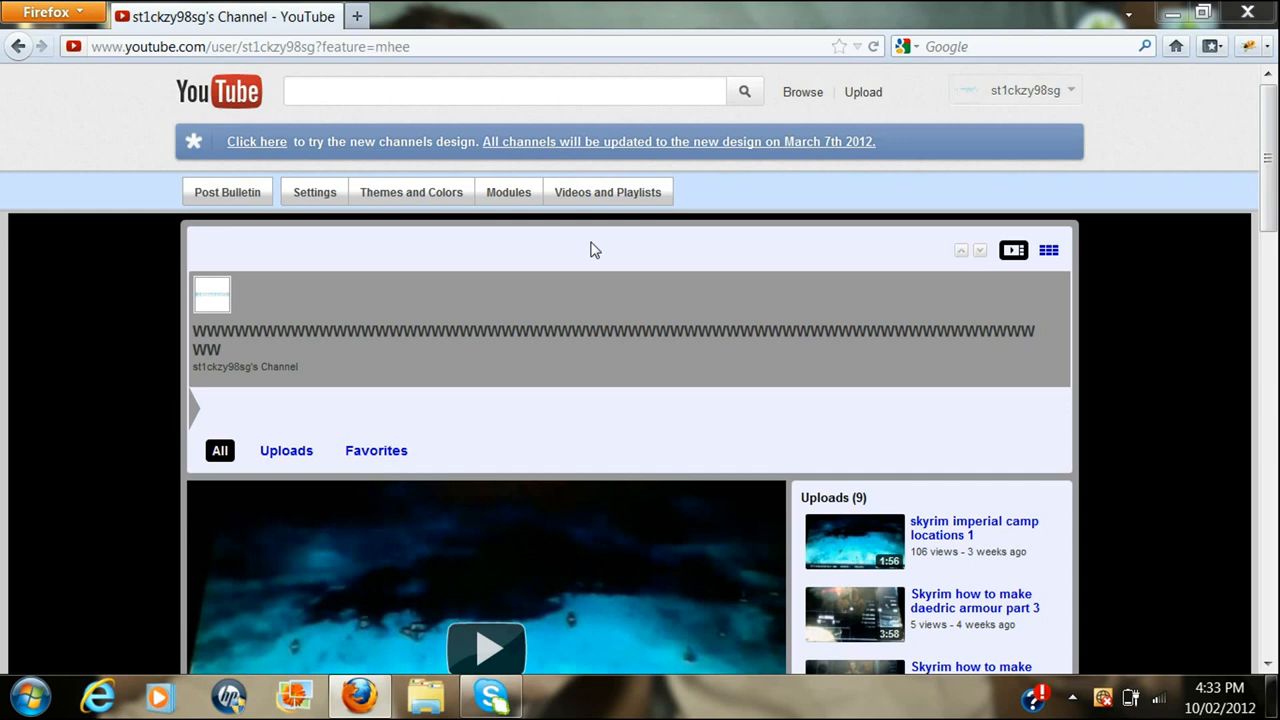
pyautogui.moveTo(828, 360)
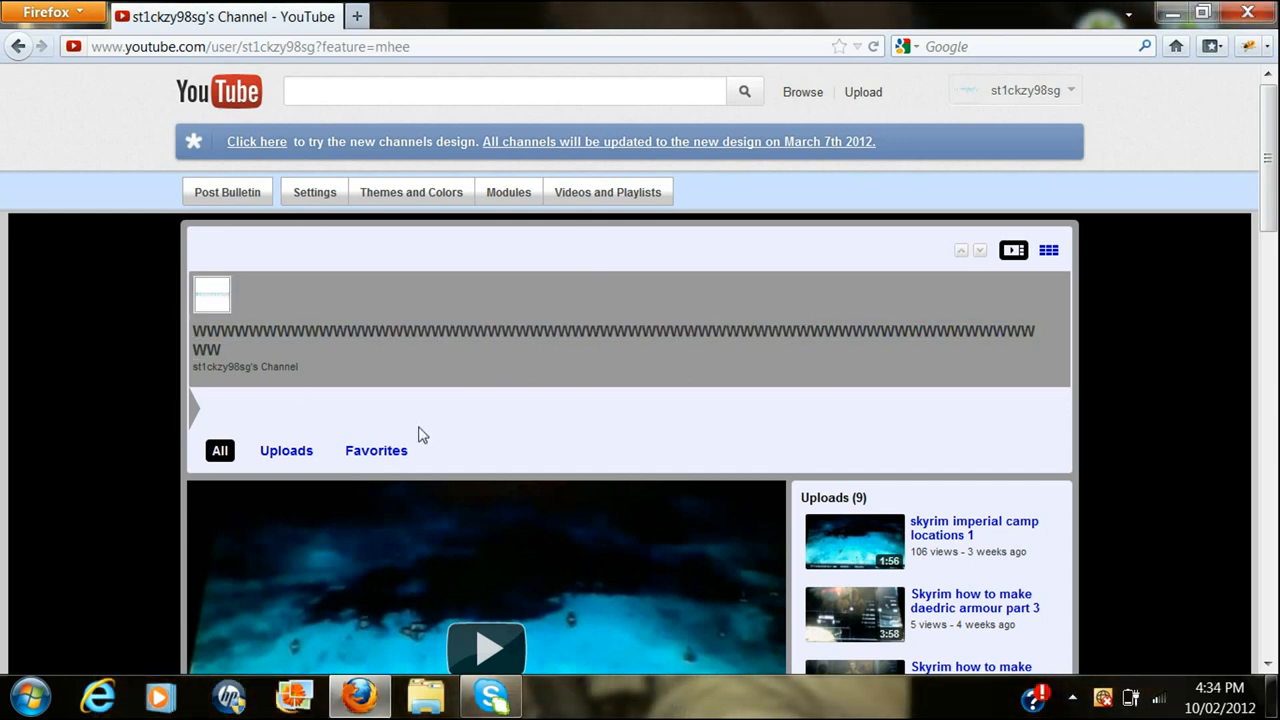
pyautogui.moveTo(332, 200)
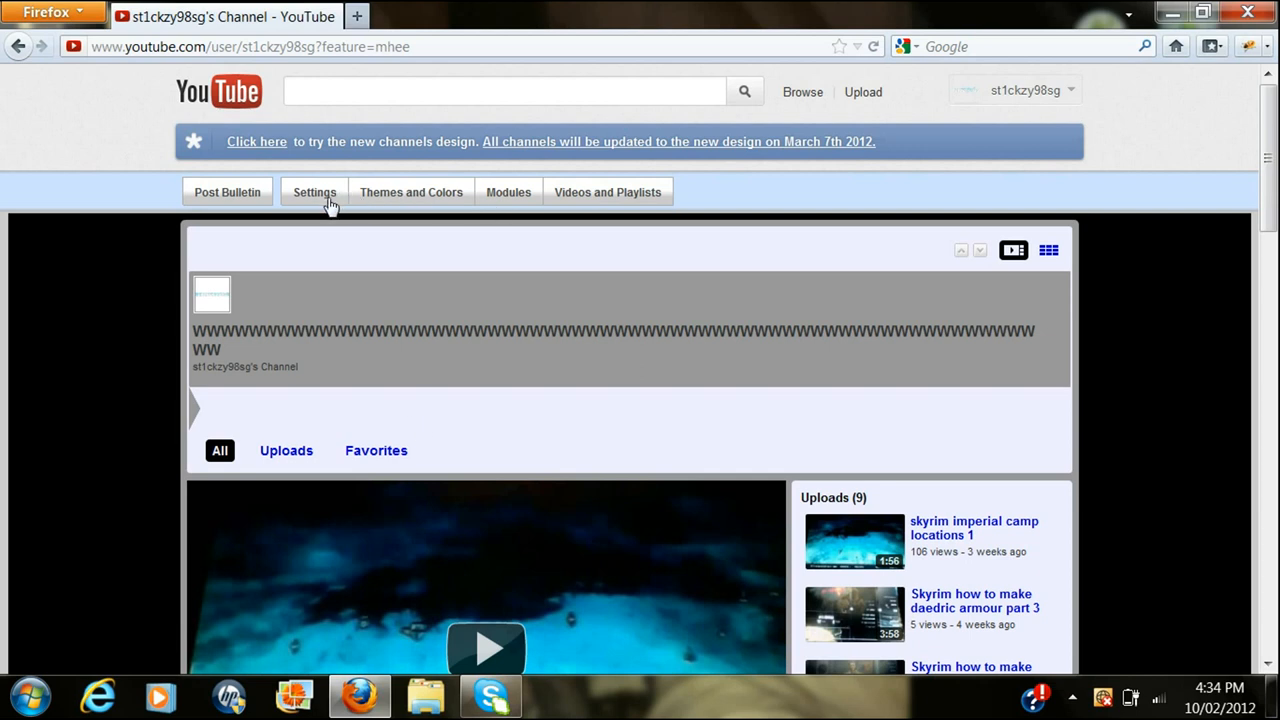
pyautogui.moveTo(504, 306)
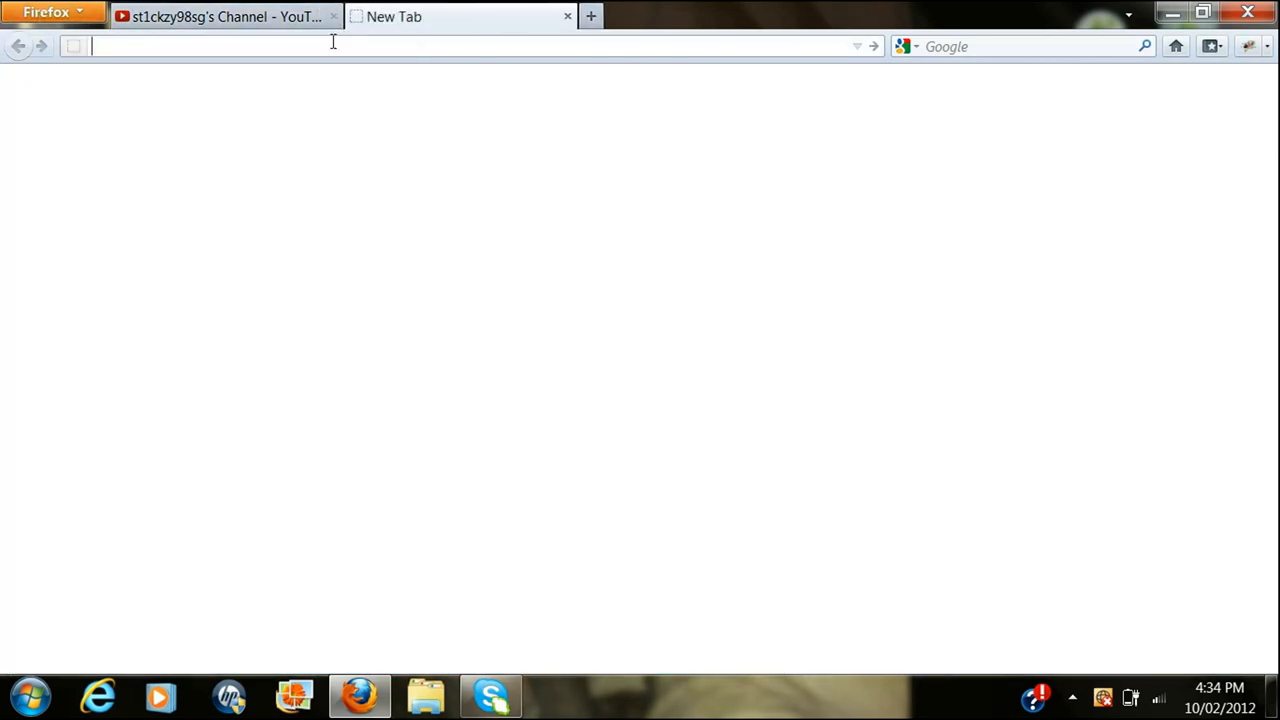
# - Search Google for 'firebug', open the 'Firebug :: Add-ons for Firefox' result, and return to the channel tab
pyautogui.write('www.google.com.au')
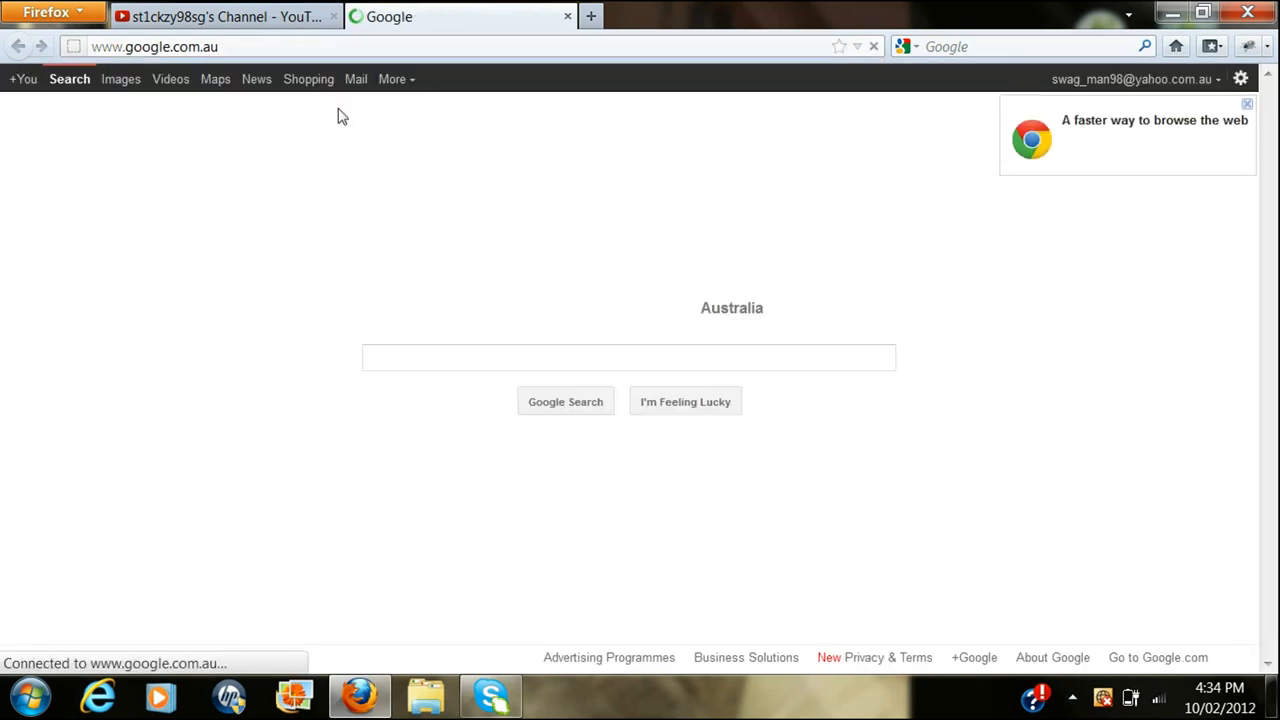
pyautogui.write('firebug')
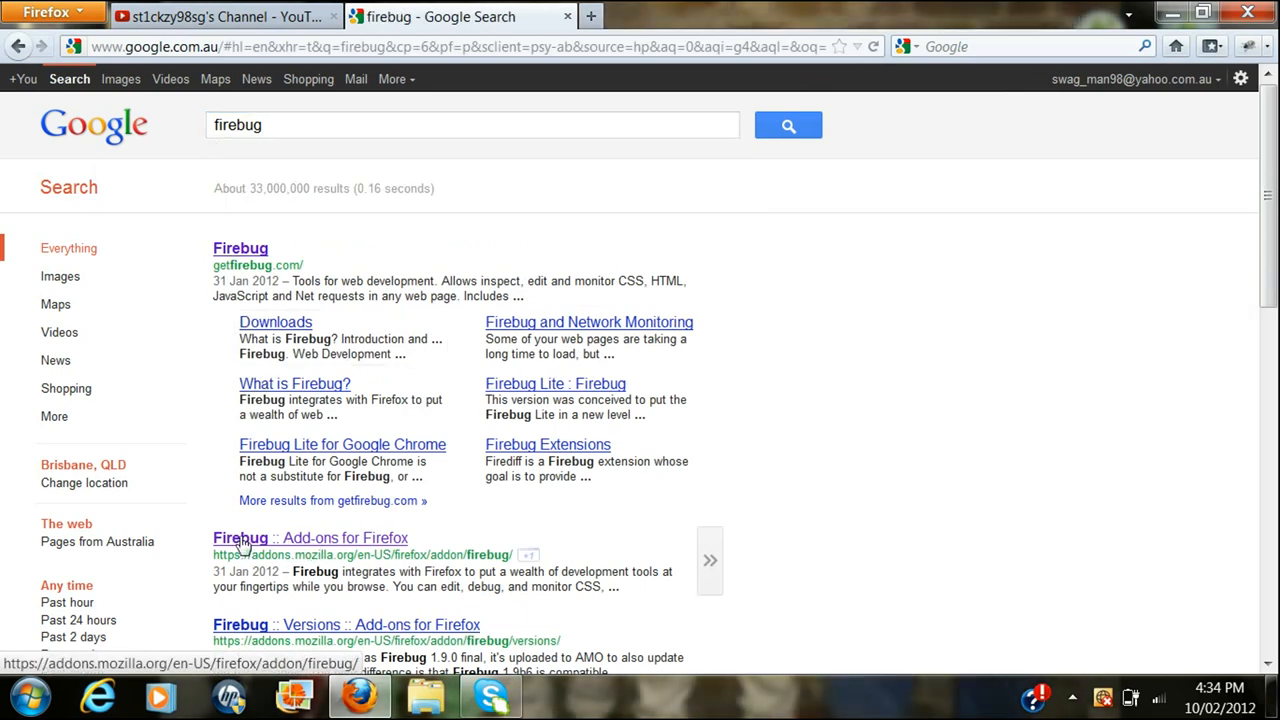
pyautogui.moveTo(318, 548)
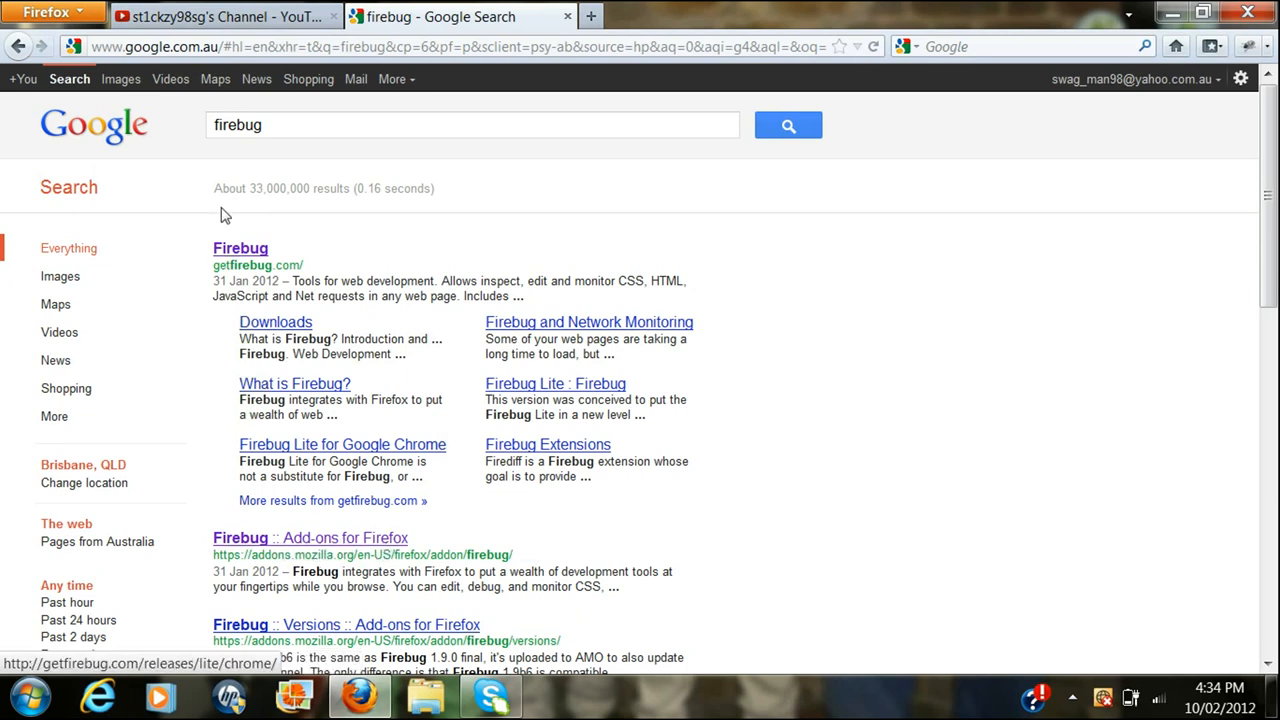
pyautogui.moveTo(316, 550)
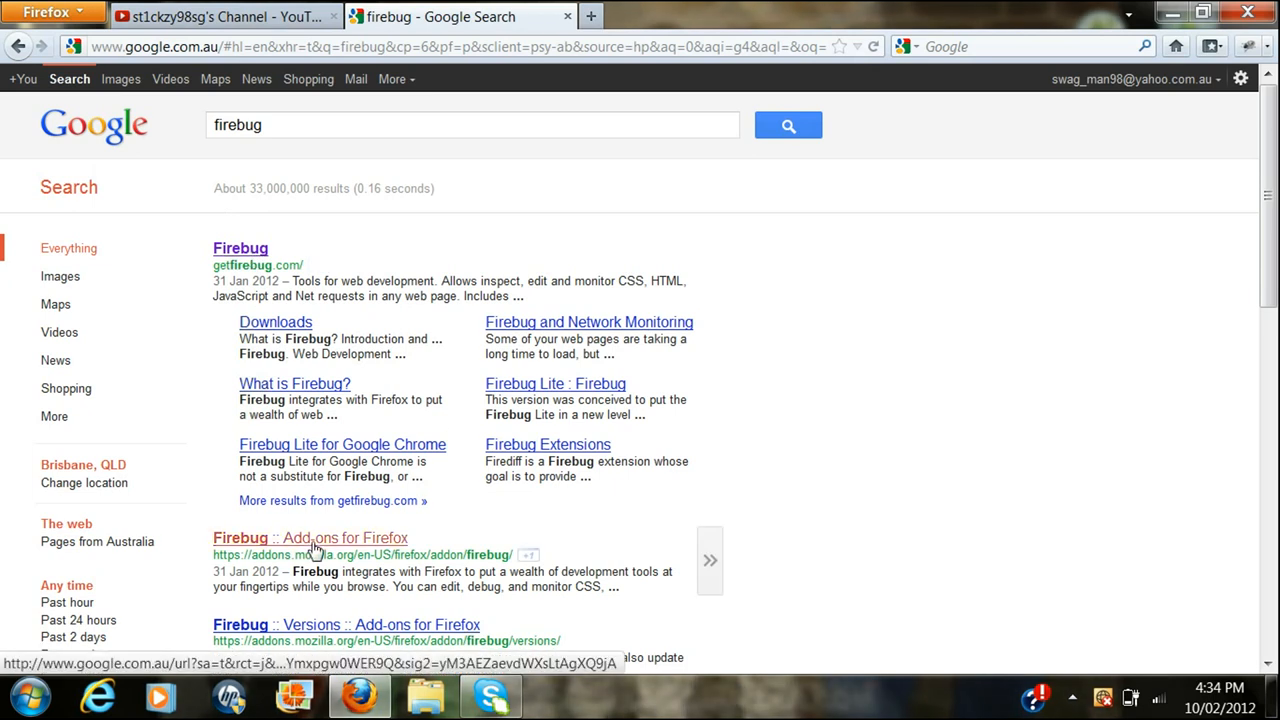
pyautogui.click(310, 538)
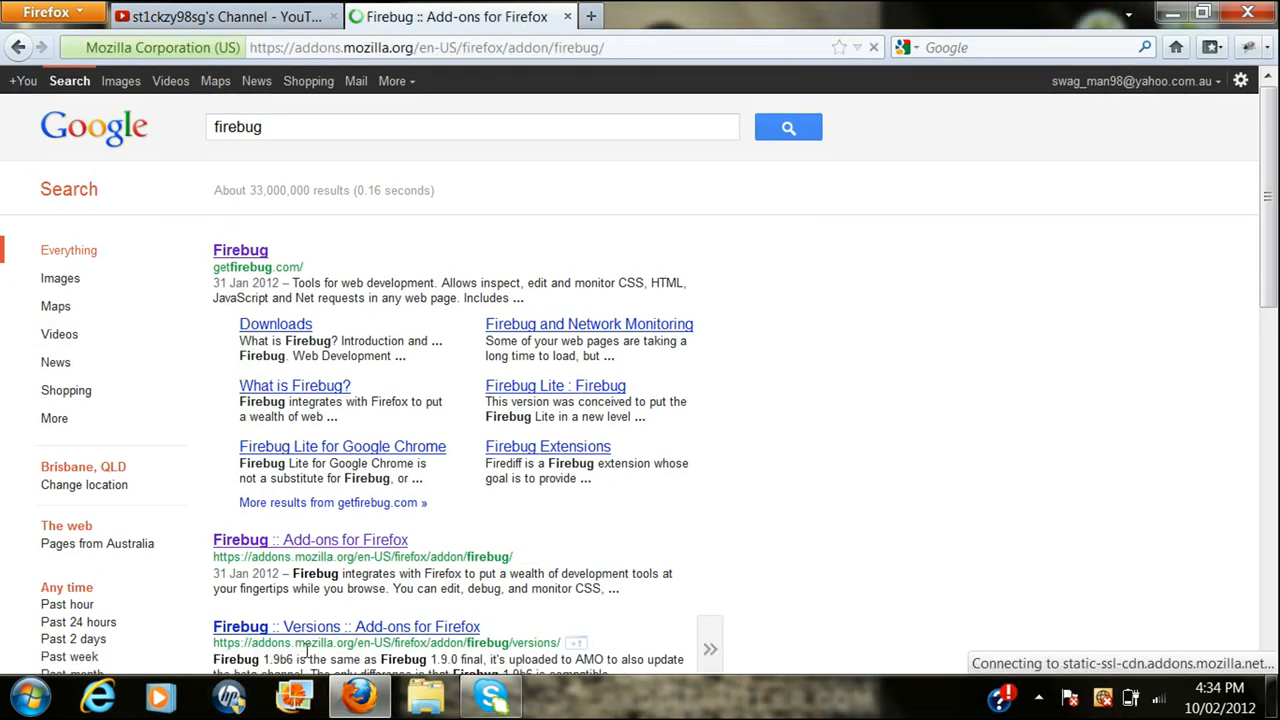
pyautogui.moveTo(310, 540)
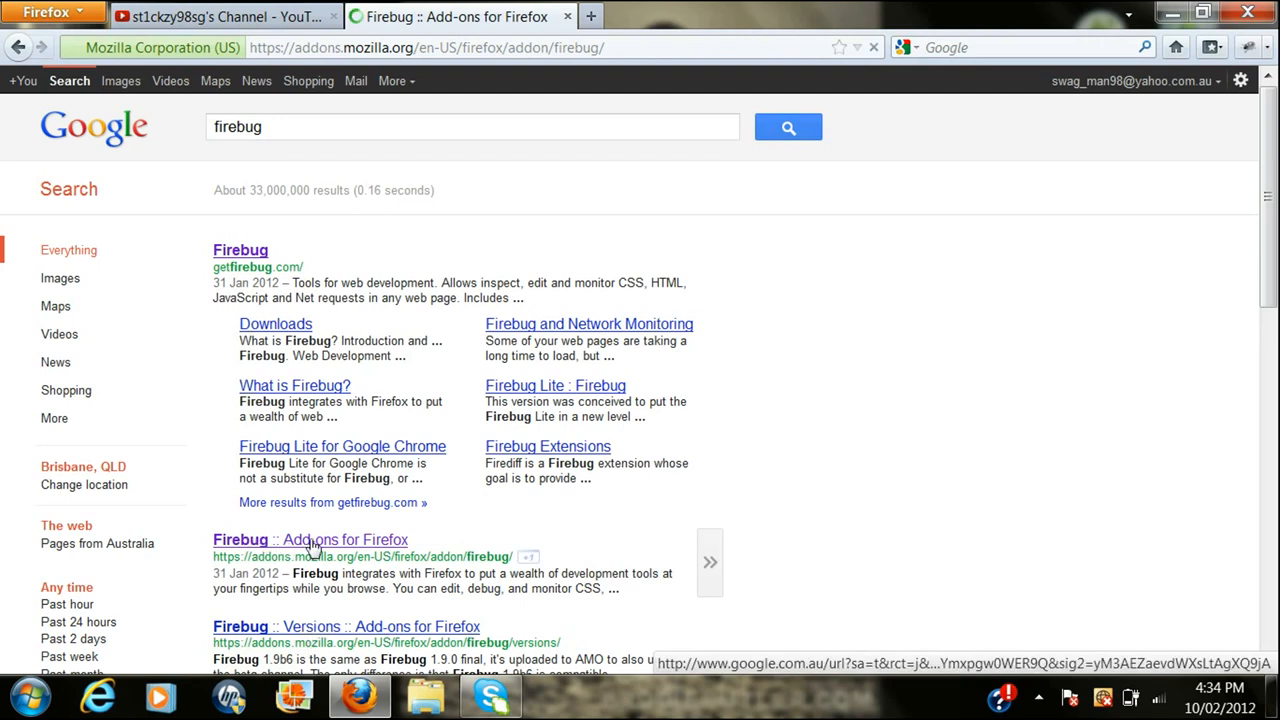
pyautogui.click(310, 540)
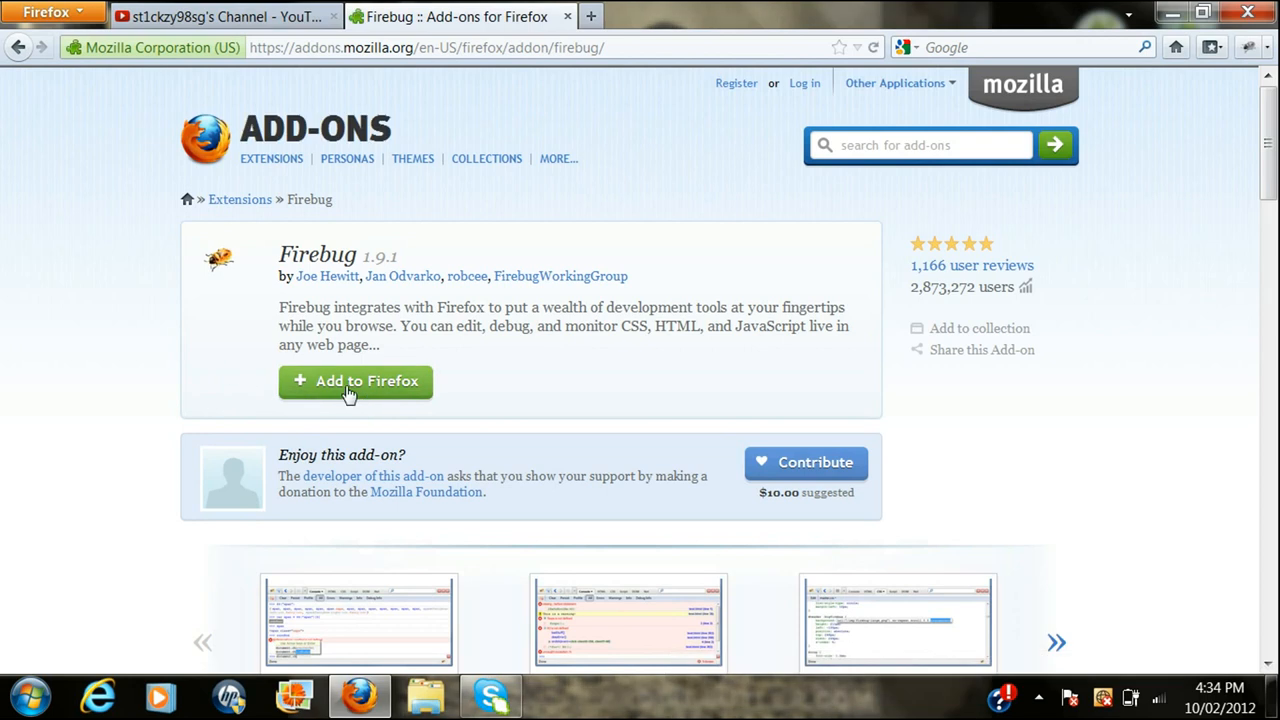
pyautogui.moveTo(164, 430)
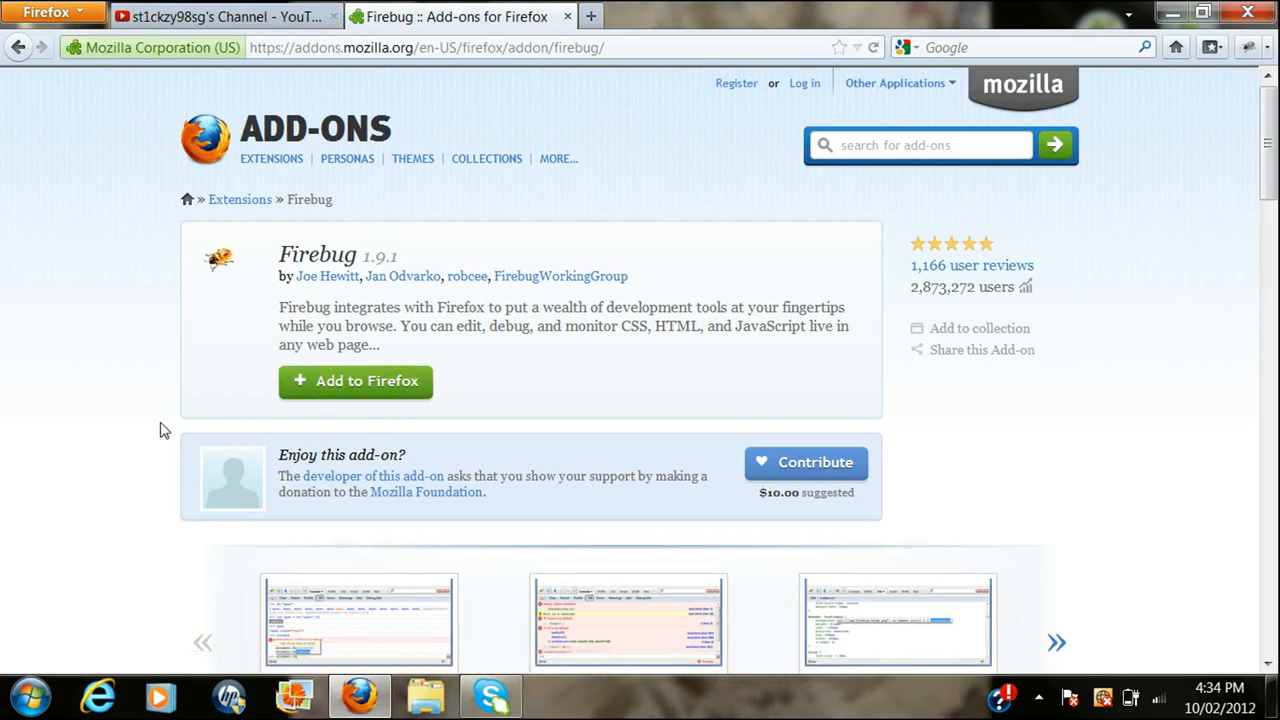
pyautogui.moveTo(88, 148)
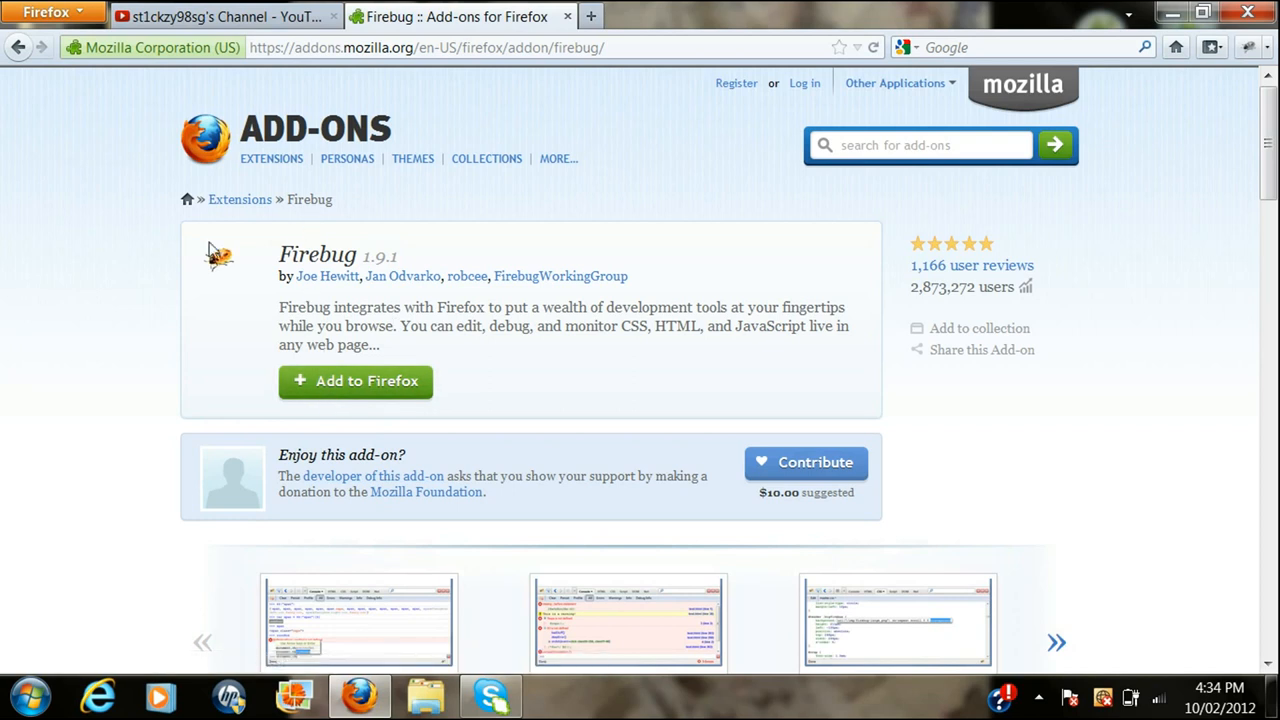
pyautogui.moveTo(408, 400)
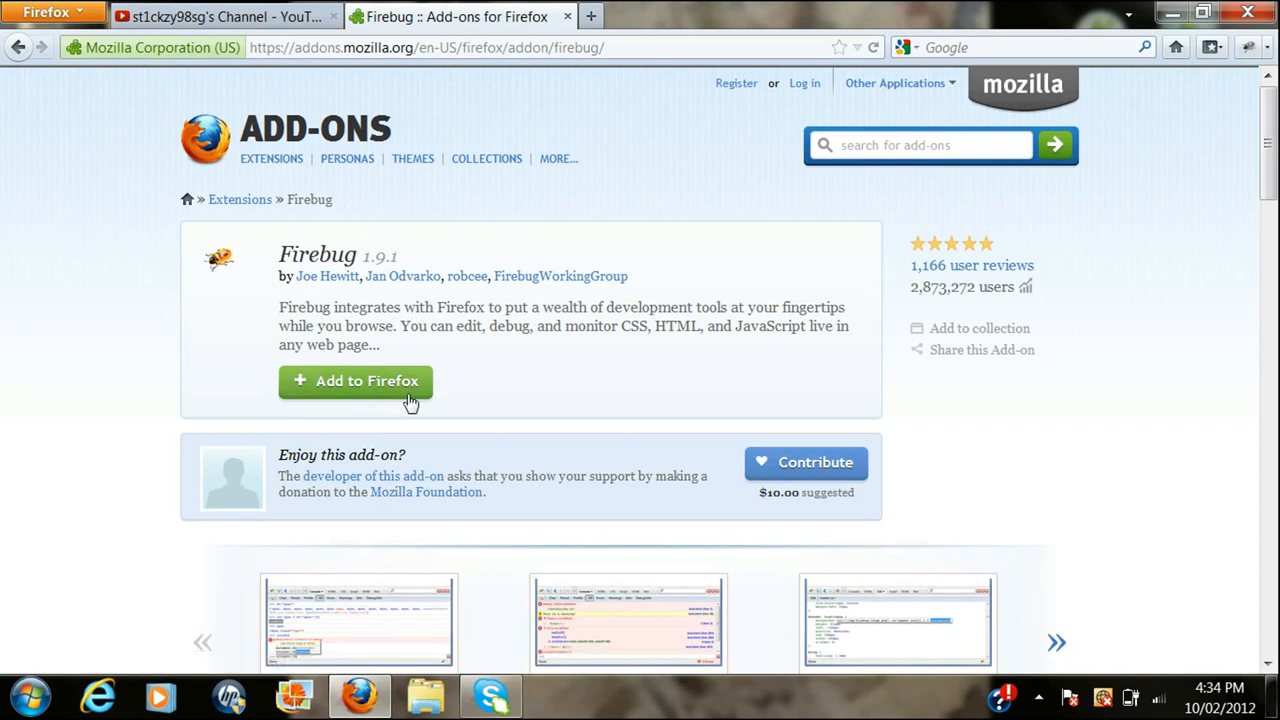
pyautogui.click(200, 16)
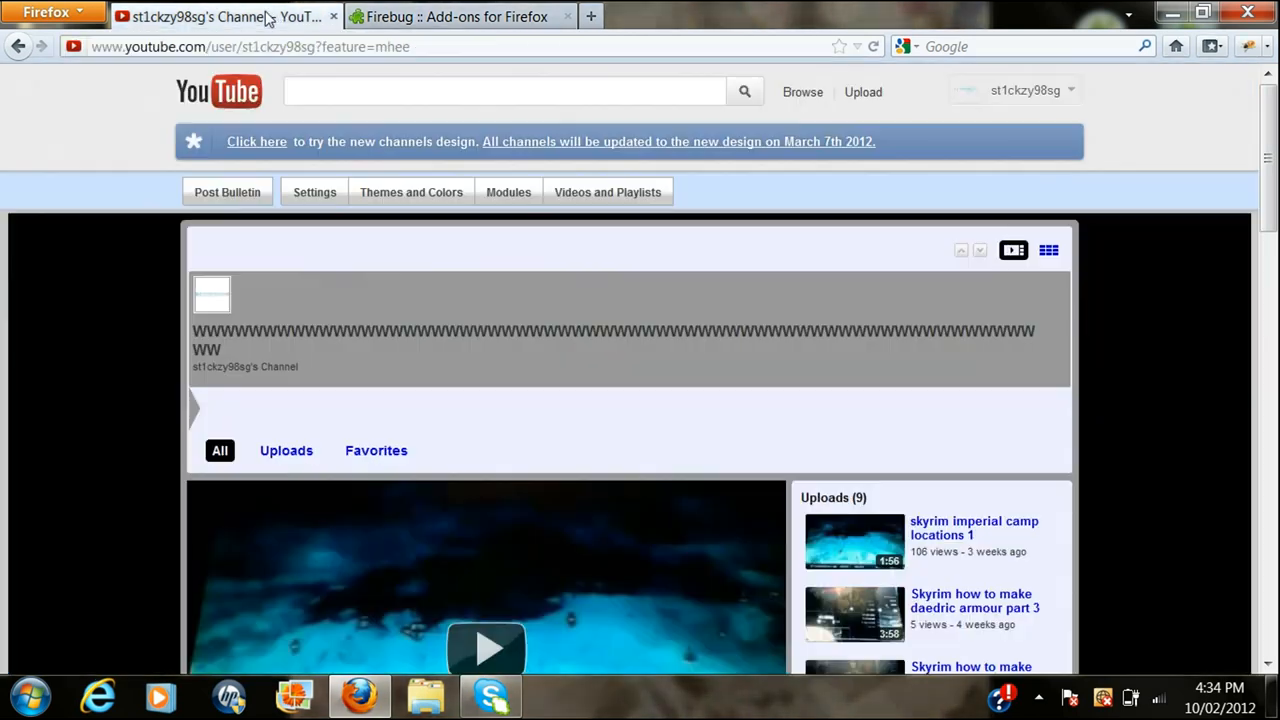
pyautogui.click(456, 16)
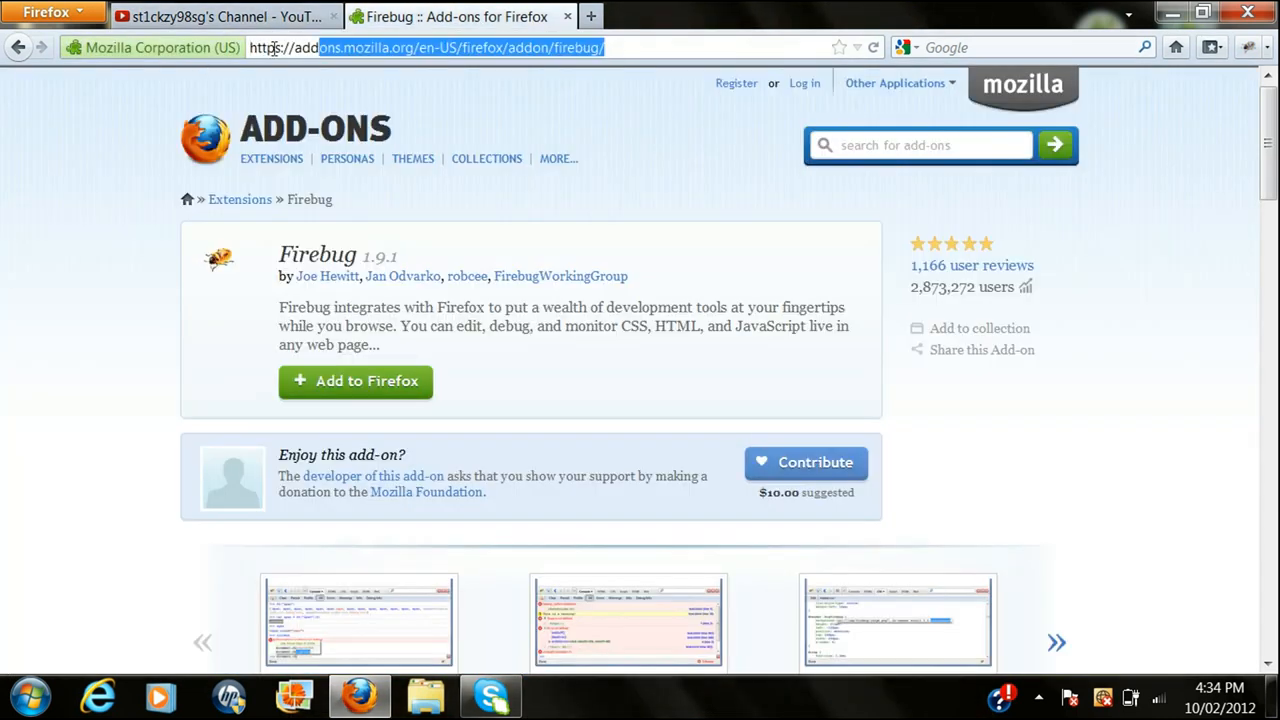
pyautogui.write('www.youtube.com/user/st1ckzy98sg?feature=mhee')
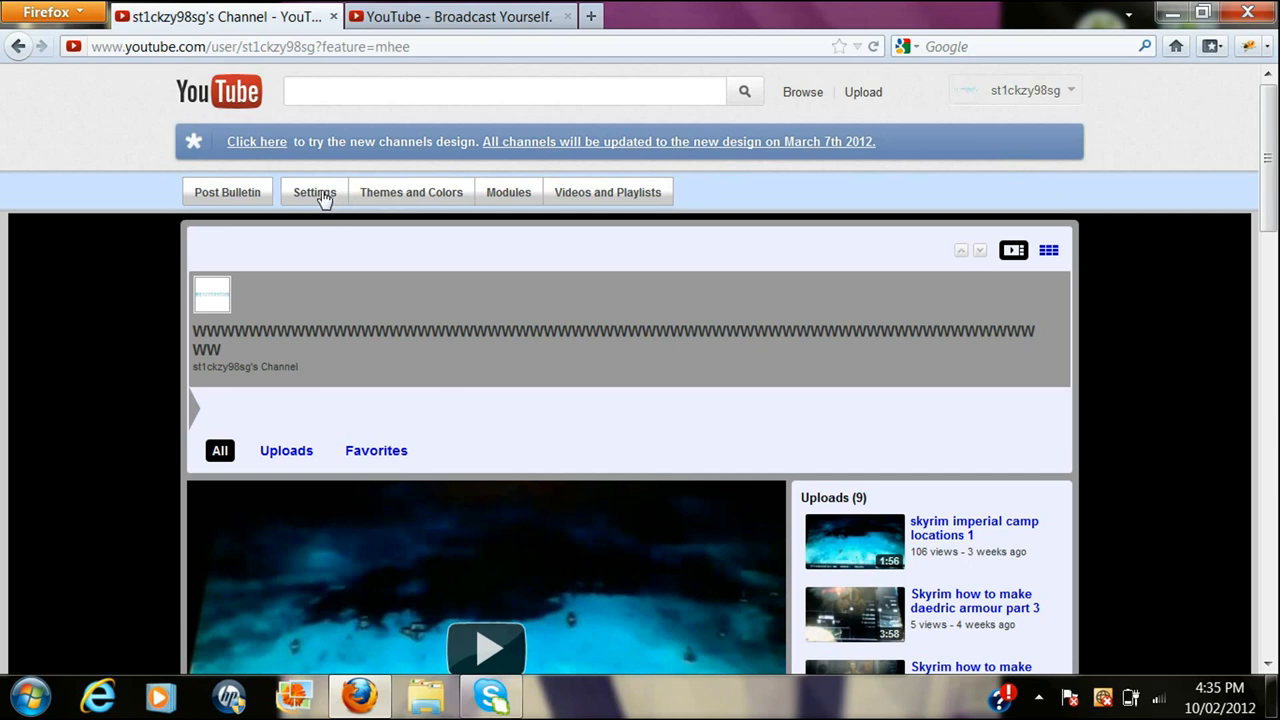
# - Show the channel's Settings panel and select the whole Title text
pyautogui.click(314, 192)
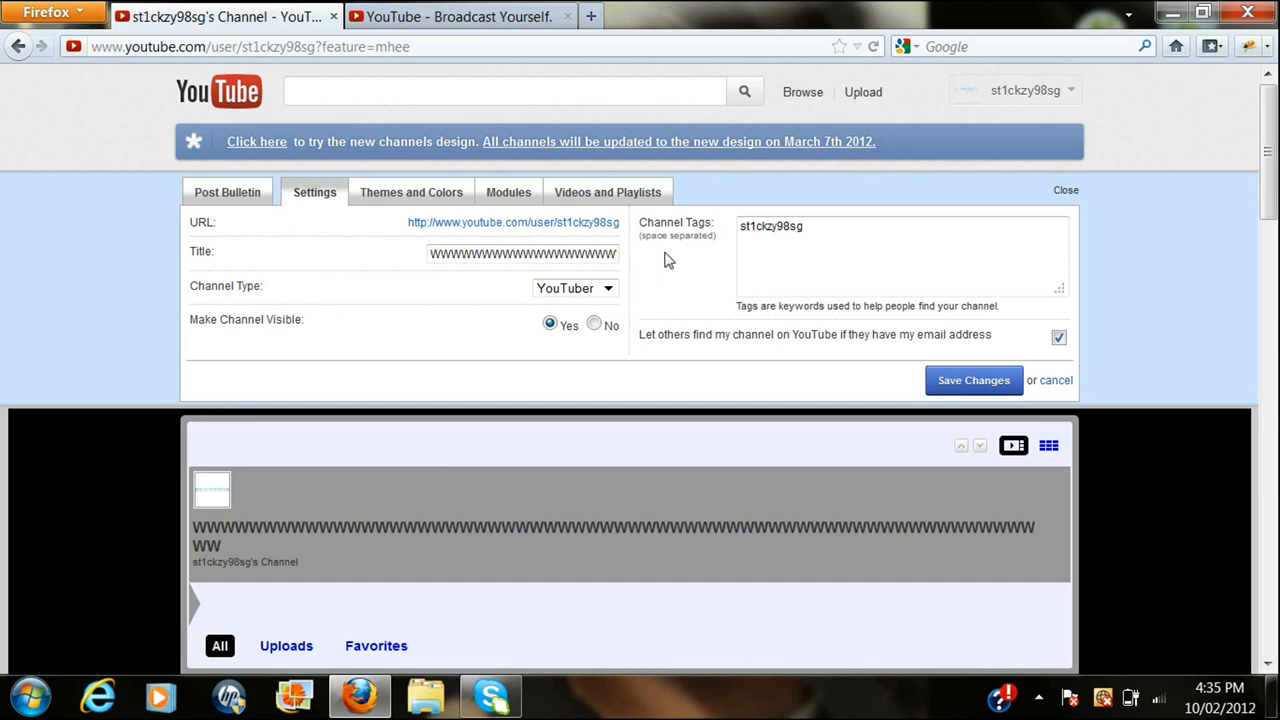
pyautogui.moveTo(870, 370)
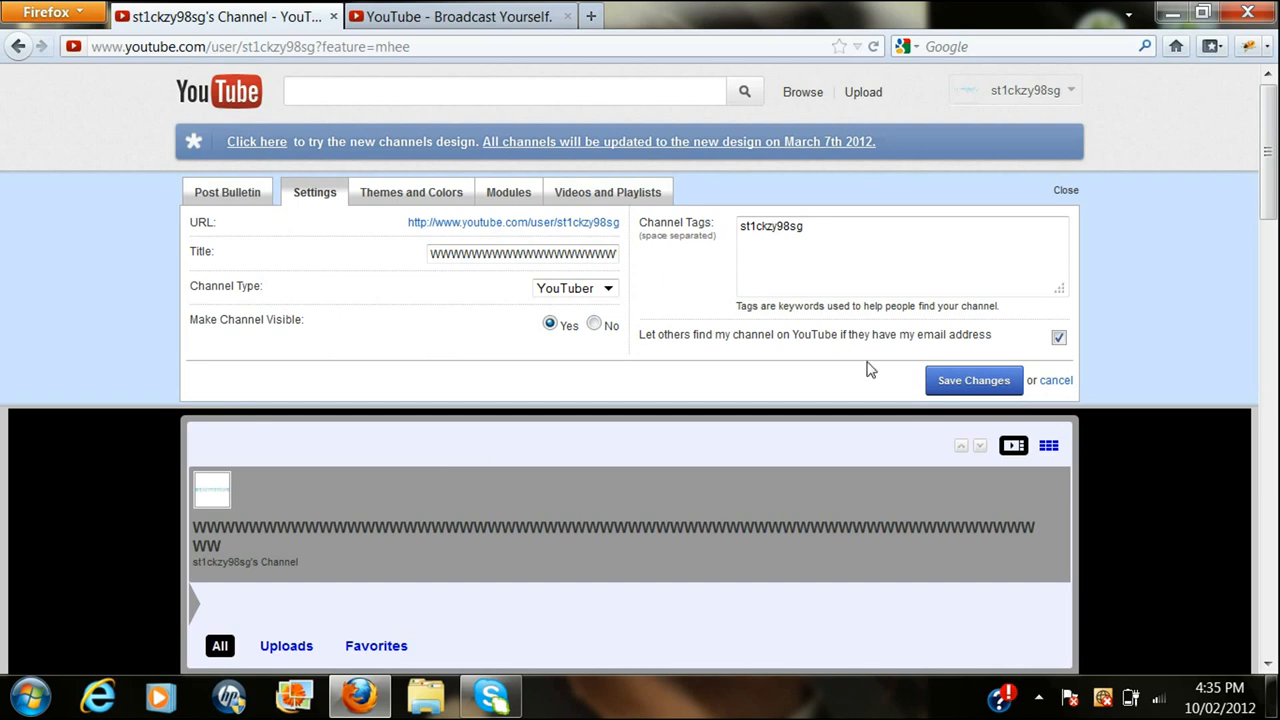
pyautogui.moveTo(1150, 388)
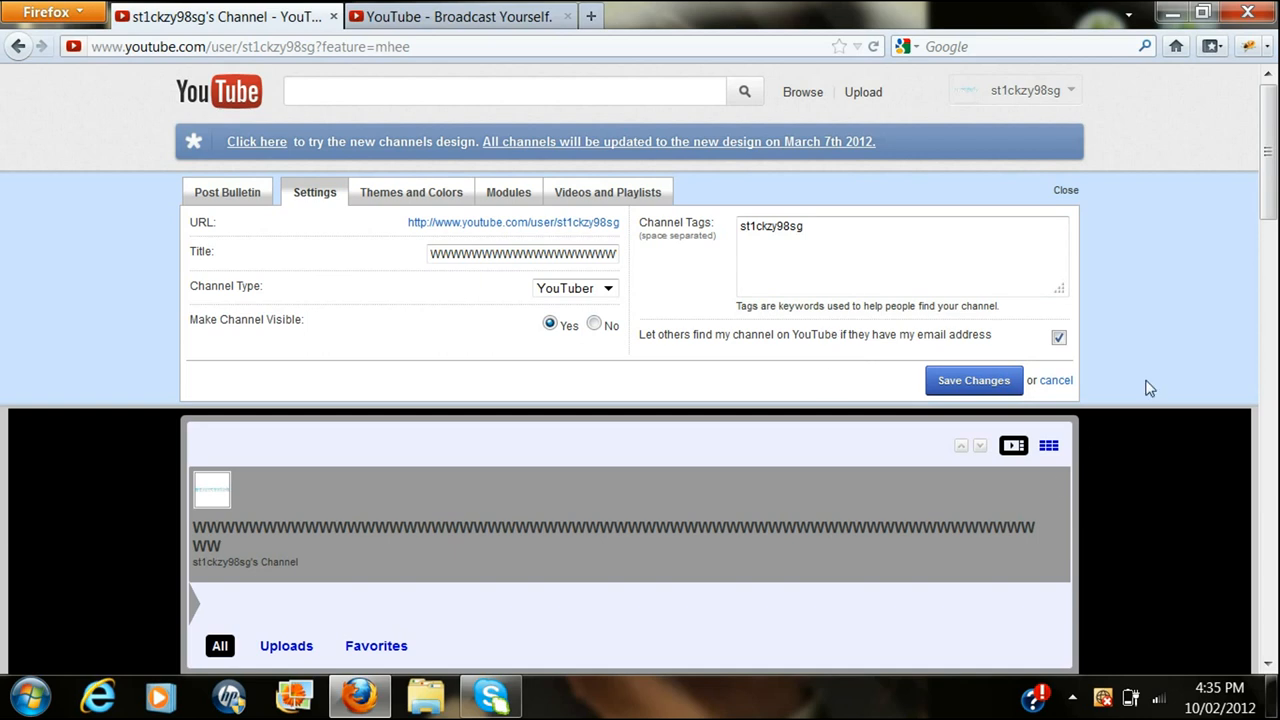
pyautogui.moveTo(1014, 332)
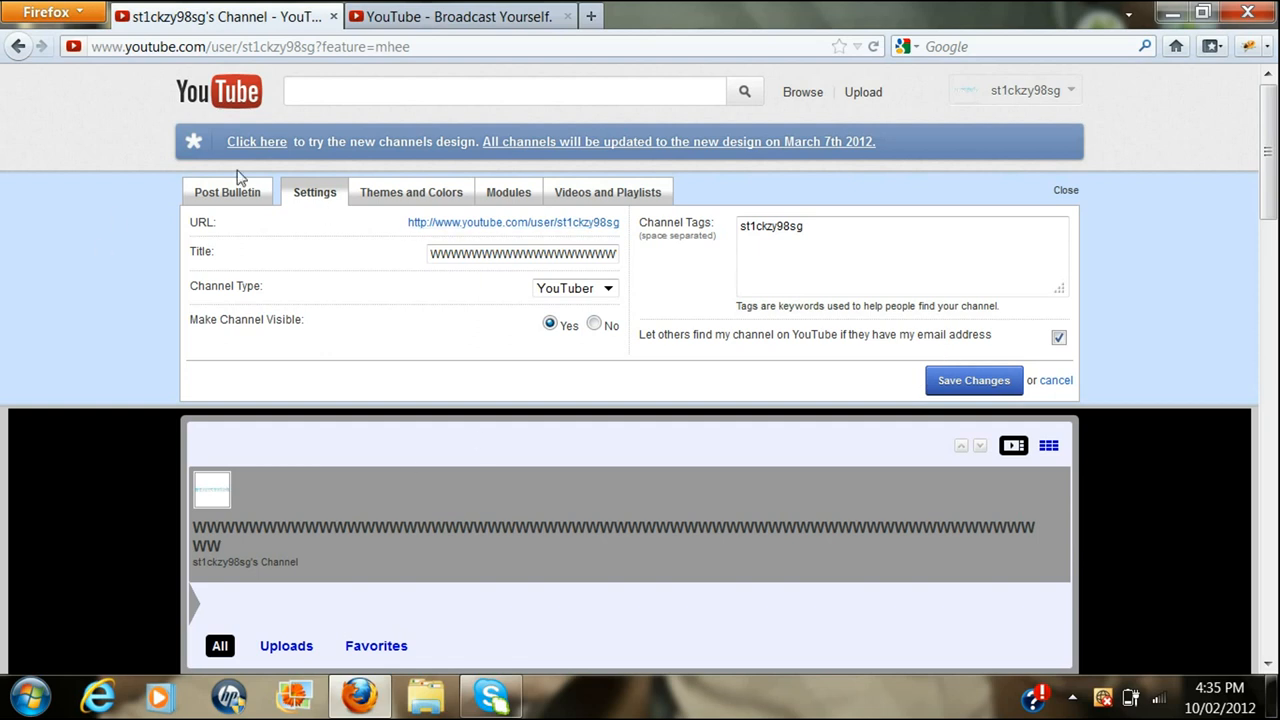
pyautogui.moveTo(212, 278)
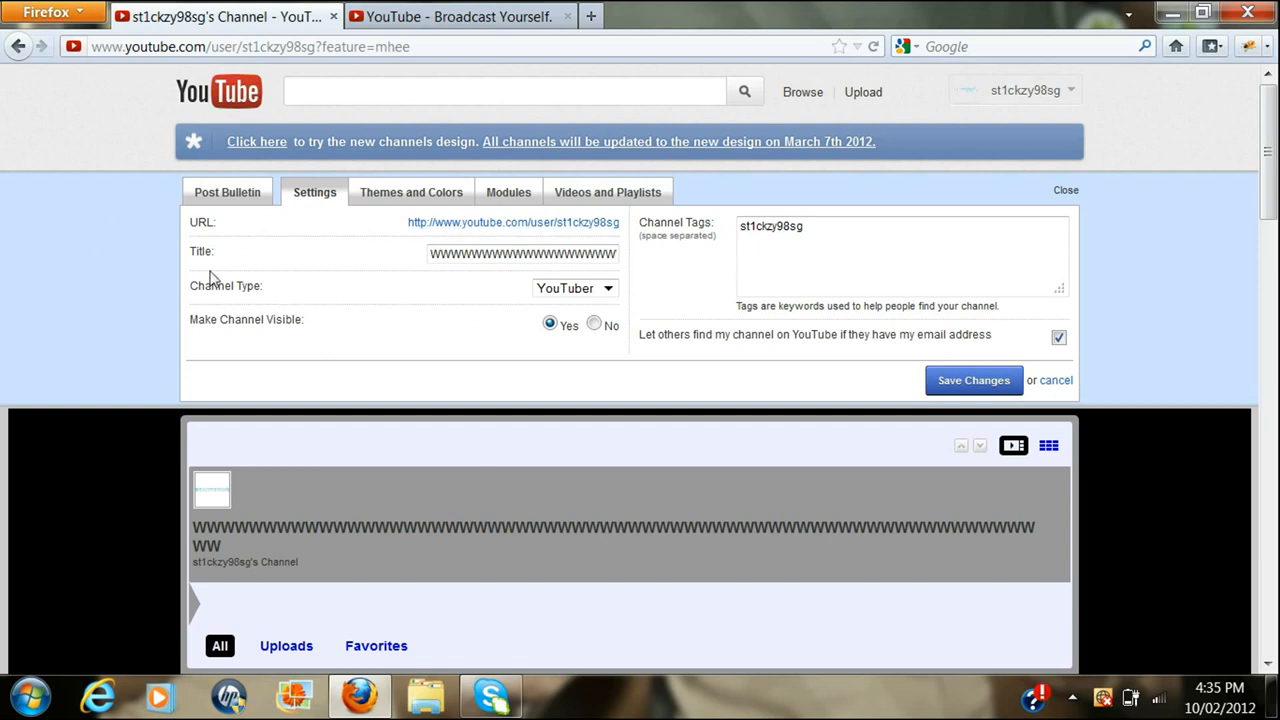
pyautogui.moveTo(250, 218)
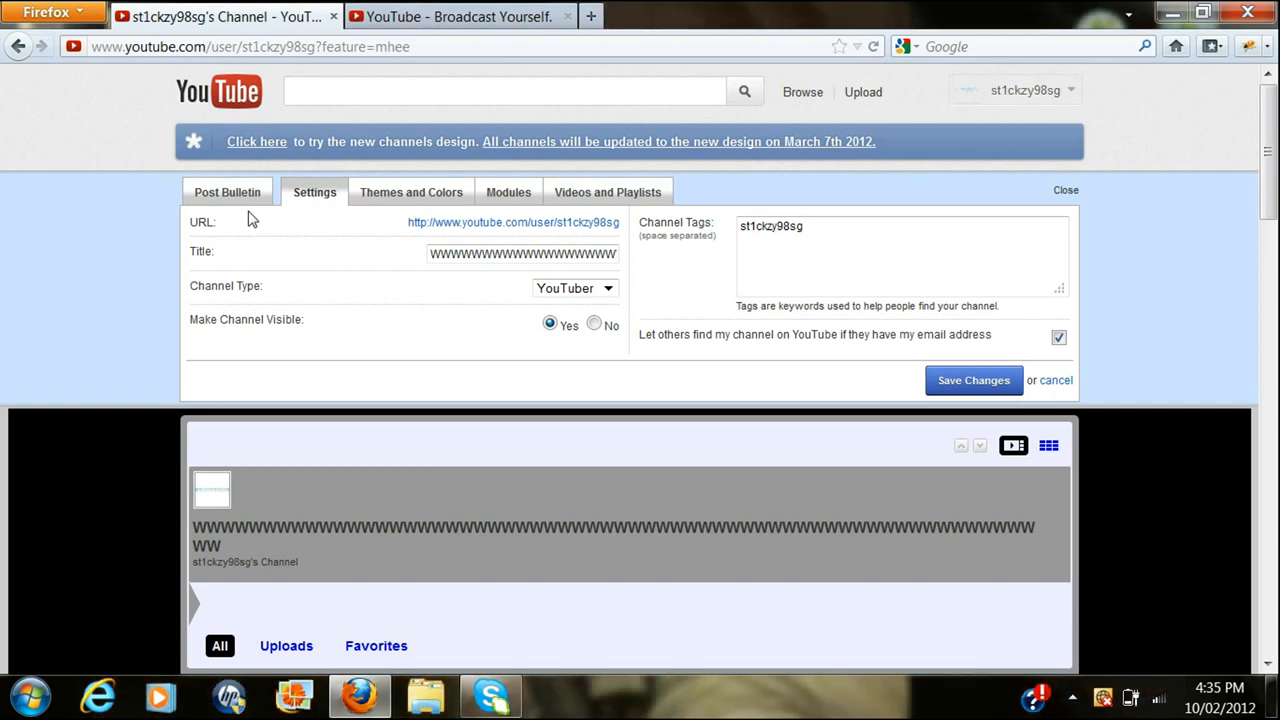
pyautogui.moveTo(268, 238)
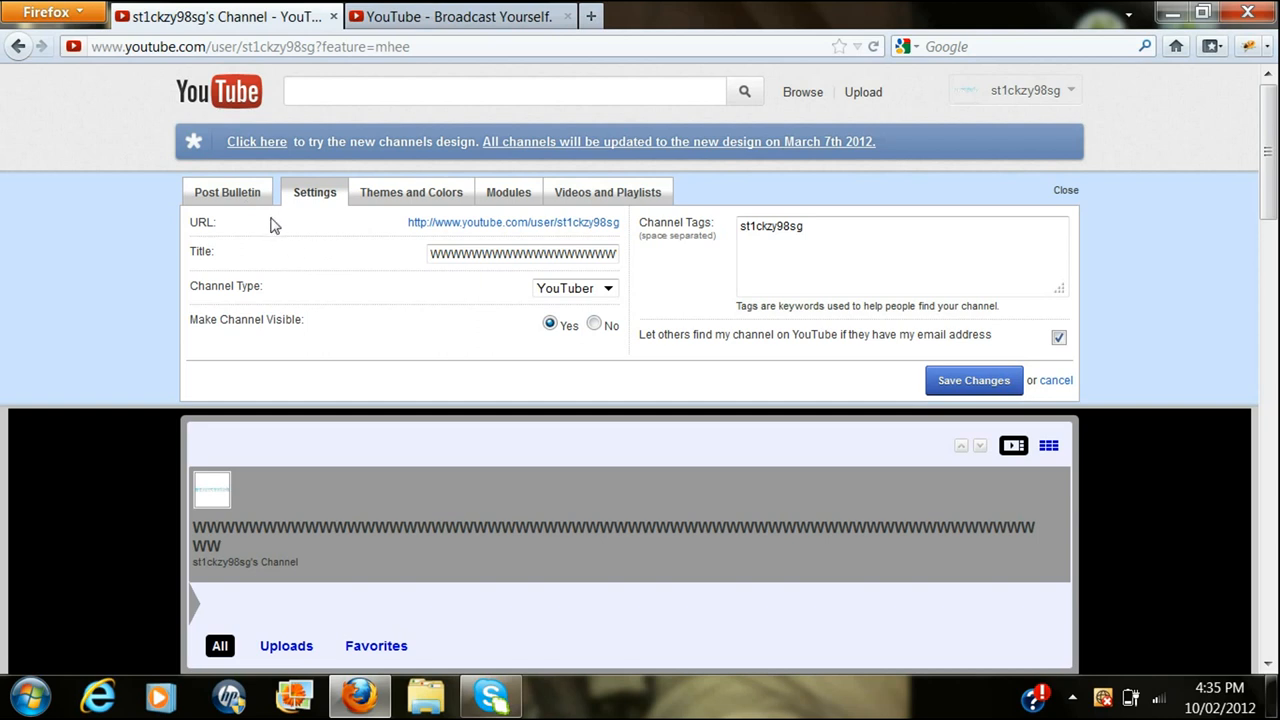
pyautogui.moveTo(666, 254)
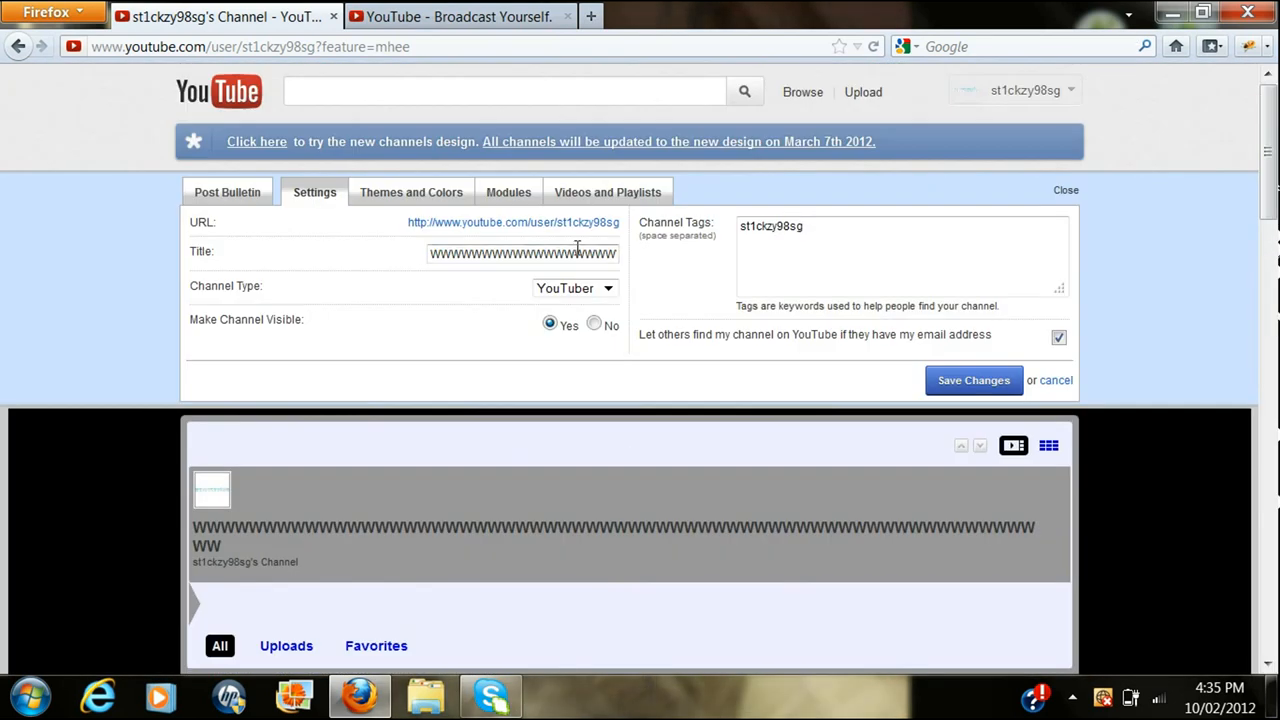
pyautogui.tripleClick(524, 252)
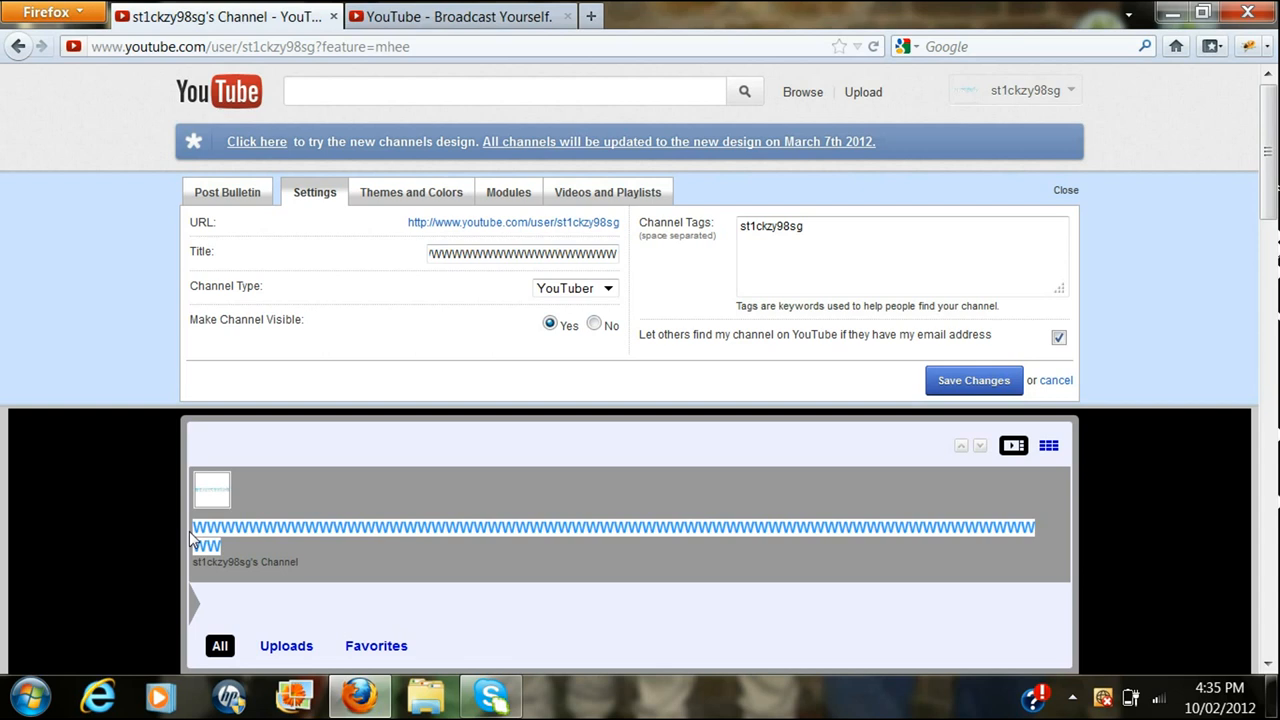
pyautogui.moveTo(240, 560)
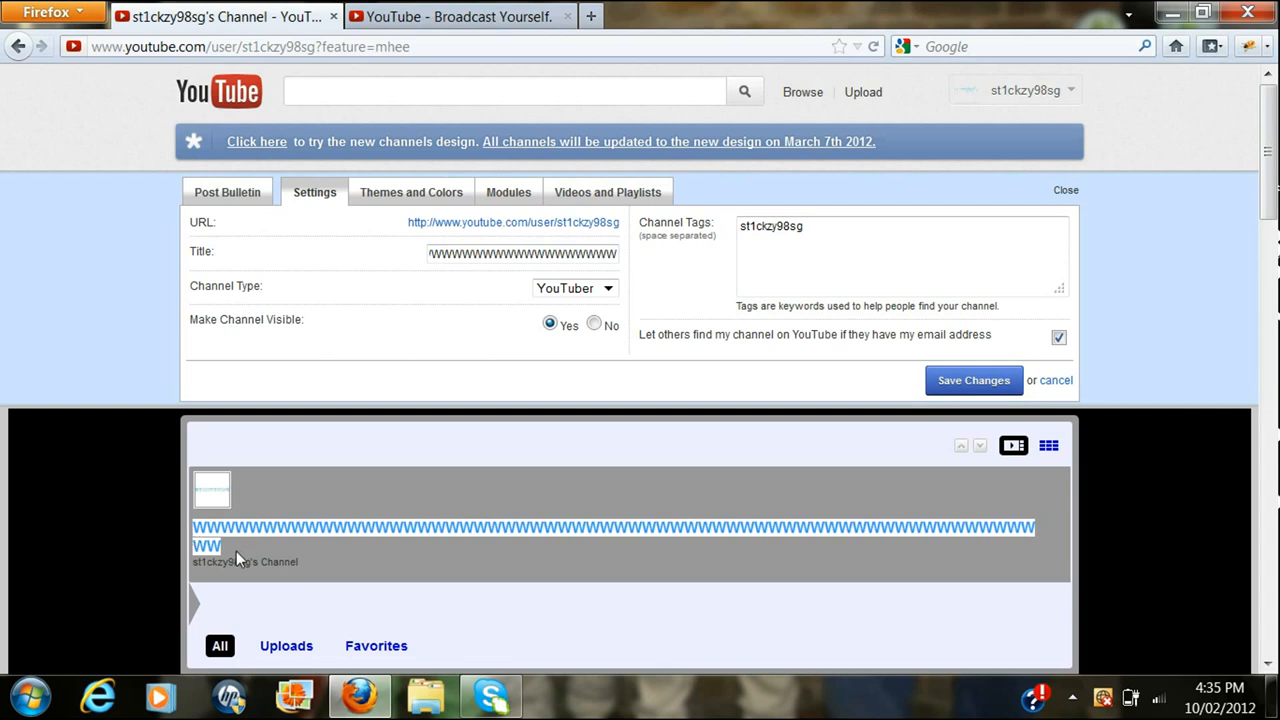
pyautogui.moveTo(64, 668)
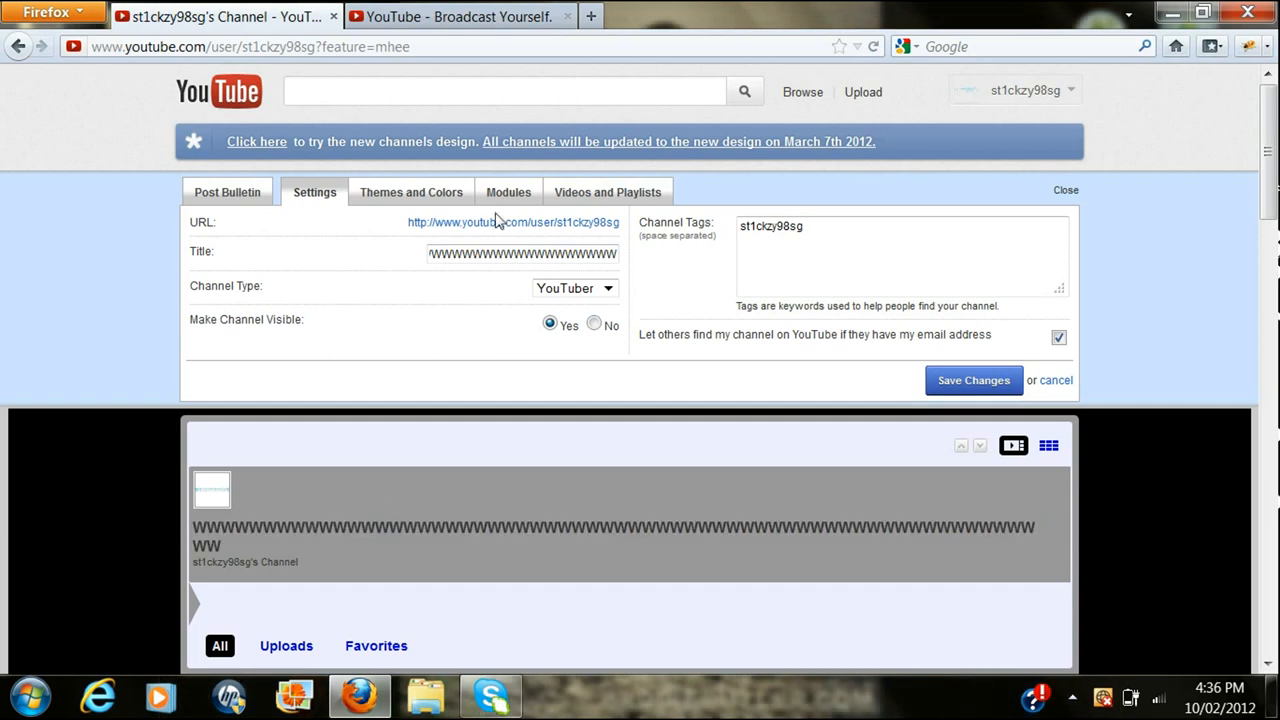
pyautogui.tripleClick(522, 252)
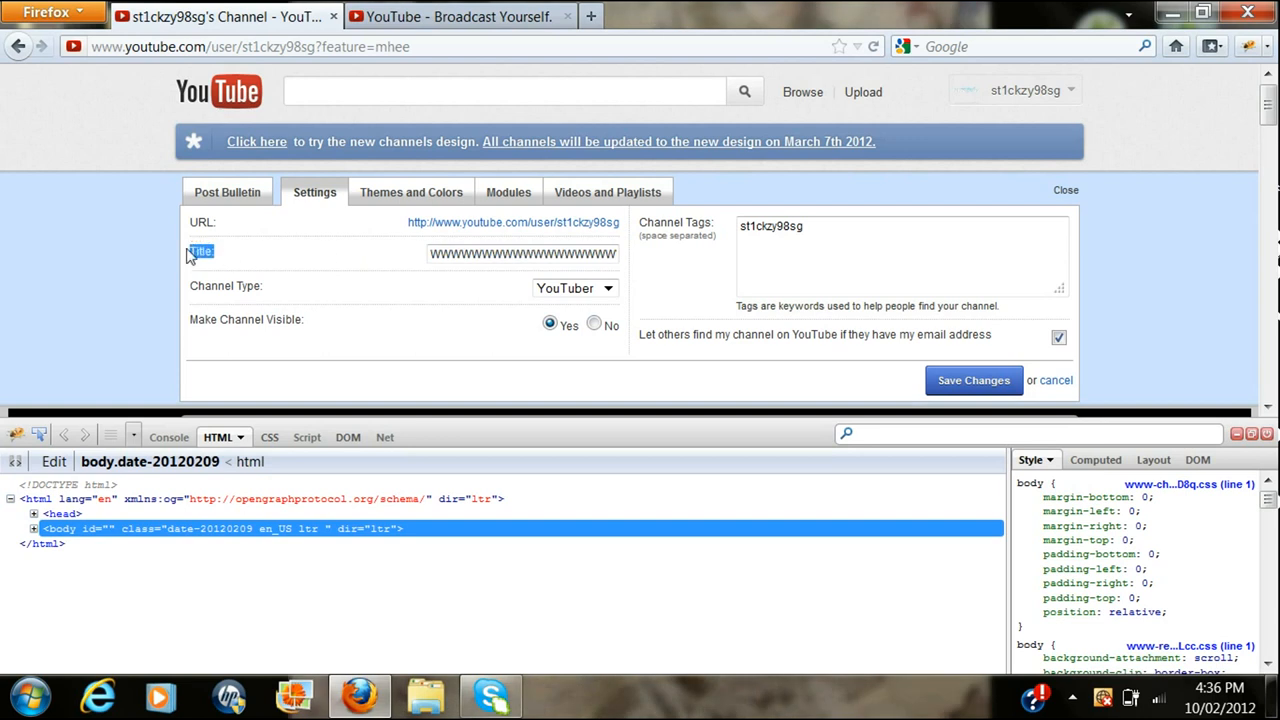
# - Inspect the Title input in Firebug, edit its length_check limit to 200, and select the title text
pyautogui.rightClick(200, 252)
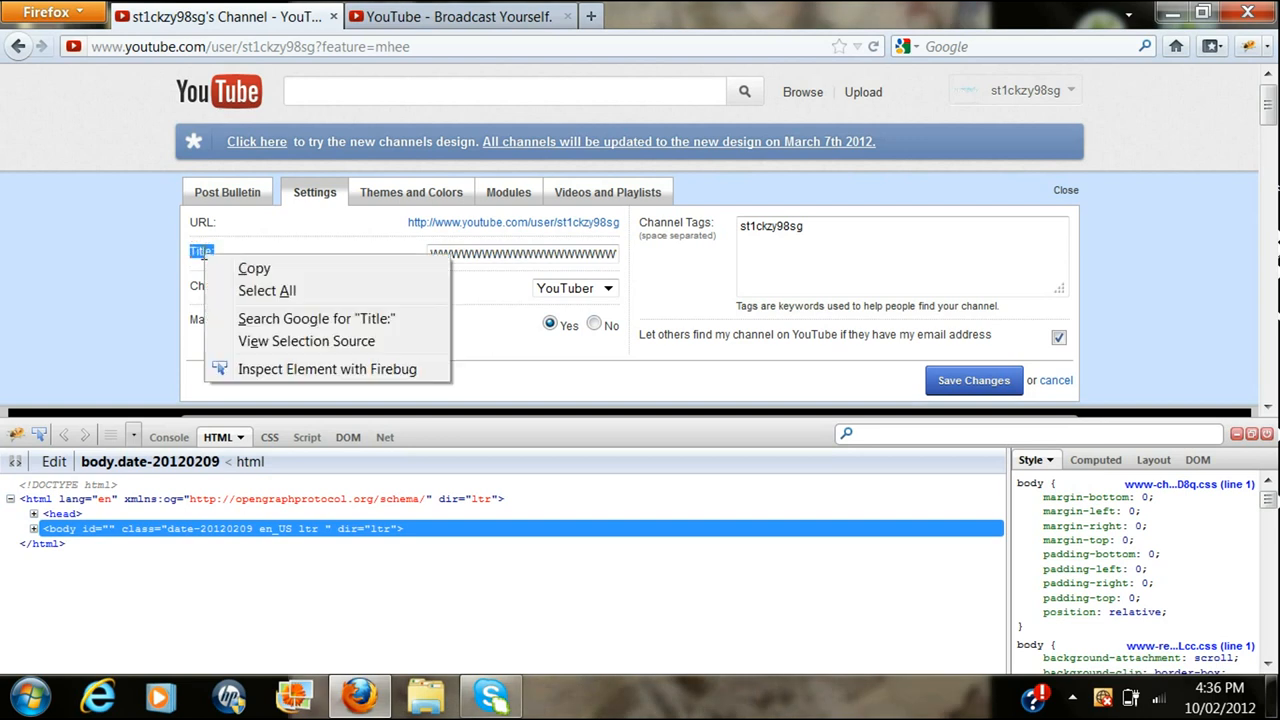
pyautogui.click(328, 368)
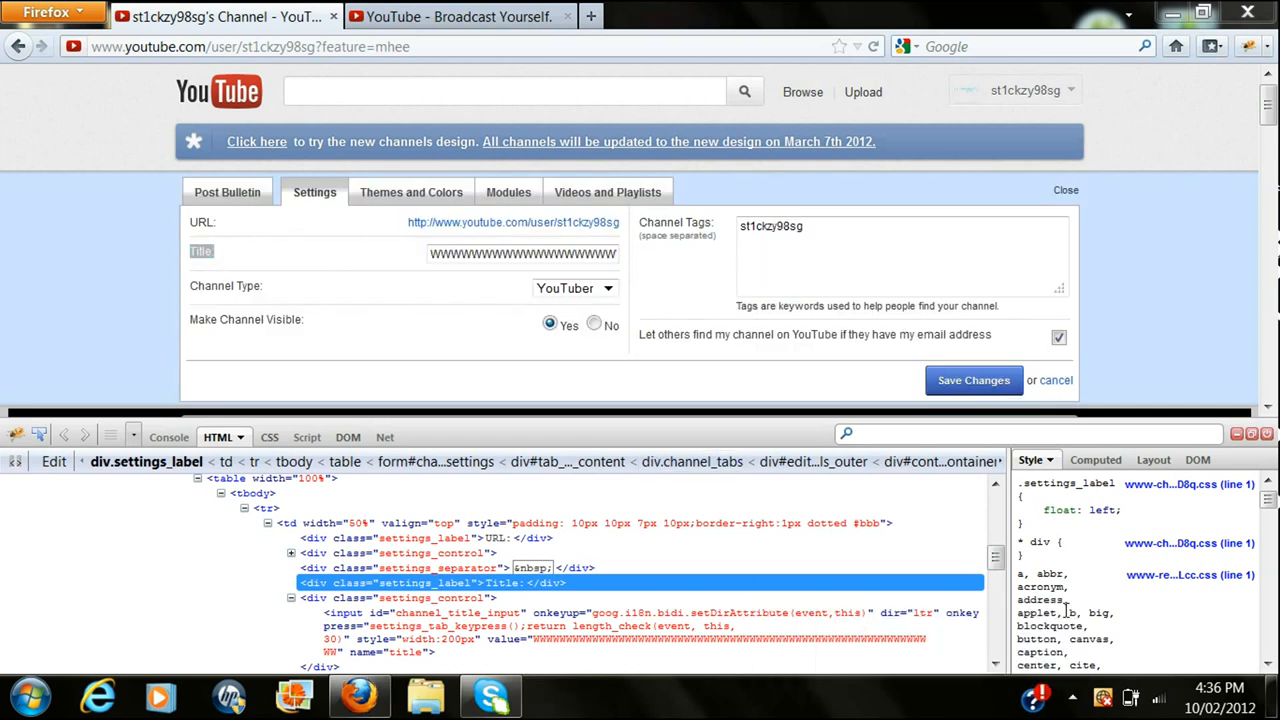
pyautogui.tripleClick(522, 252)
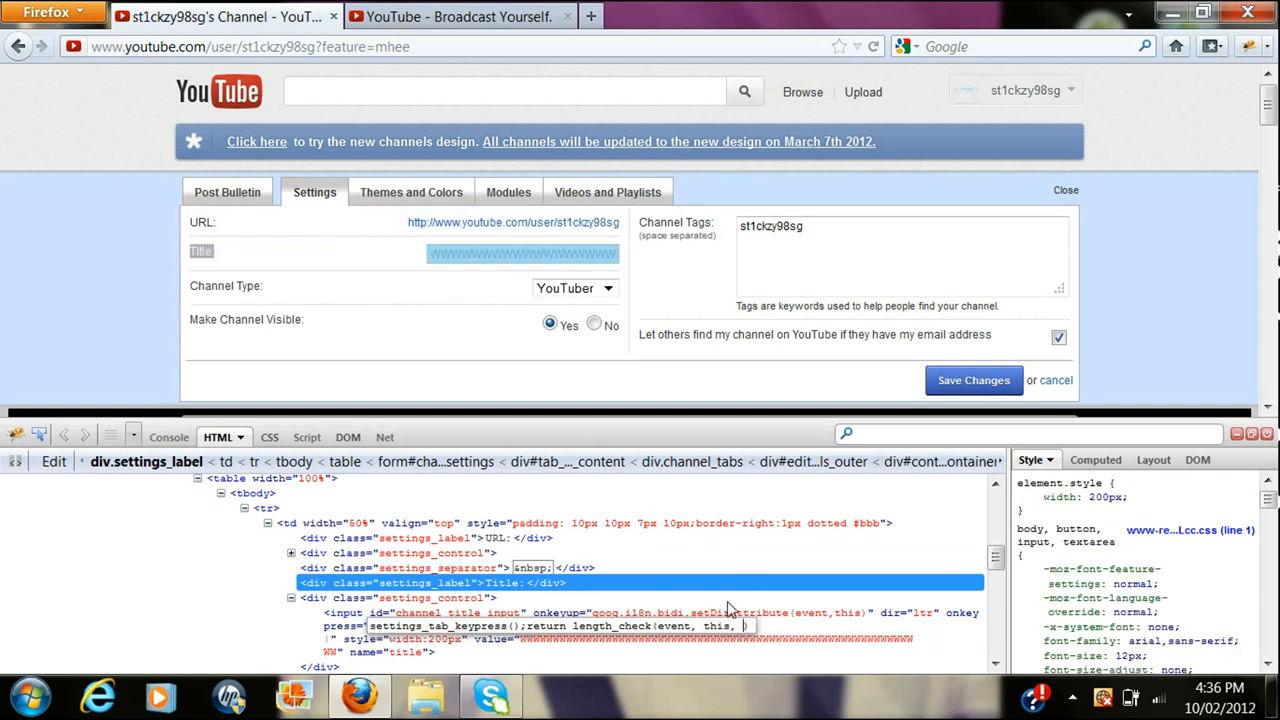
pyautogui.write('200')
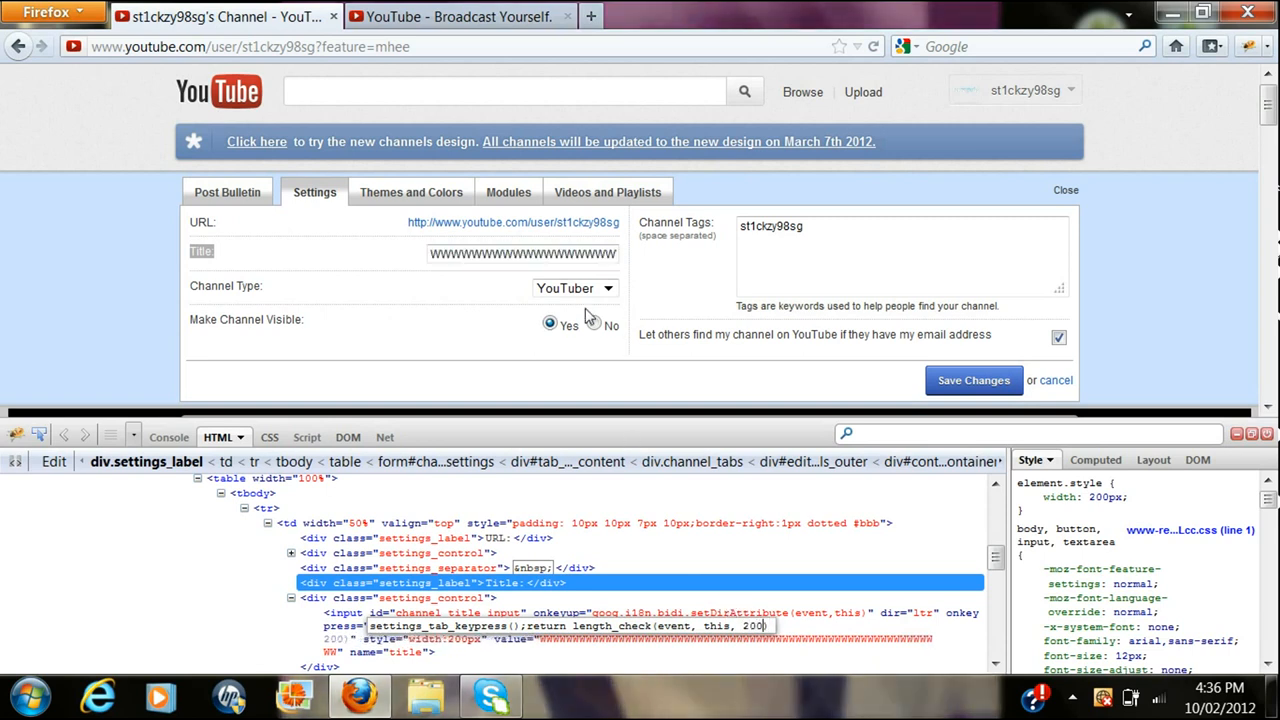
pyautogui.moveTo(544, 260)
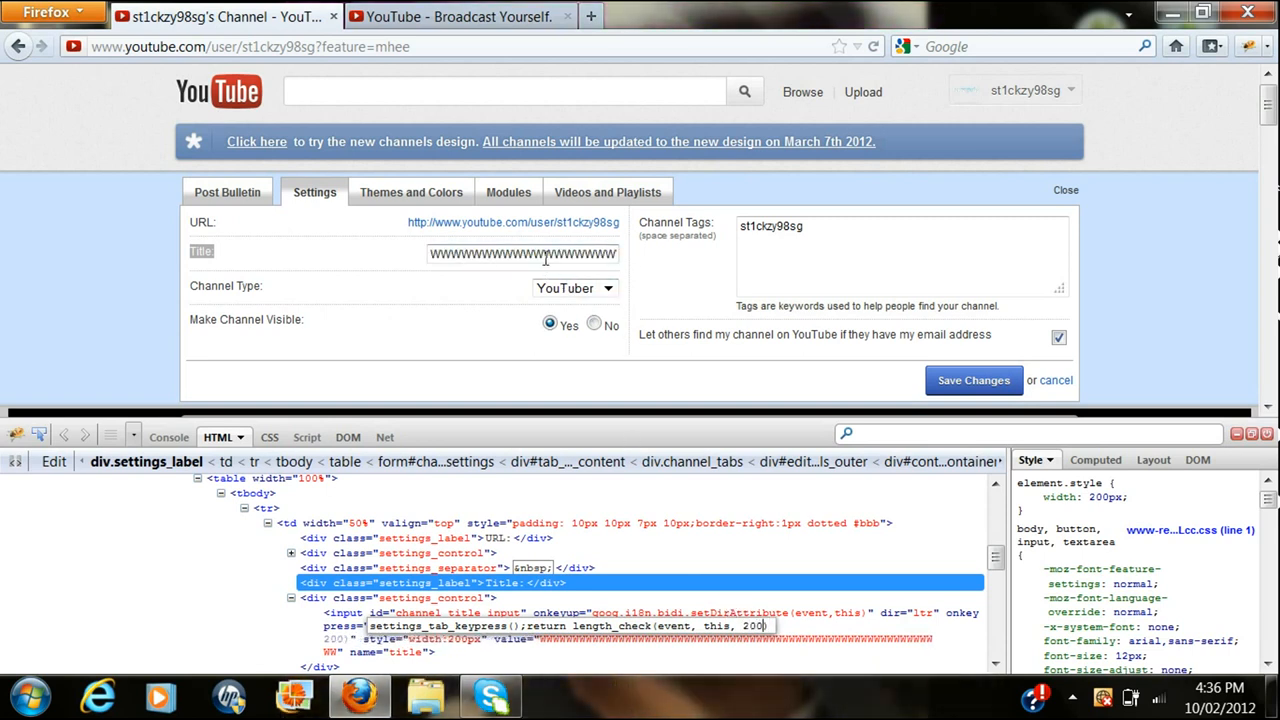
pyautogui.tripleClick(524, 252)
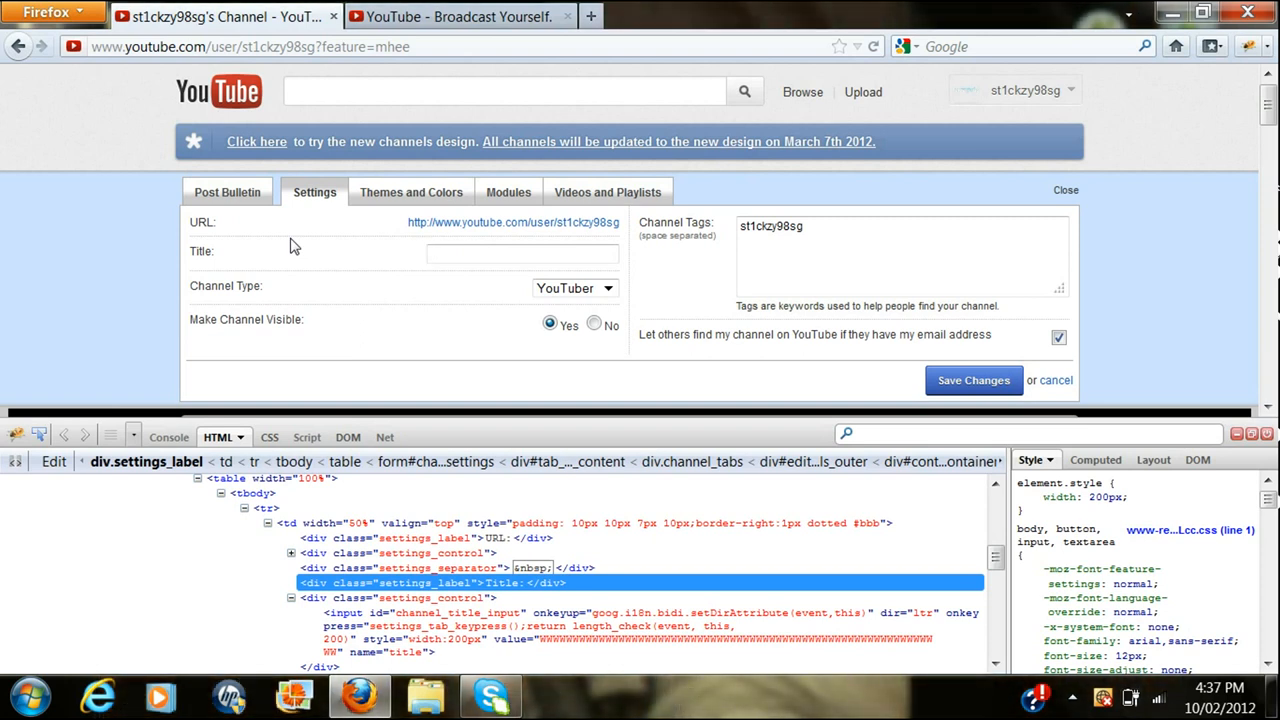
# - Replace the channel title with a long string of W's and save the changes
pyautogui.click(522, 252)
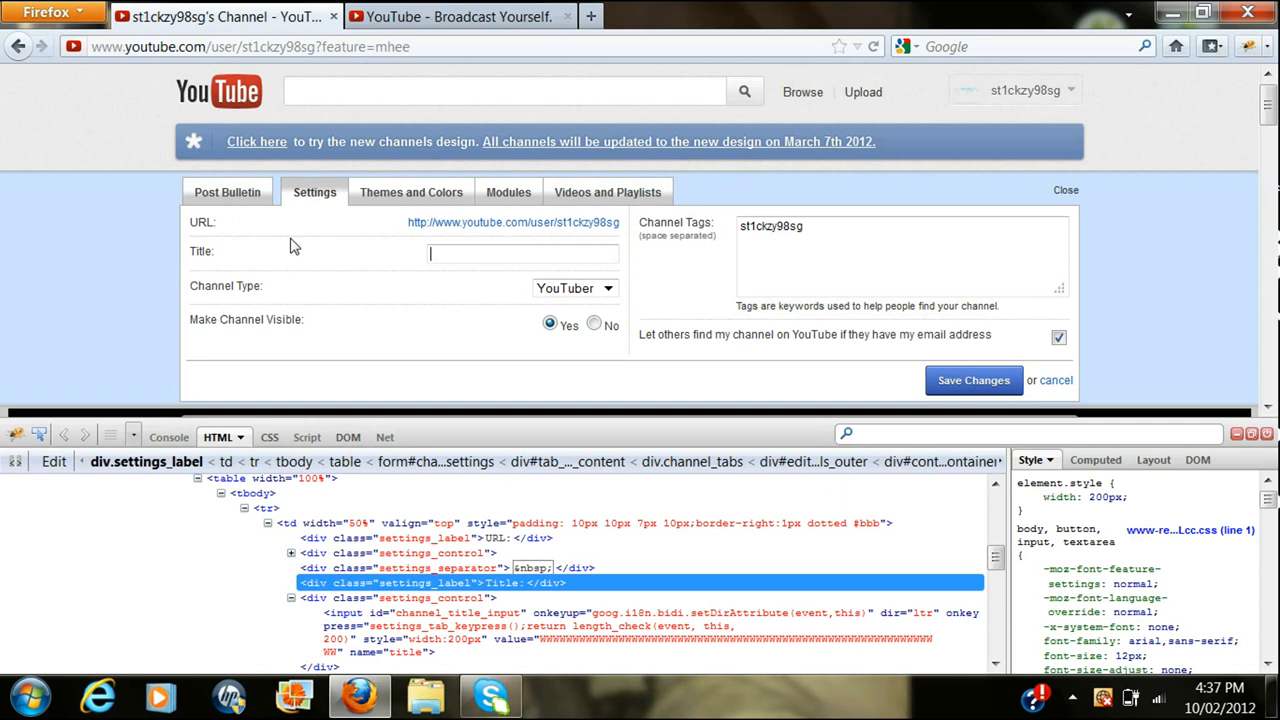
pyautogui.click(520, 252)
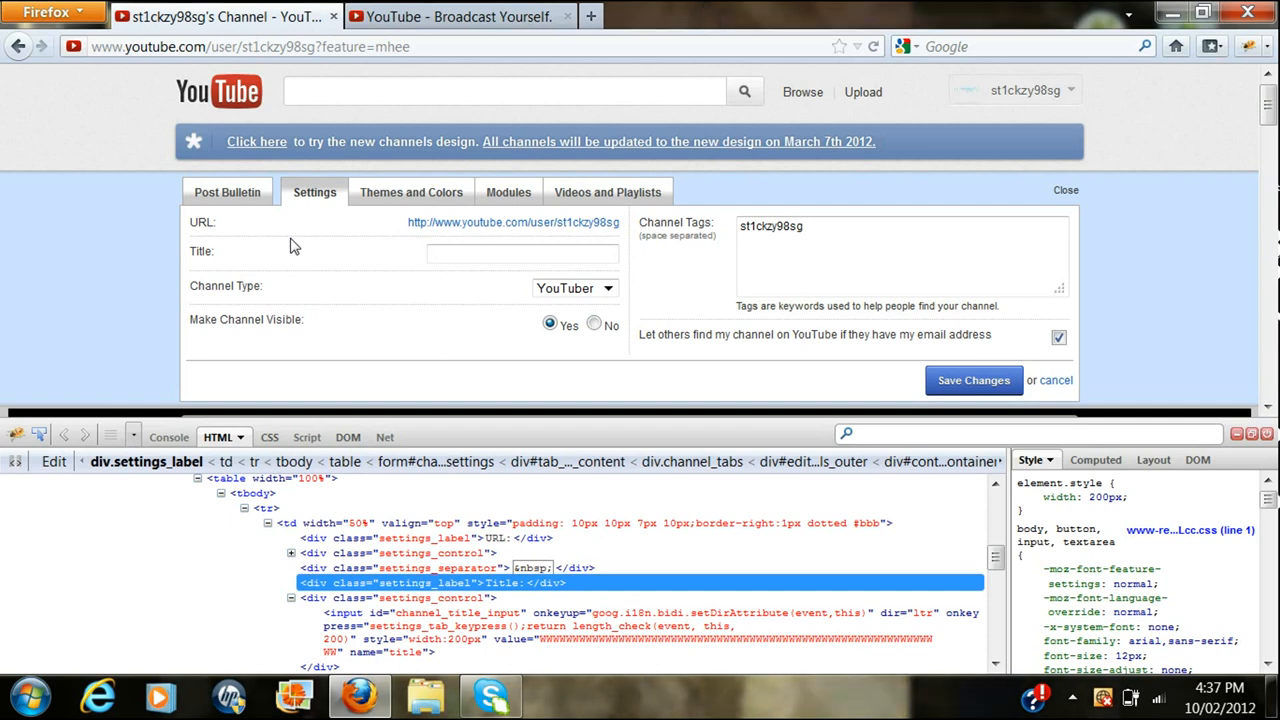
pyautogui.click(522, 252)
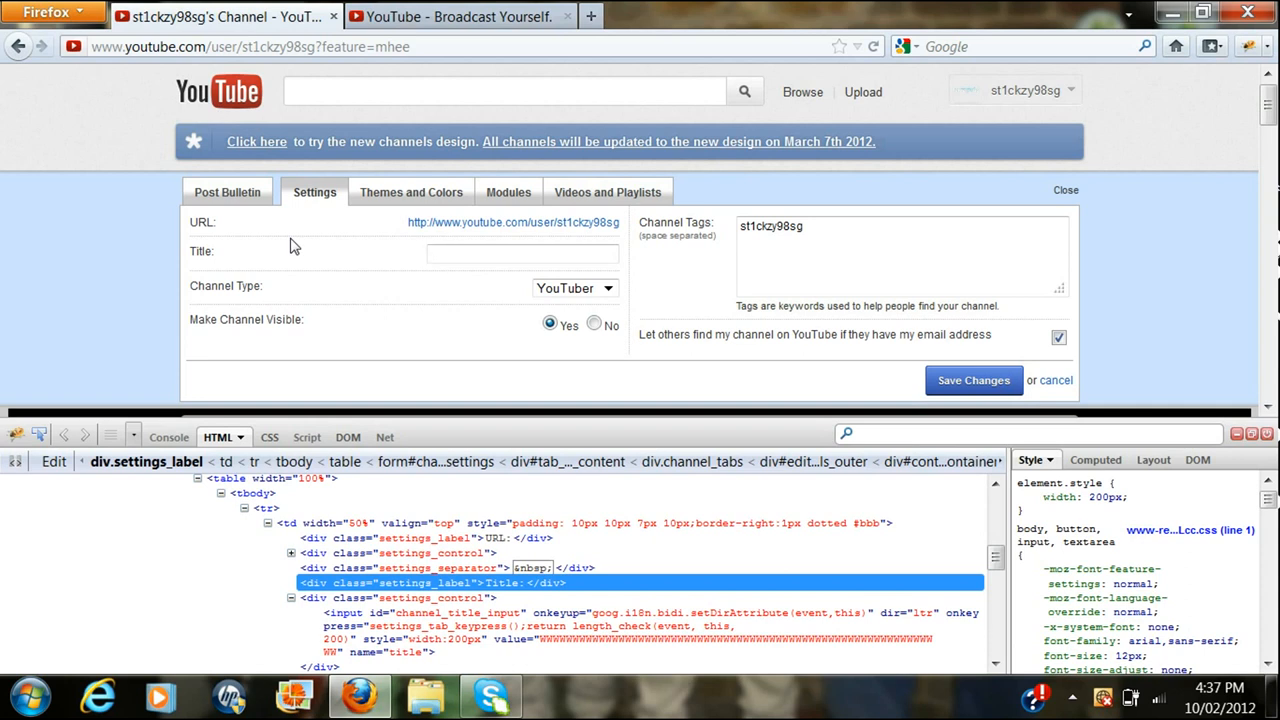
pyautogui.write('WWWWWWWWWWWWWWWWWWWWWW WW')
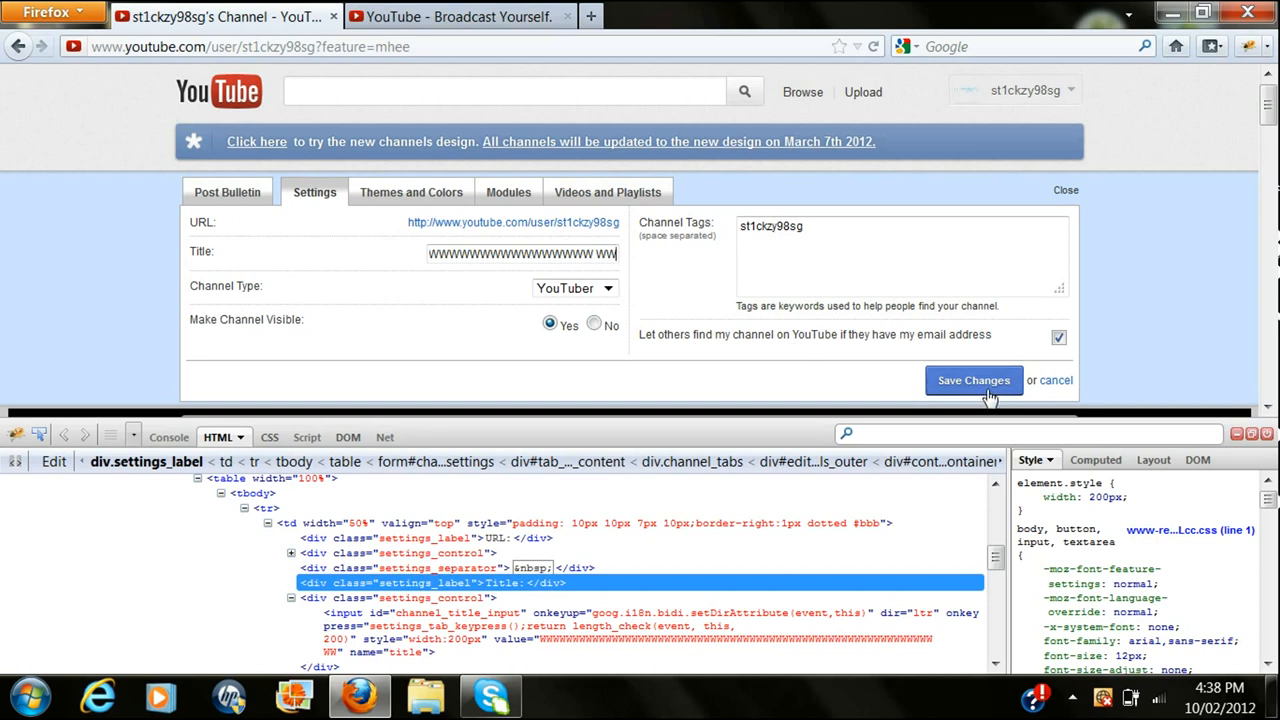
pyautogui.click(972, 380)
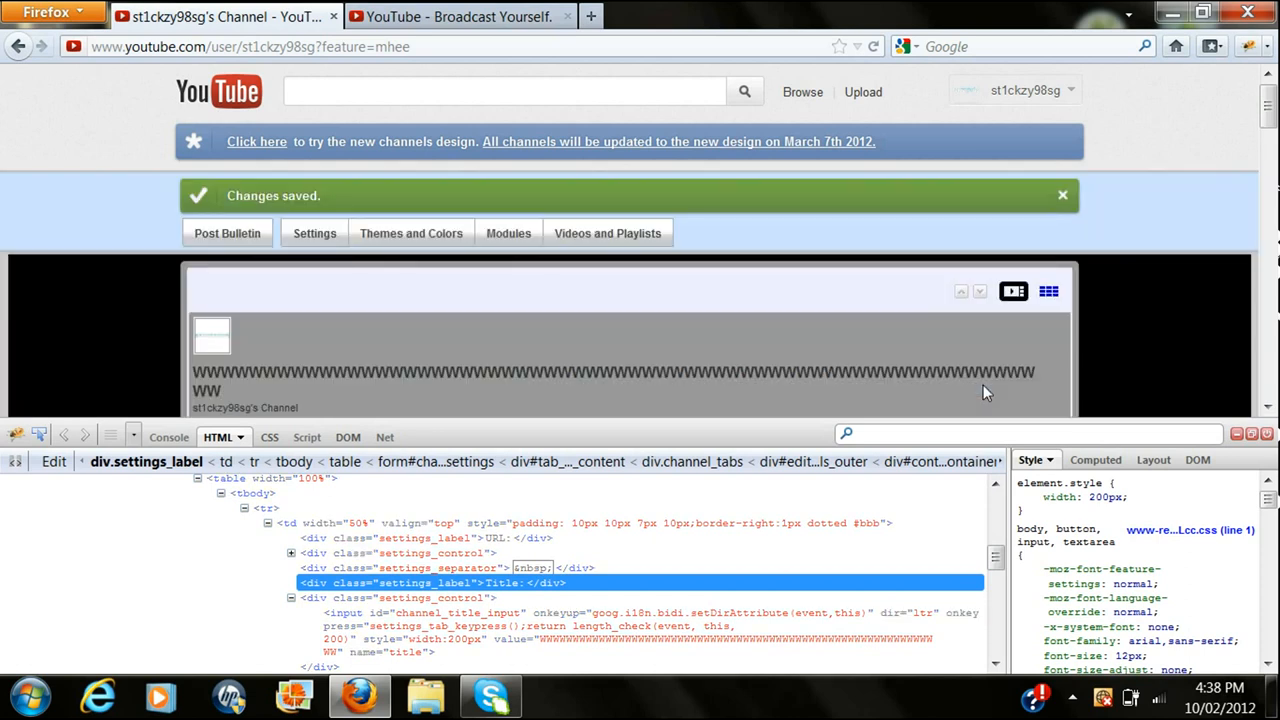
pyautogui.moveTo(1088, 336)
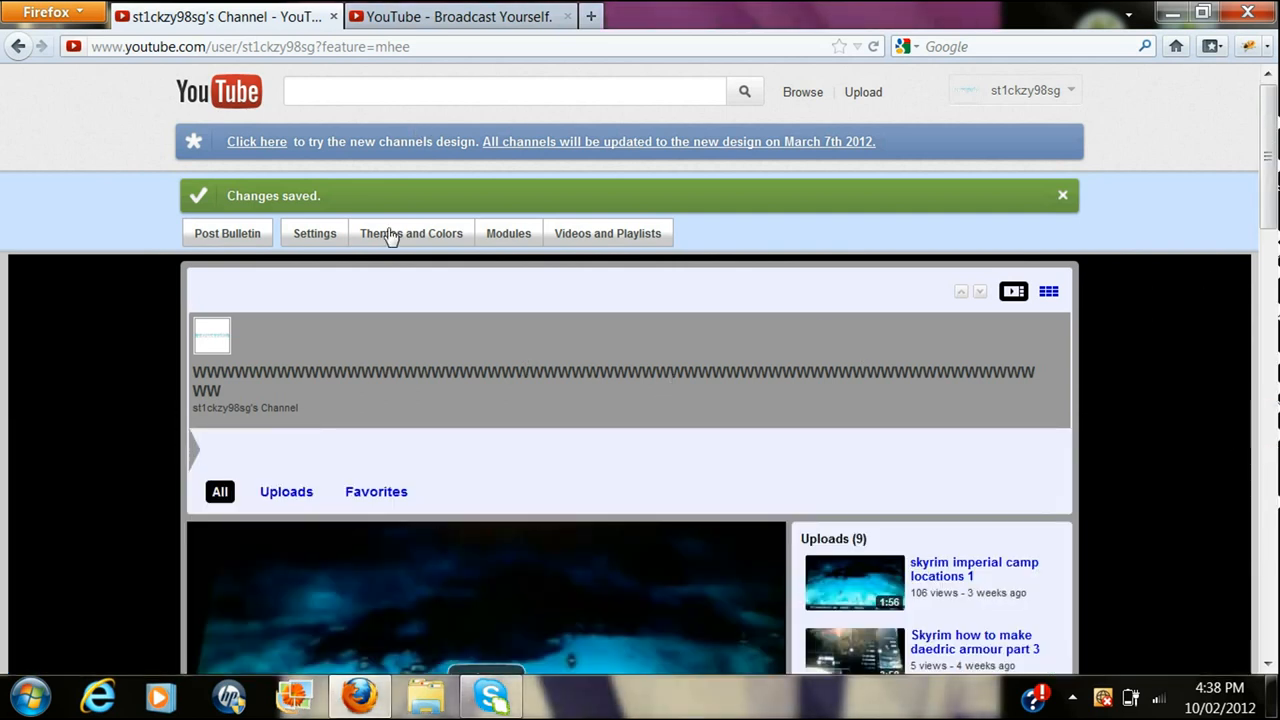
# - Switch to the YouTube home page tab, then bring up Paint from the taskbar
pyautogui.click(412, 232)
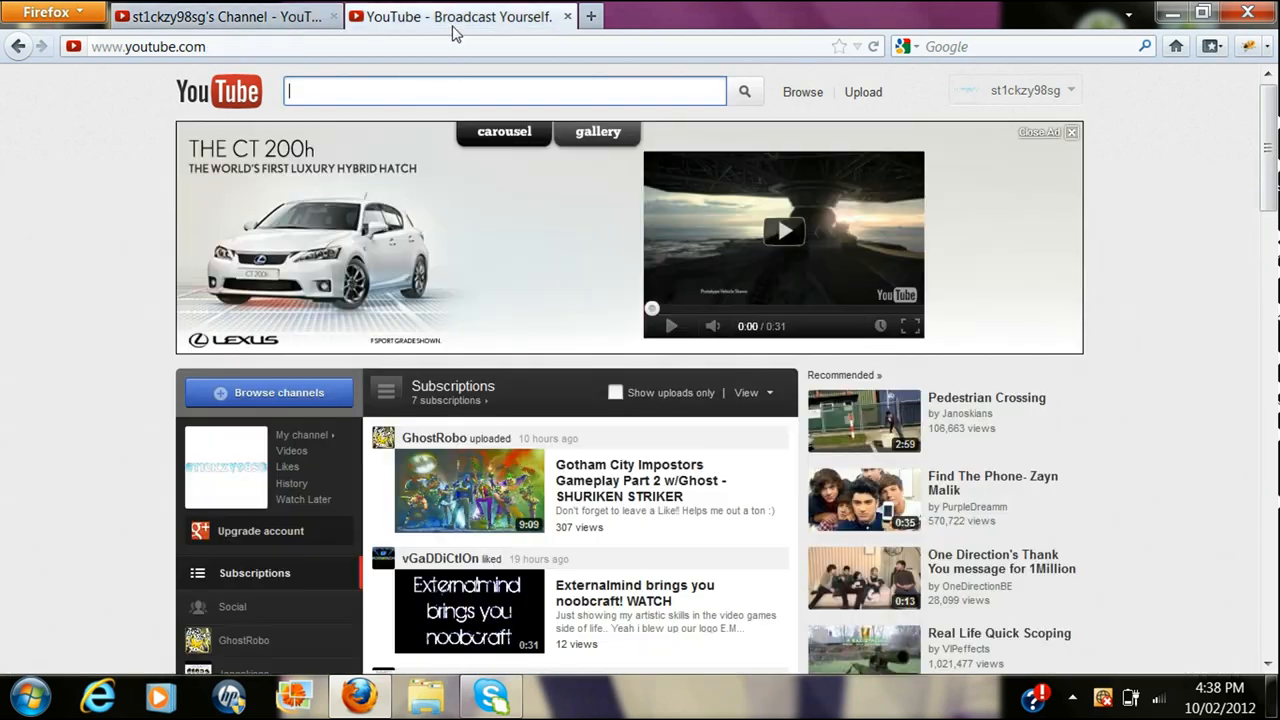
pyautogui.moveTo(568, 16)
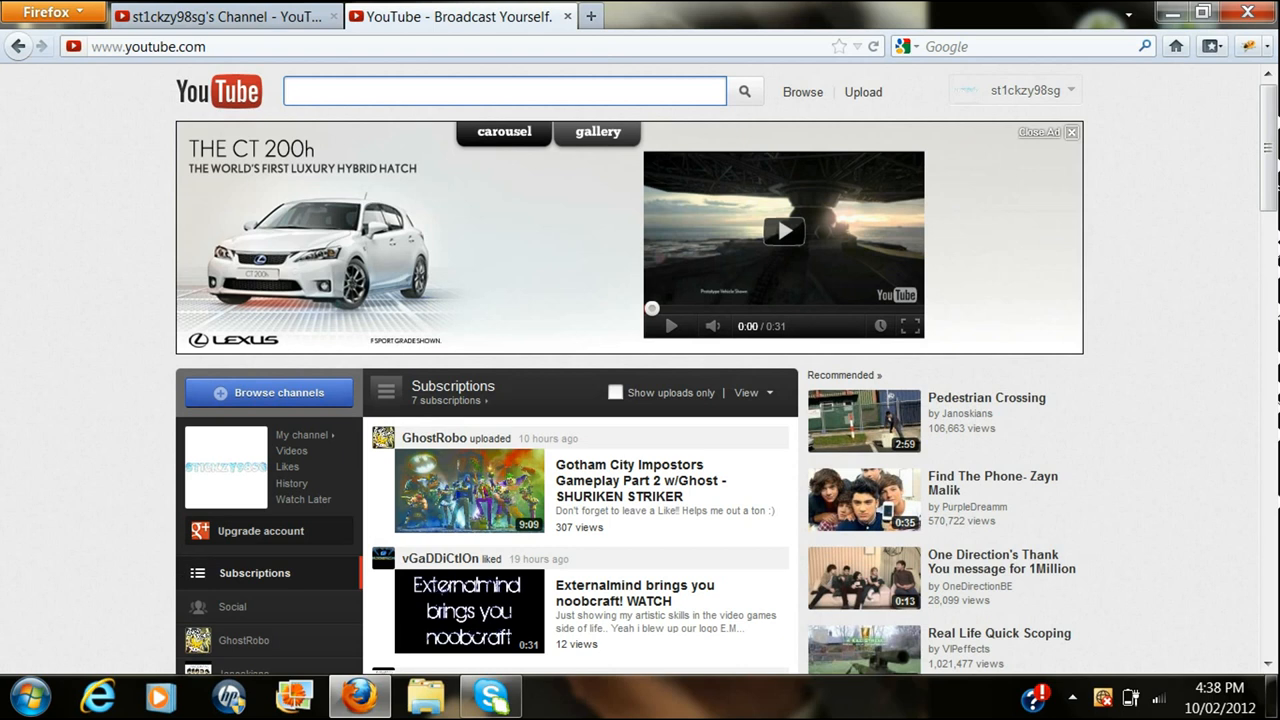
pyautogui.click(28, 696)
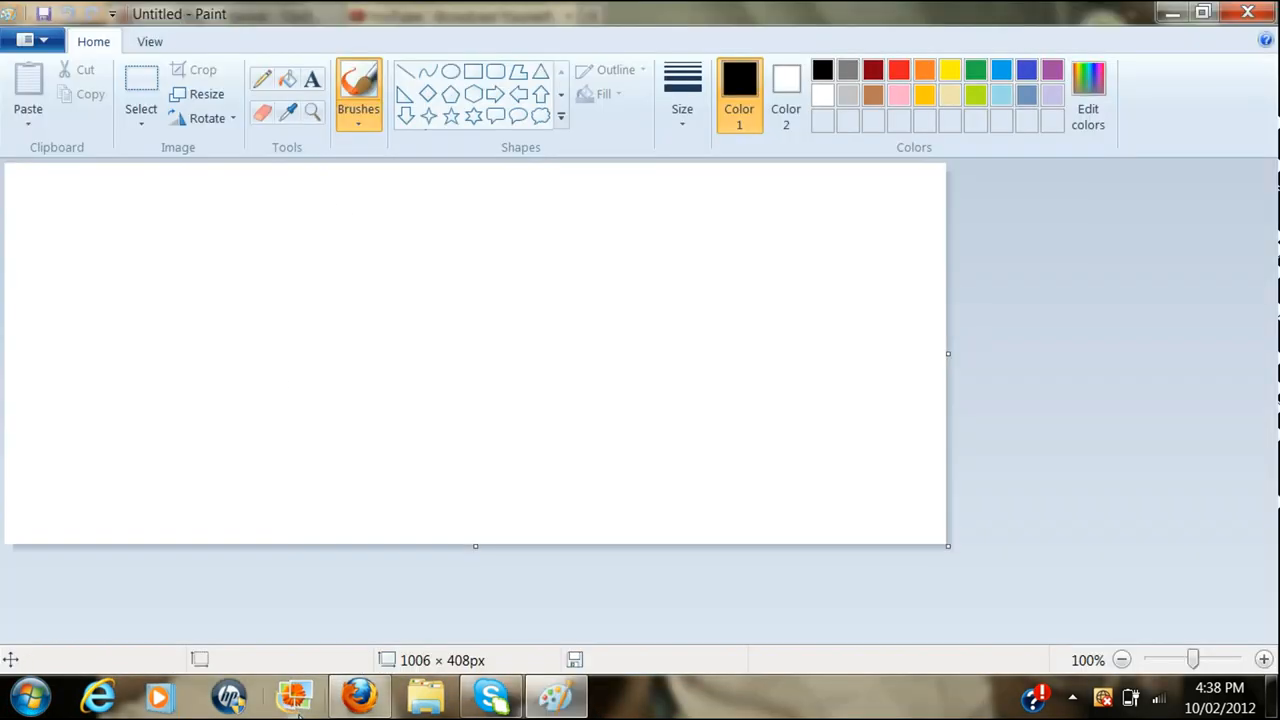
# - Return to Firefox and reach My Channel from the account dropdown
pyautogui.click(358, 696)
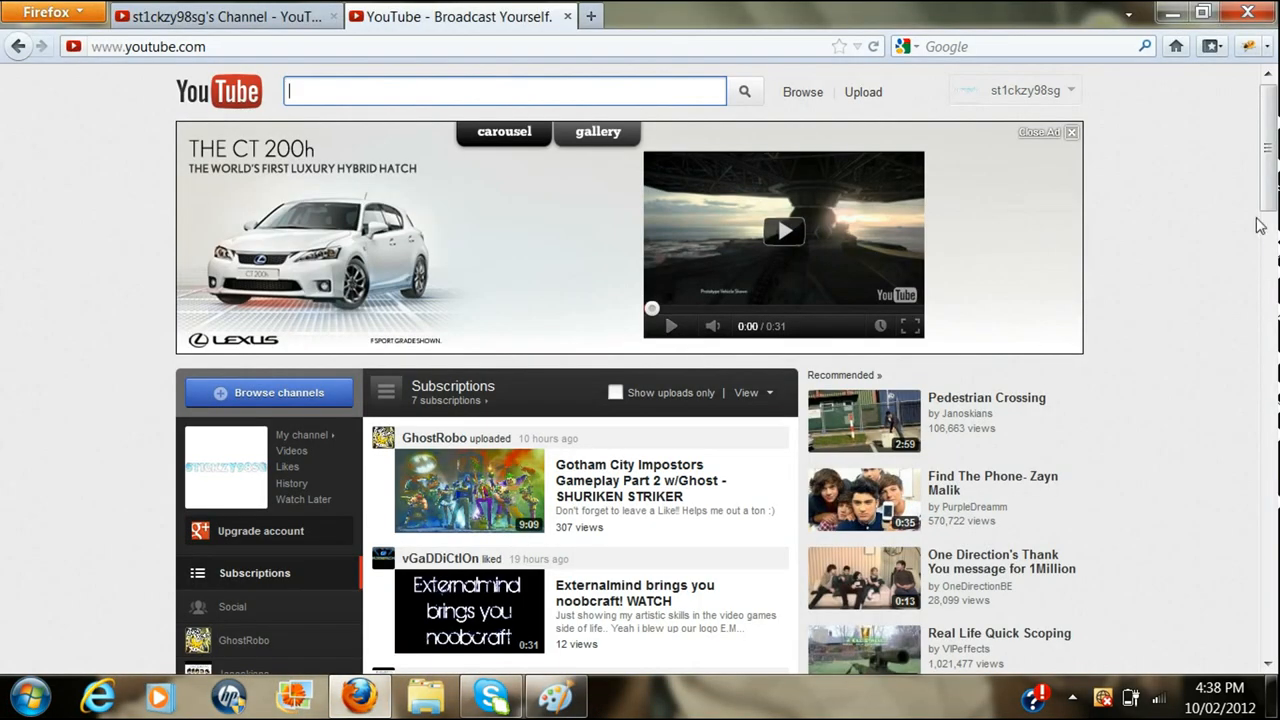
pyautogui.click(1016, 90)
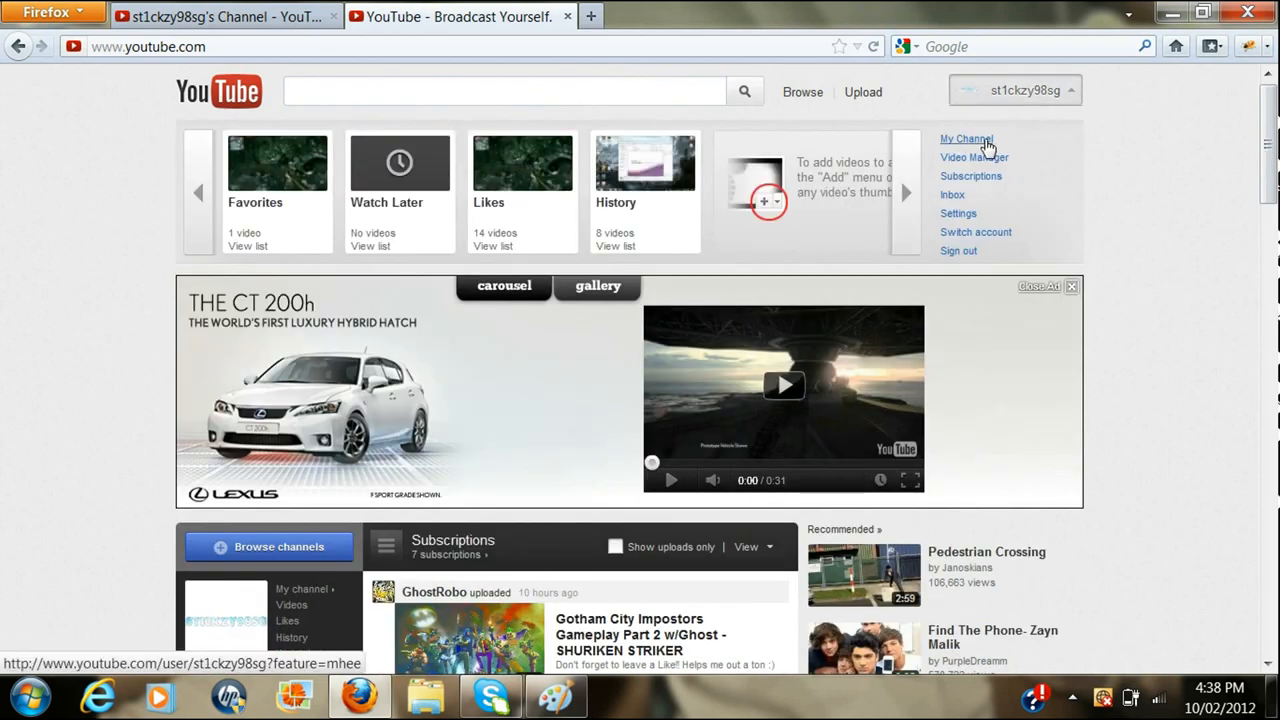
pyautogui.click(966, 138)
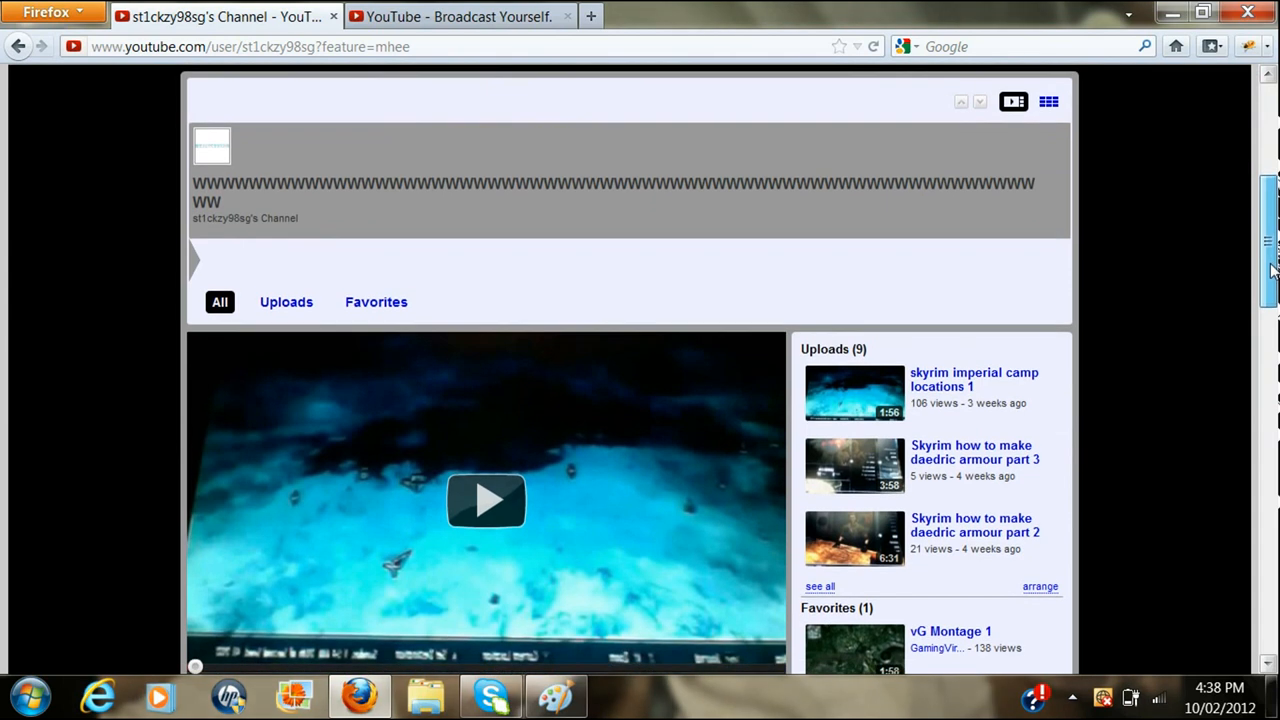
pyautogui.moveTo(736, 240)
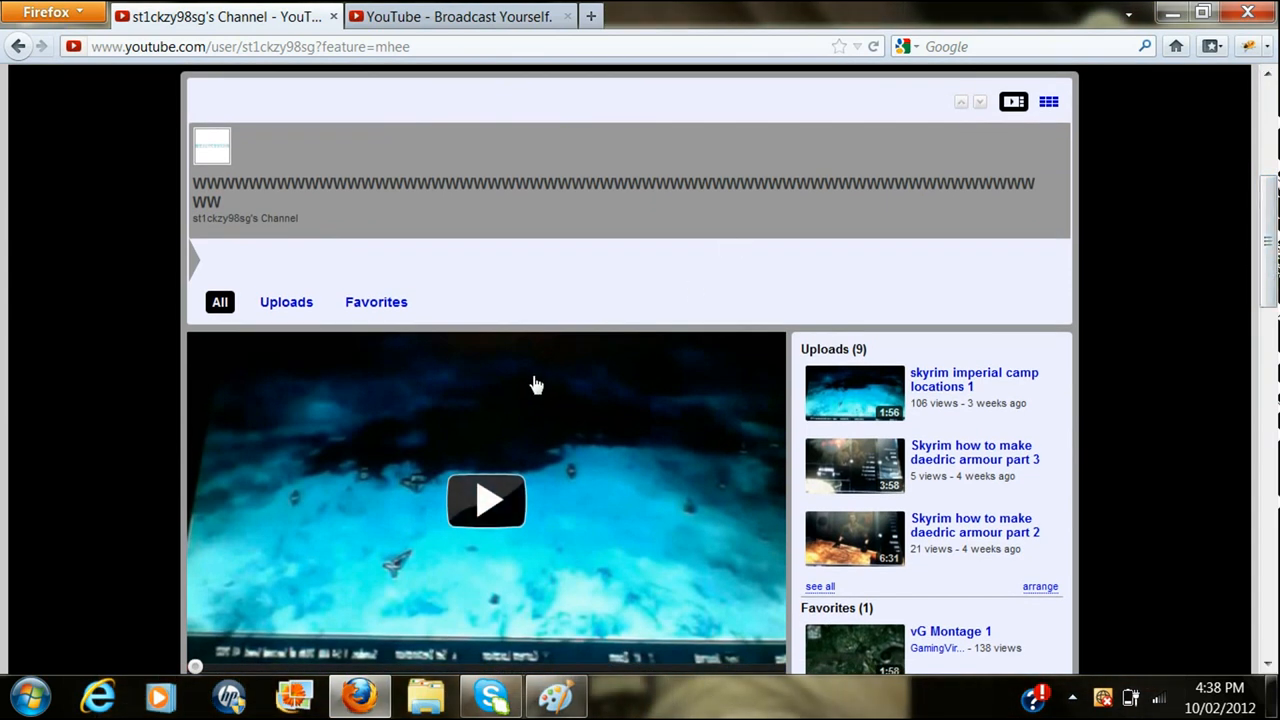
pyautogui.moveTo(200, 340)
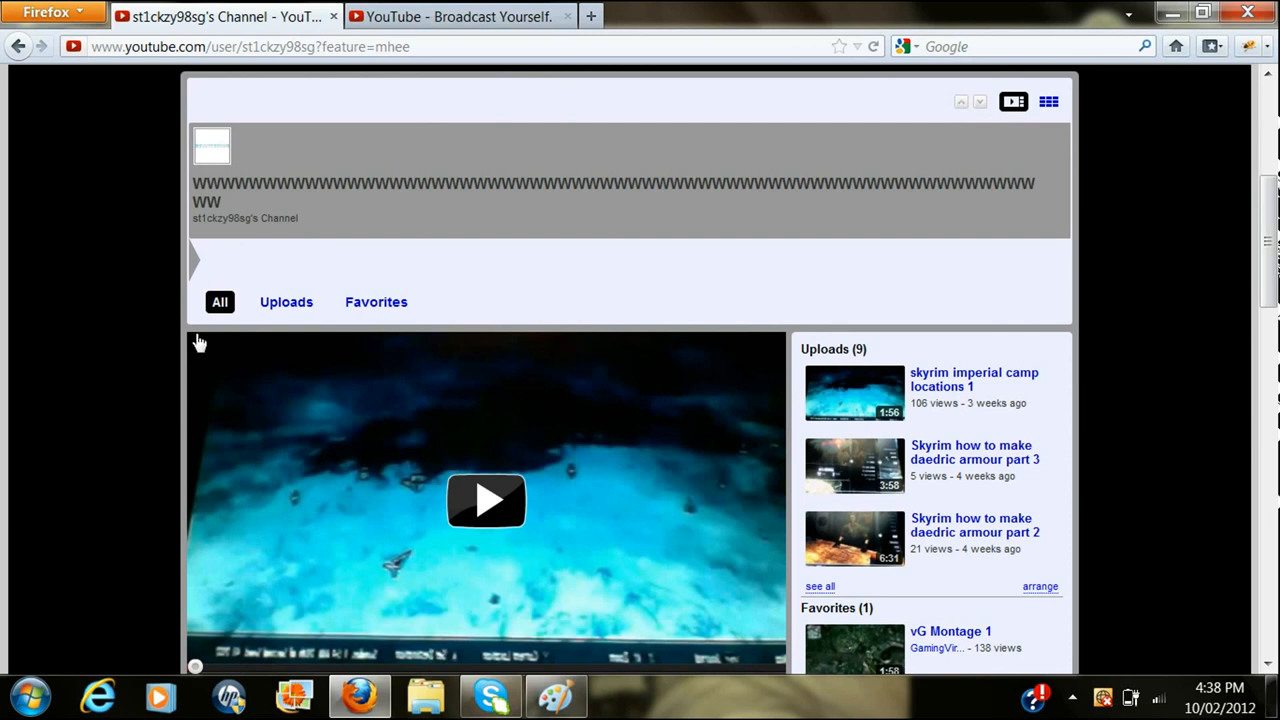
# - Paste the channel screenshot into Paint and enlarge the canvas to 1324 × 998 px
pyautogui.click(556, 696)
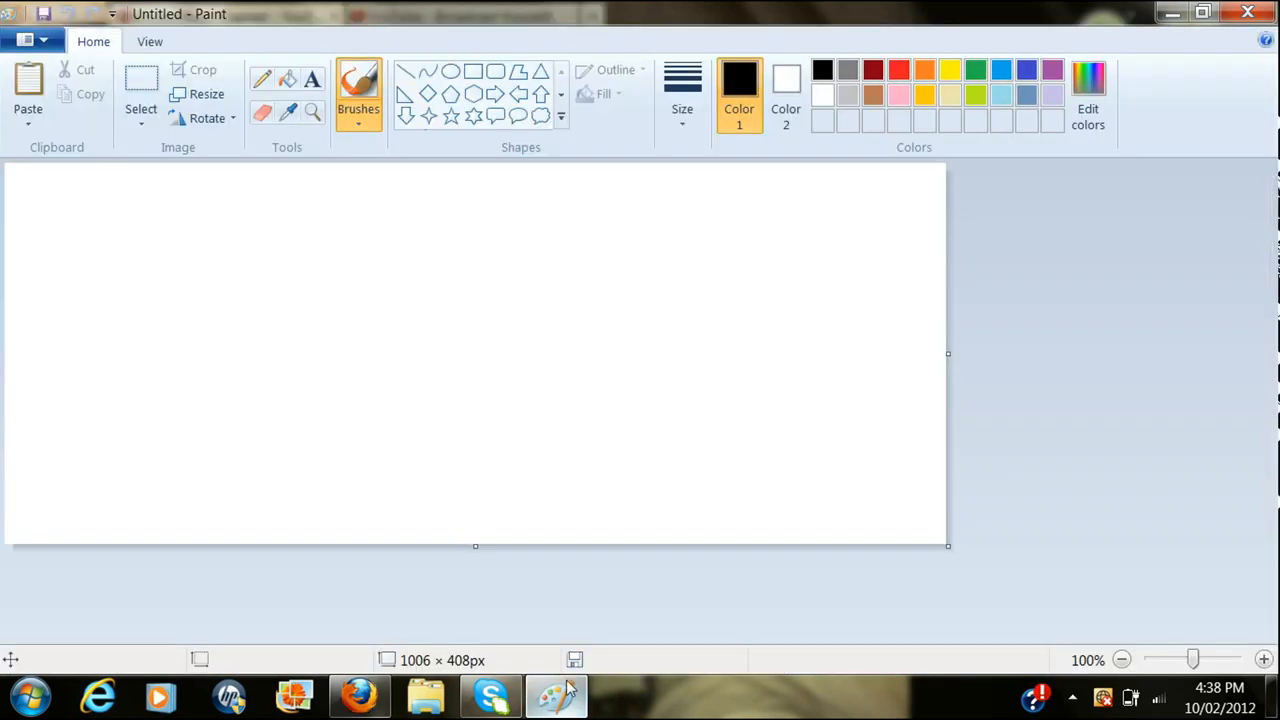
pyautogui.moveTo(476, 352)
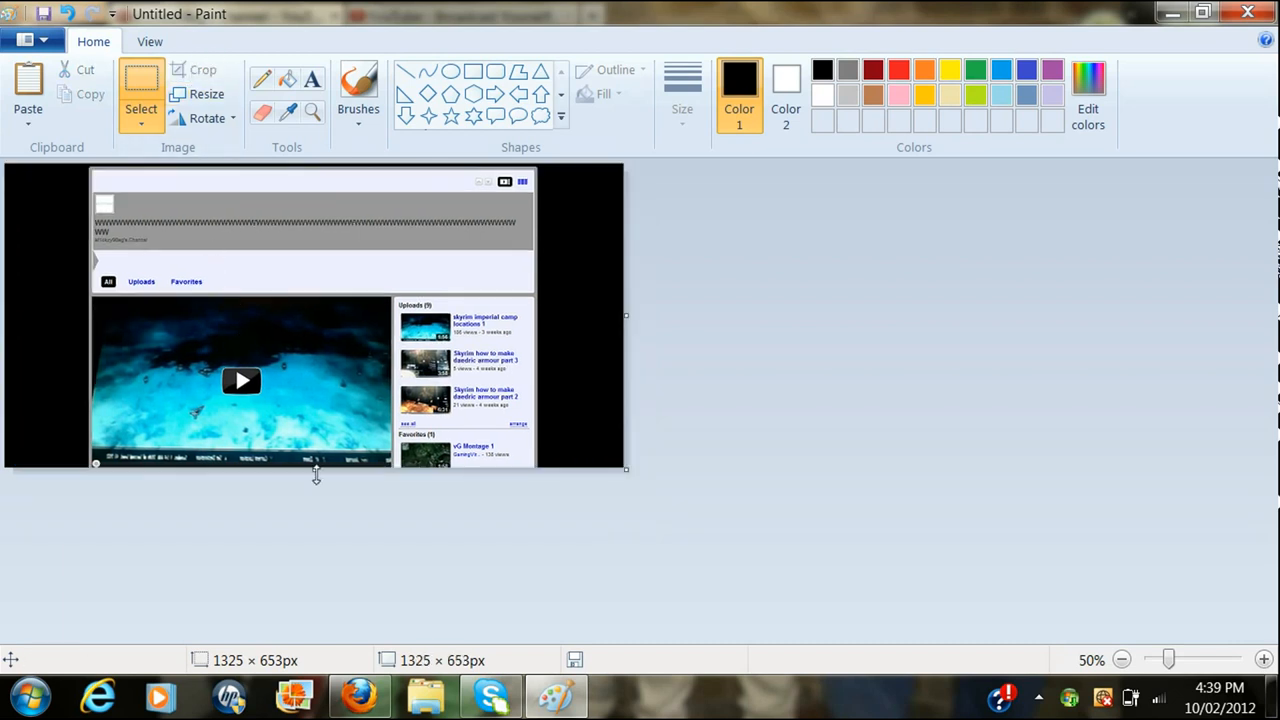
pyautogui.moveTo(314, 470); pyautogui.dragTo(296, 628)
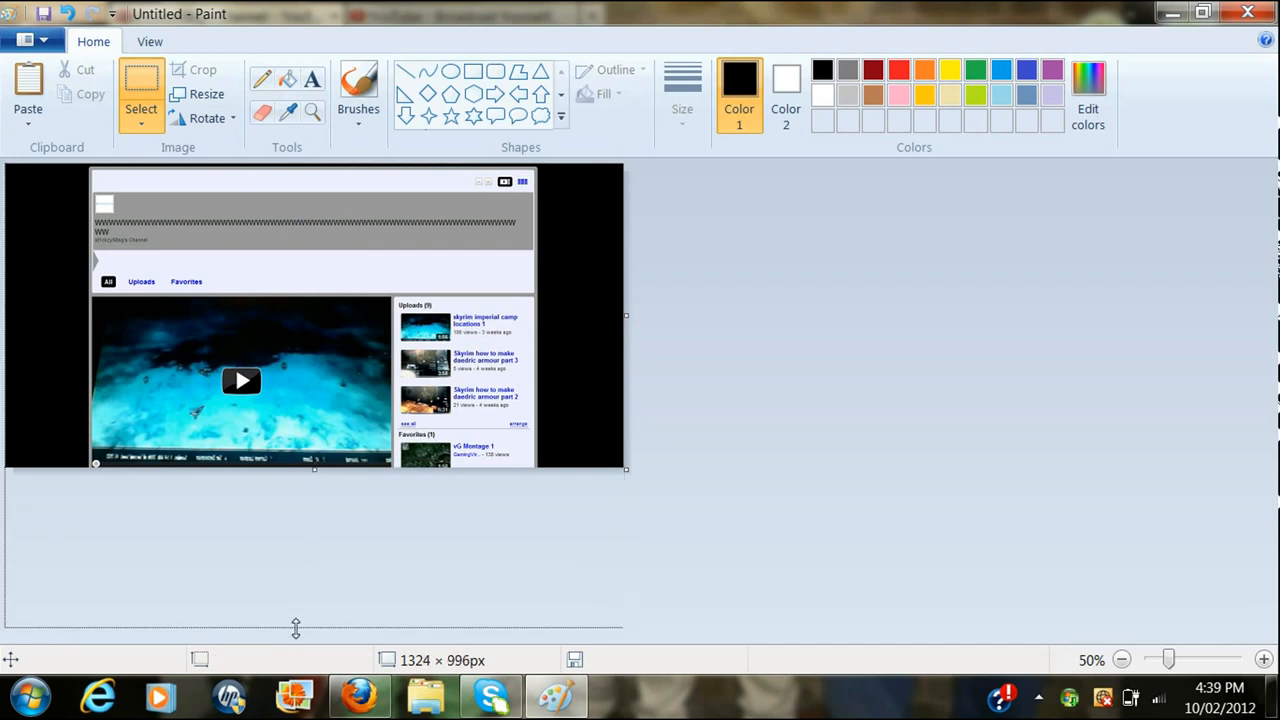
pyautogui.moveTo(296, 630); pyautogui.dragTo(296, 632)
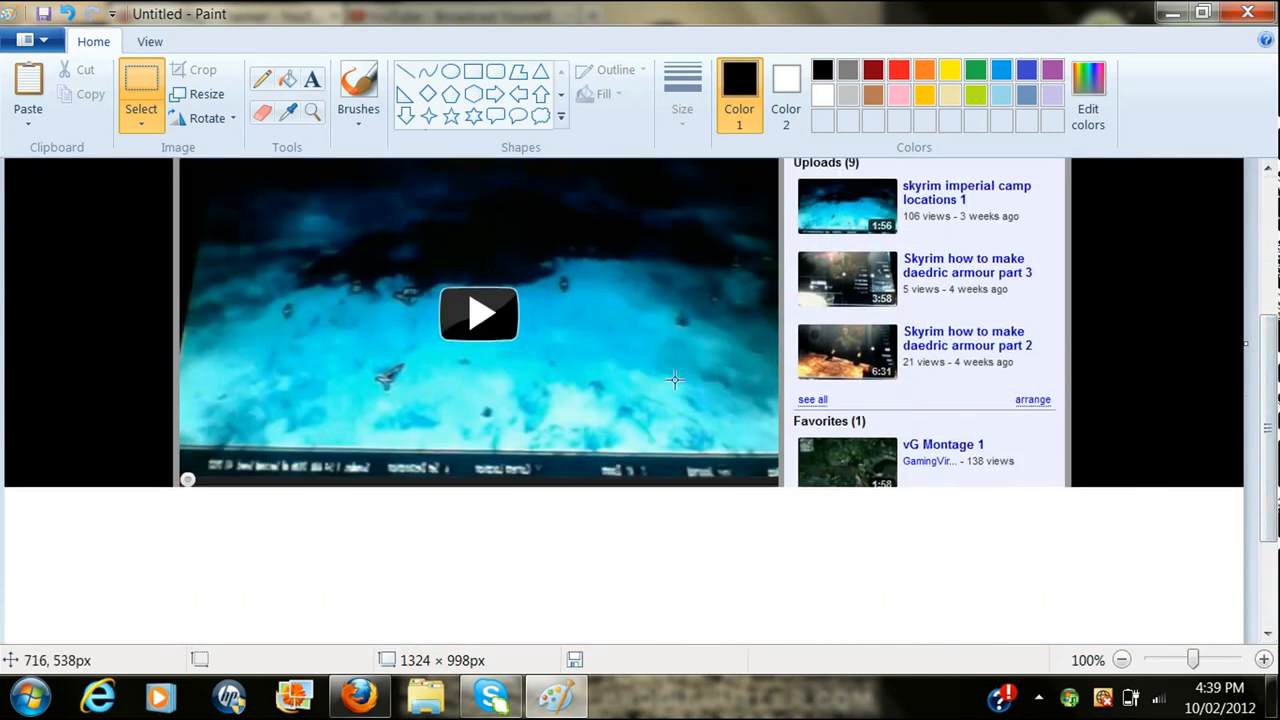
pyautogui.moveTo(104, 432)
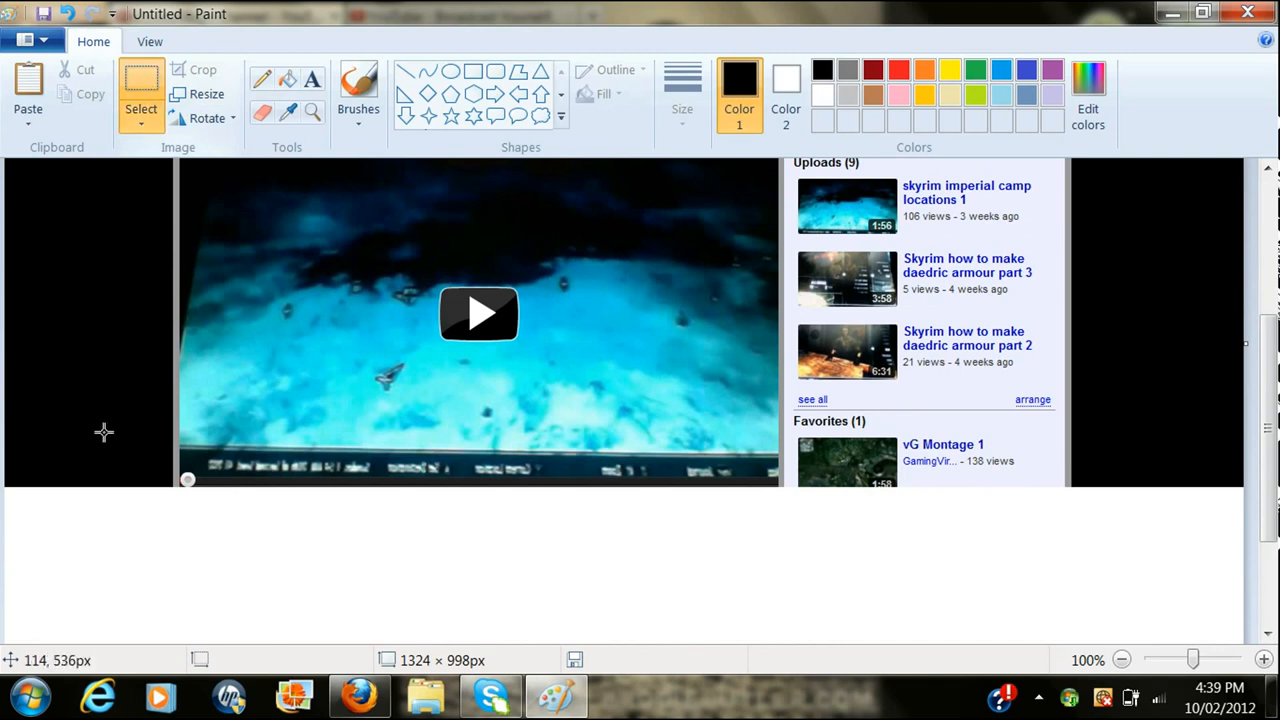
pyautogui.moveTo(130, 552); pyautogui.dragTo(212, 576)
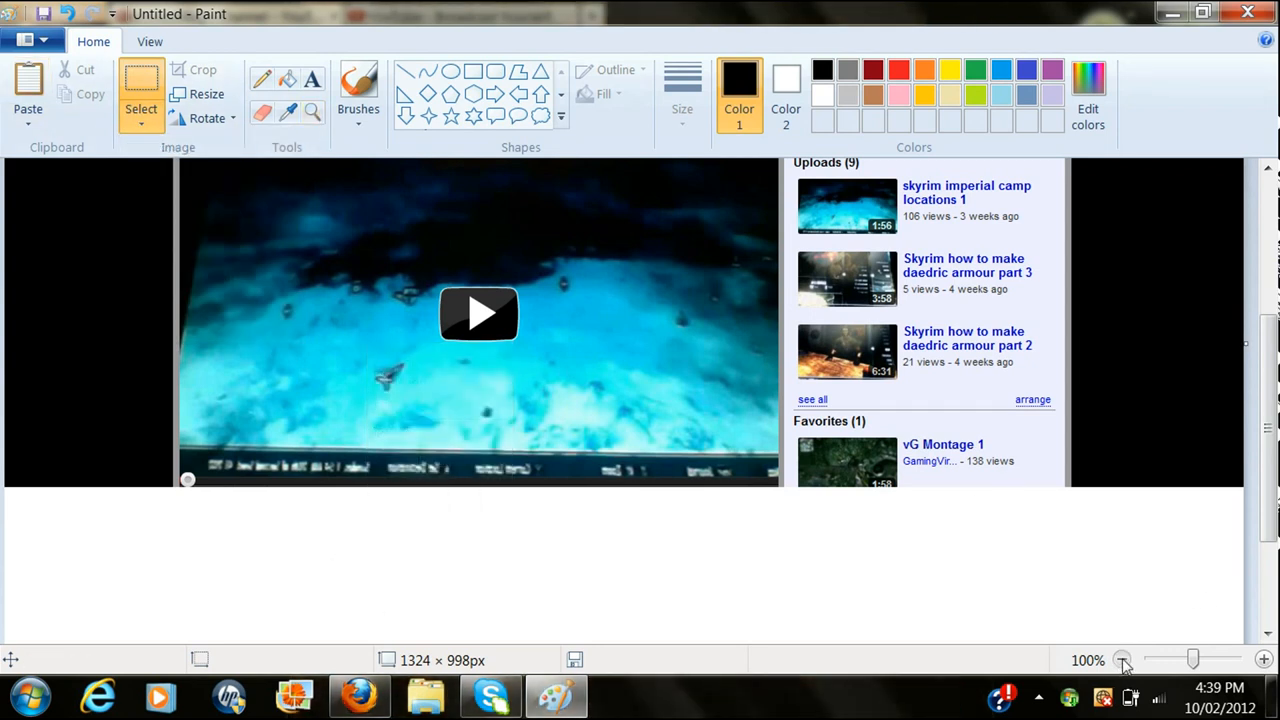
# - Zoom out to quarter size and stretch the canvas to about 1324 × 1984 px
pyautogui.click(1122, 660)
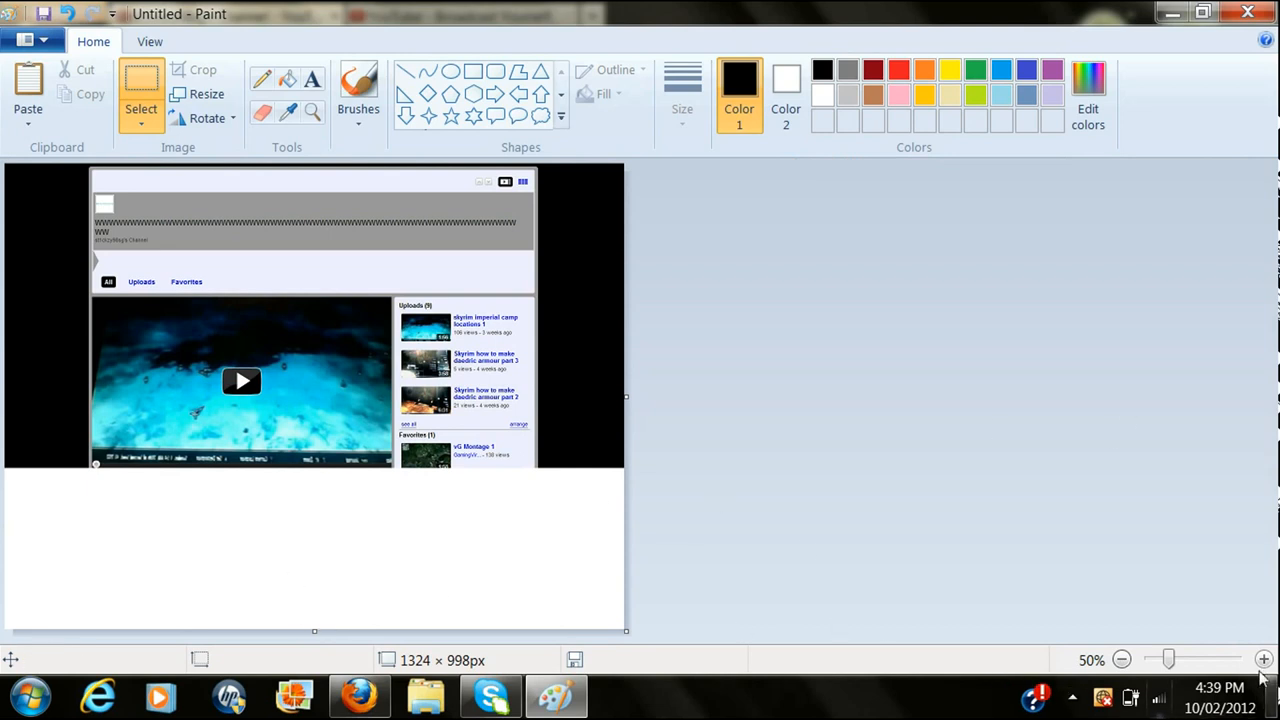
pyautogui.click(1264, 660)
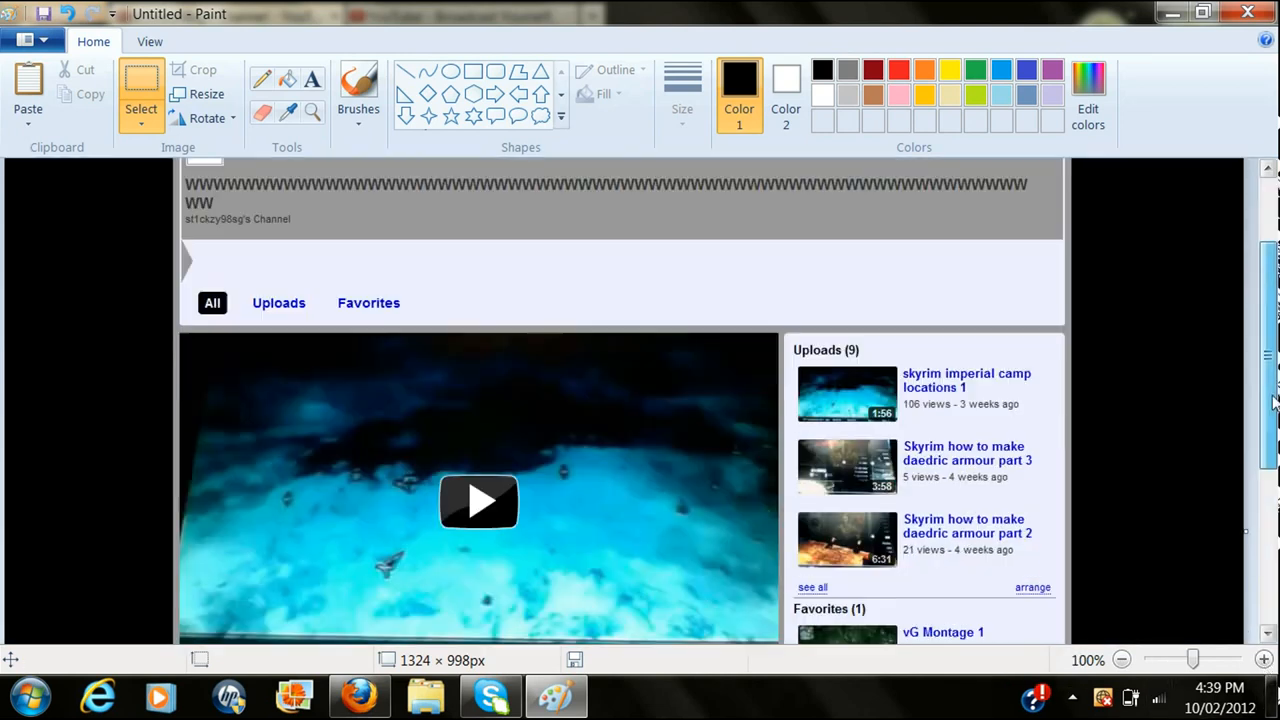
pyautogui.scroll(-3)
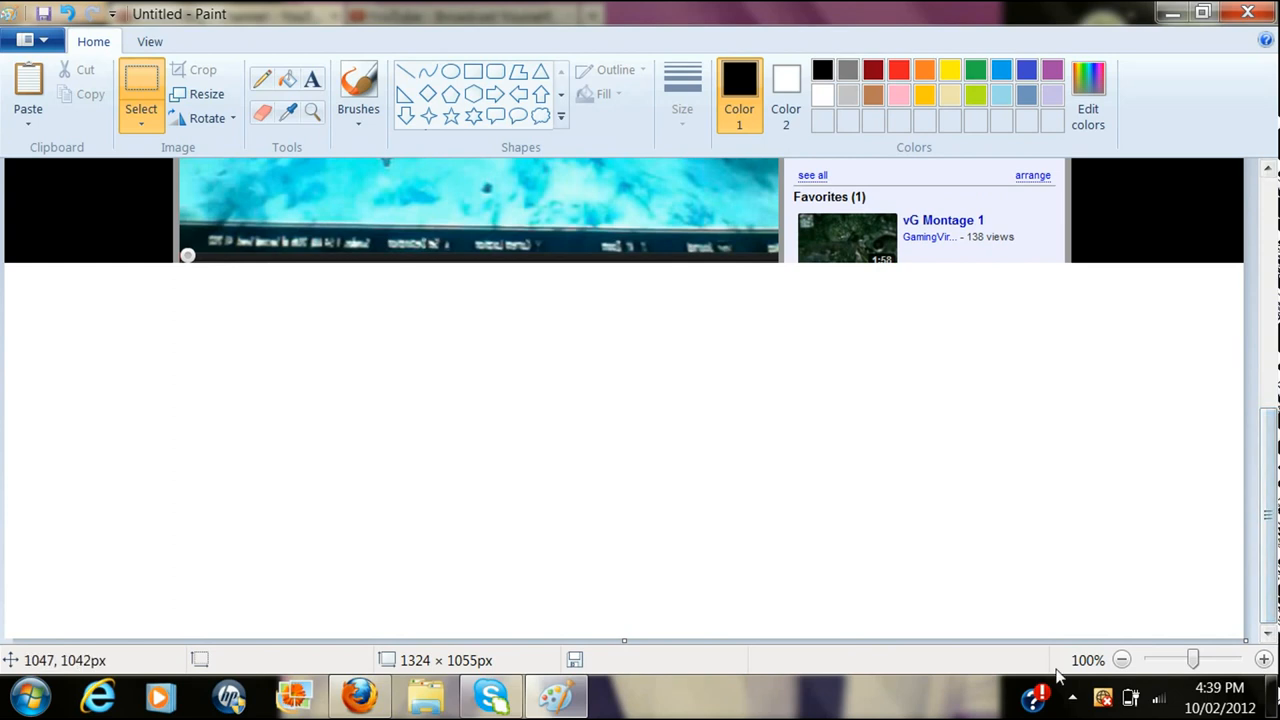
pyautogui.click(1120, 660)
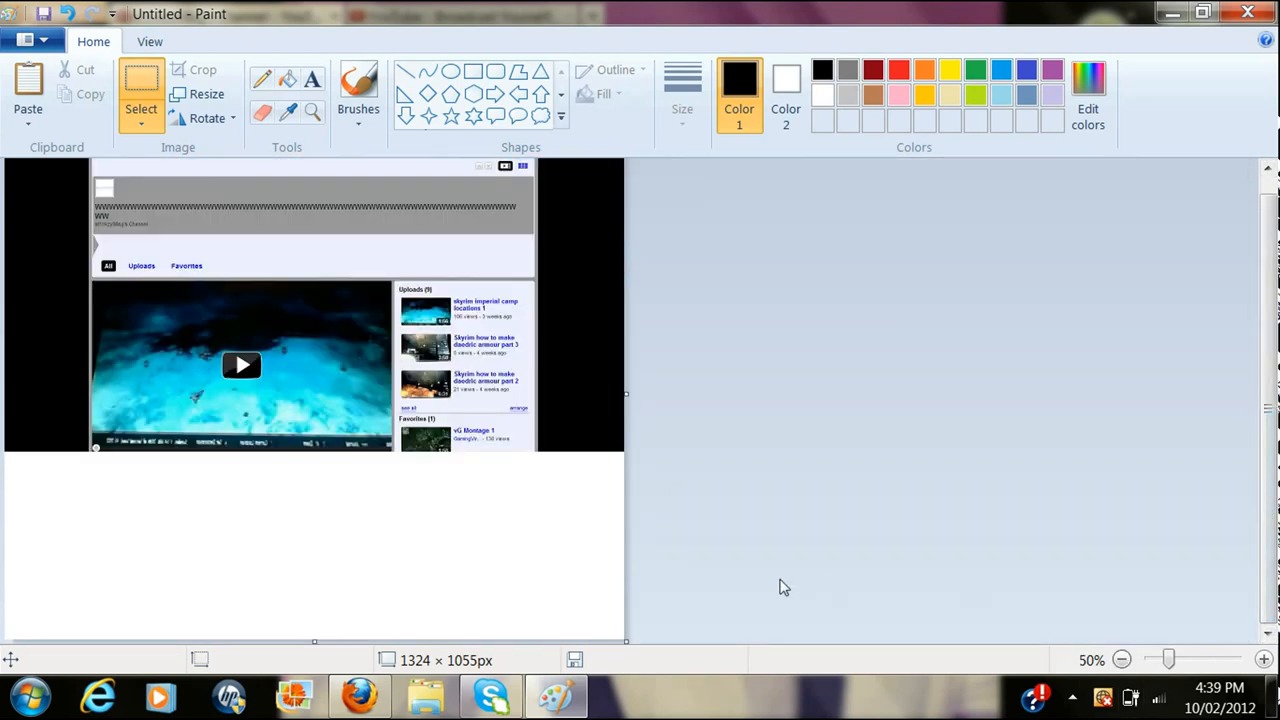
pyautogui.click(1120, 660)
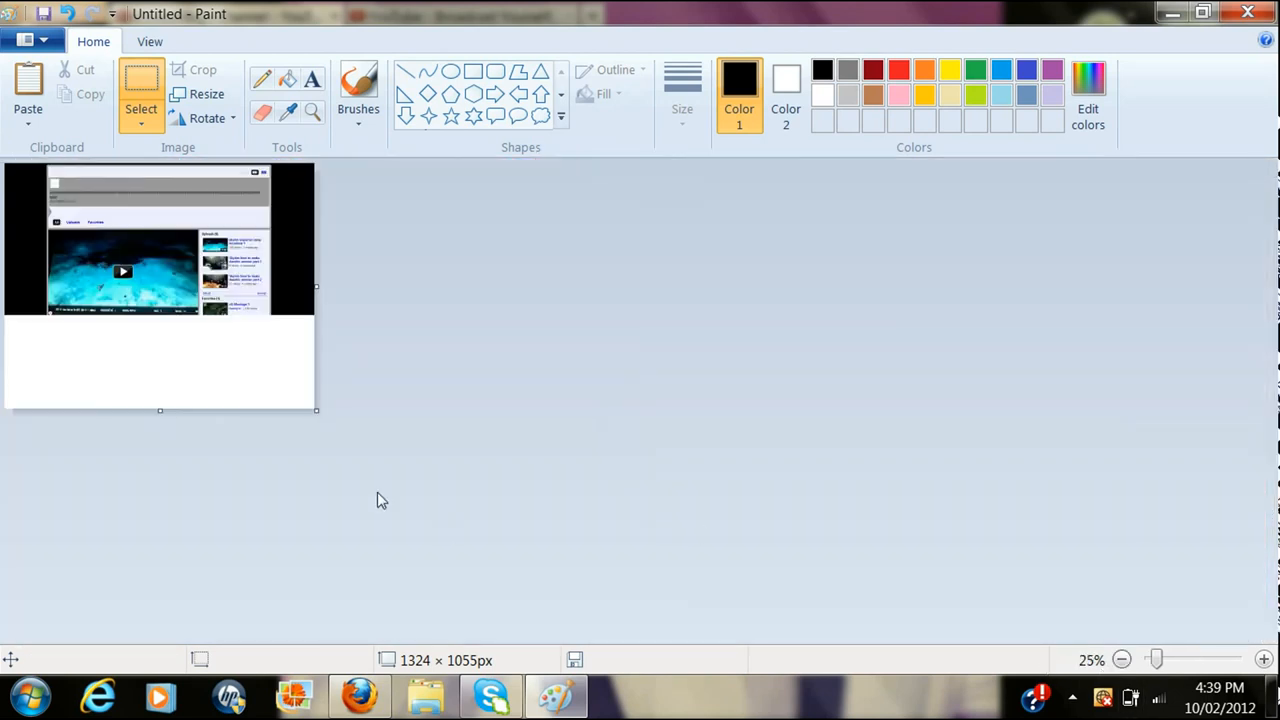
pyautogui.moveTo(160, 410); pyautogui.dragTo(160, 468)
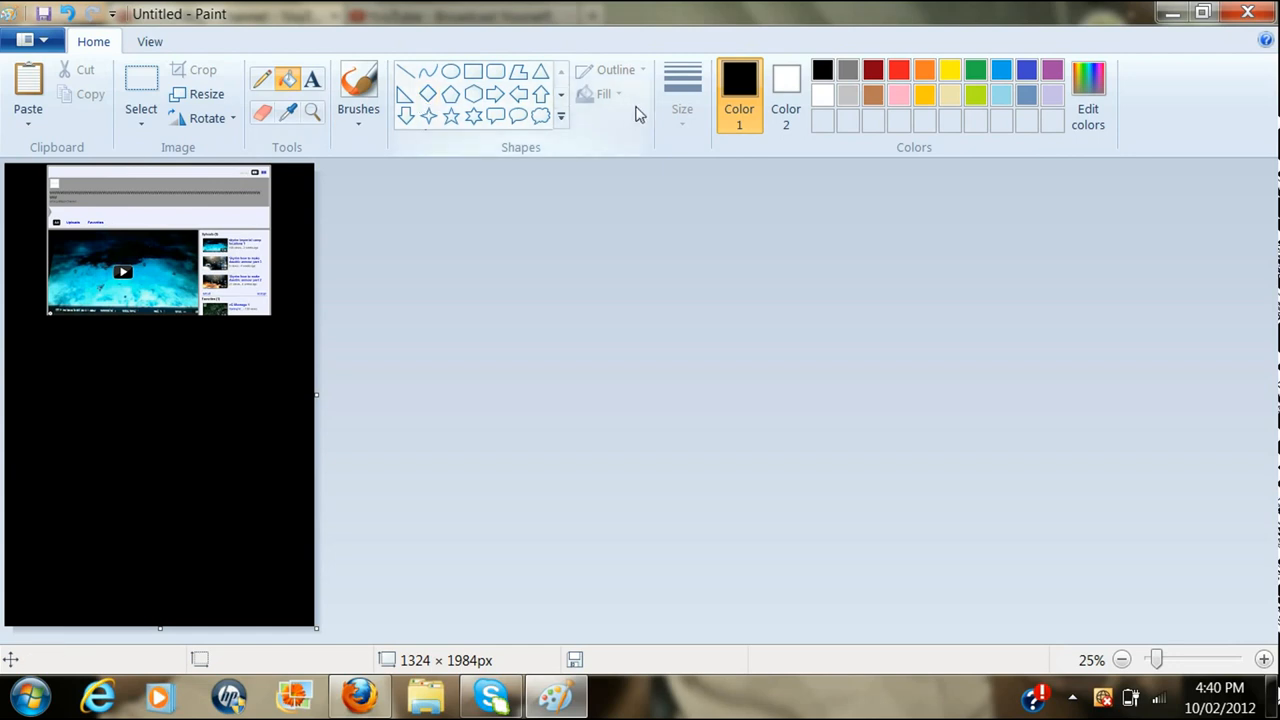
# - Choose the Rectangle tool with black as the second colour, leaving the canvas black below the grey W strip
pyautogui.click(472, 72)
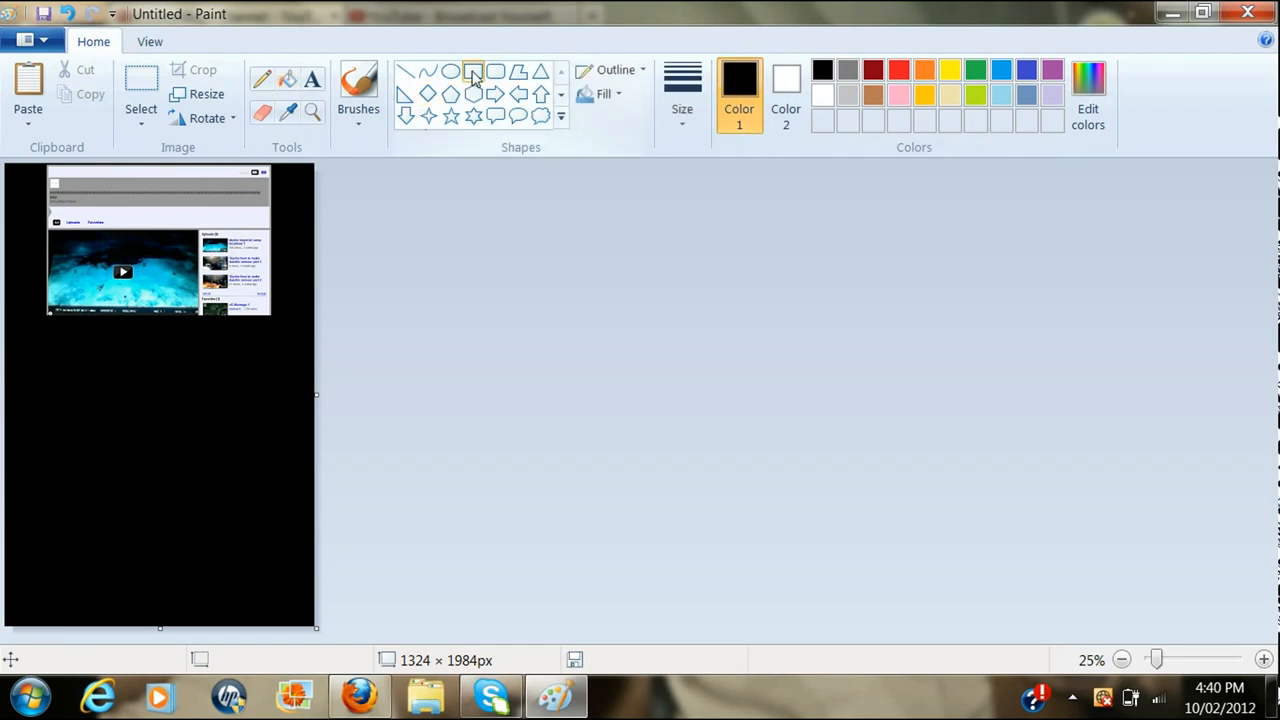
pyautogui.click(786, 84)
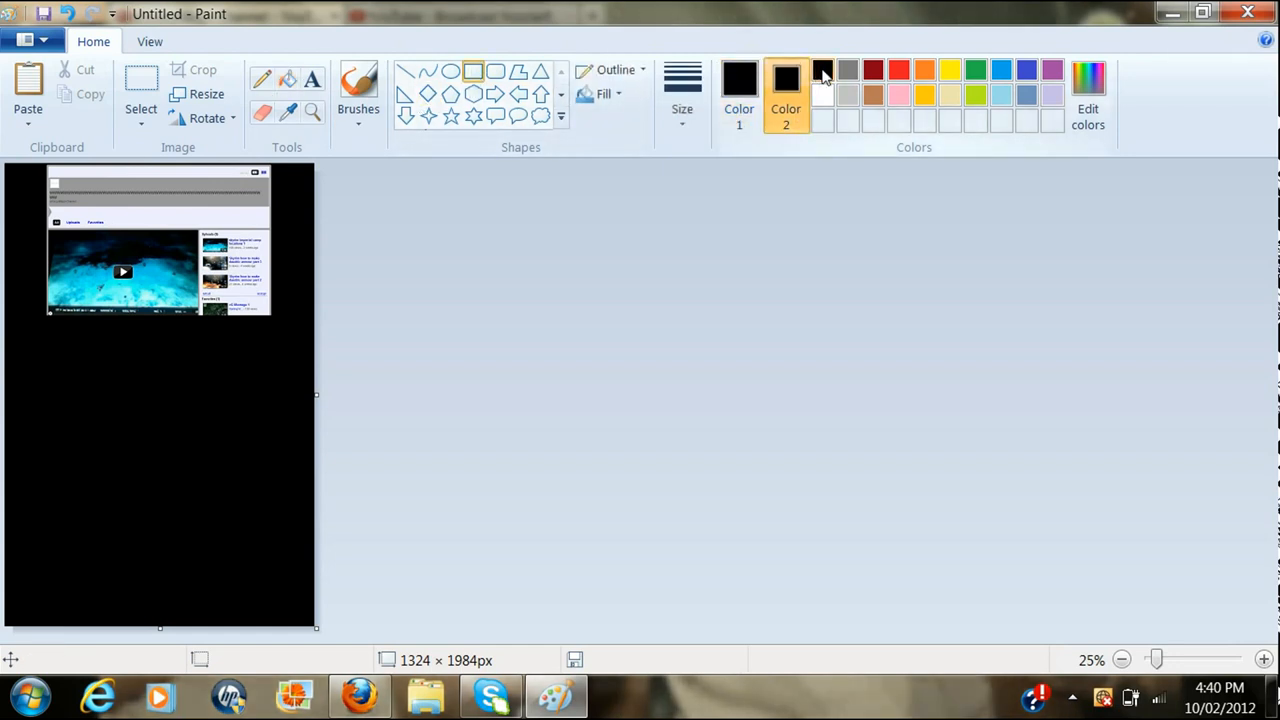
pyautogui.click(604, 94)
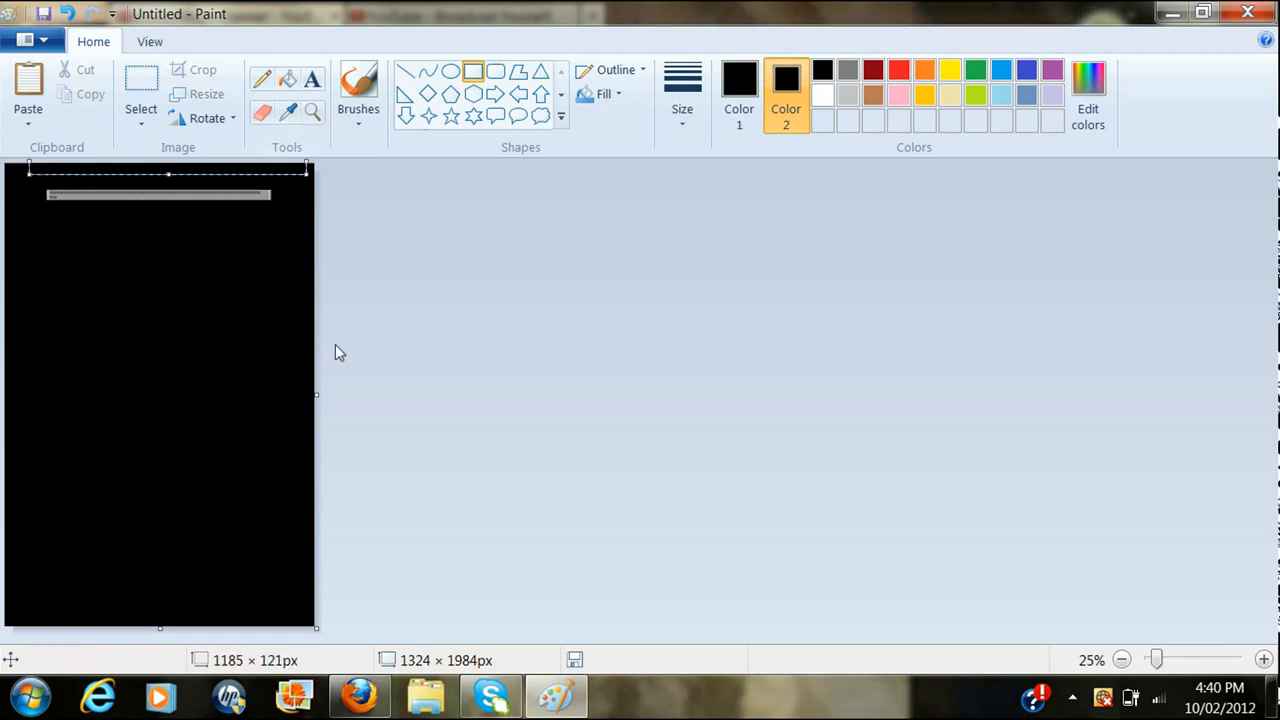
pyautogui.click(1264, 660)
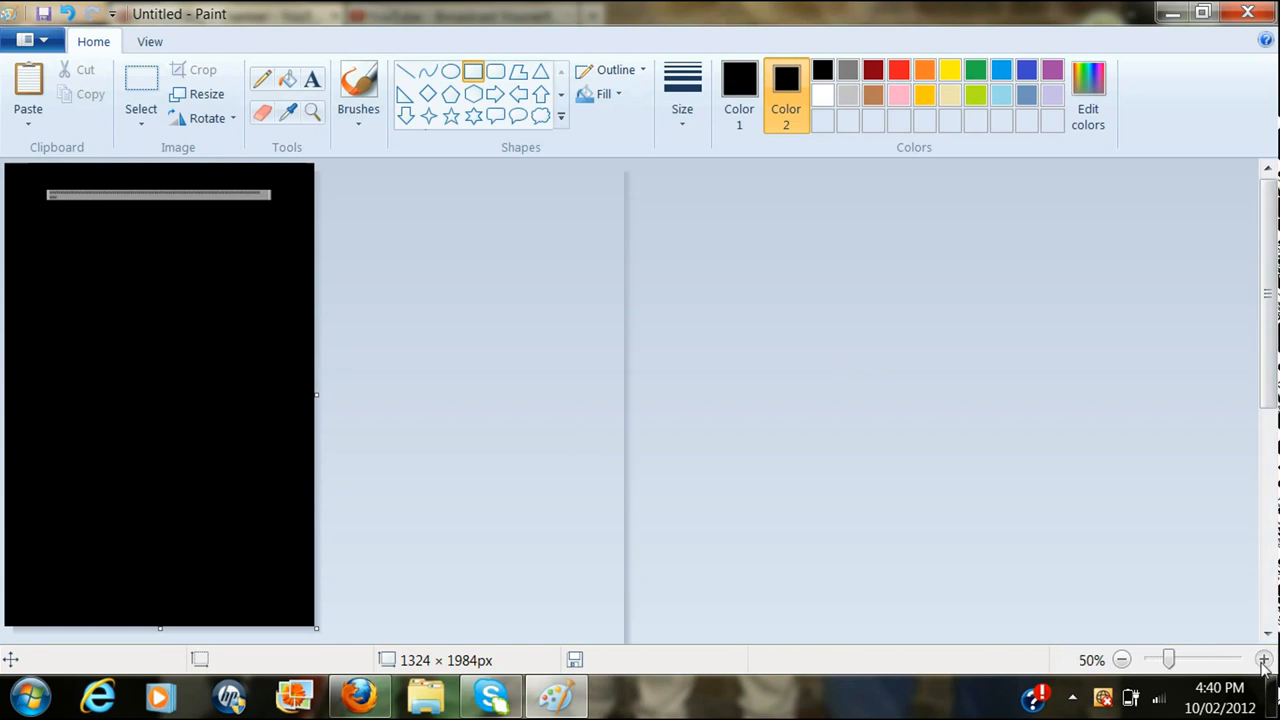
# - View the canvas at 100% and set the text box to Showcard Gothic, size 48, white
pyautogui.click(1264, 660)
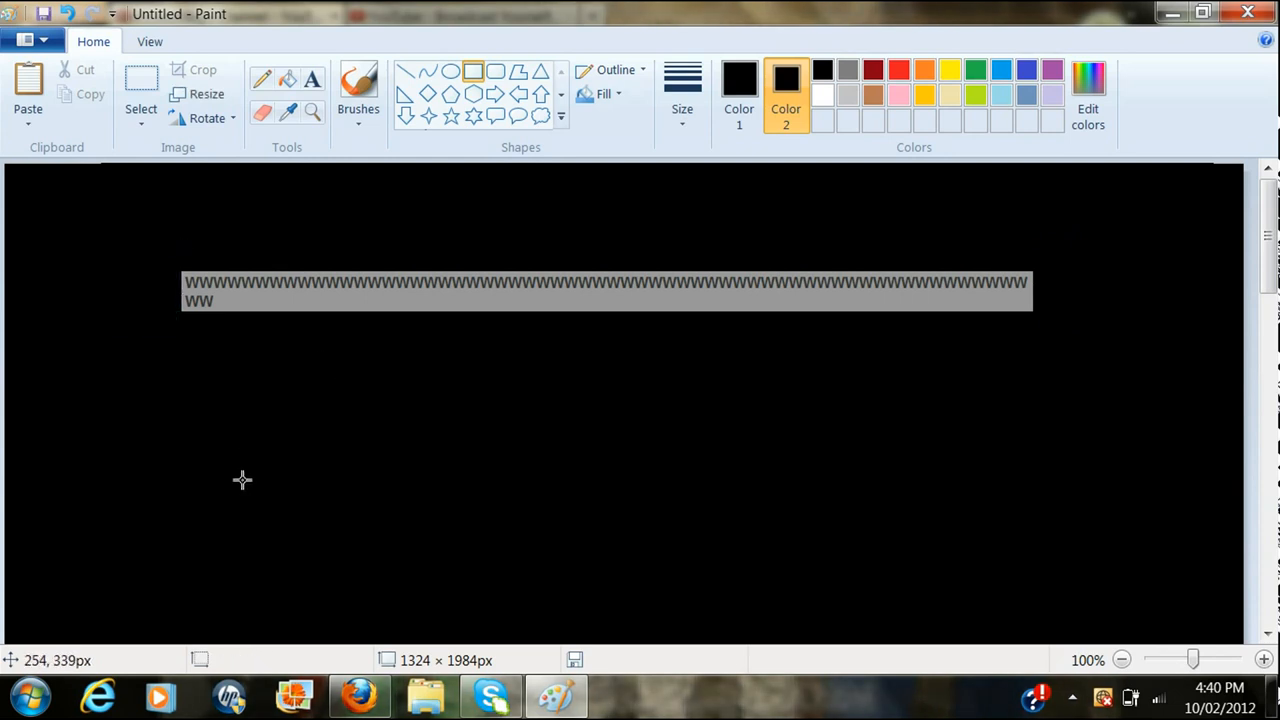
pyautogui.moveTo(360, 168)
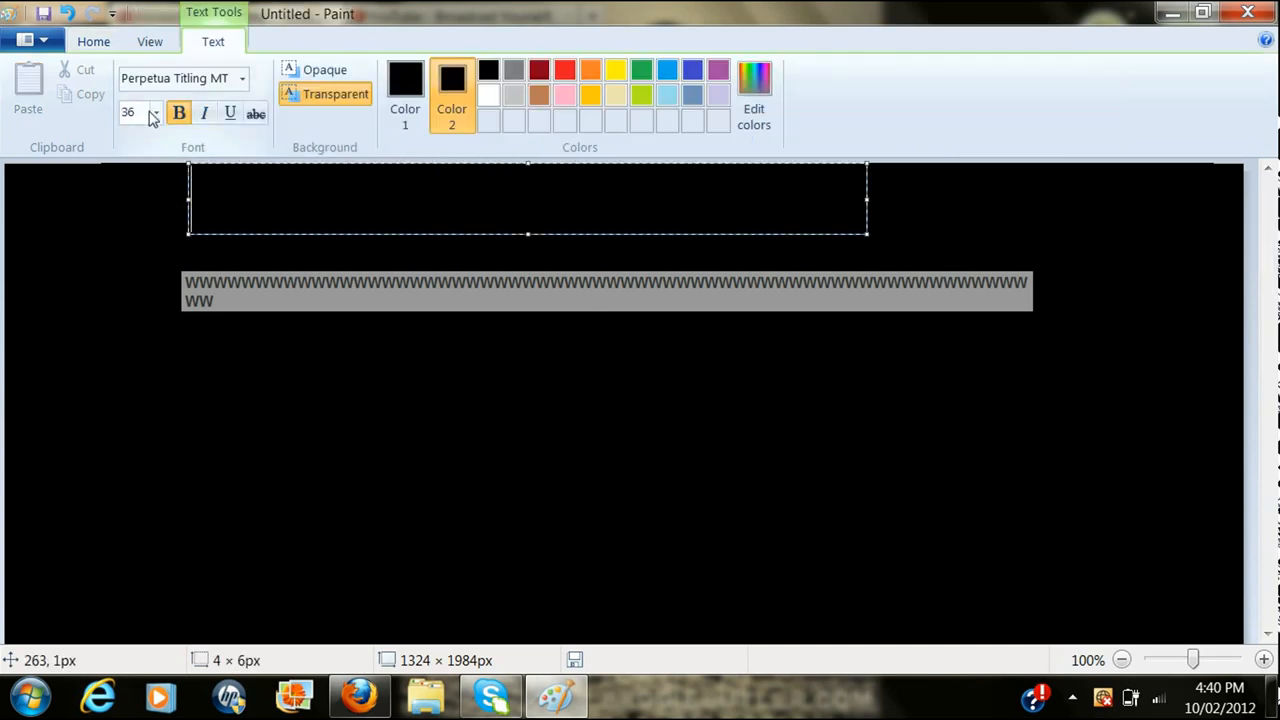
pyautogui.click(152, 112)
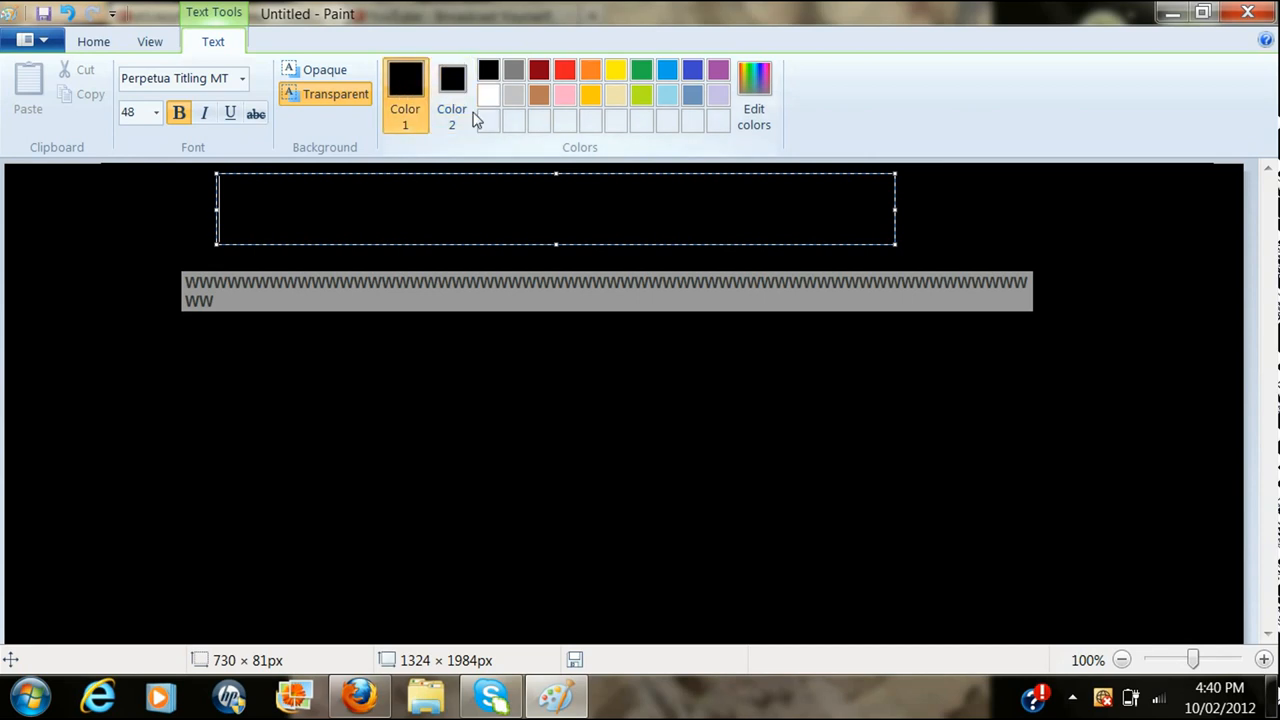
pyautogui.click(240, 78)
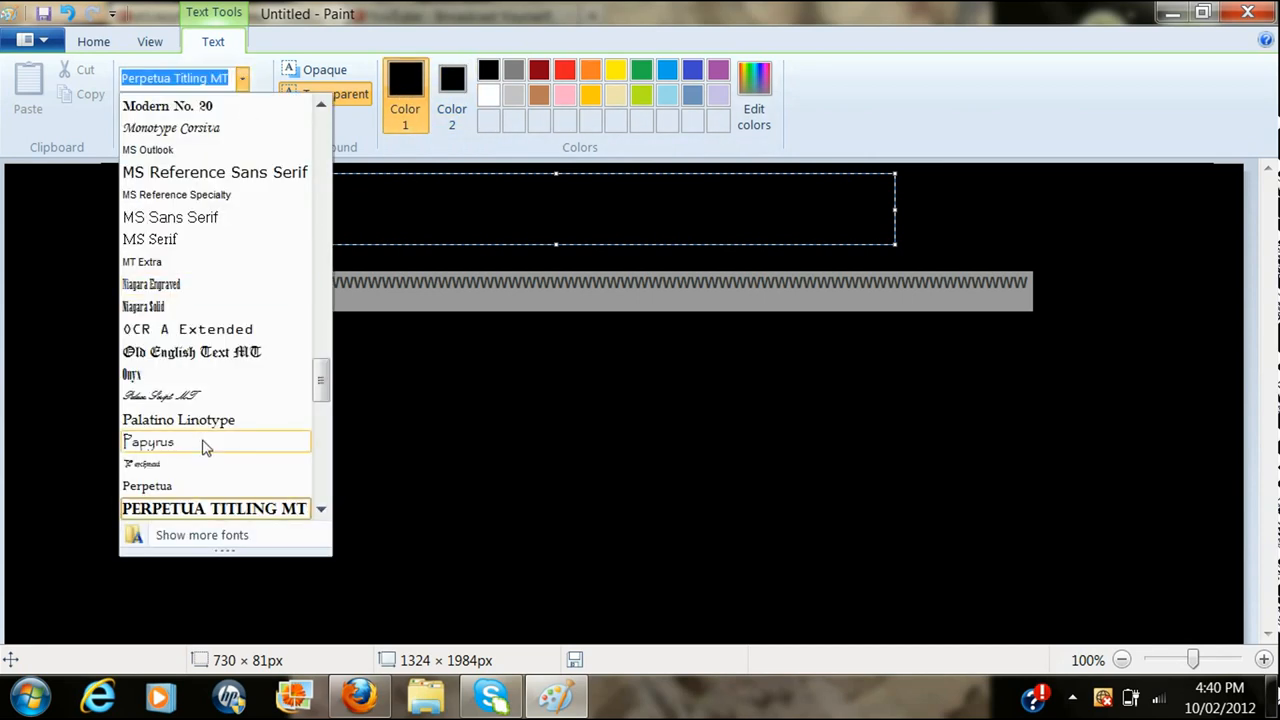
pyautogui.scroll(-3)
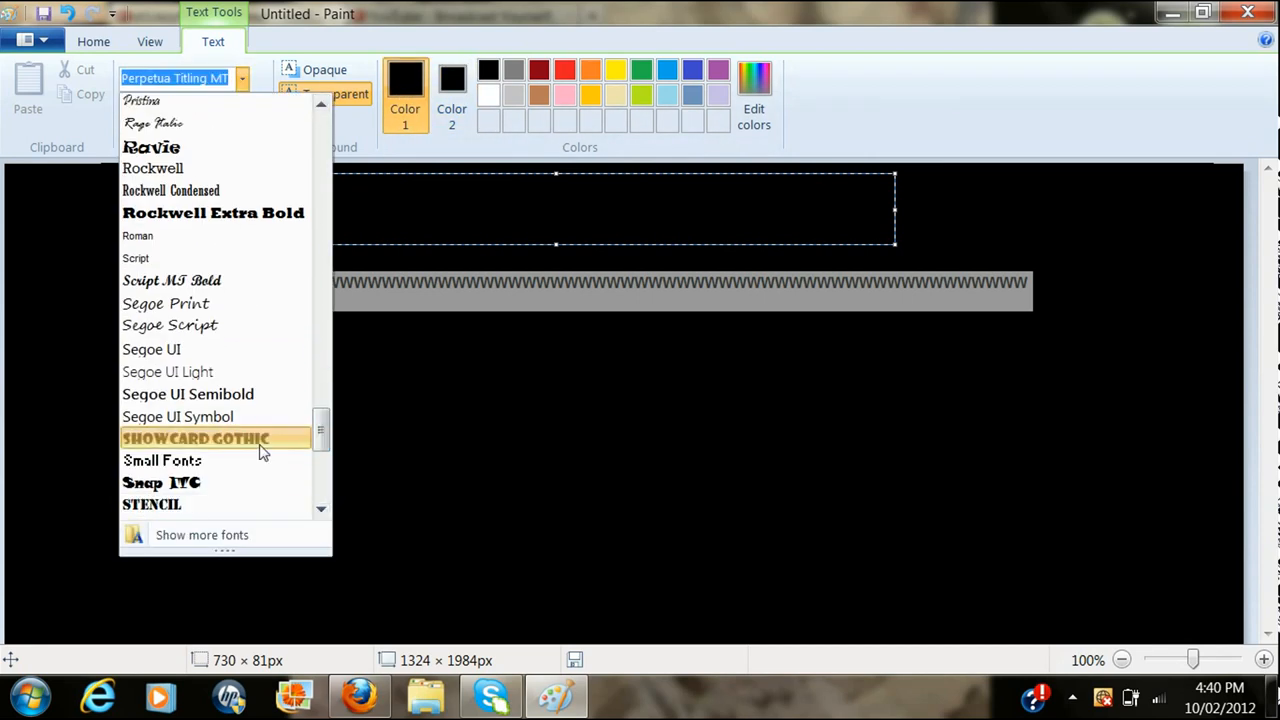
pyautogui.click(194, 438)
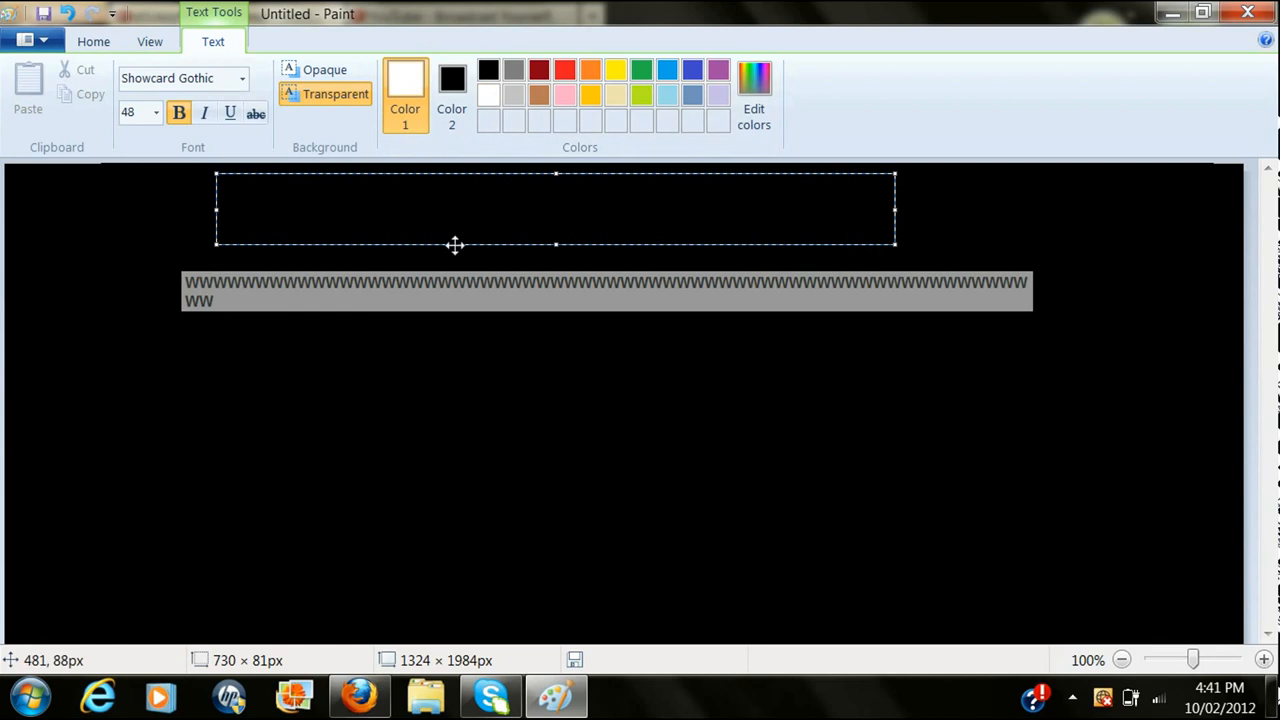
# - Write 'ST1CKZY98SG' in the text box, position it above the grey strip and commit it
pyautogui.write('ST1')
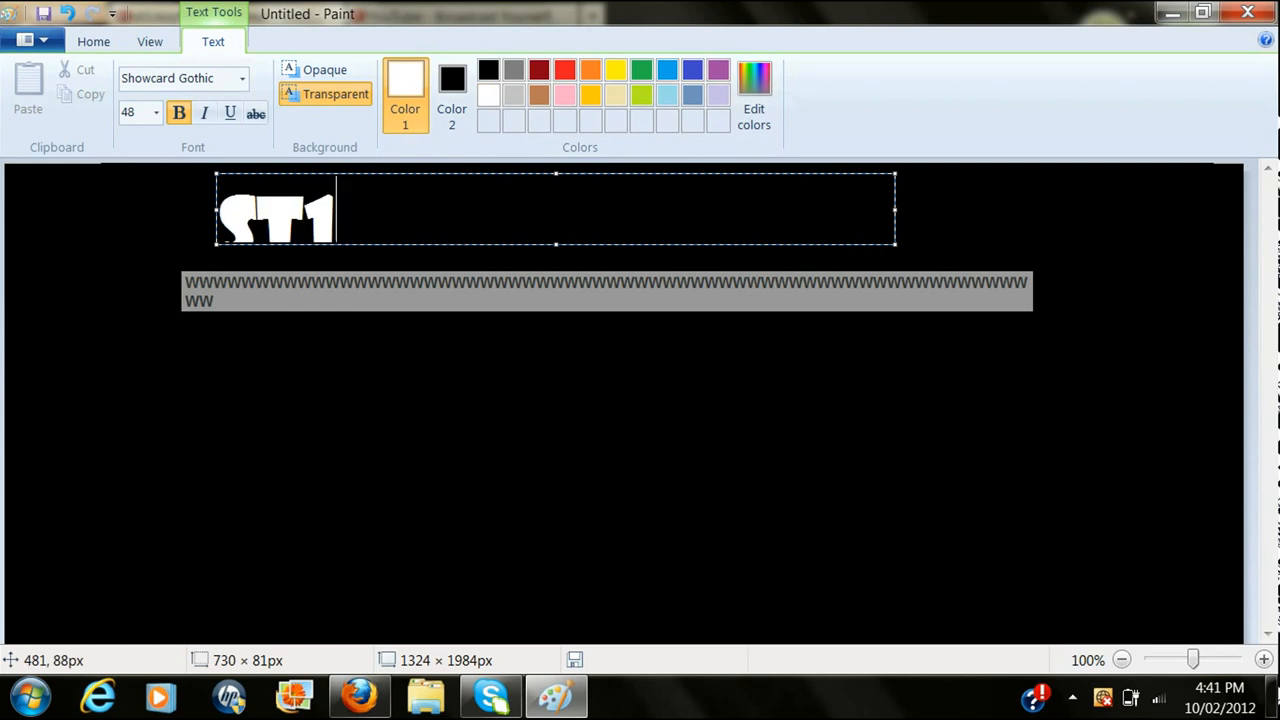
pyautogui.write('CKZY98SG')
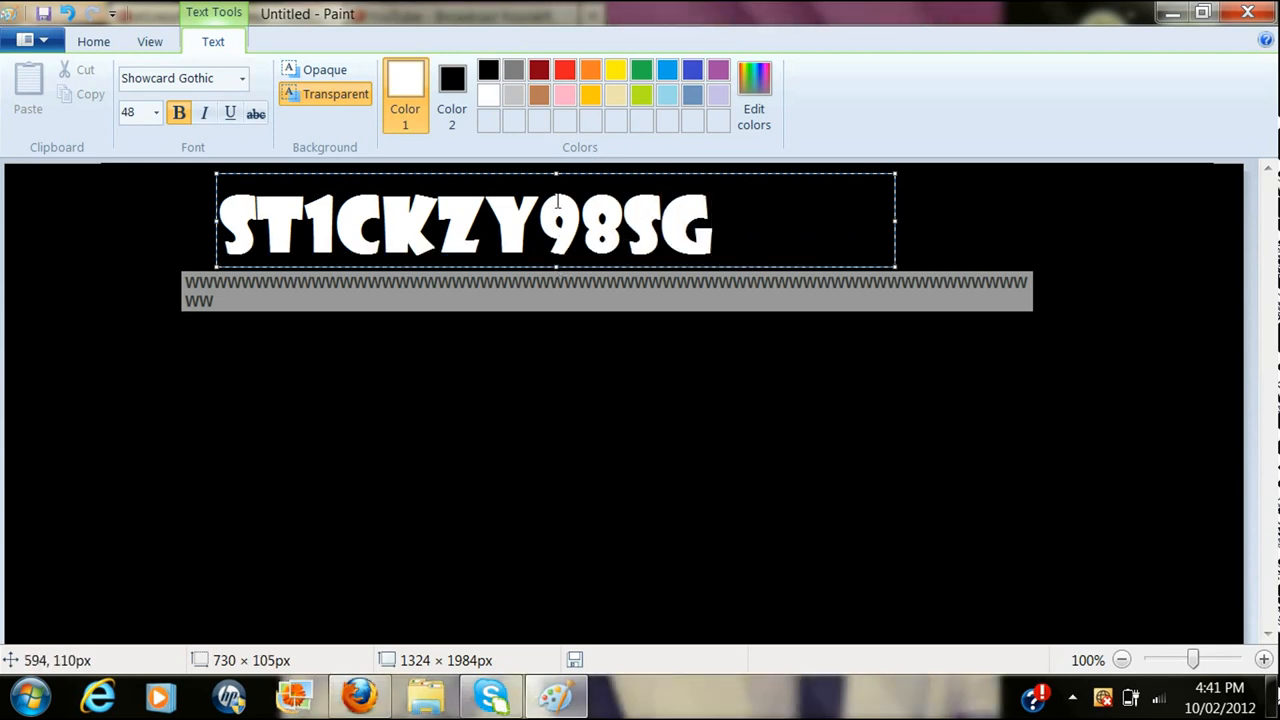
pyautogui.moveTo(556, 220); pyautogui.dragTo(632, 210)
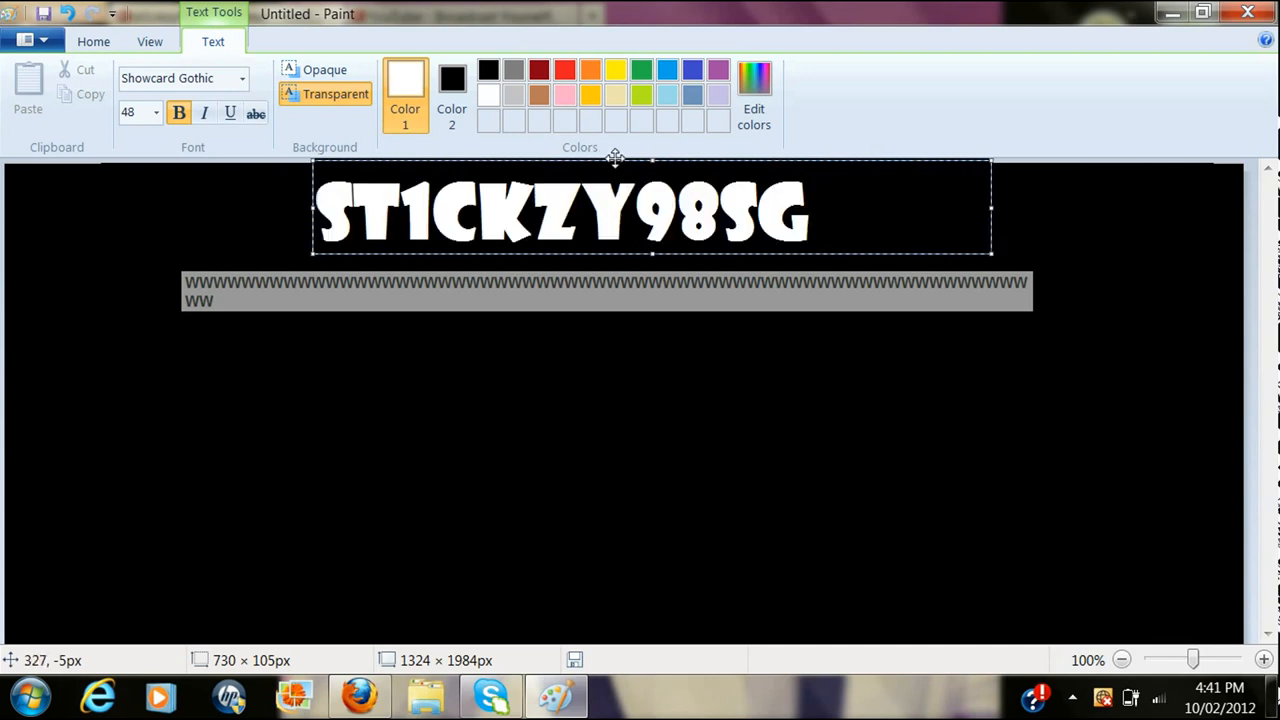
pyautogui.moveTo(616, 160); pyautogui.dragTo(656, 178)
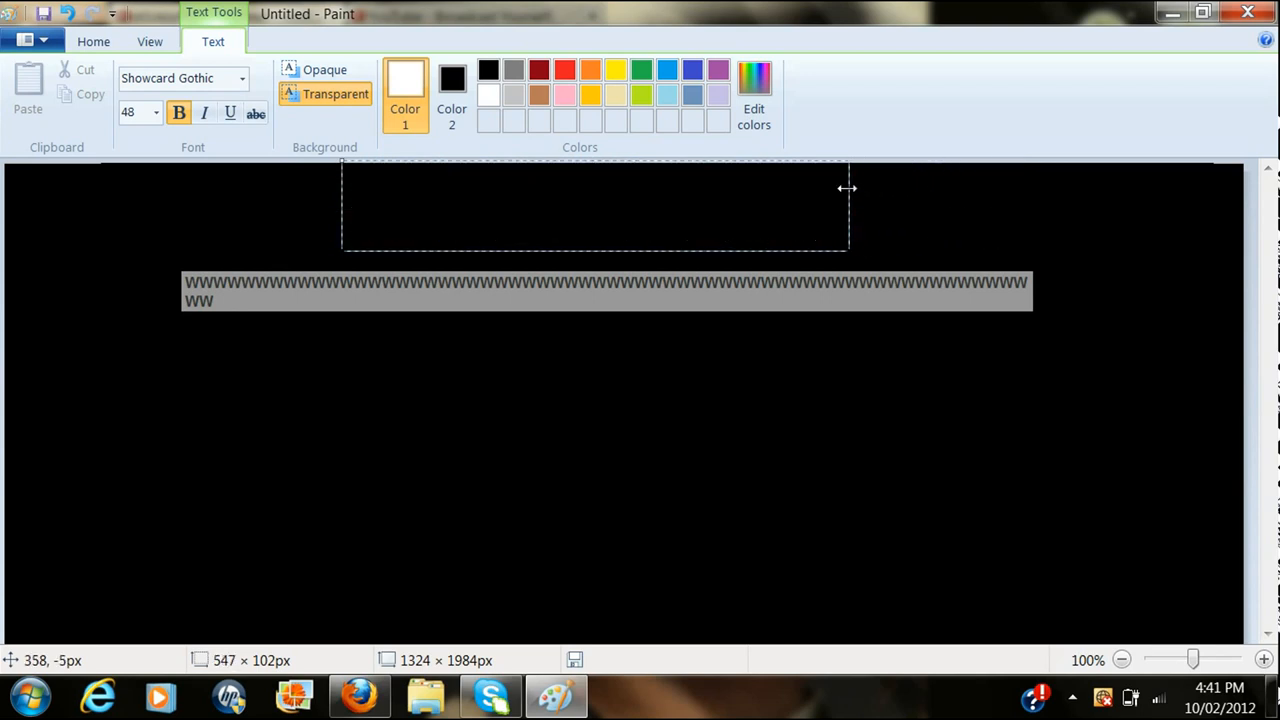
pyautogui.write('ST1CKZY98SG')
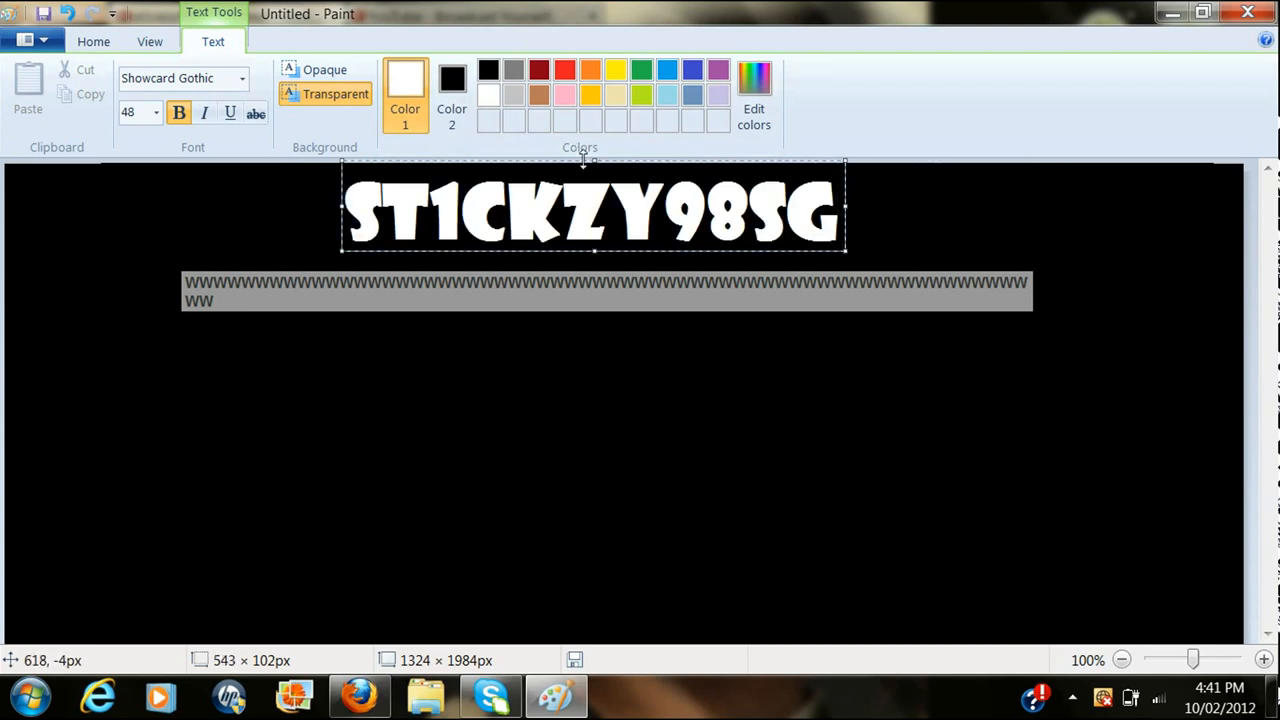
pyautogui.click(736, 476)
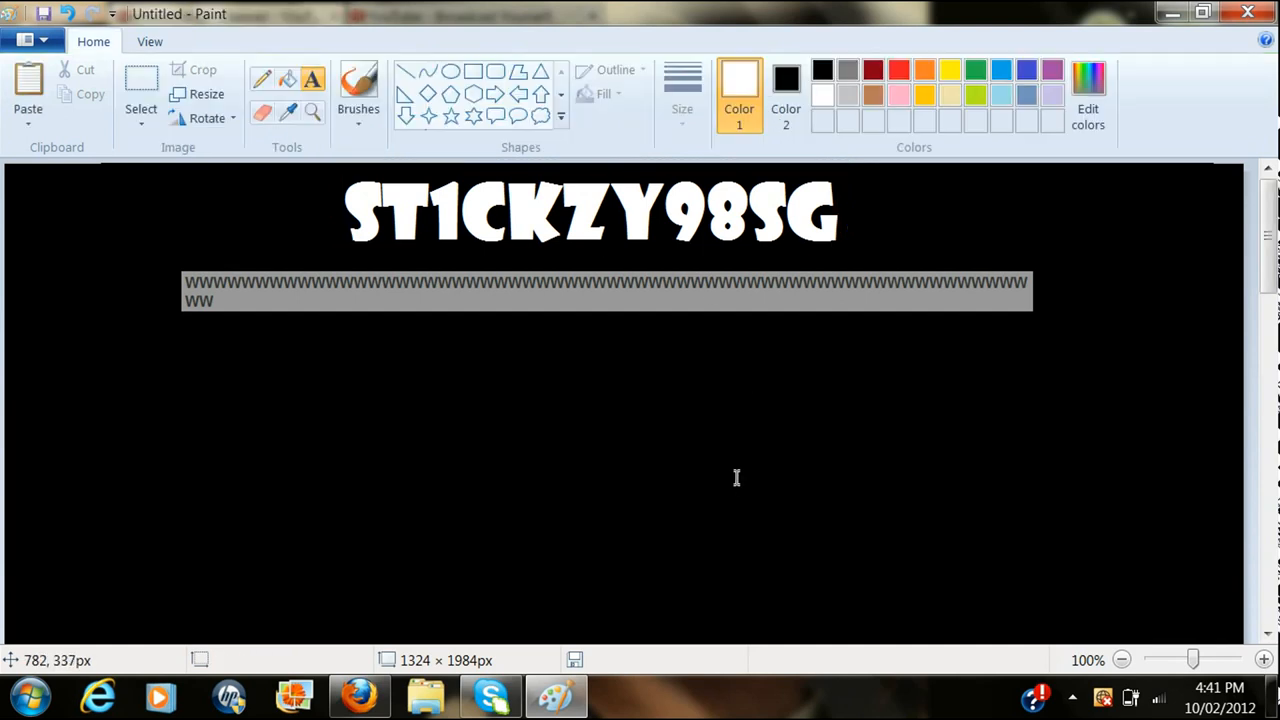
pyautogui.moveTo(856, 144)
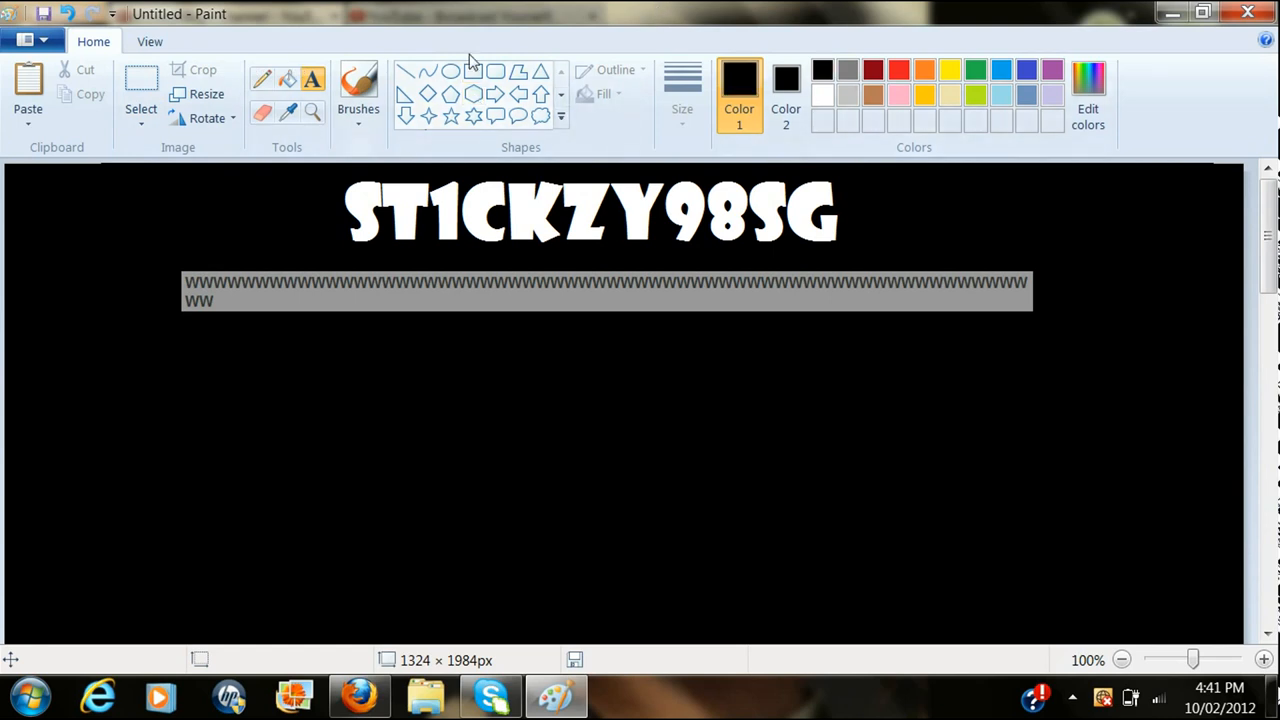
pyautogui.click(604, 94)
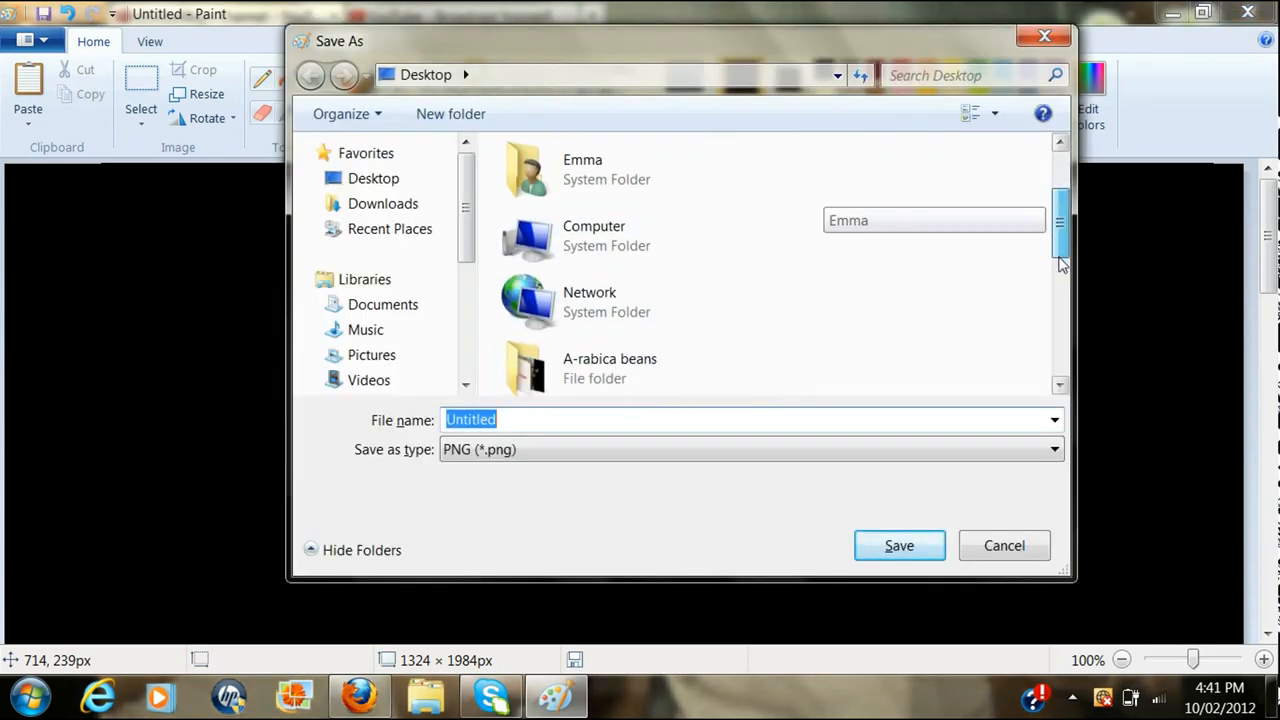
# - Save over the existing background PNG on the Desktop, confirming the replace
pyautogui.scroll(-3)
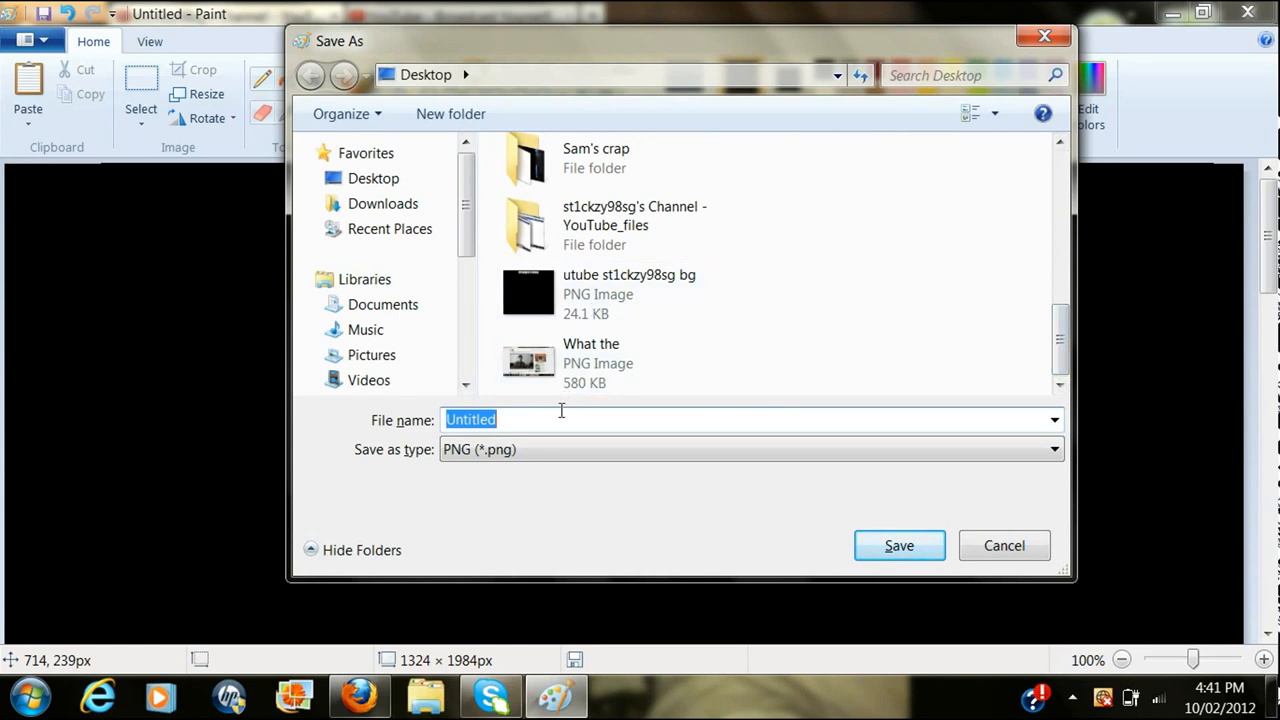
pyautogui.click(898, 544)
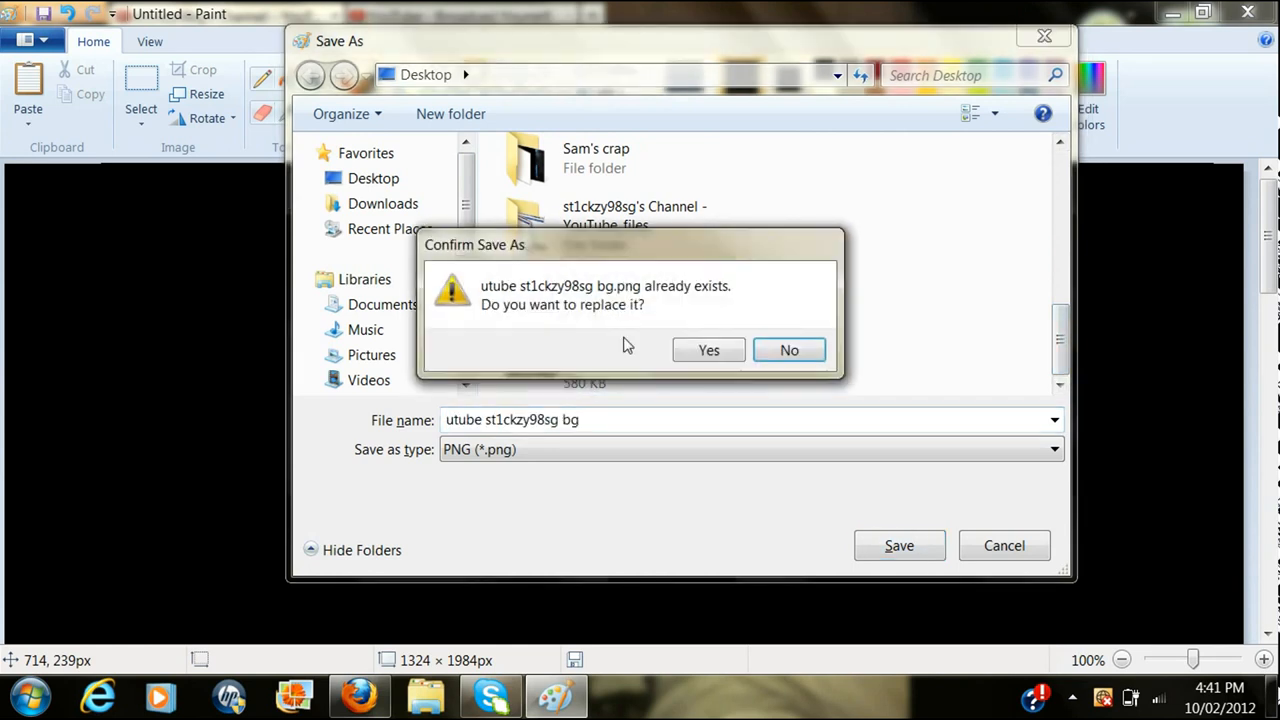
pyautogui.click(708, 350)
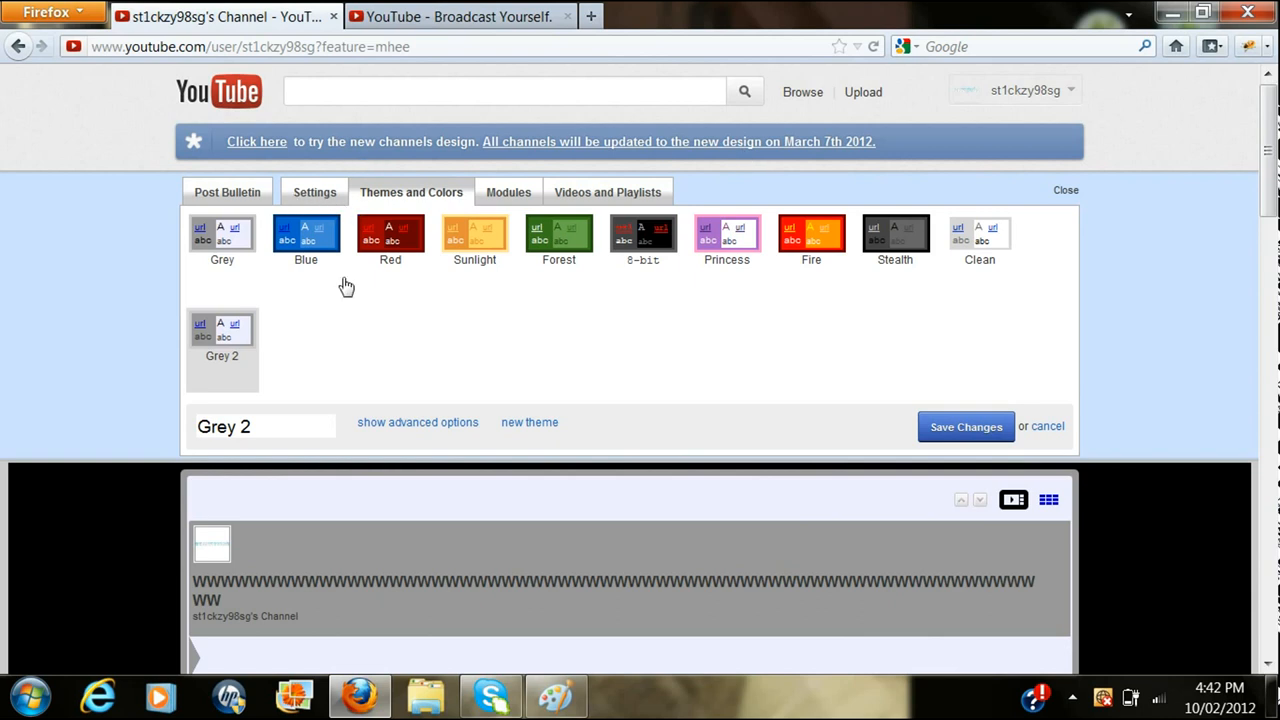
# - Show the Grey 2 theme's advanced options and review the settings and channel preview
pyautogui.click(416, 422)
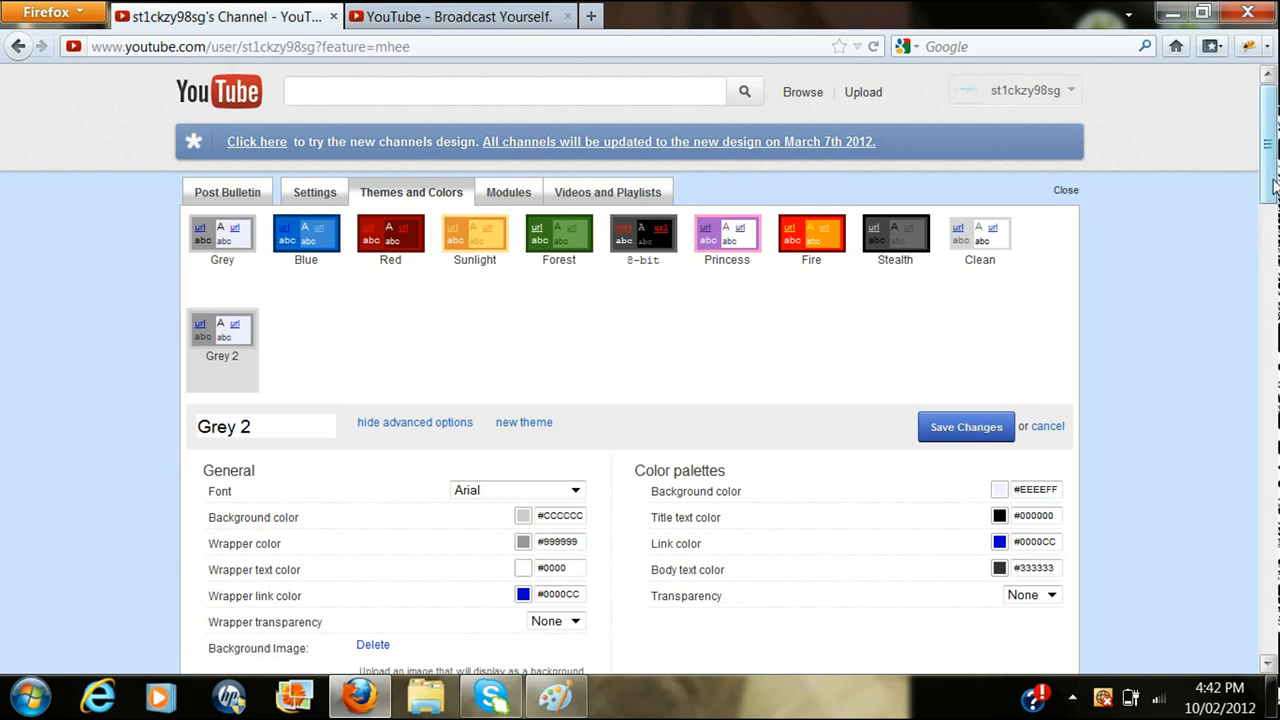
pyautogui.scroll(-3)
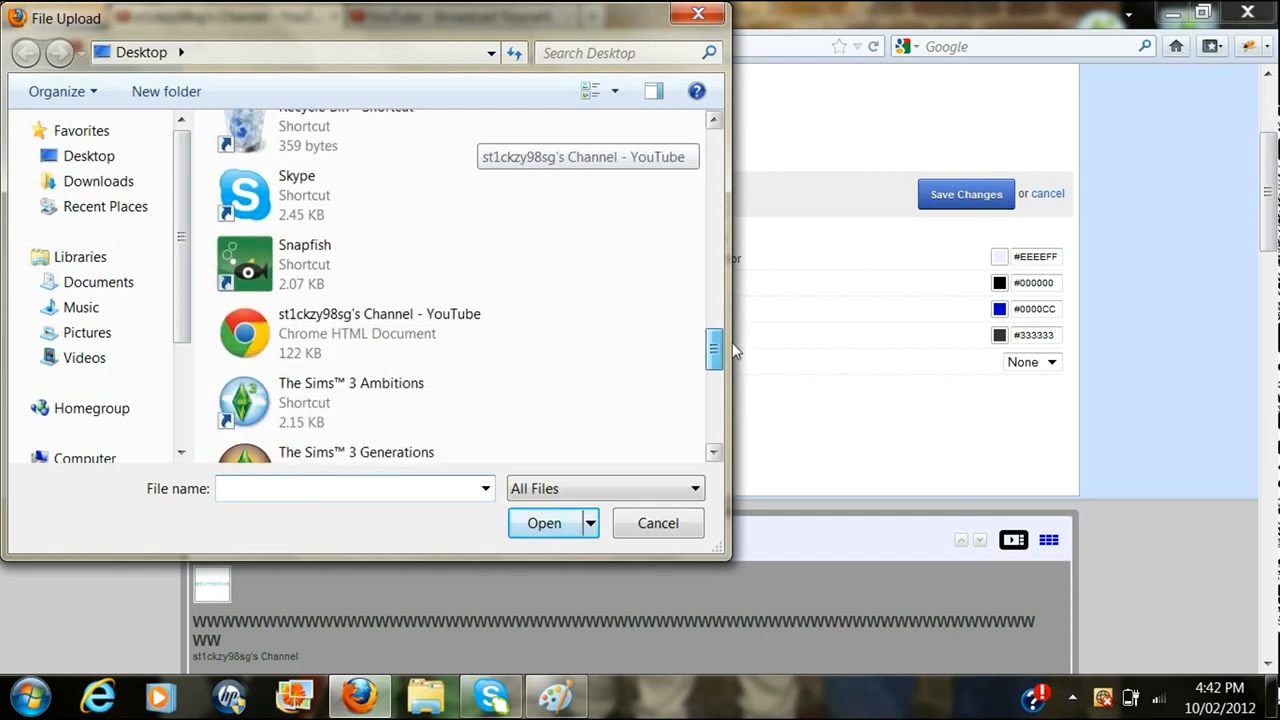
pyautogui.scroll(-3)
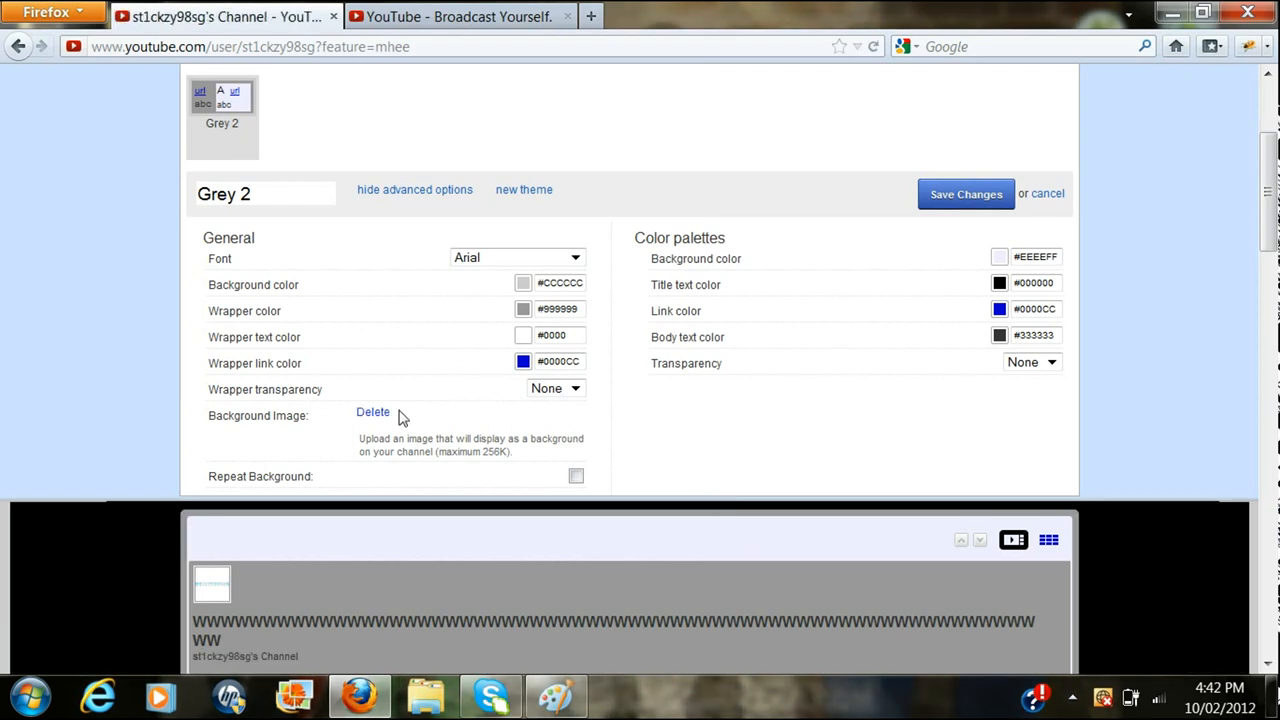
pyautogui.scroll(-3)
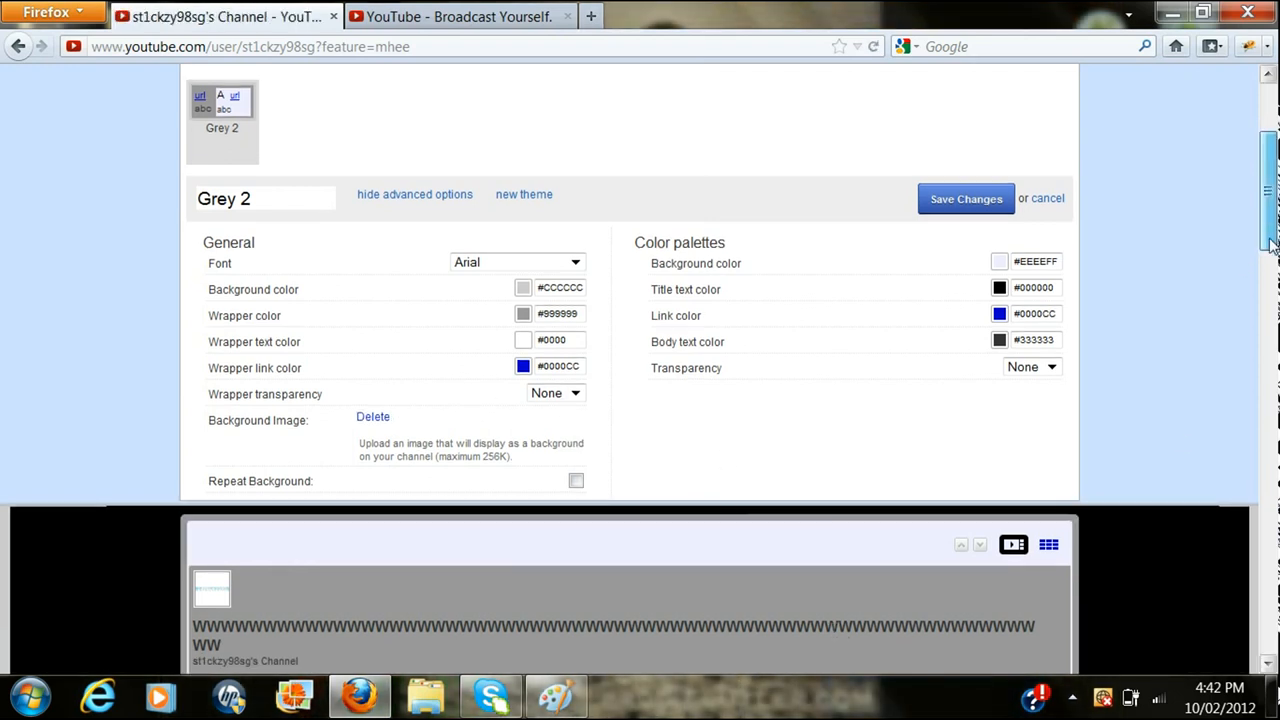
pyautogui.scroll(-3)
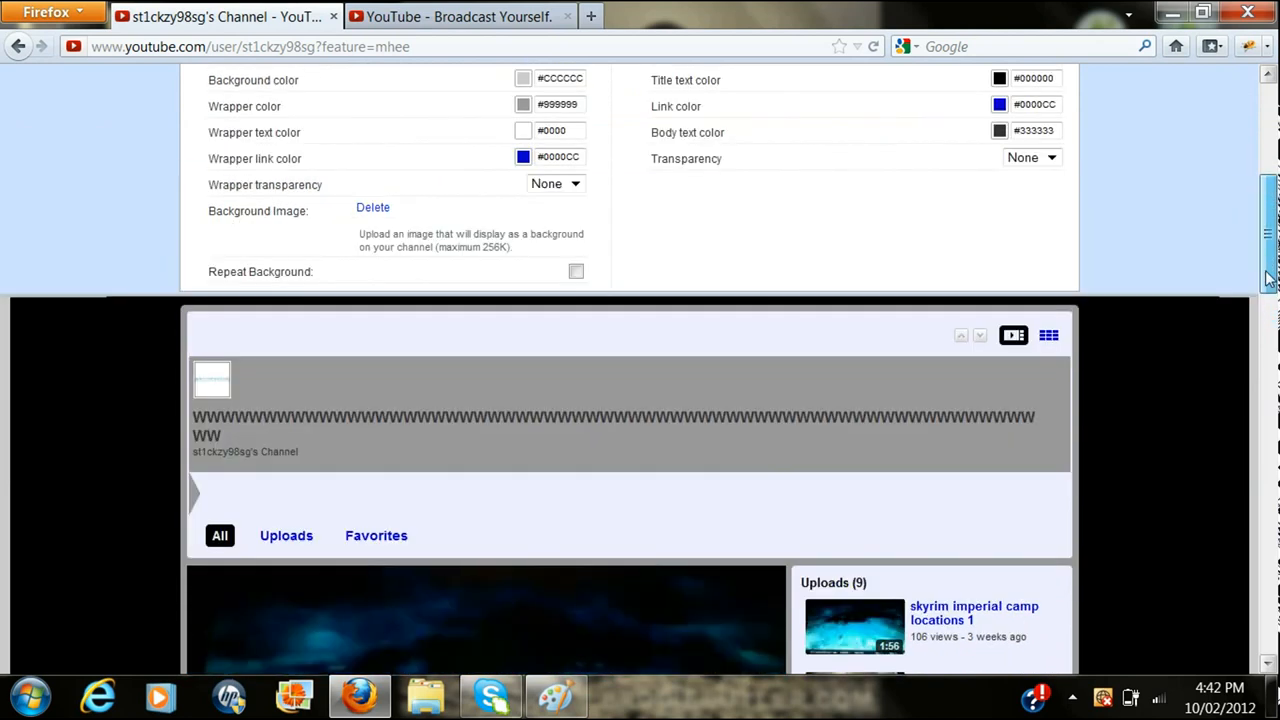
pyautogui.scroll(3)
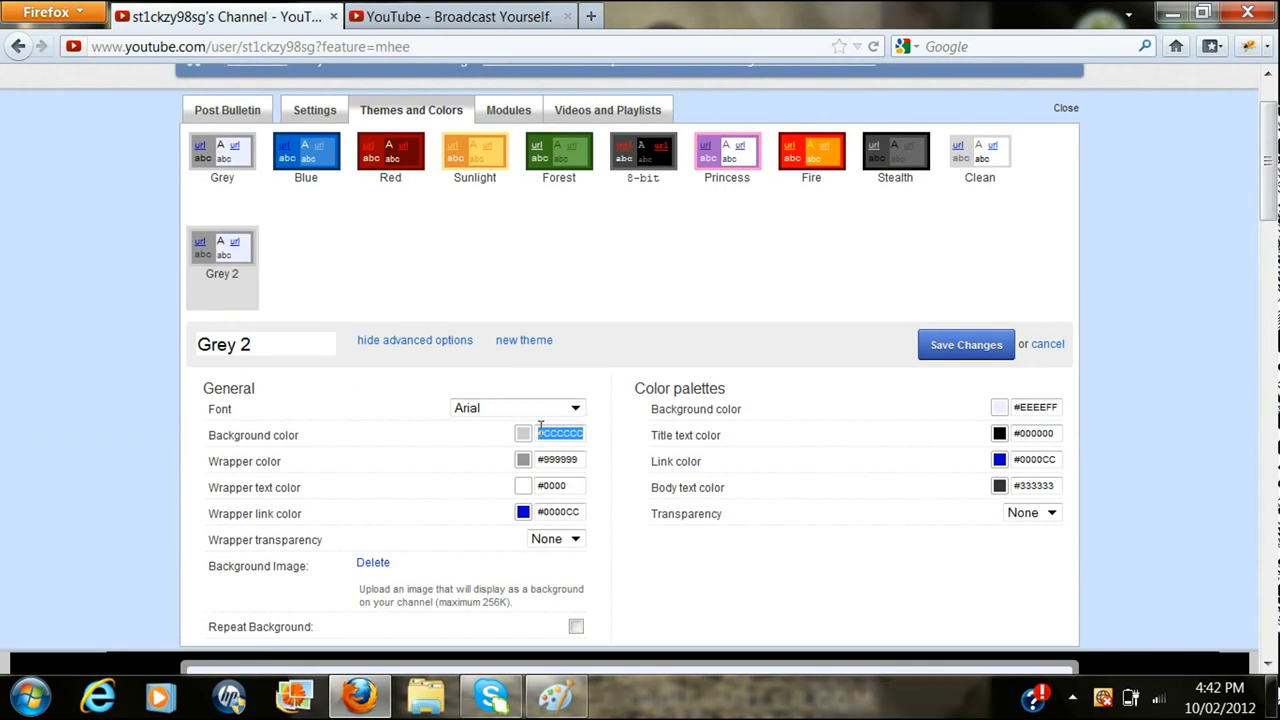
# - Set Background and Wrapper colours to #000000 and wrapper Transparency to 100%, then check the preview
pyautogui.click(522, 432)
pyautogui.write('#000000')
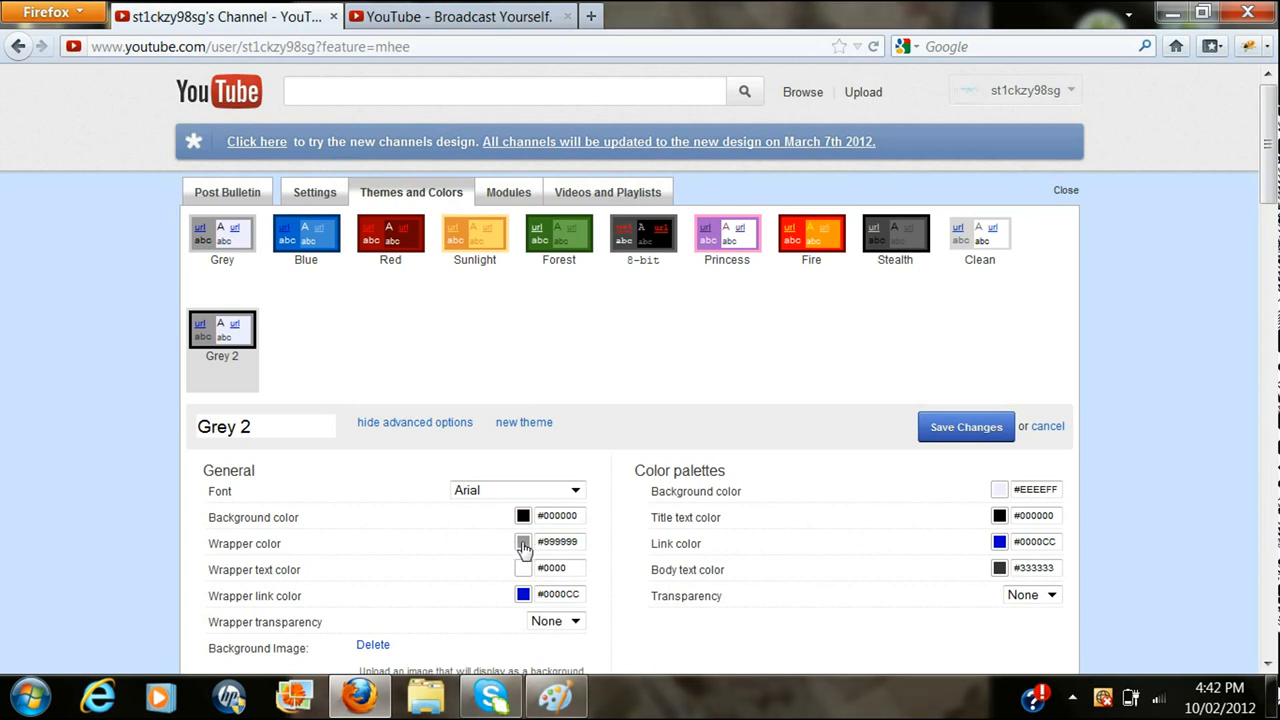
pyautogui.click(524, 544)
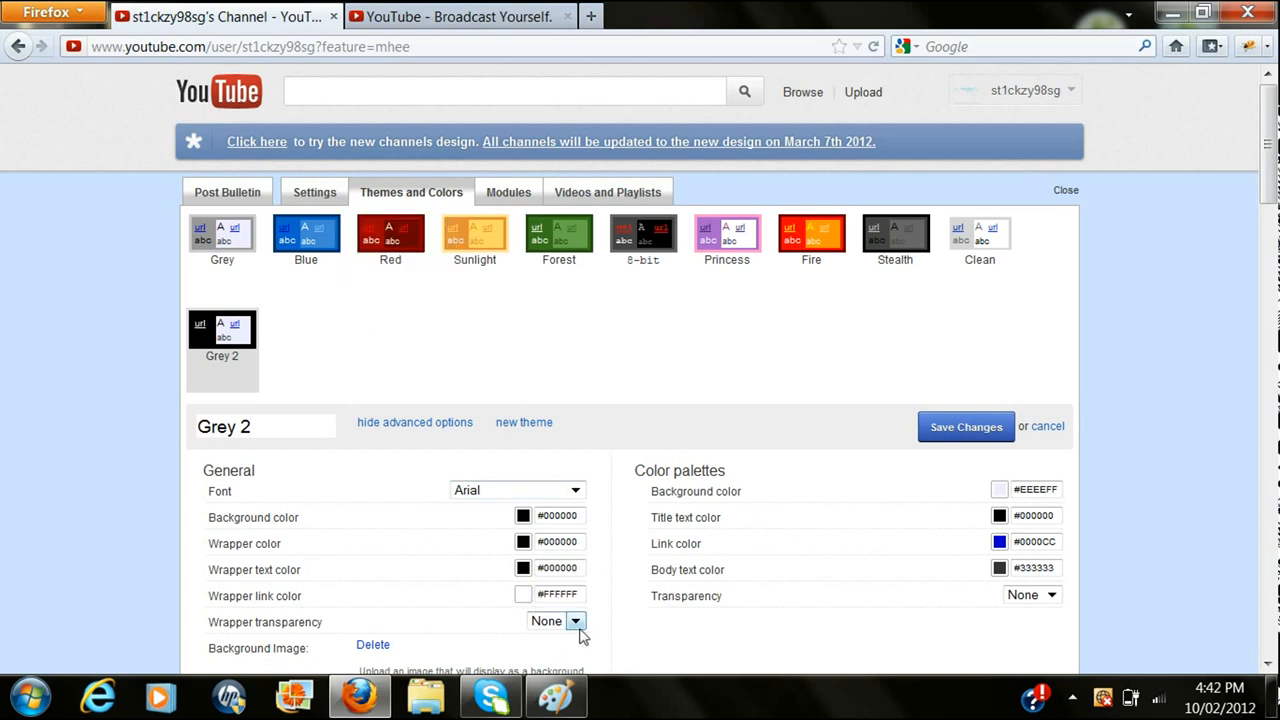
pyautogui.click(576, 620)
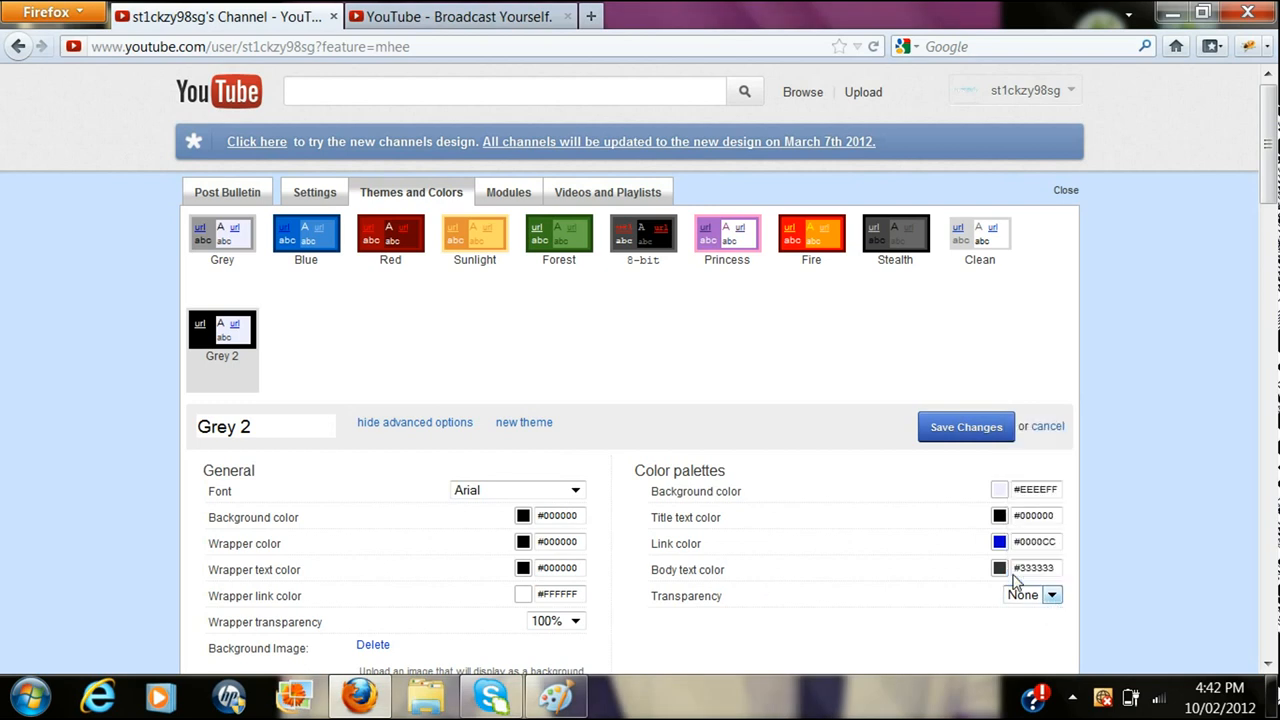
pyautogui.scroll(-3)
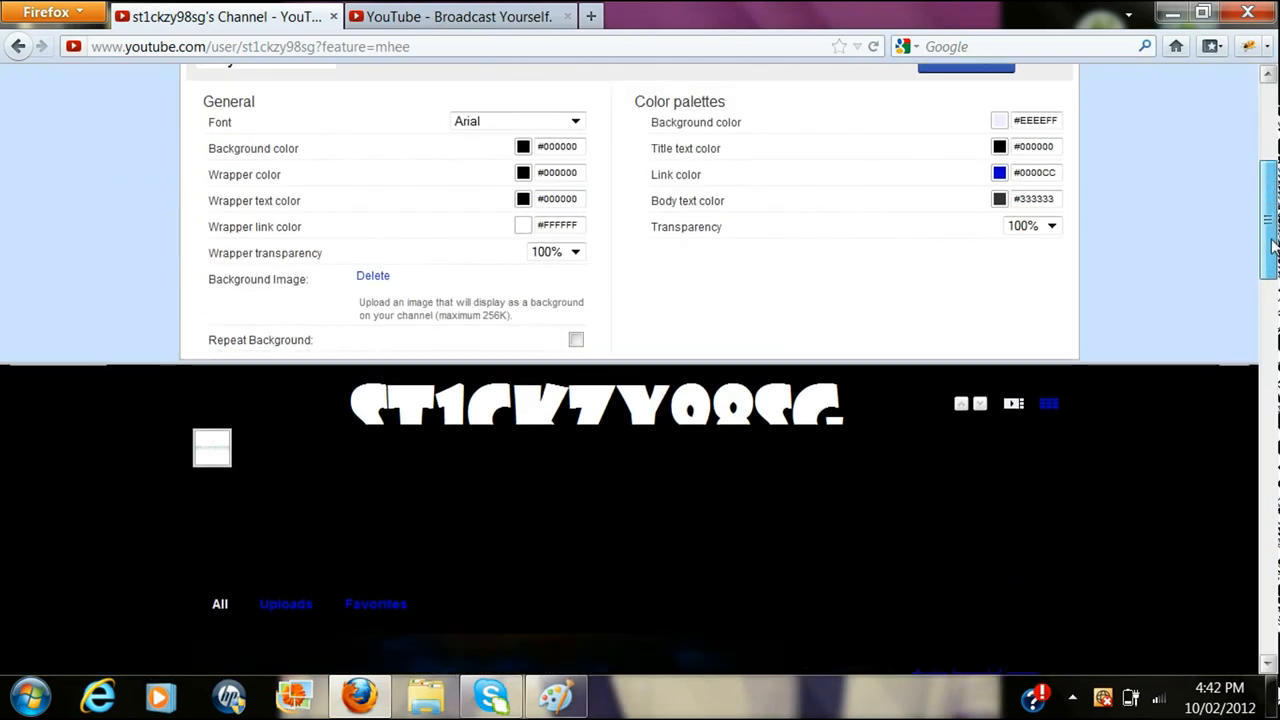
pyautogui.scroll(-3)
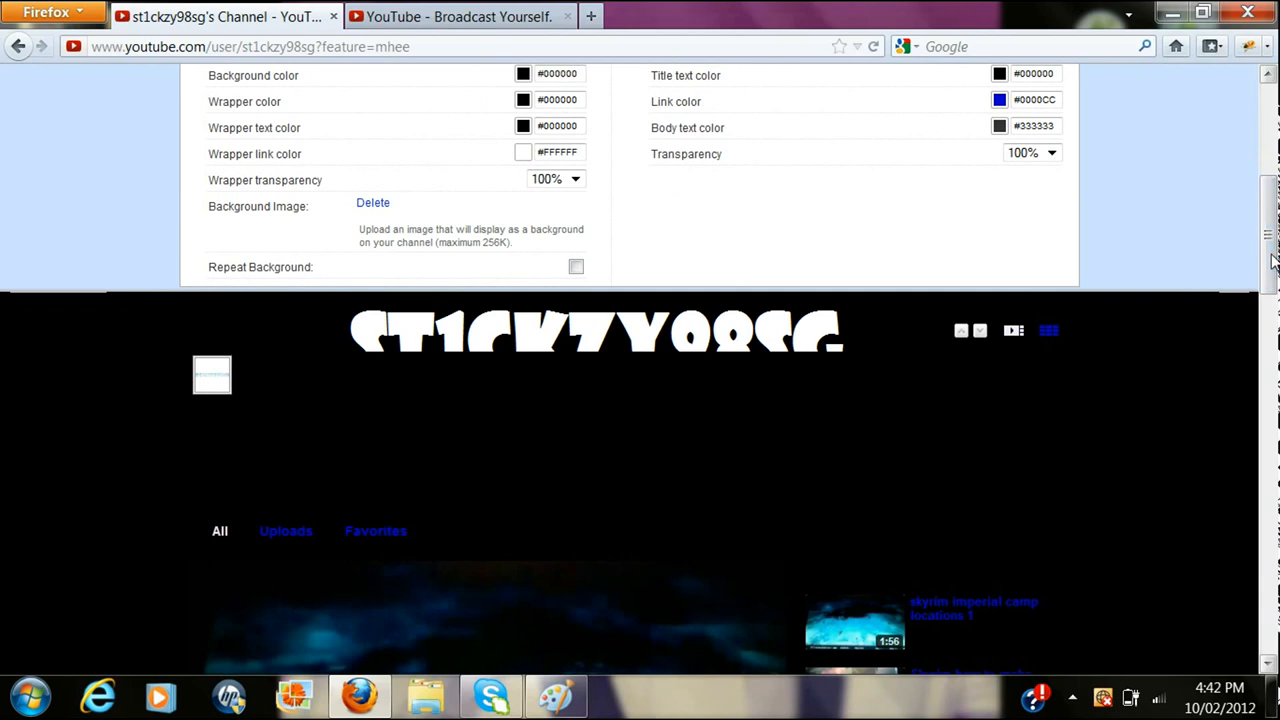
pyautogui.scroll(-3)
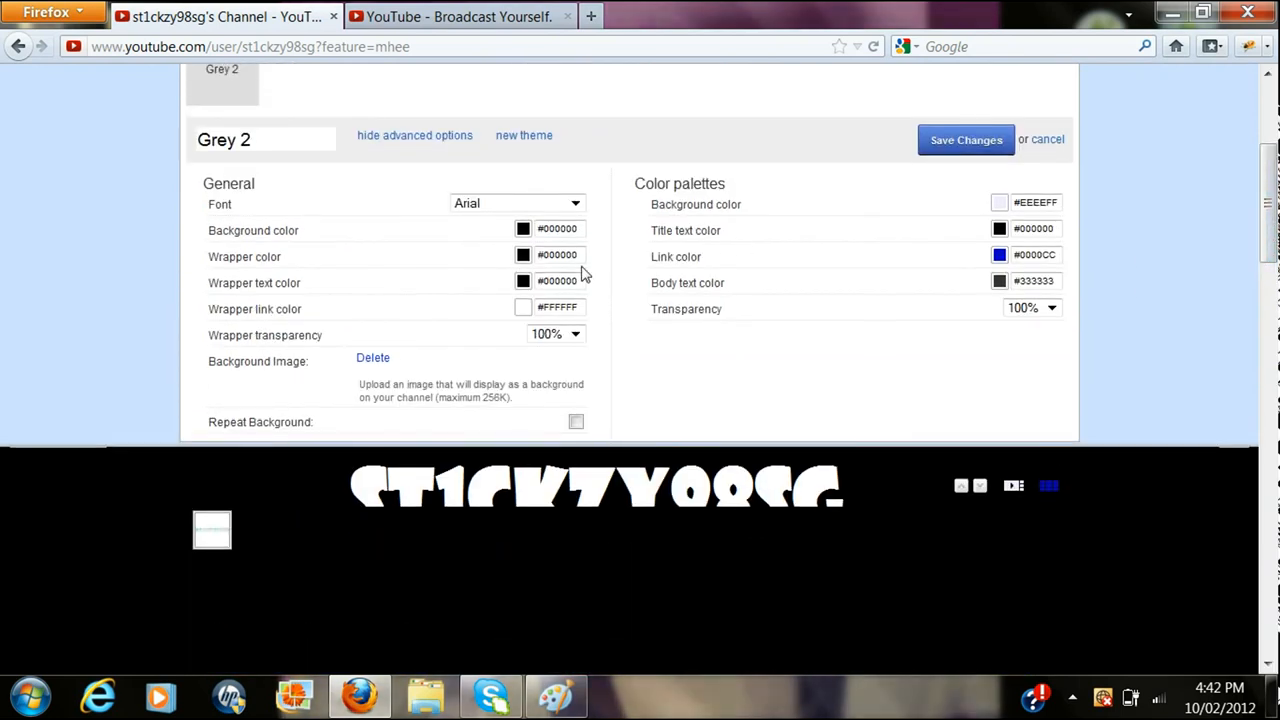
# - Set the wrapper text colour and pick white for the Body text colour from the palette
pyautogui.click(556, 280)
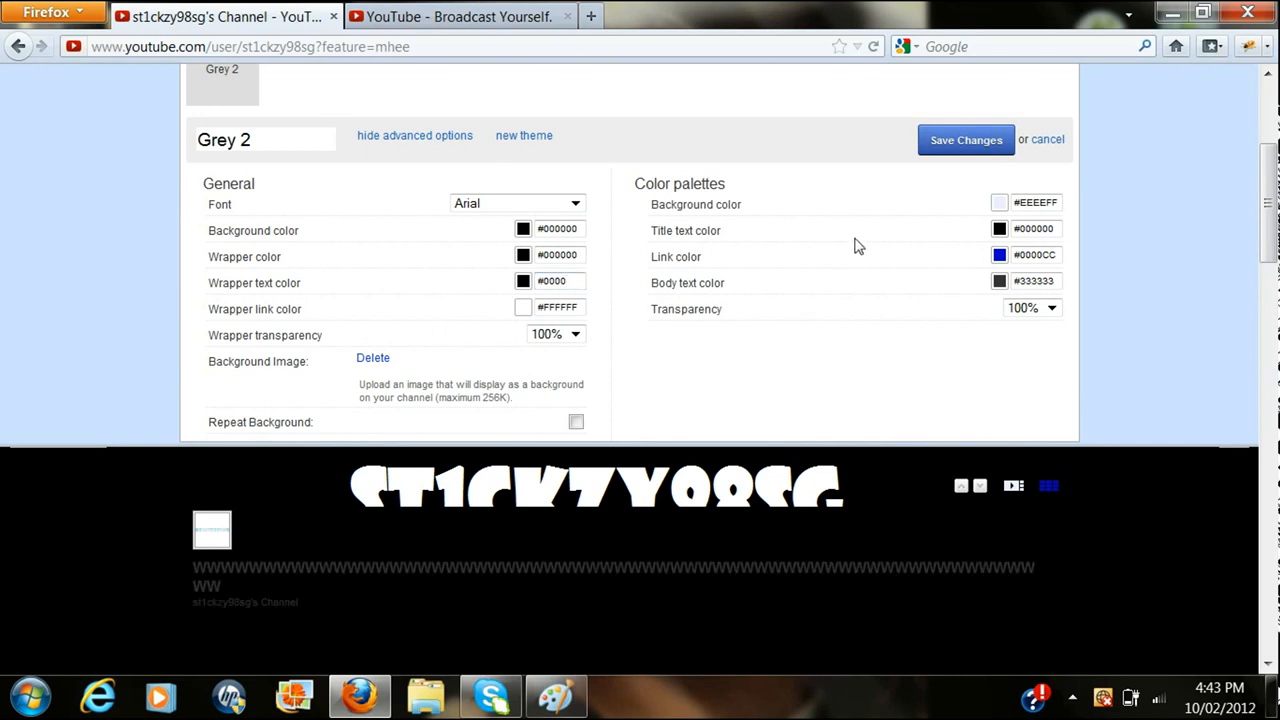
pyautogui.click(560, 280)
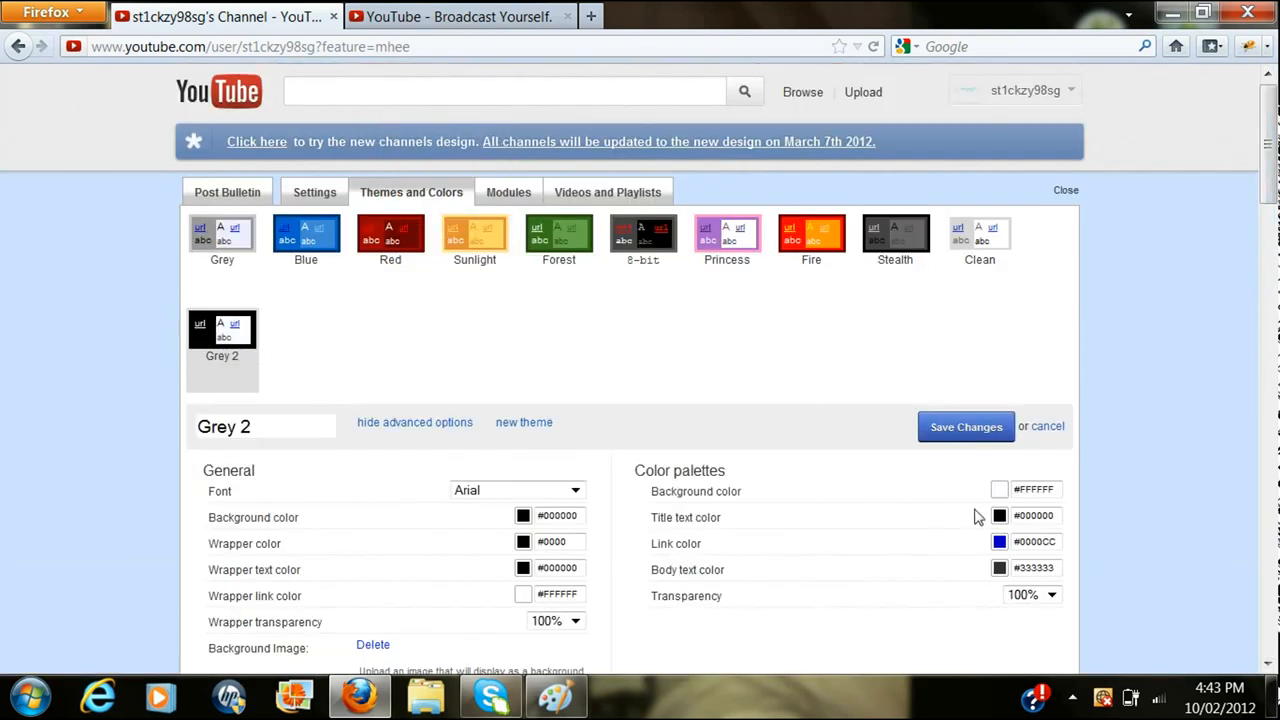
pyautogui.click(1000, 516)
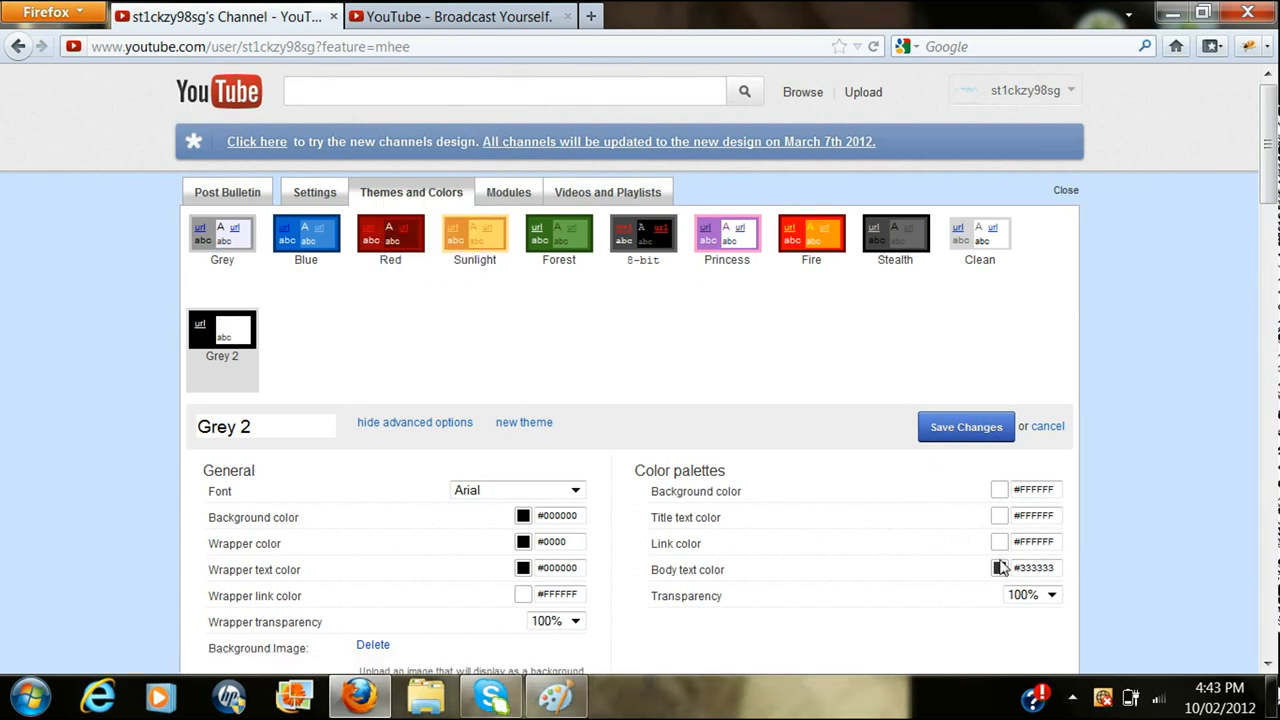
pyautogui.click(998, 568)
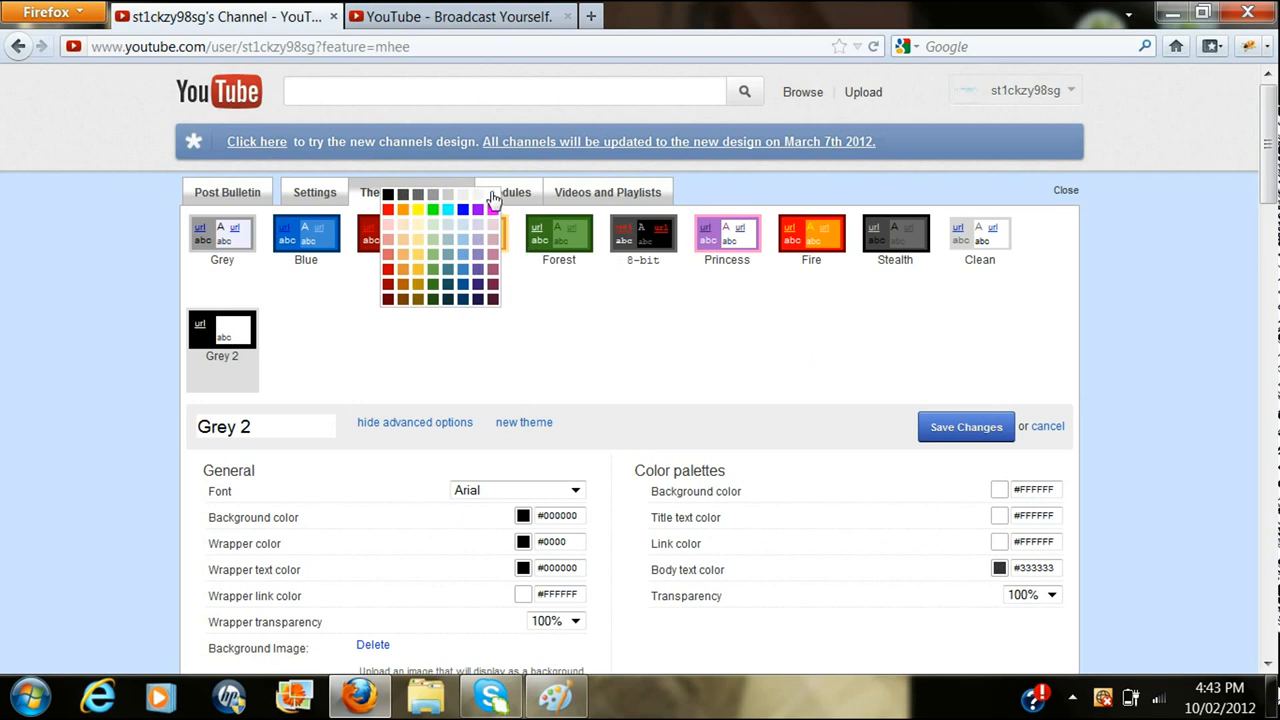
pyautogui.scroll(-3)
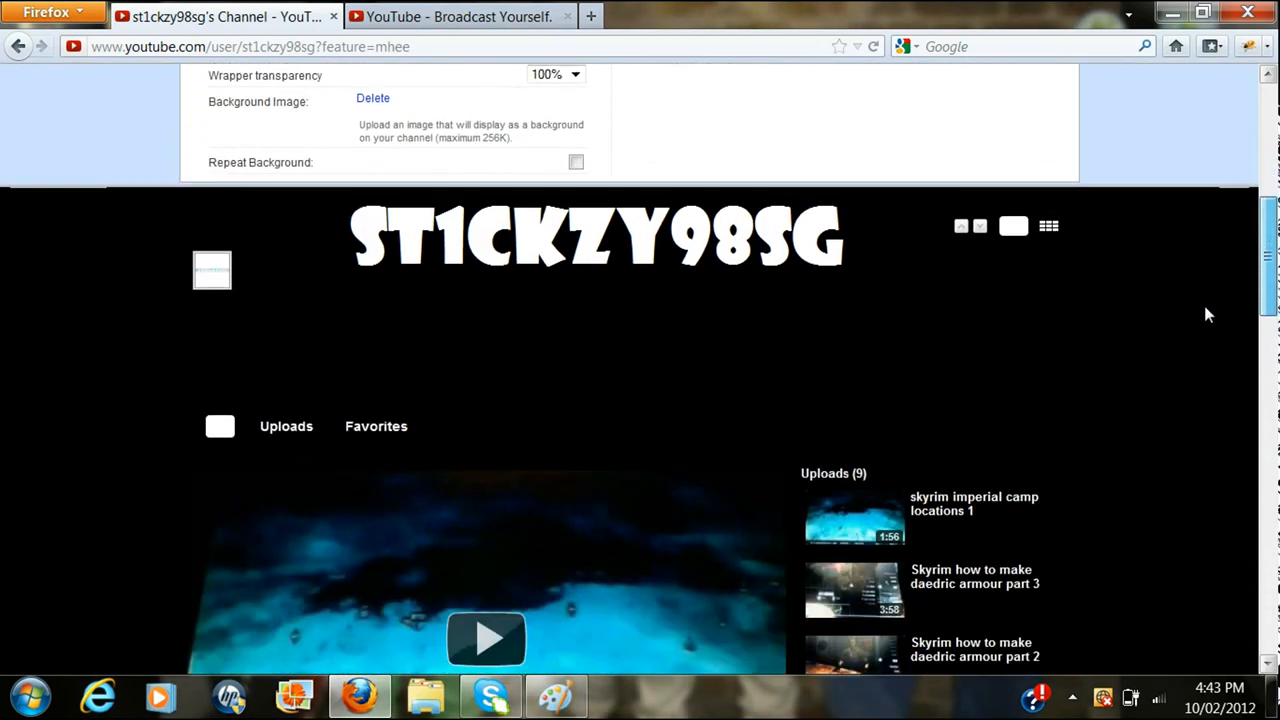
pyautogui.scroll(-3)
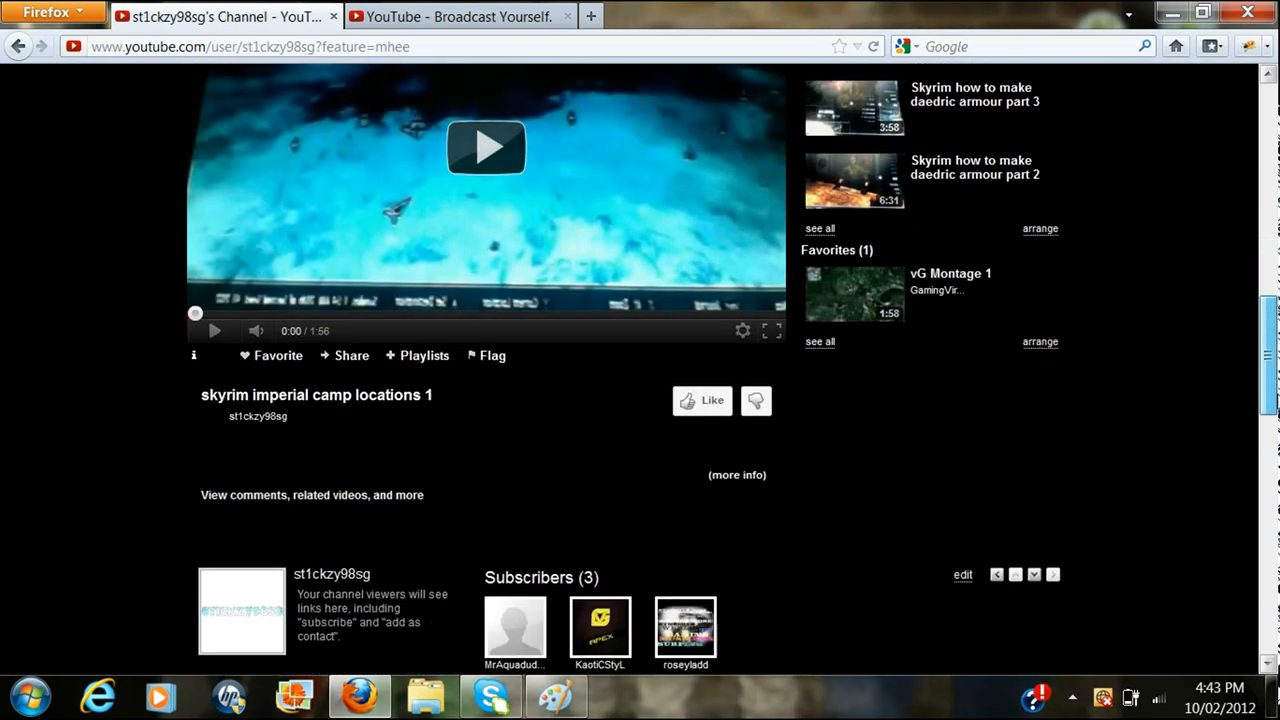
pyautogui.scroll(-3)
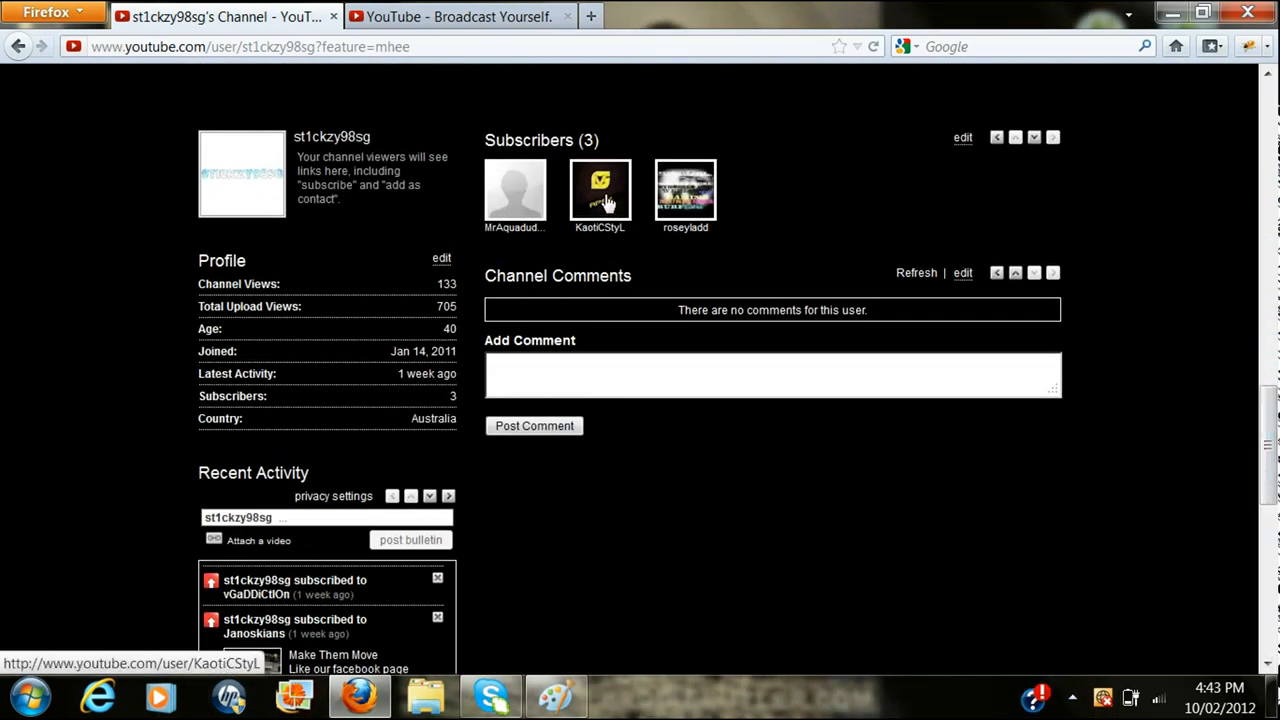
pyautogui.scroll(-3)
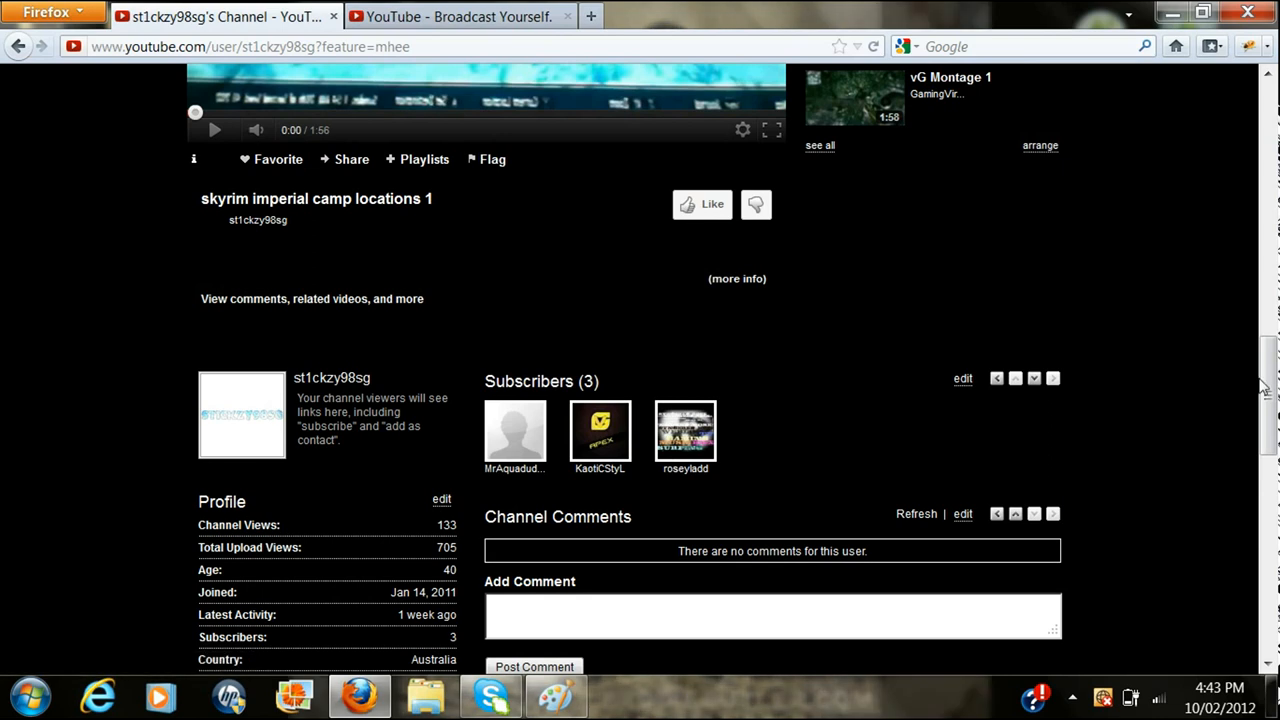
pyautogui.scroll(-3)
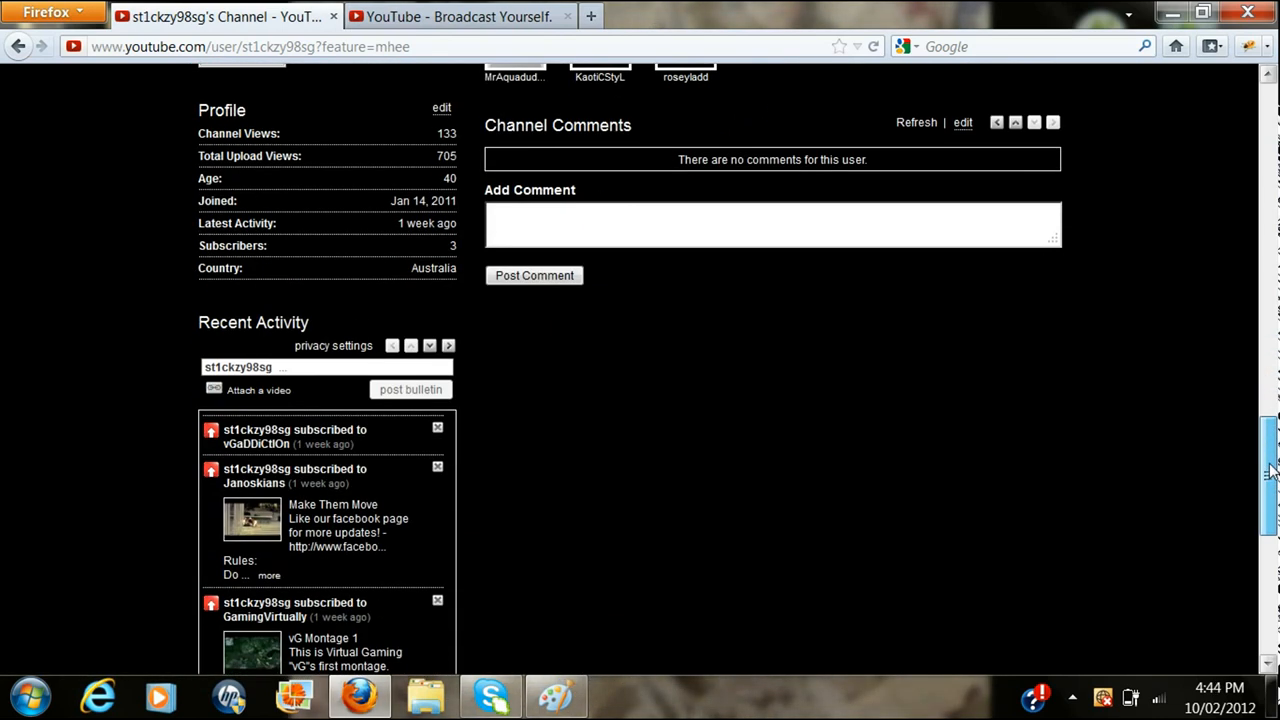
pyautogui.scroll(-3)
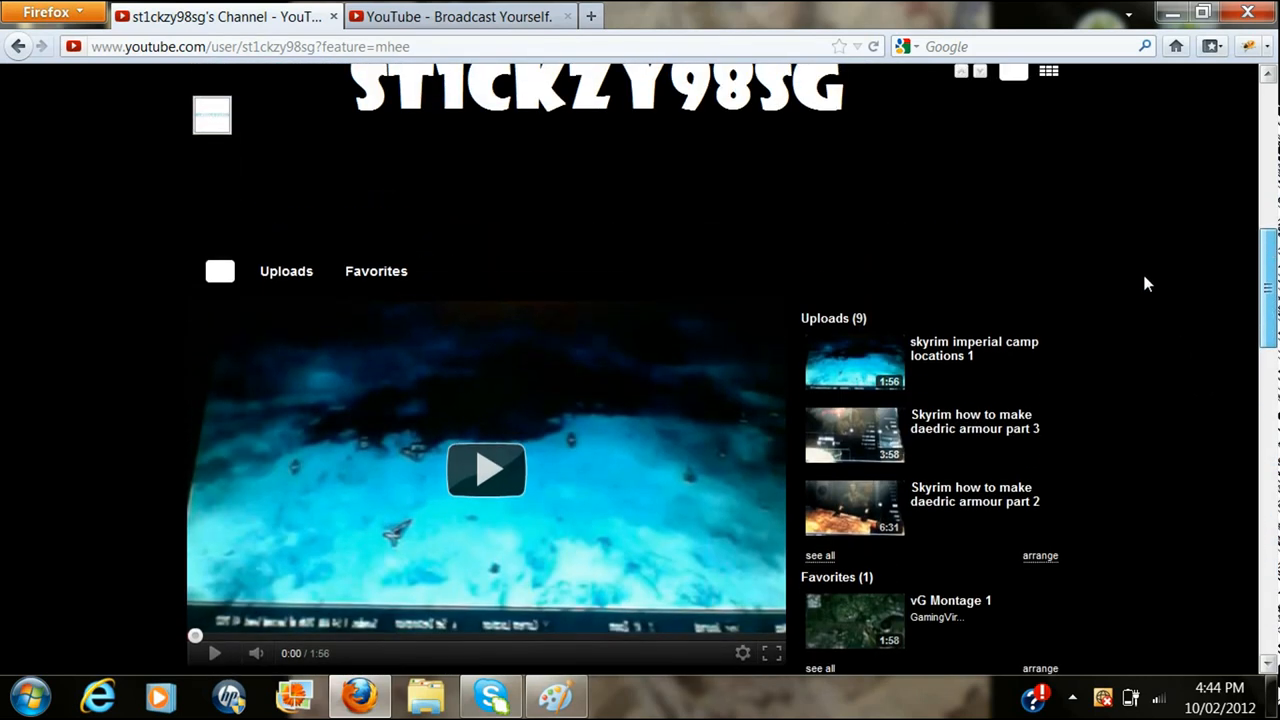
pyautogui.scroll(-3)
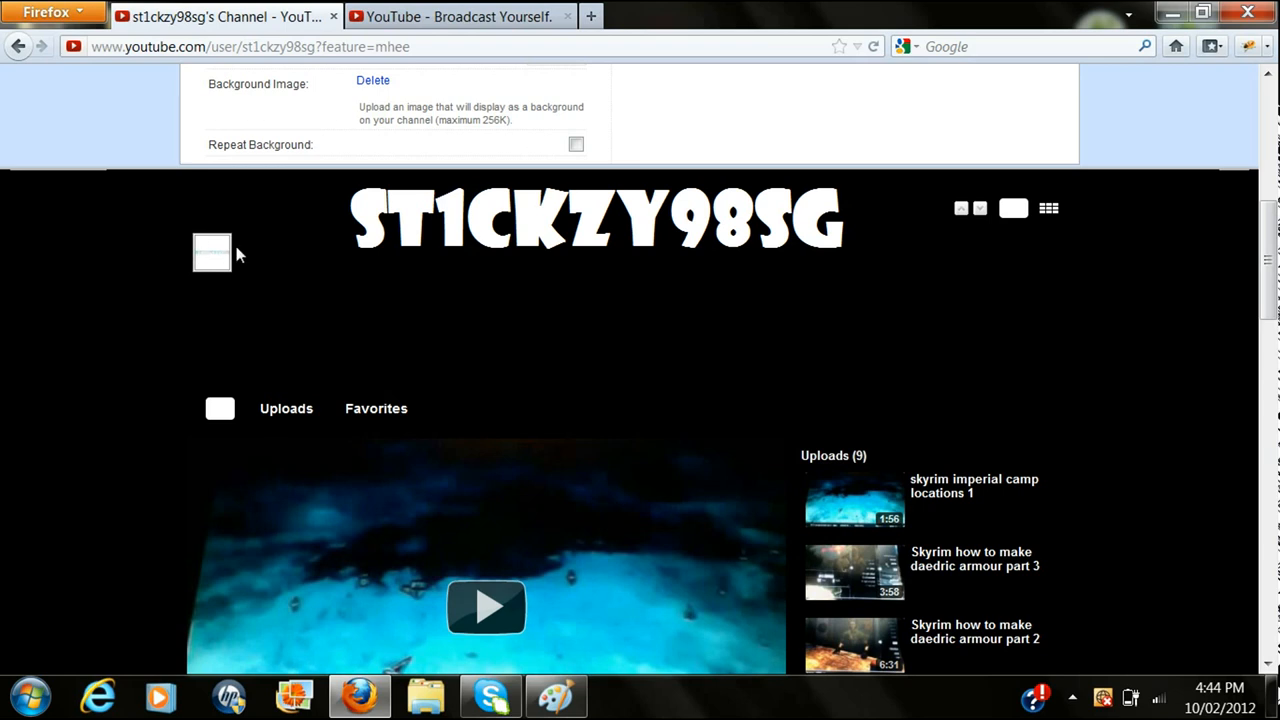
pyautogui.moveTo(384, 256)
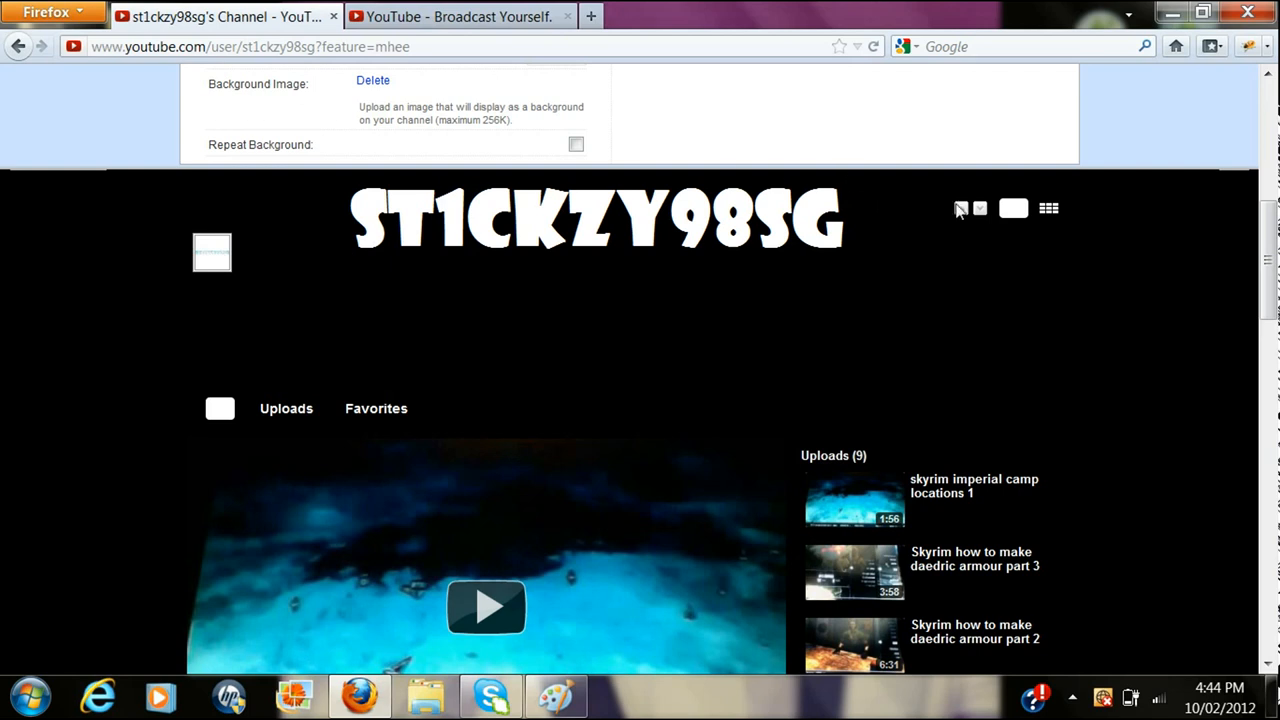
pyautogui.scroll(-3)
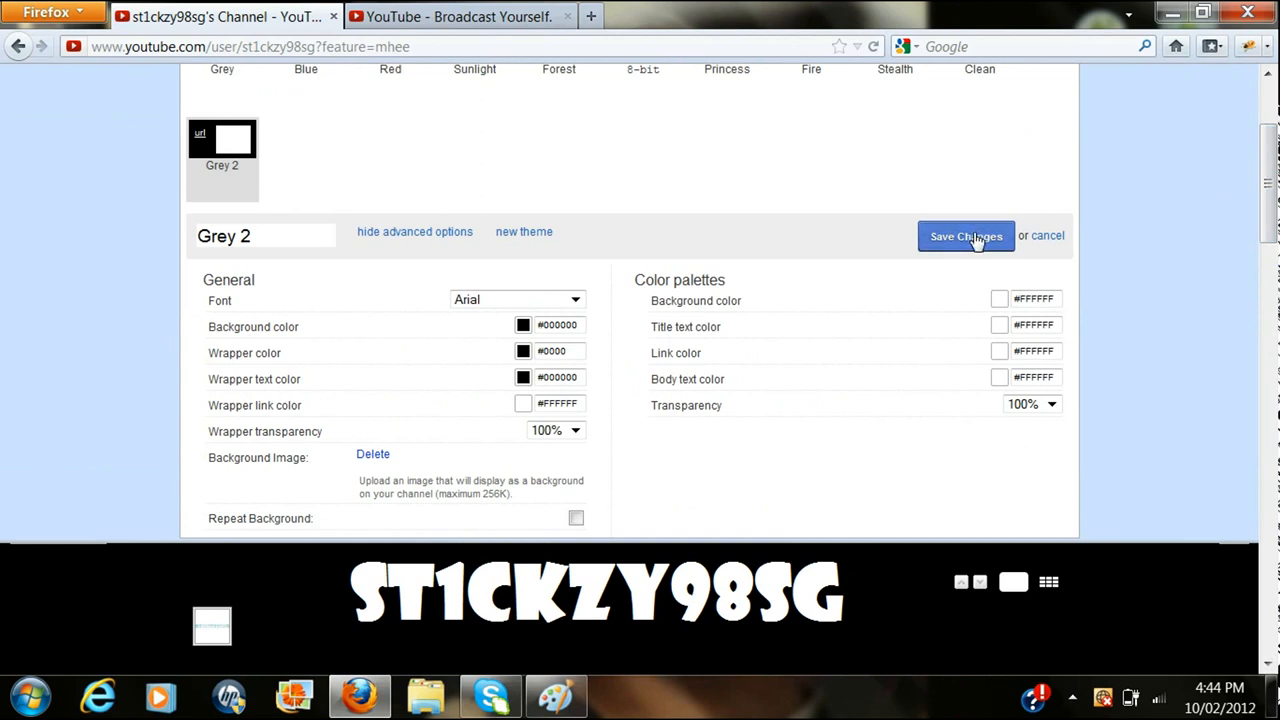
pyautogui.moveTo(984, 244)
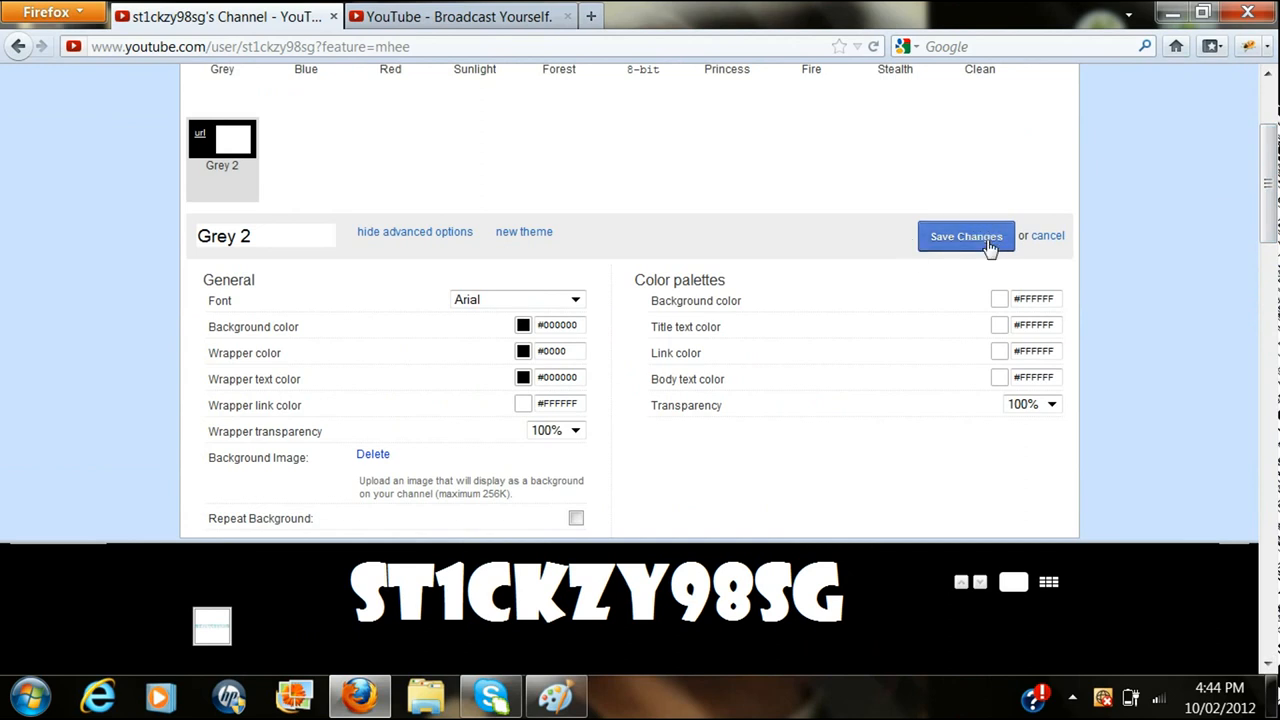
# - Save the edited Grey 2 channel theme
pyautogui.click(964, 236)
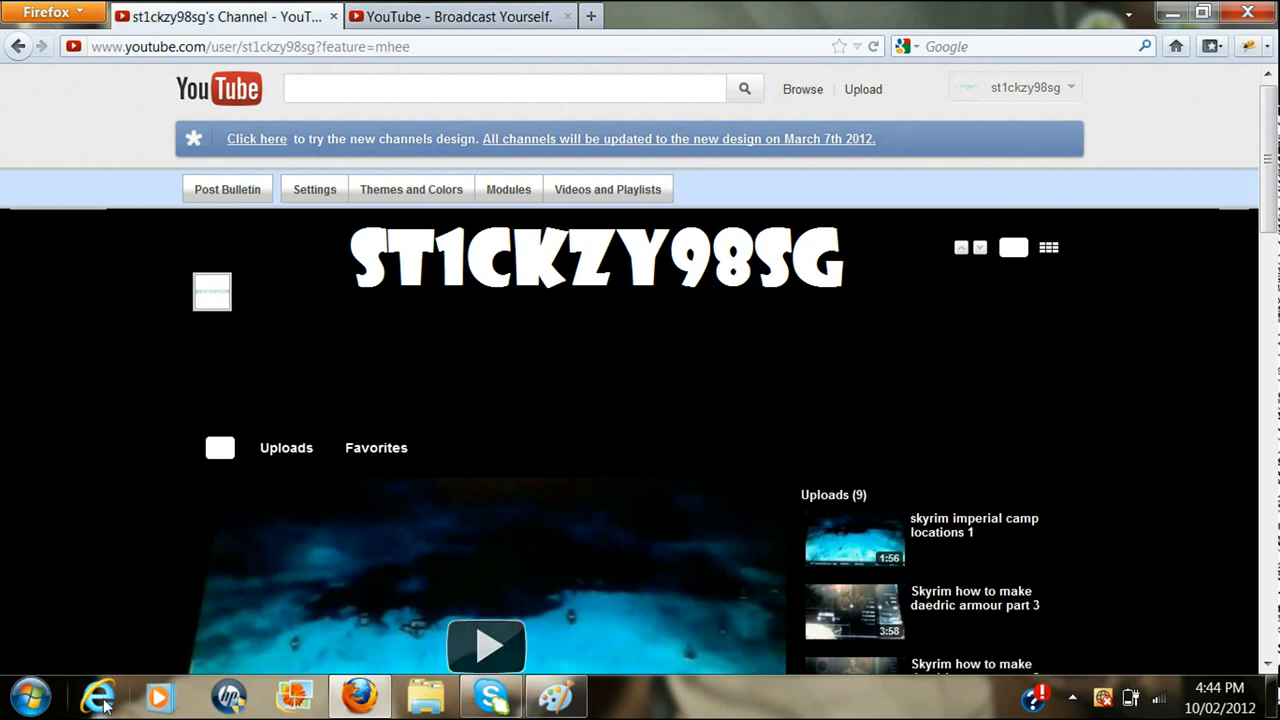
pyautogui.moveTo(864, 364)
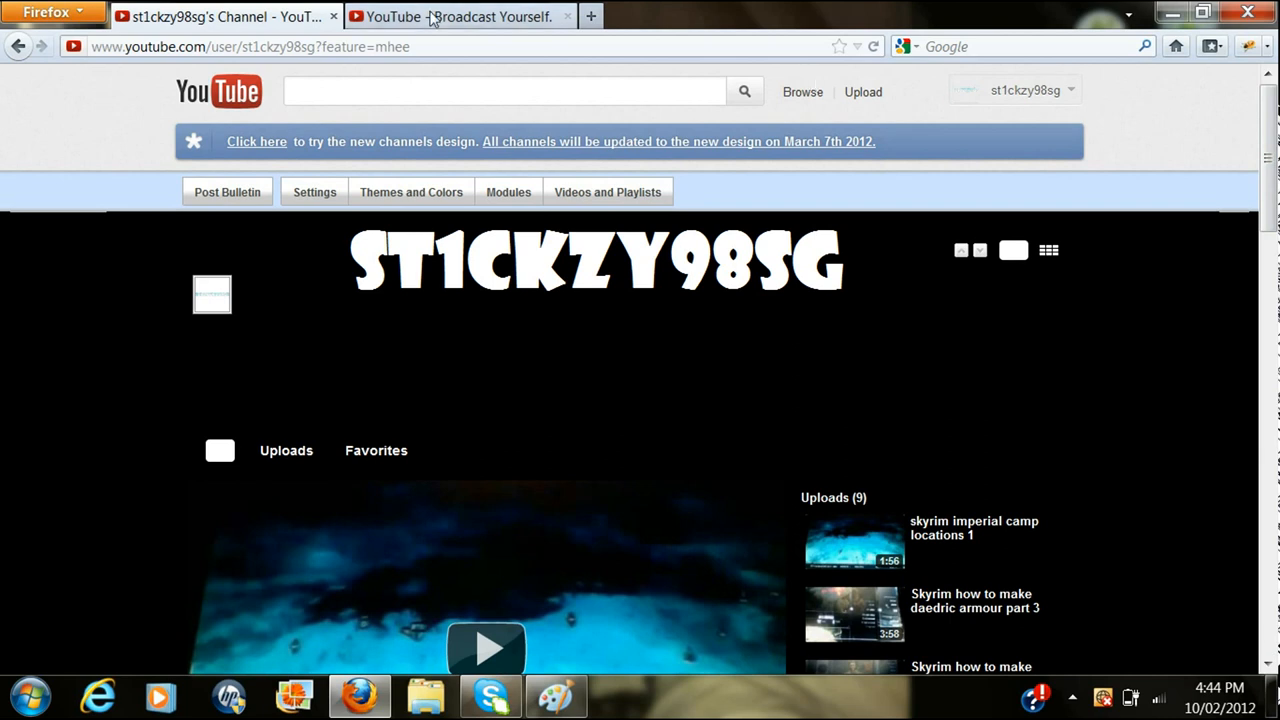
# - In the second tab, switch accounts and sign in as vGaDDiCtlOn
pyautogui.click(456, 16)
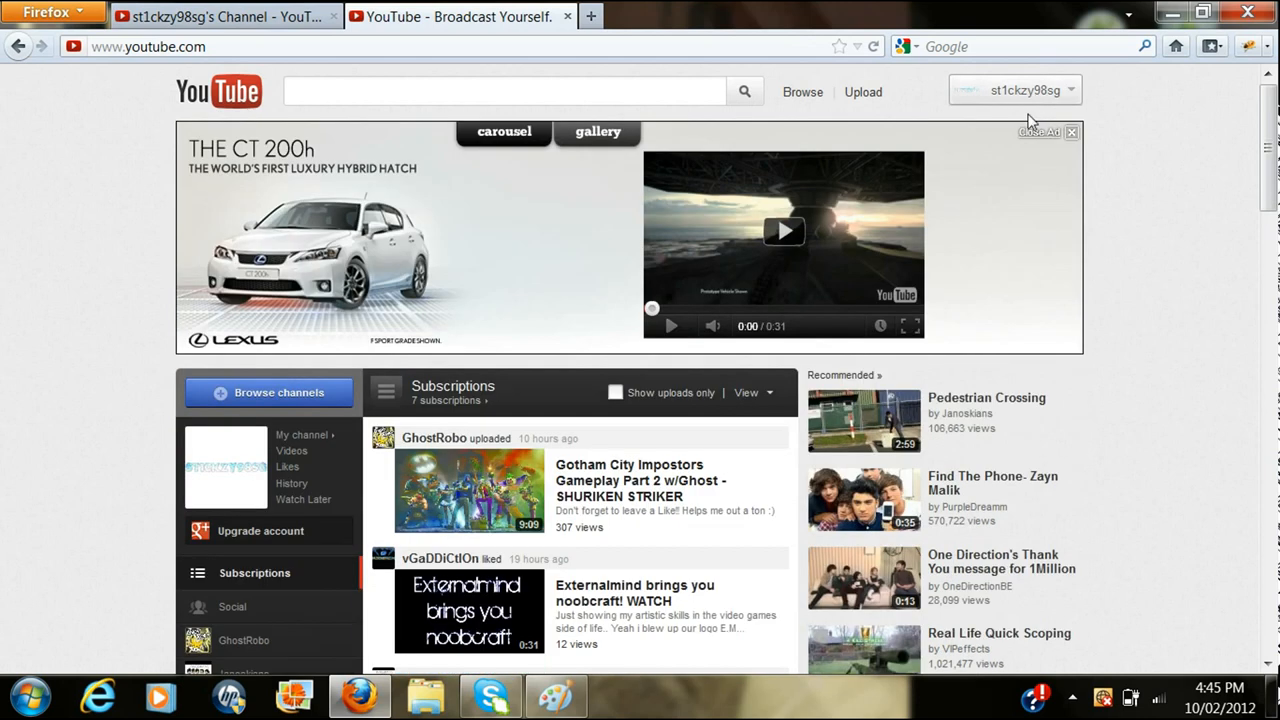
pyautogui.click(1016, 90)
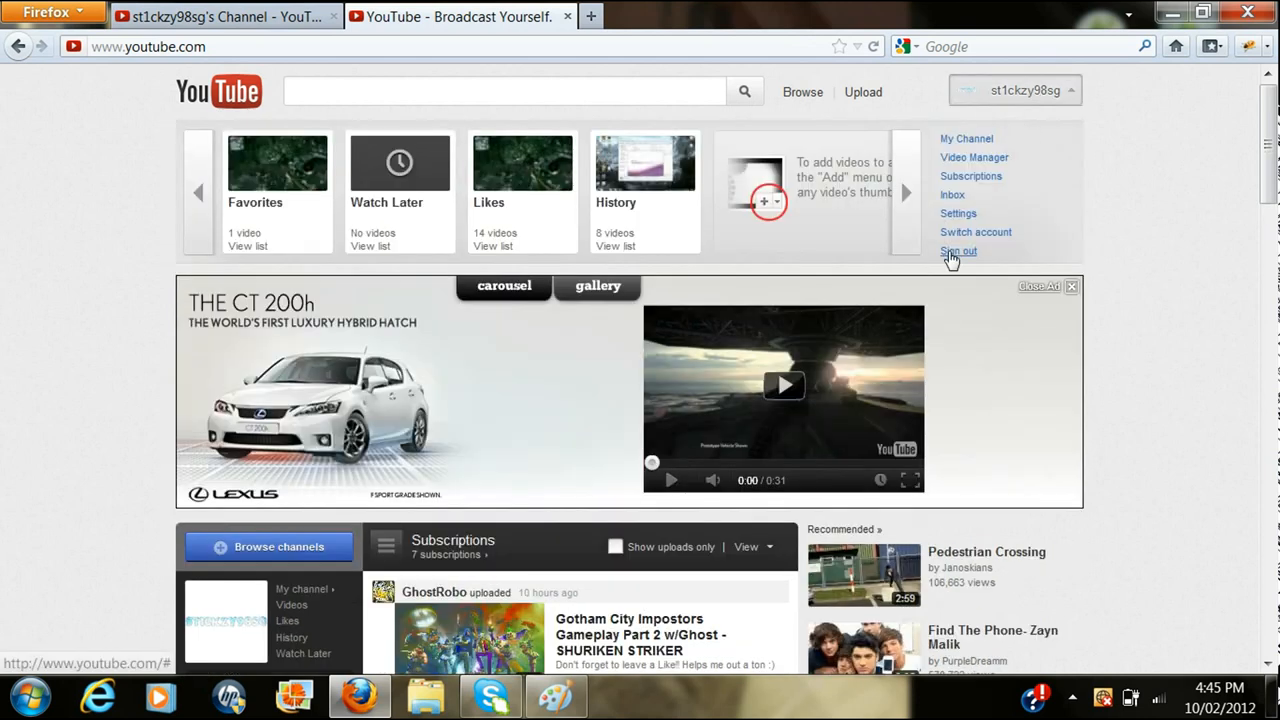
pyautogui.click(958, 252)
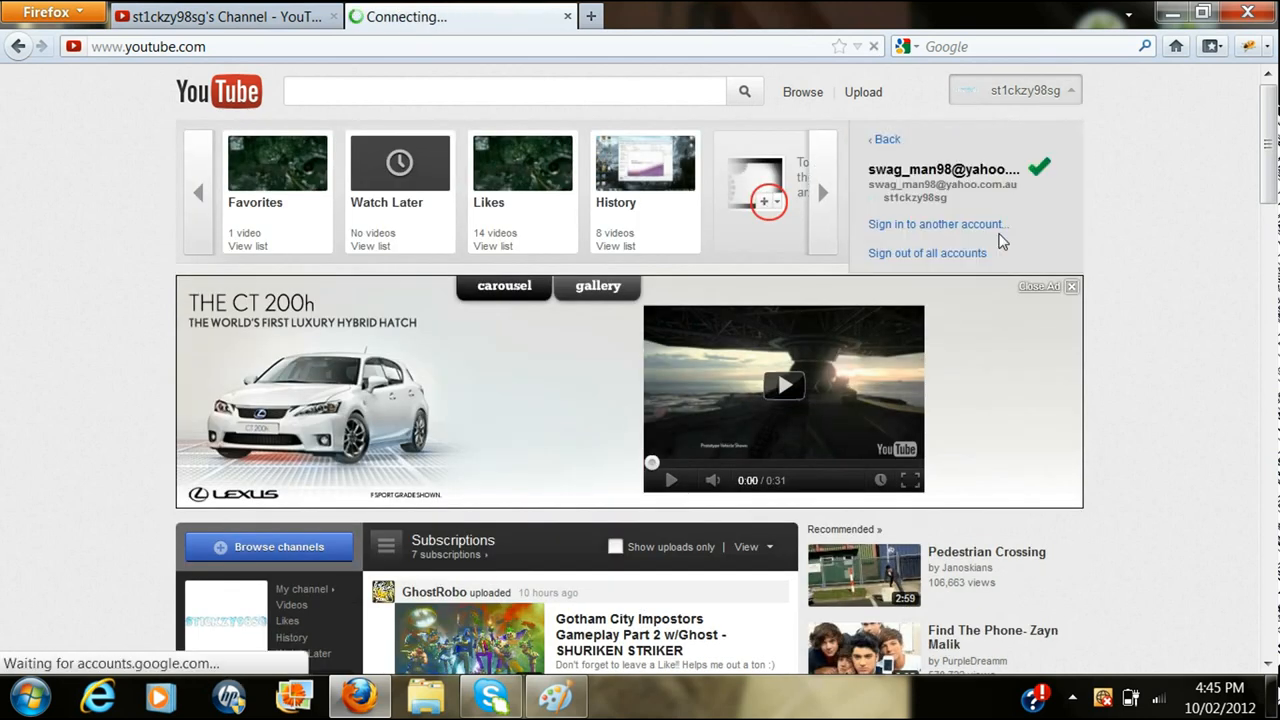
pyautogui.click(928, 252)
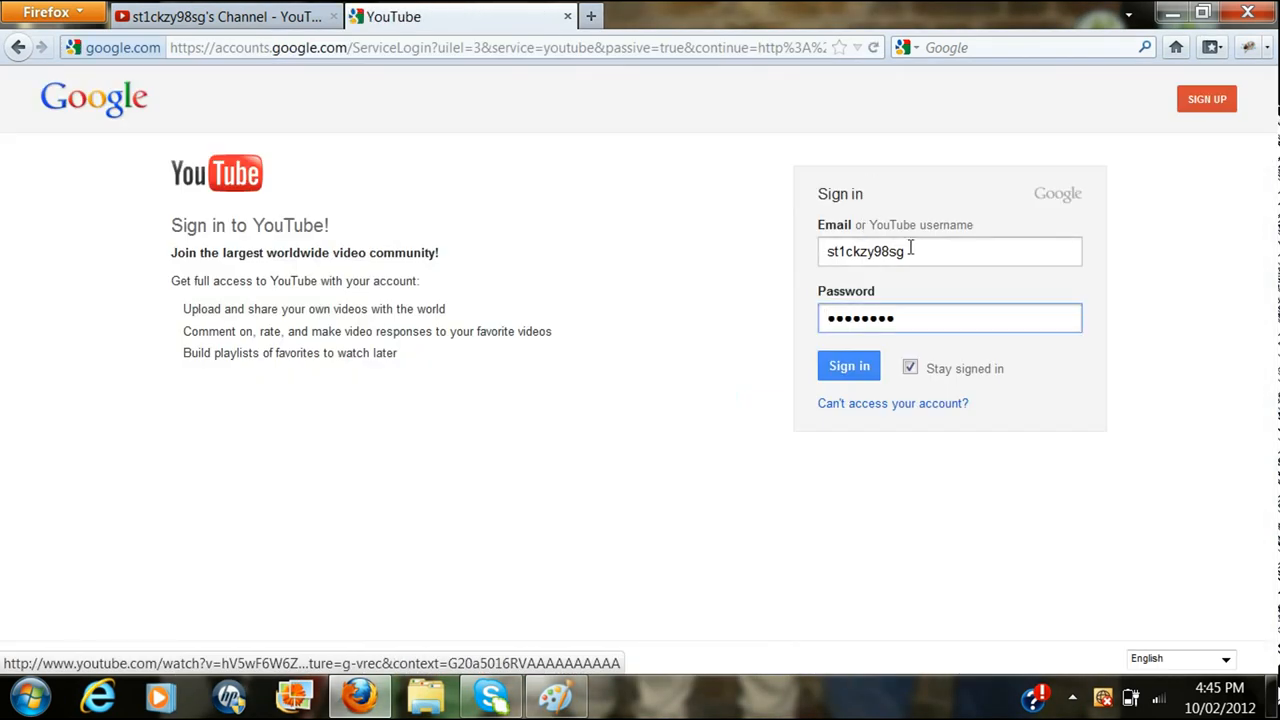
pyautogui.write('vGaDDiCtIOn')
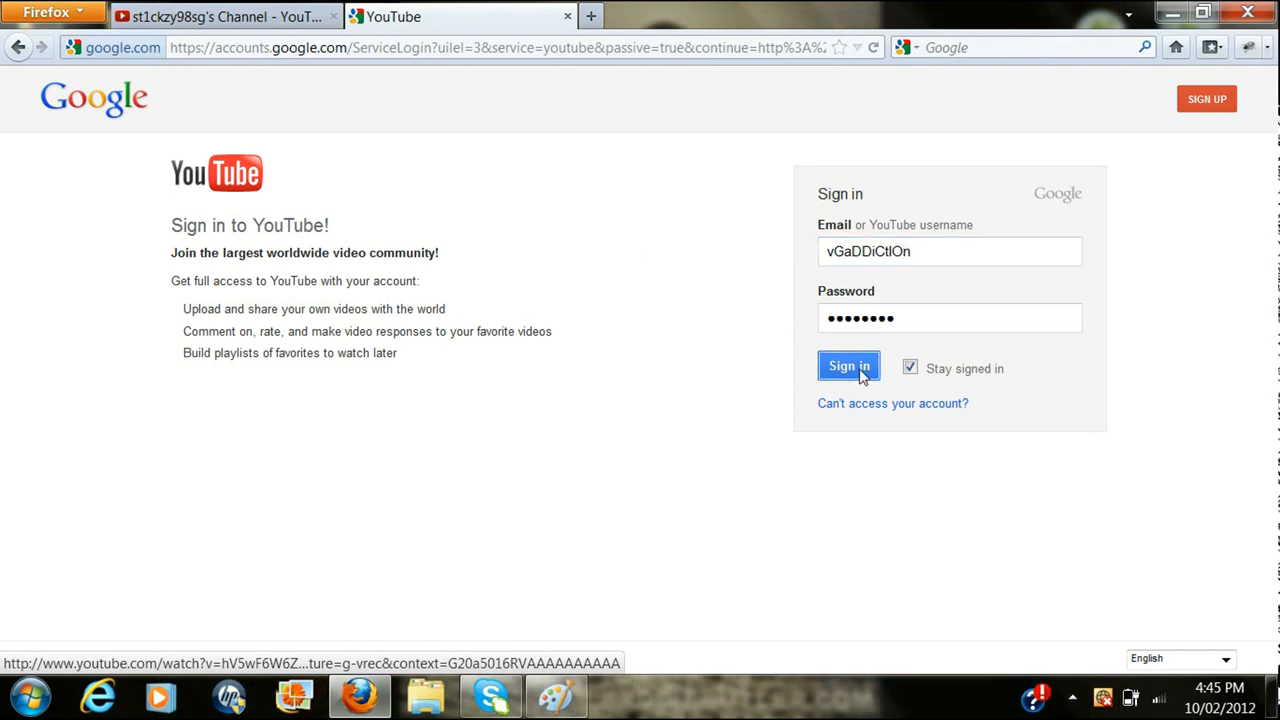
pyautogui.click(848, 366)
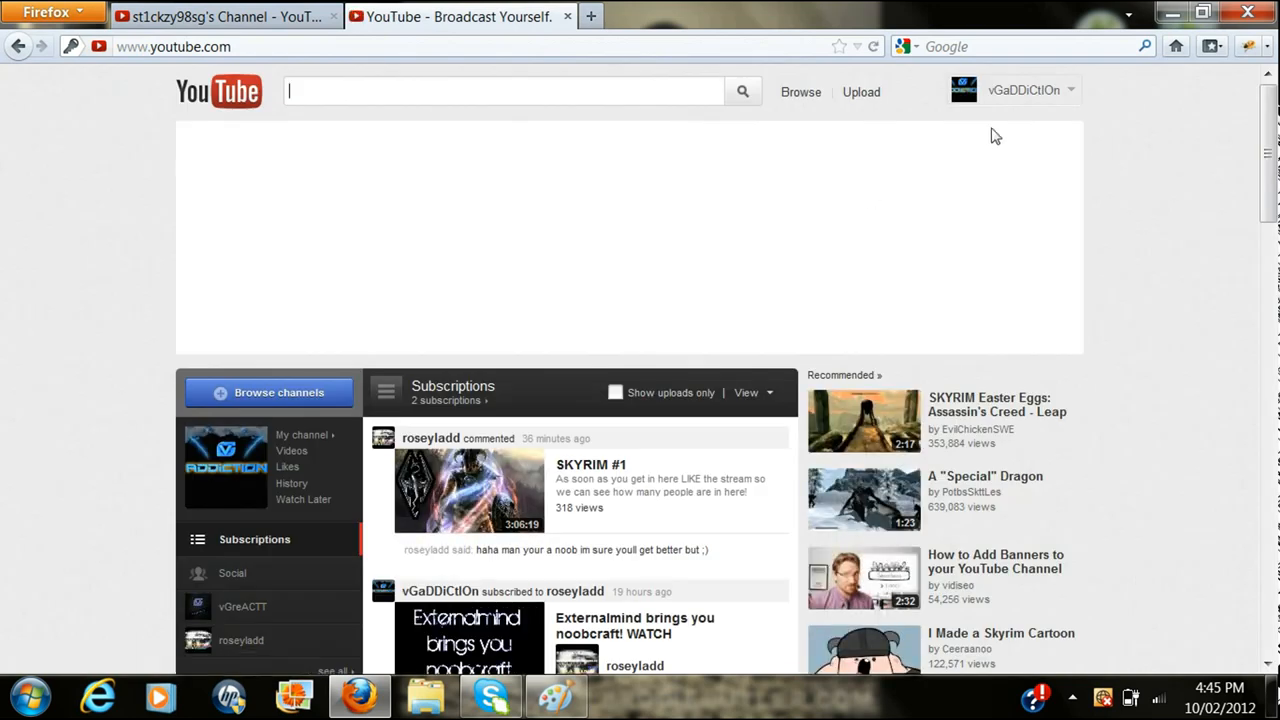
# - Go to vGaDDiCtlOn's own channel page via My Channel and look through it
pyautogui.click(1030, 90)
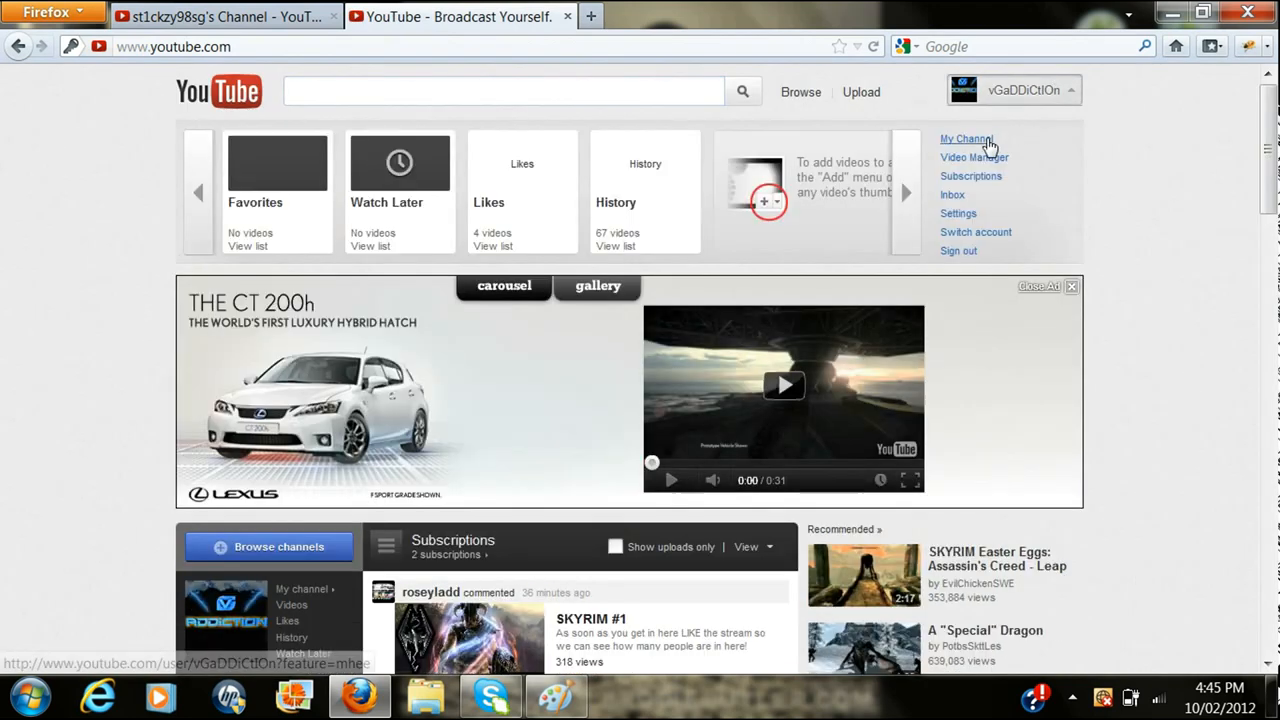
pyautogui.click(966, 140)
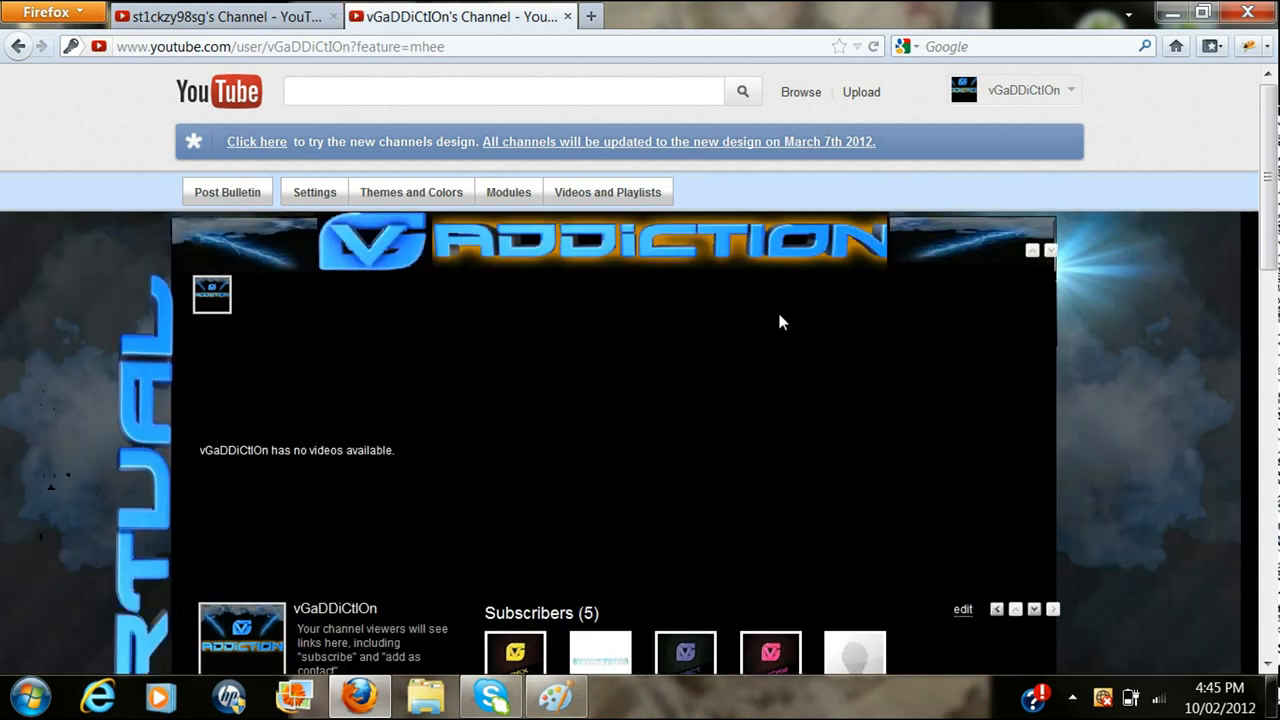
pyautogui.moveTo(890, 244)
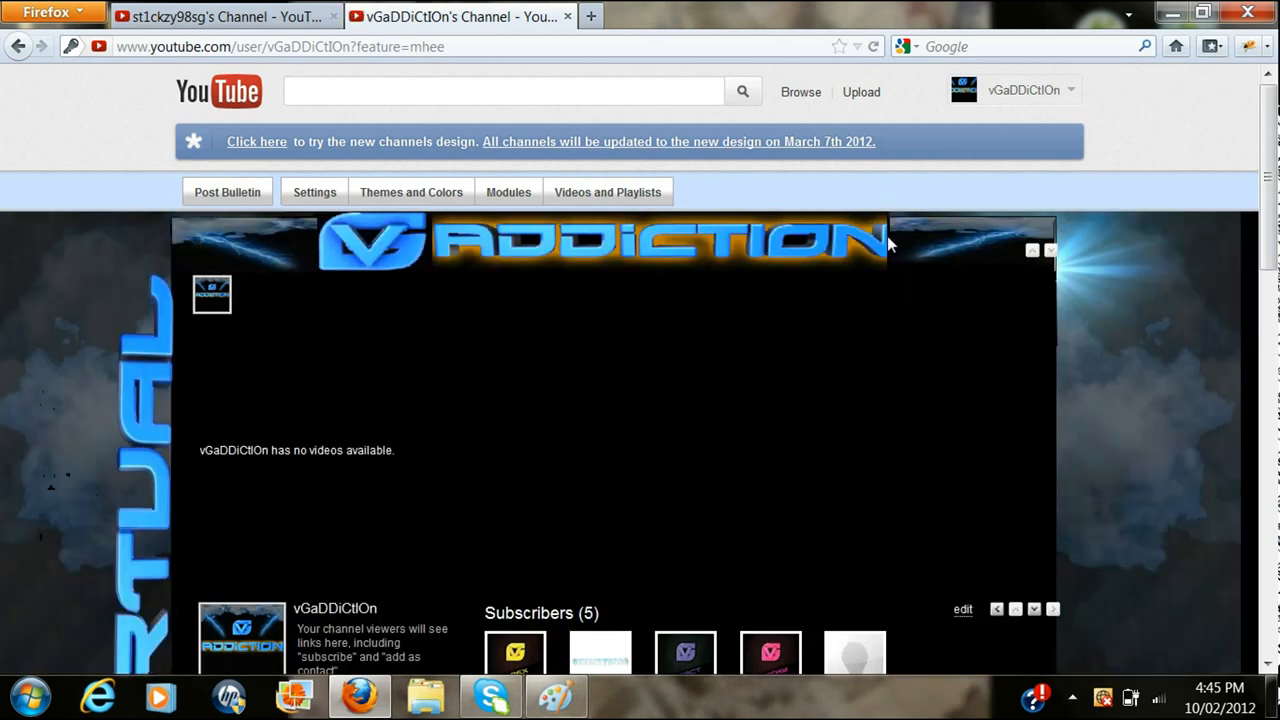
pyautogui.scroll(-3)
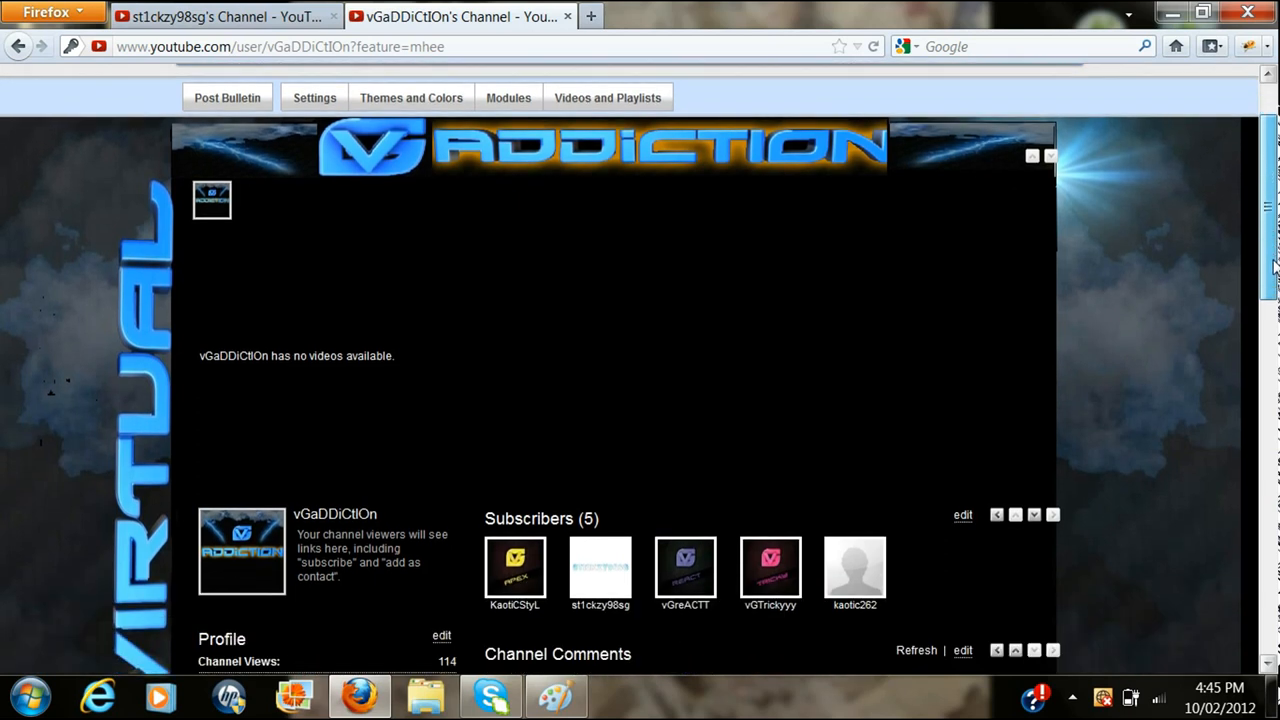
pyautogui.scroll(-3)
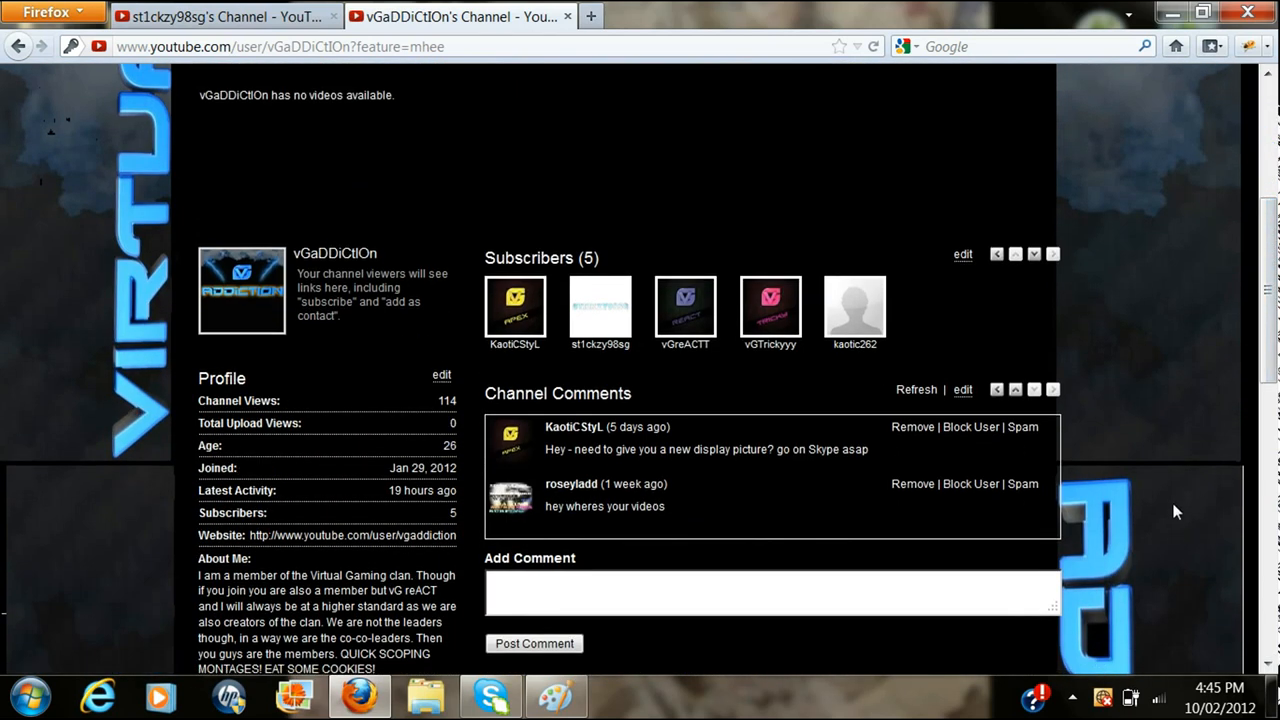
pyautogui.scroll(-3)
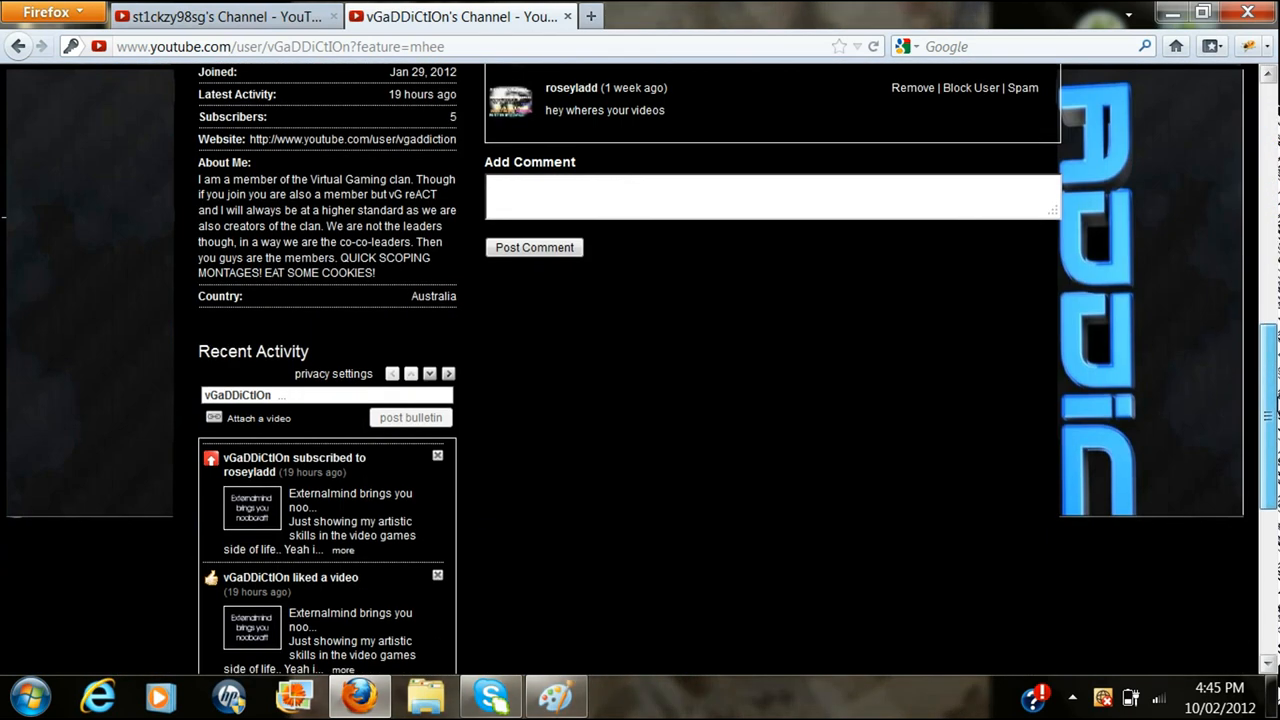
pyautogui.scroll(-3)
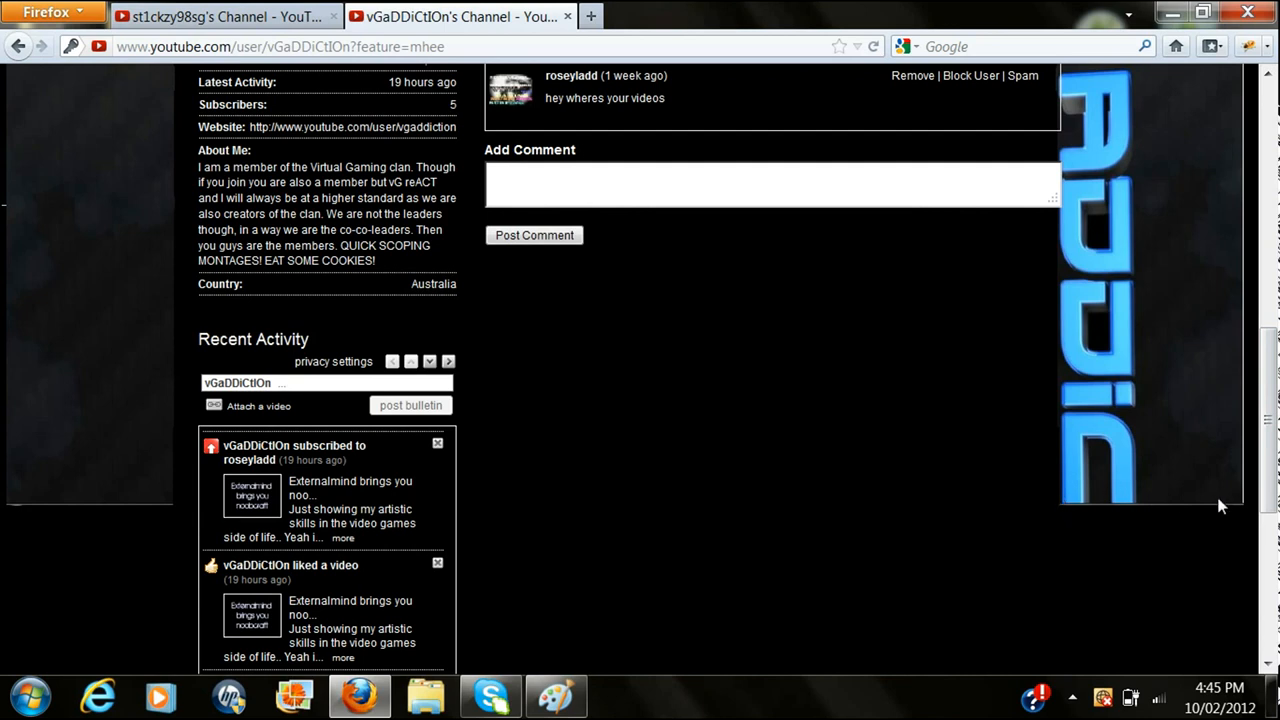
pyautogui.scroll(-3)
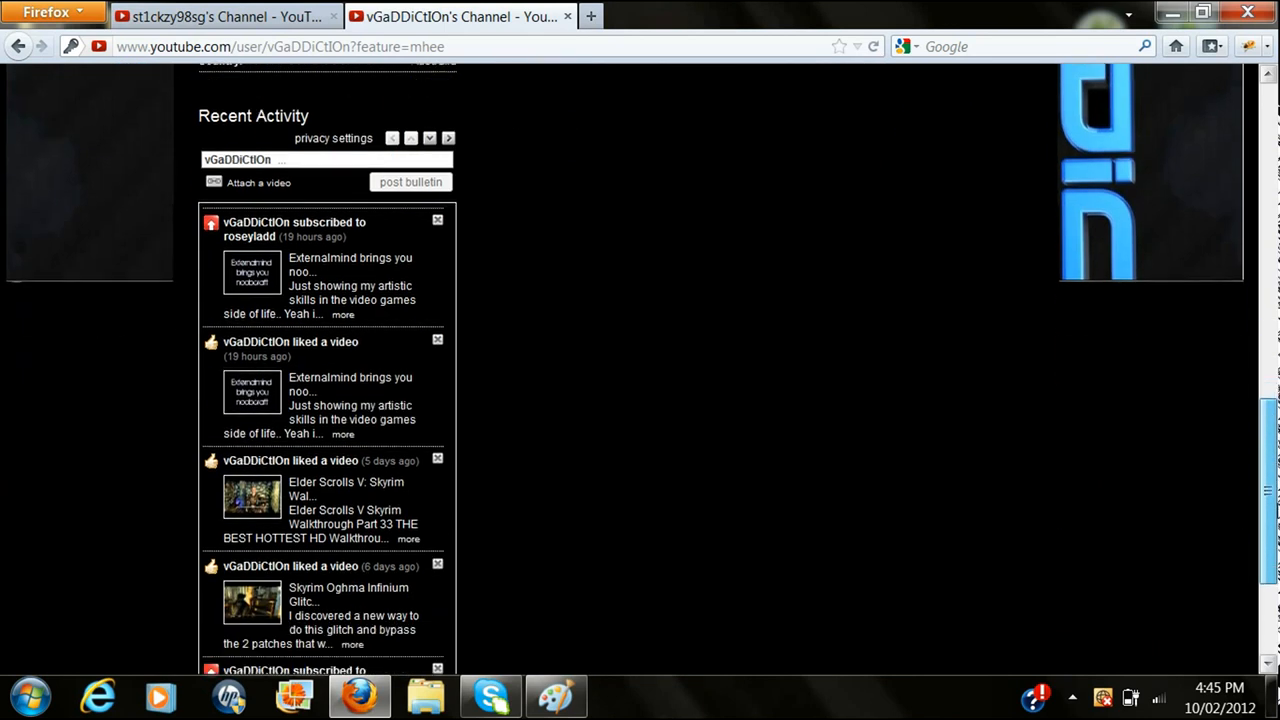
pyautogui.scroll(-3)
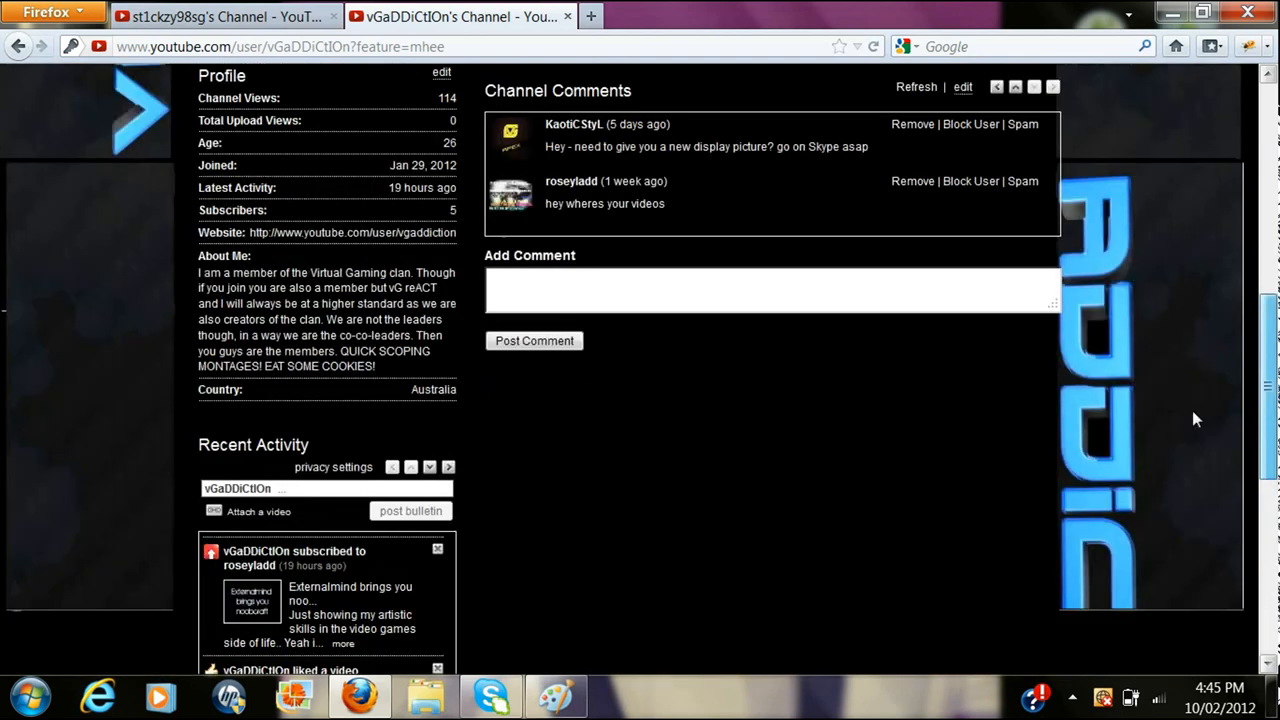
pyautogui.scroll(-3)
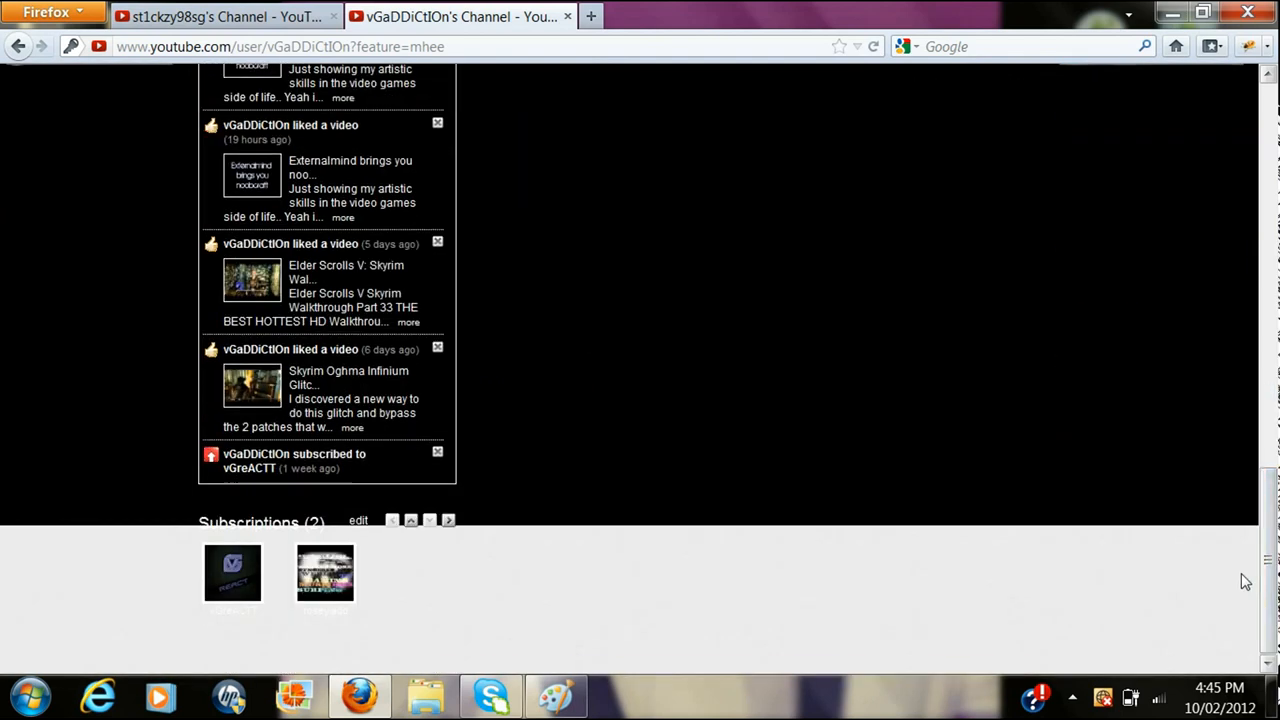
pyautogui.moveTo(258, 544)
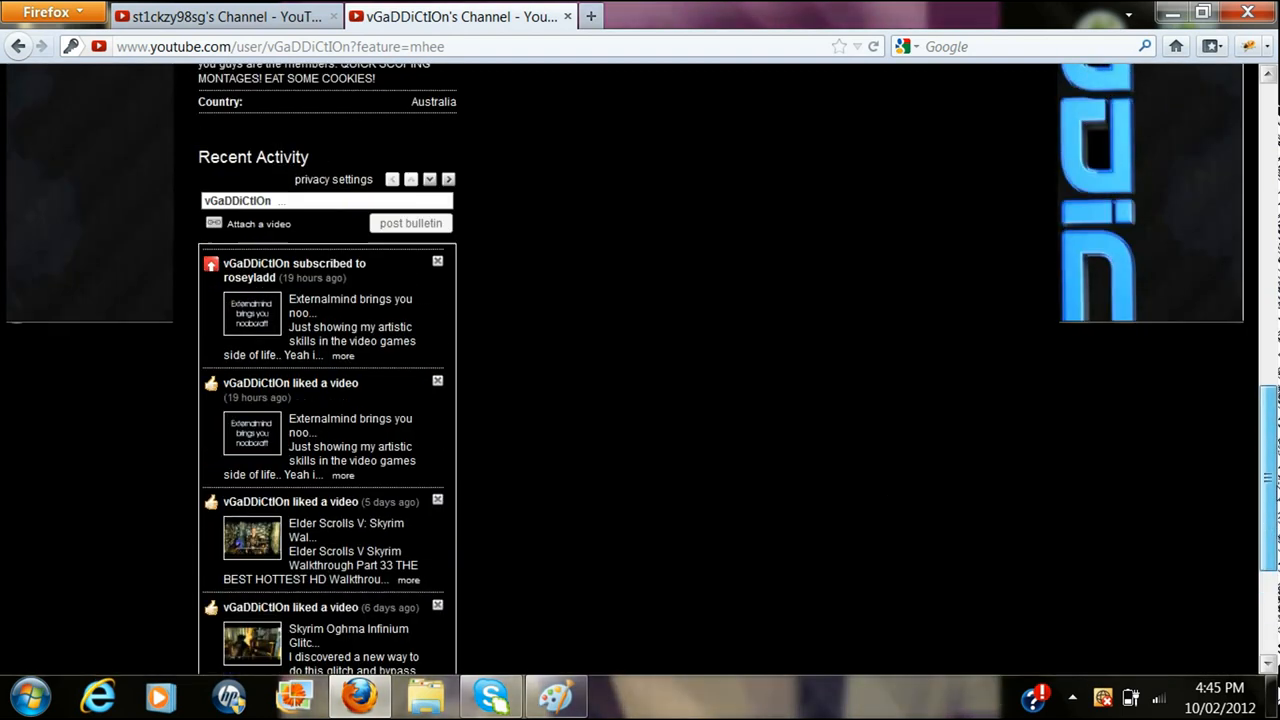
pyautogui.scroll(3)
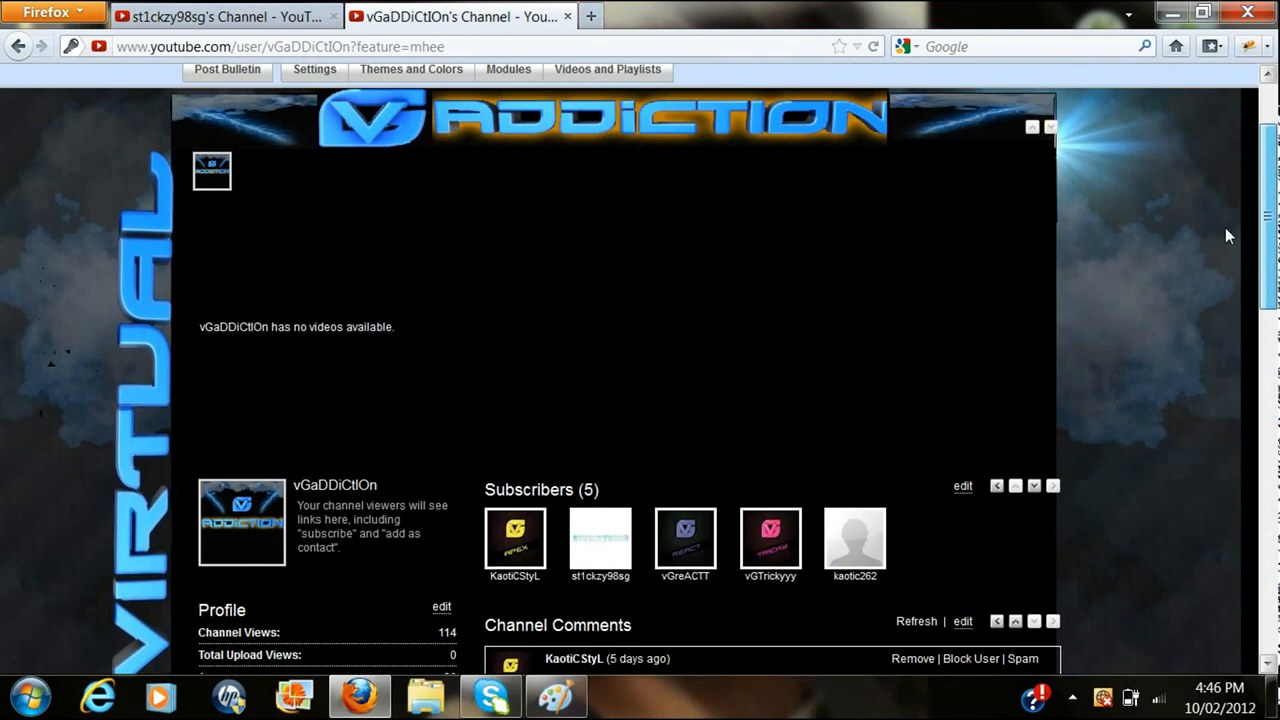
pyautogui.scroll(-3)
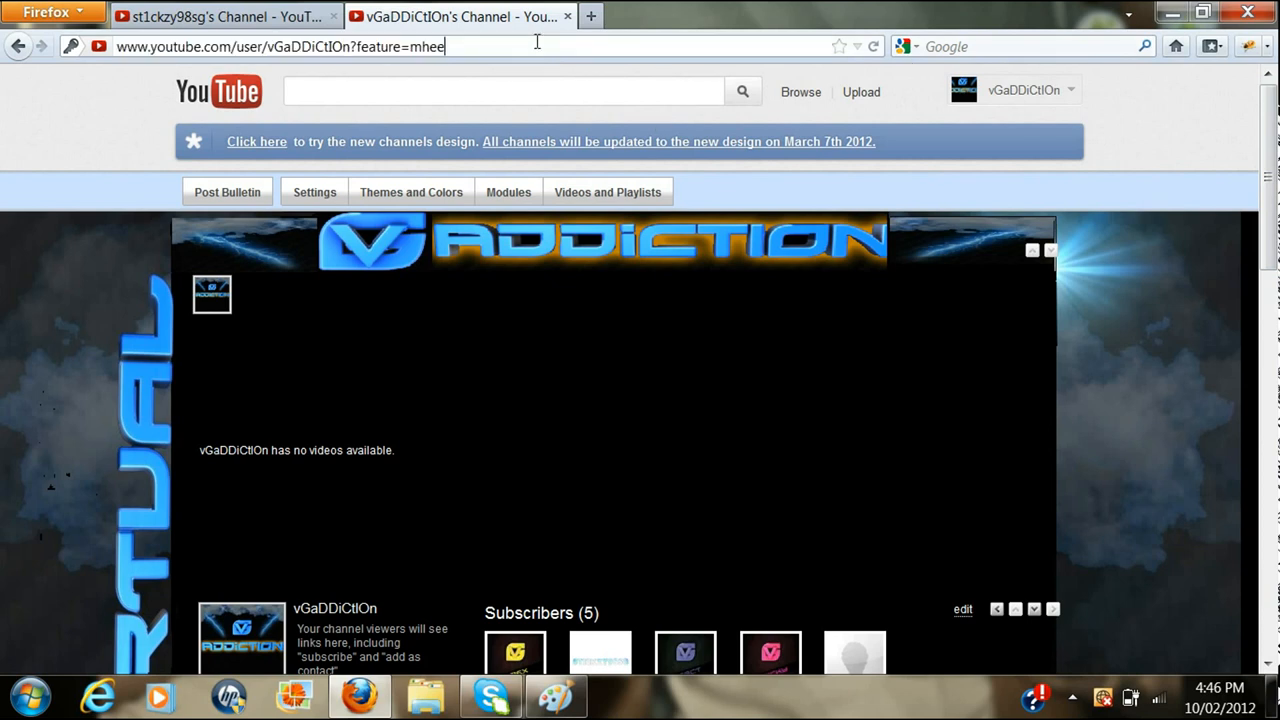
# - Open Settings on the st1ckzy98sg tab, then load youtube.com/user/st1ckzy98sg in the other tab
pyautogui.click(220, 16)
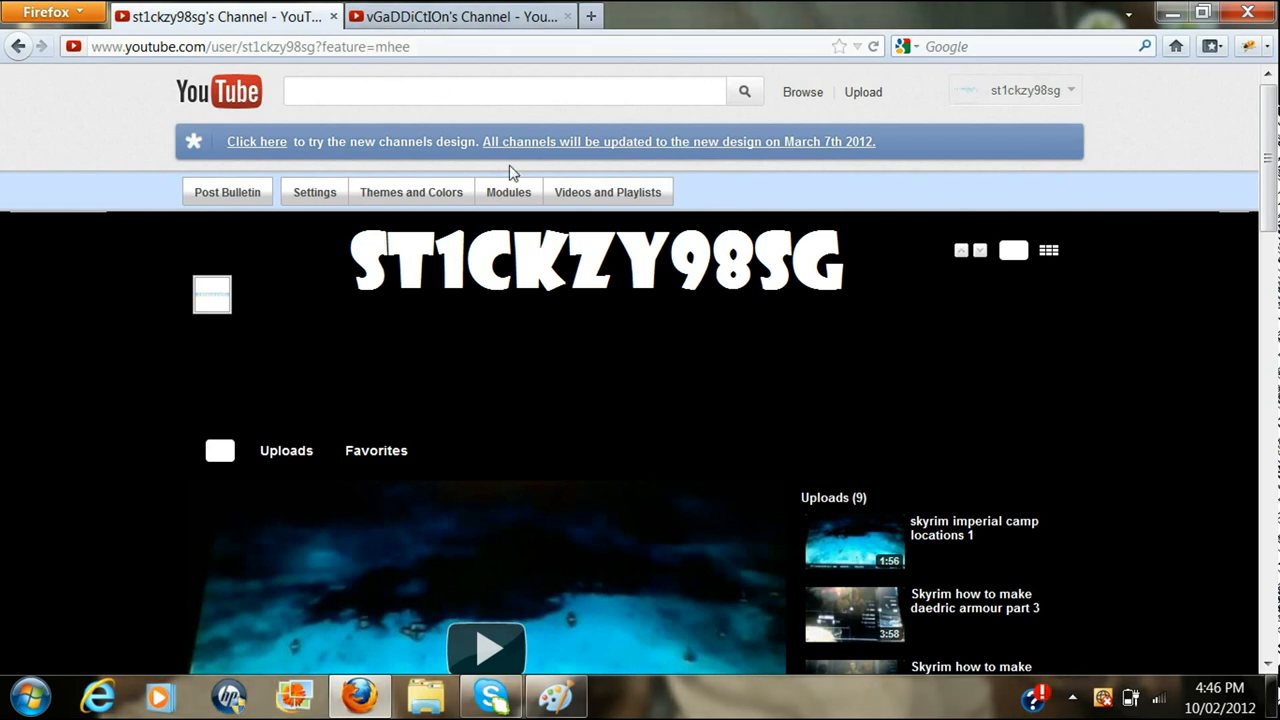
pyautogui.click(314, 192)
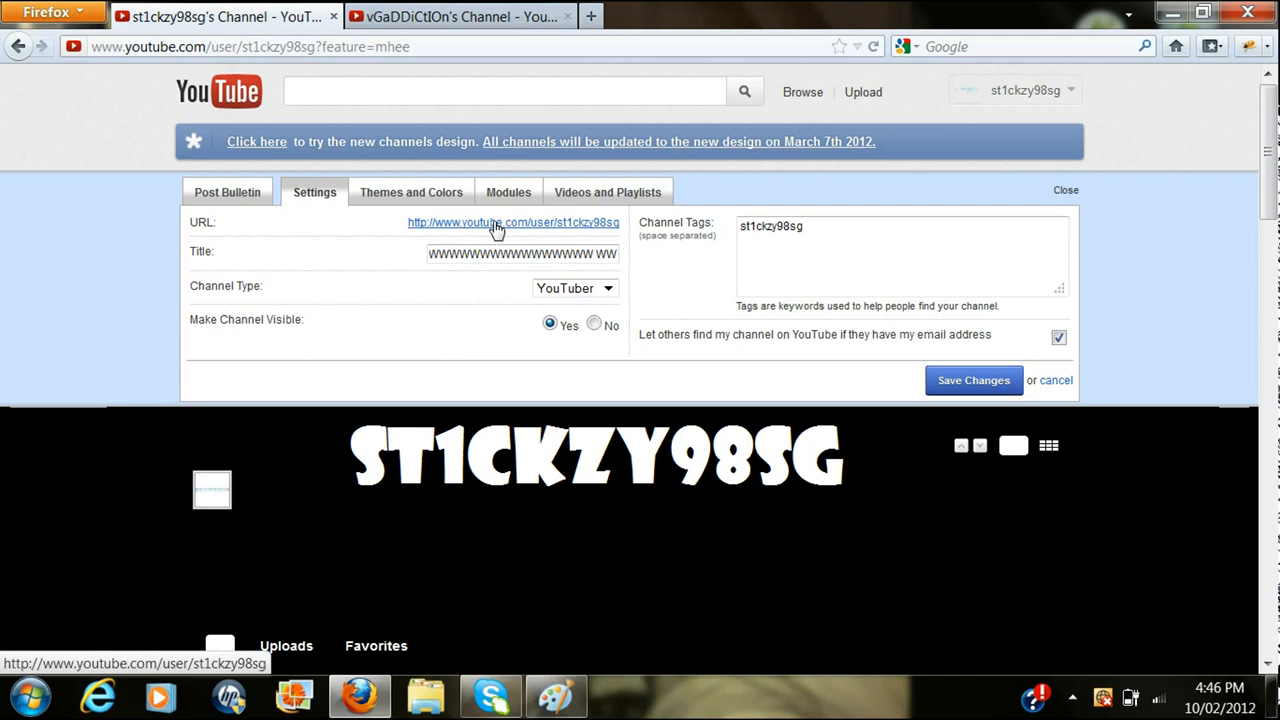
pyautogui.click(460, 16)
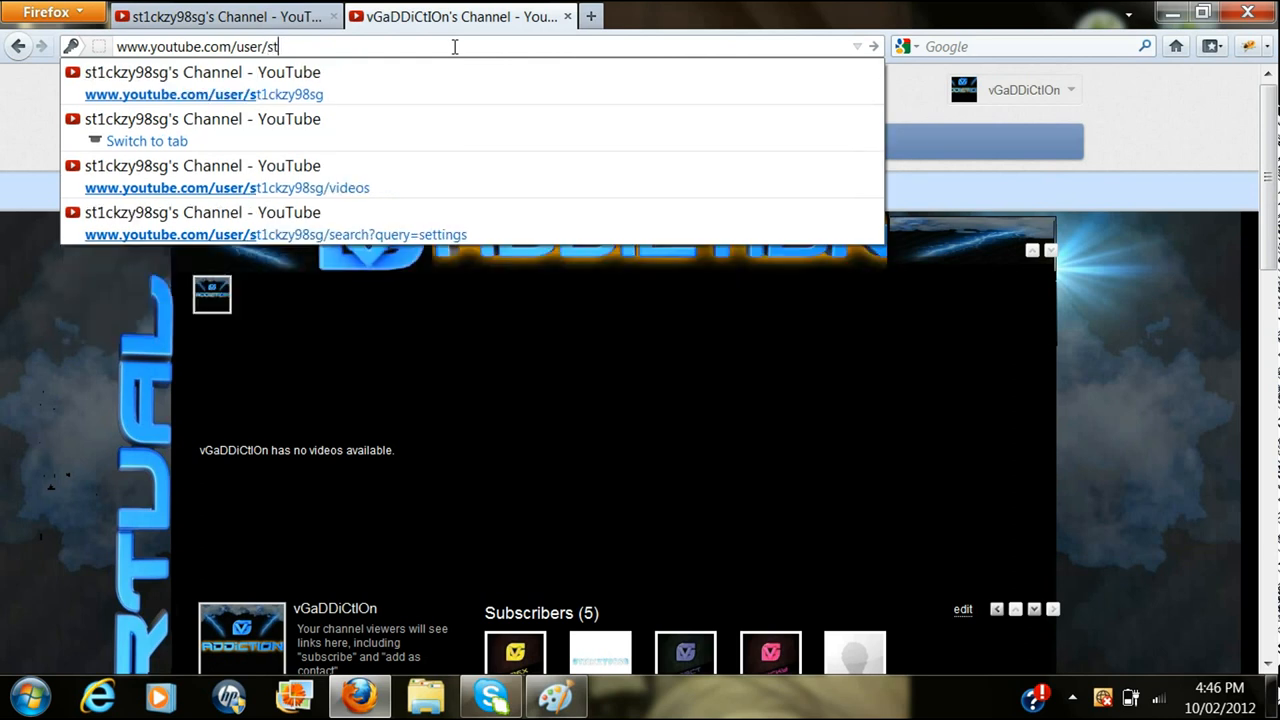
pyautogui.write('1ckzy98sg')
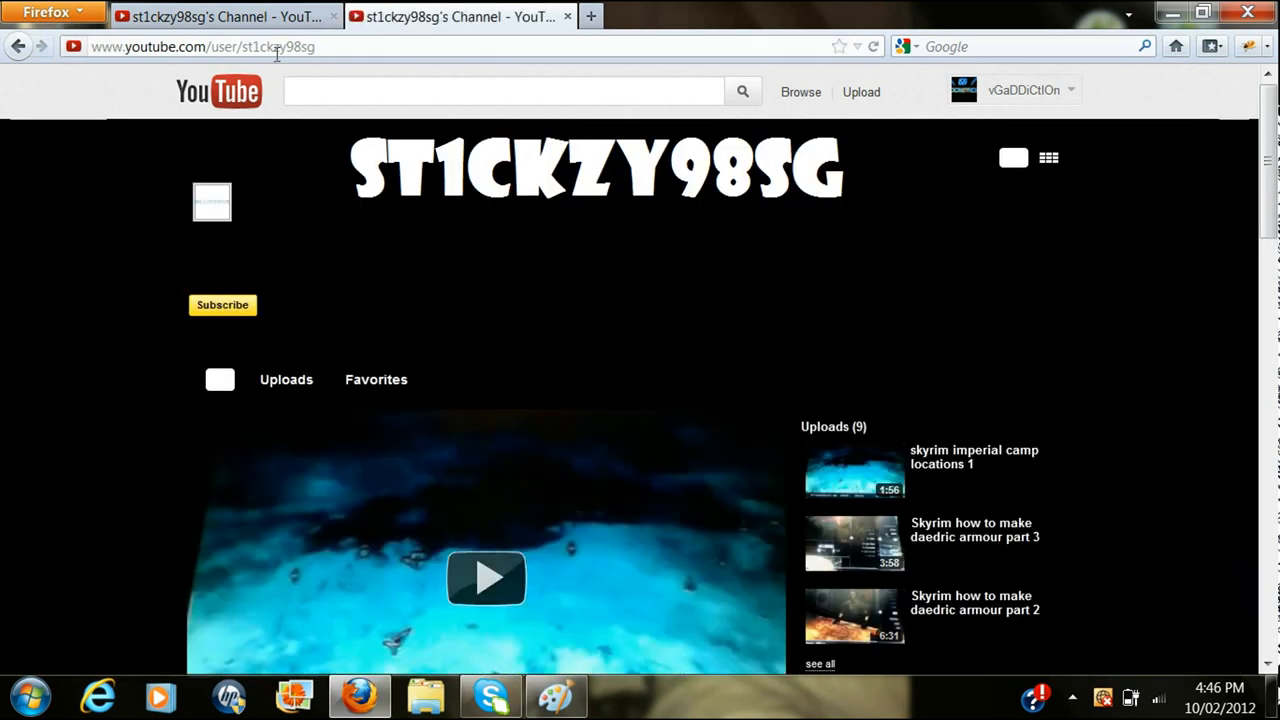
pyautogui.moveTo(322, 148)
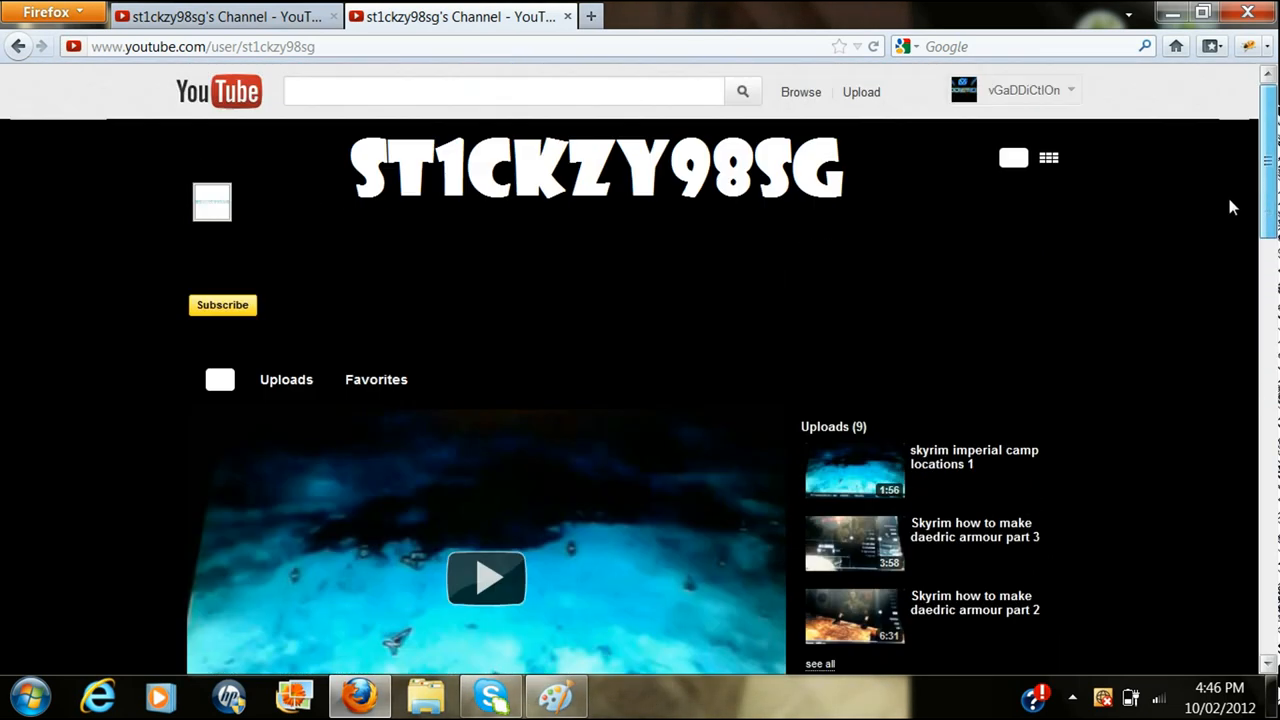
pyautogui.scroll(-3)
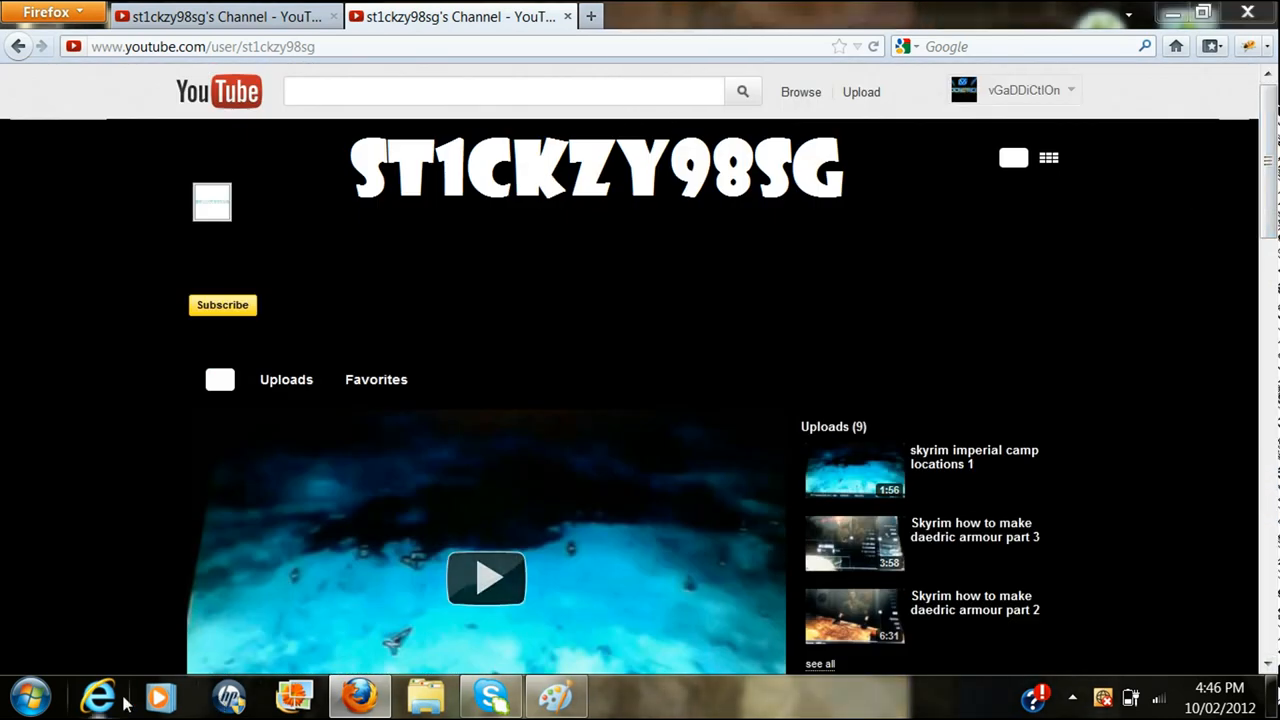
# - Launch Google Chrome from the Start menu and enter the st1ckzy98sg channel address
pyautogui.click(28, 694)
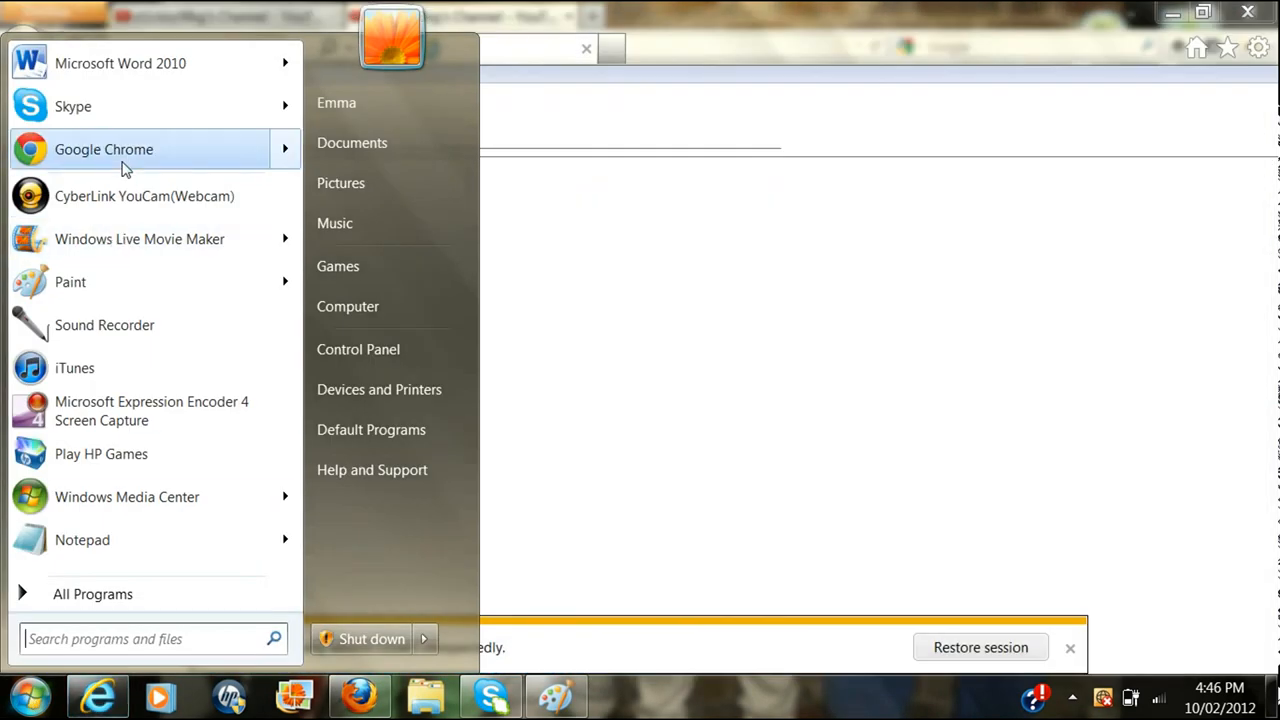
pyautogui.click(104, 148)
pyautogui.write('www.youtube.com/user/')
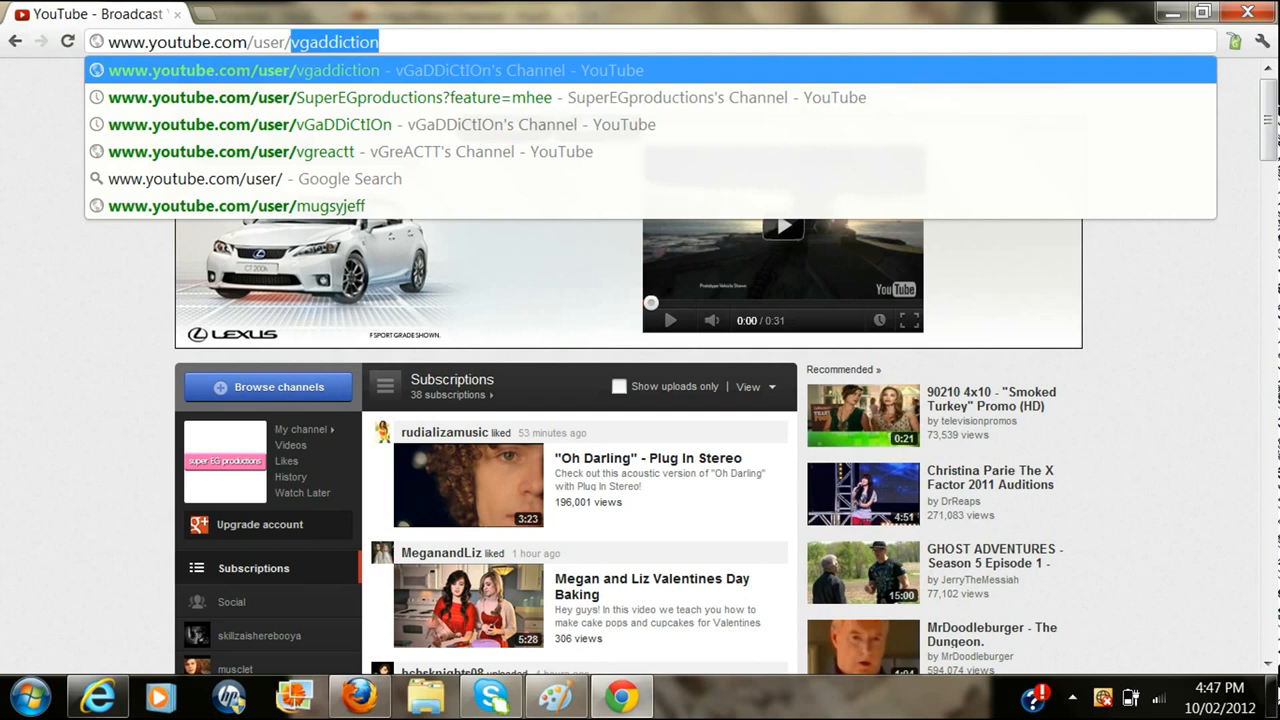
pyautogui.write('st')
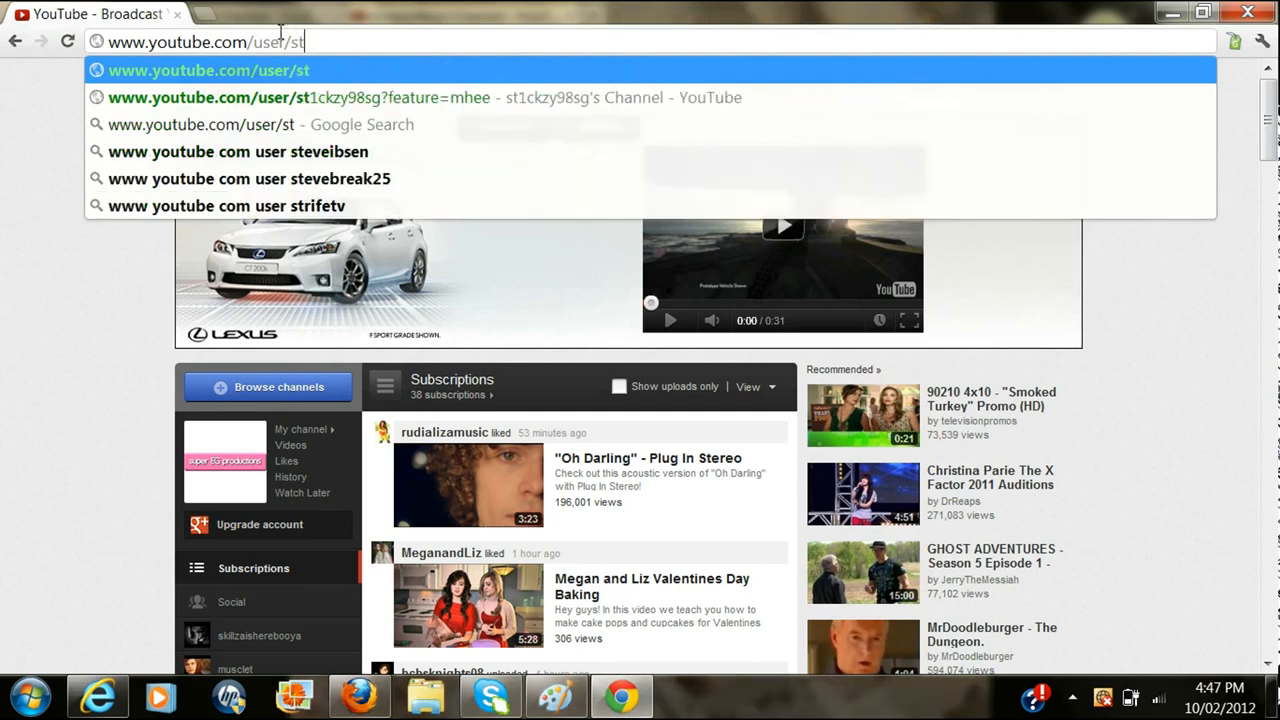
pyautogui.write('1ckzy')
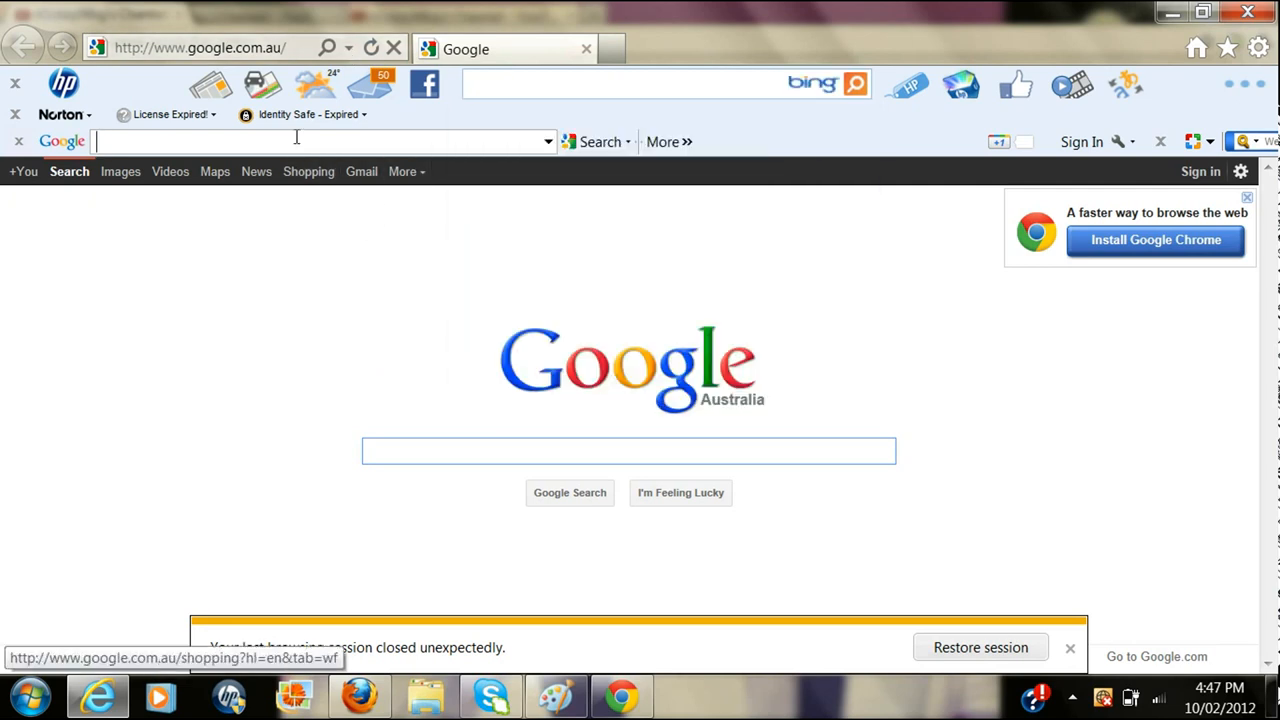
pyautogui.write('w')
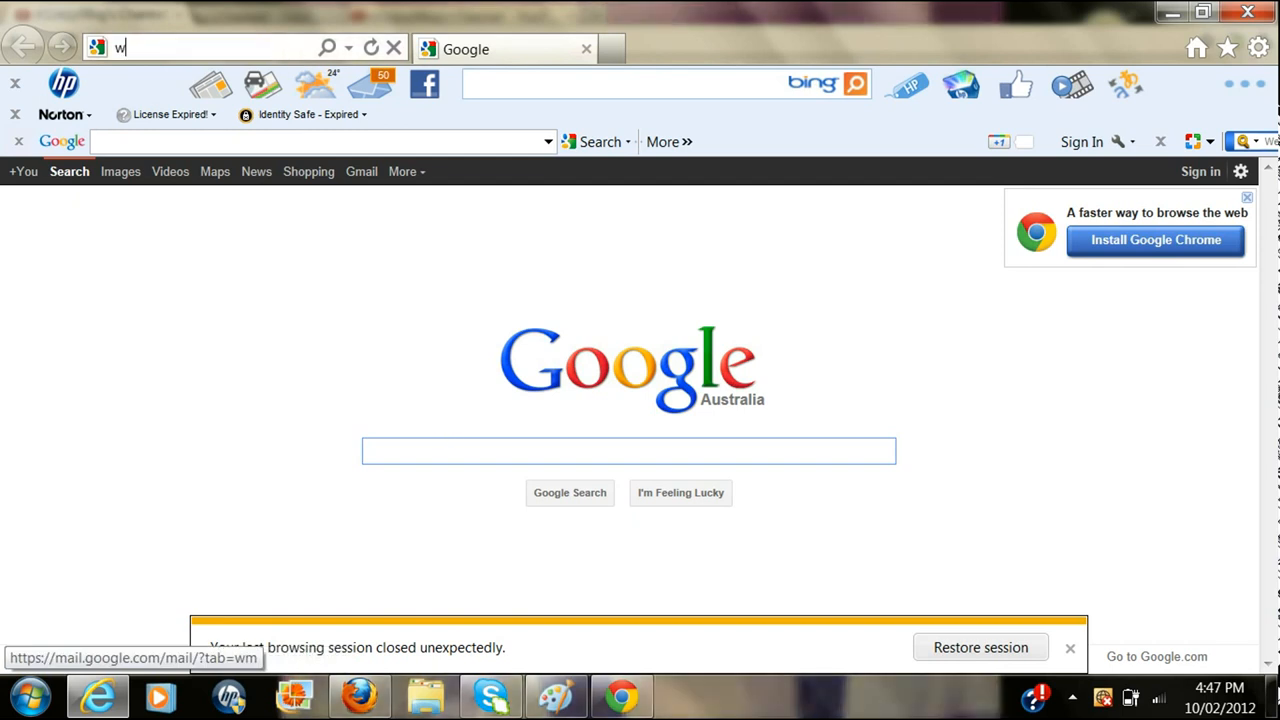
pyautogui.write('http://www.youtube.com/')
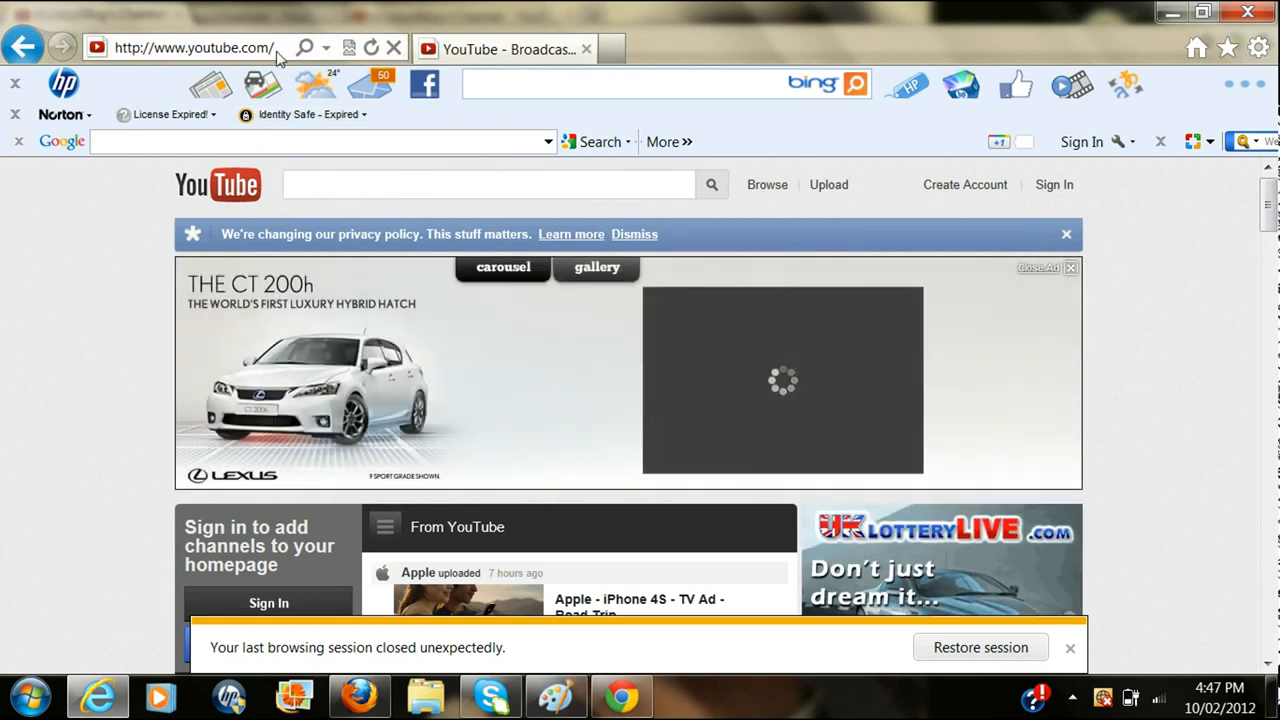
pyautogui.click(200, 48)
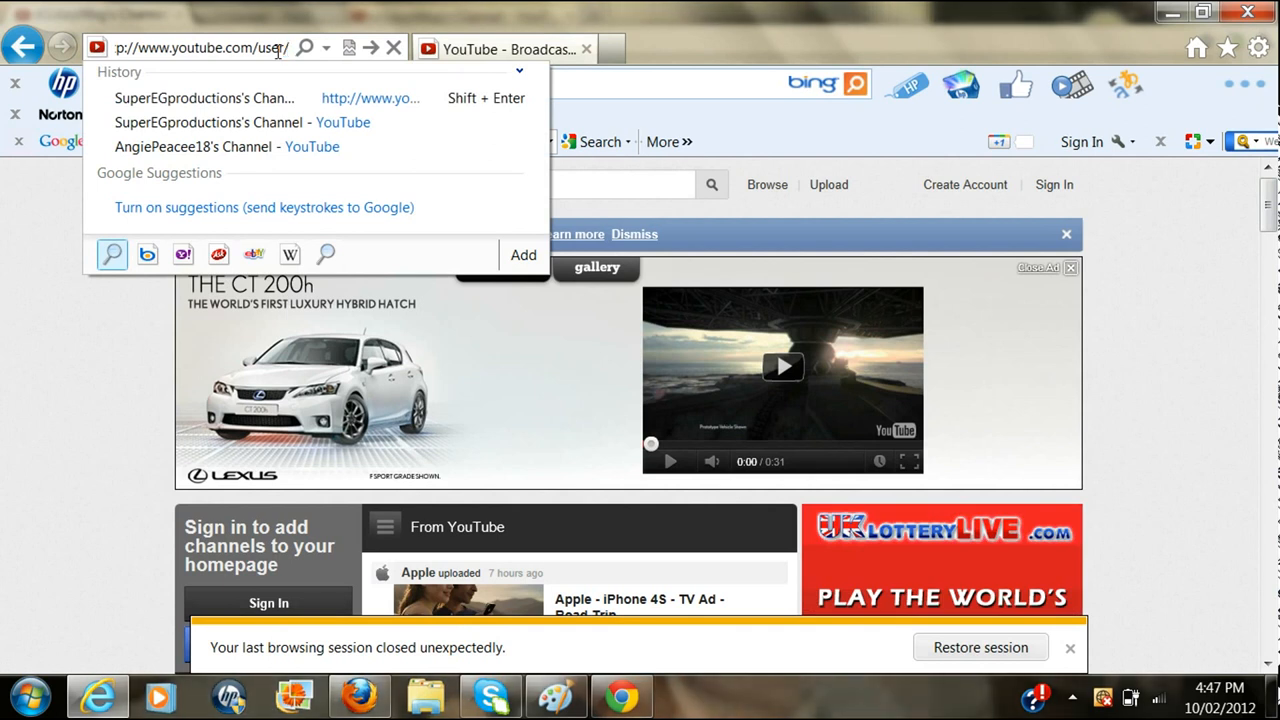
pyautogui.write('st1')
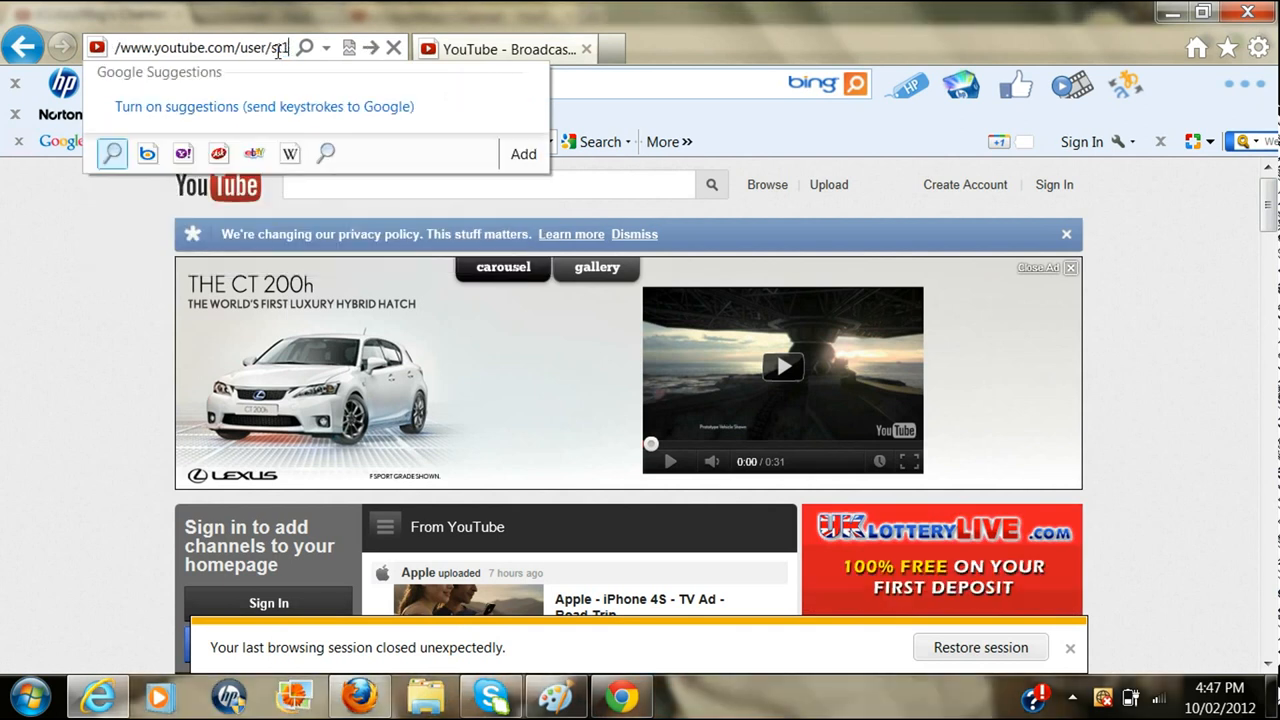
pyautogui.write('st1ckzy98sg')
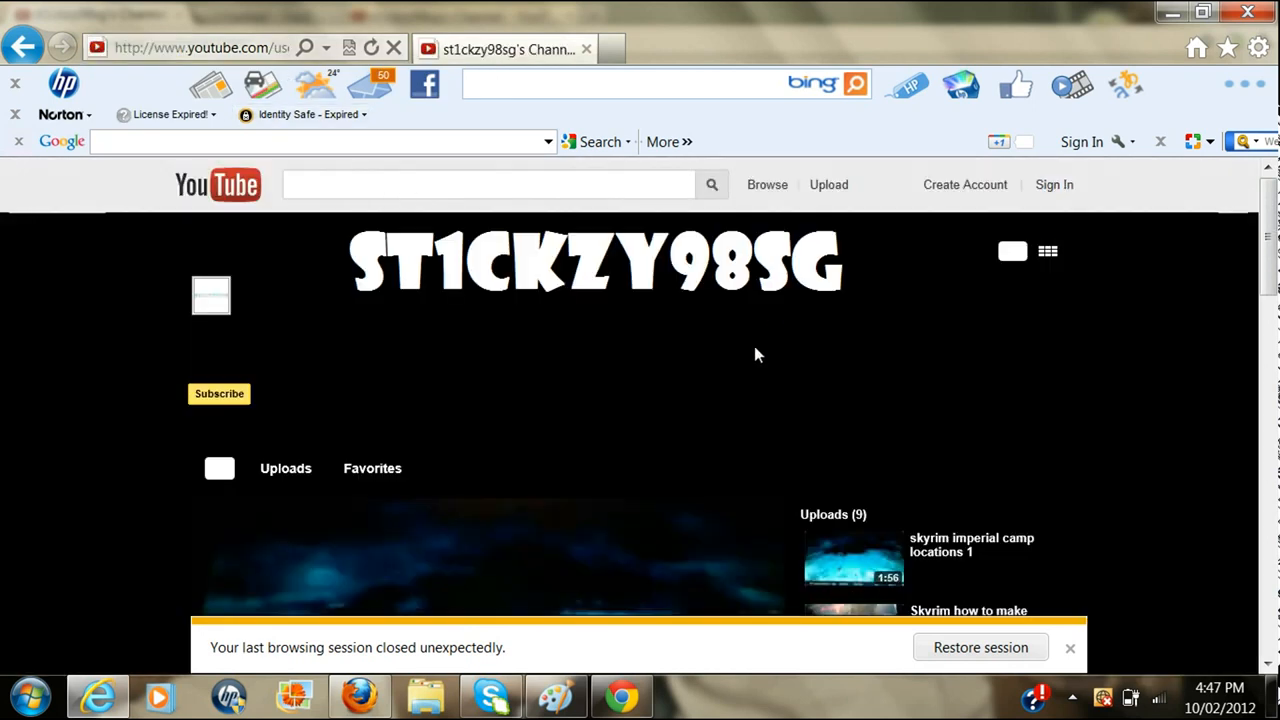
# - Scroll through the channel page to check the black background and white banner
pyautogui.scroll(-3)
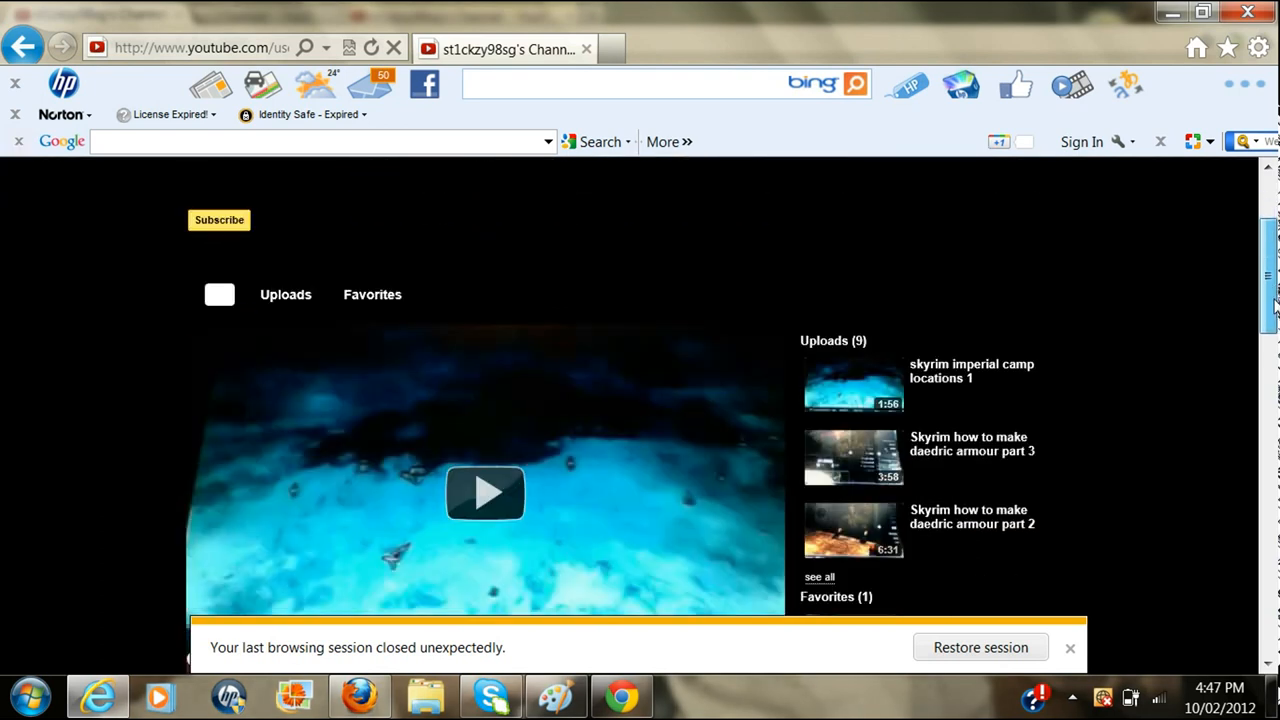
pyautogui.scroll(-3)
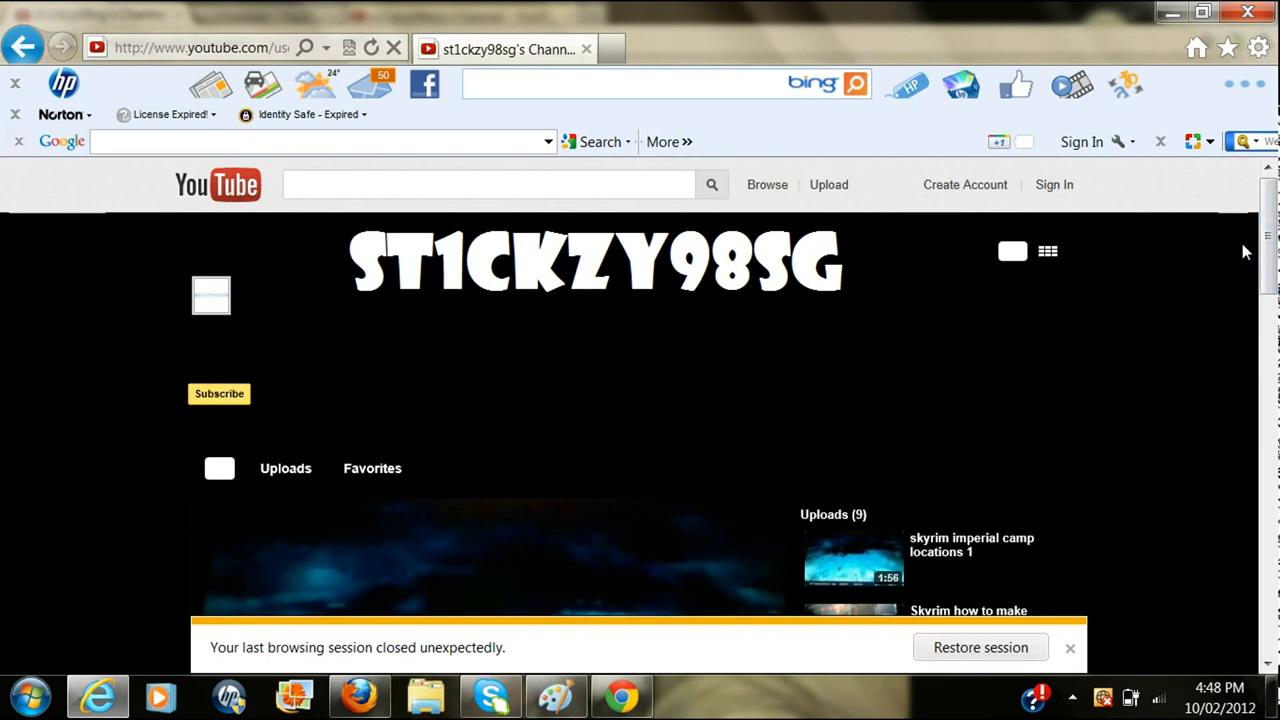
pyautogui.moveTo(840, 284)
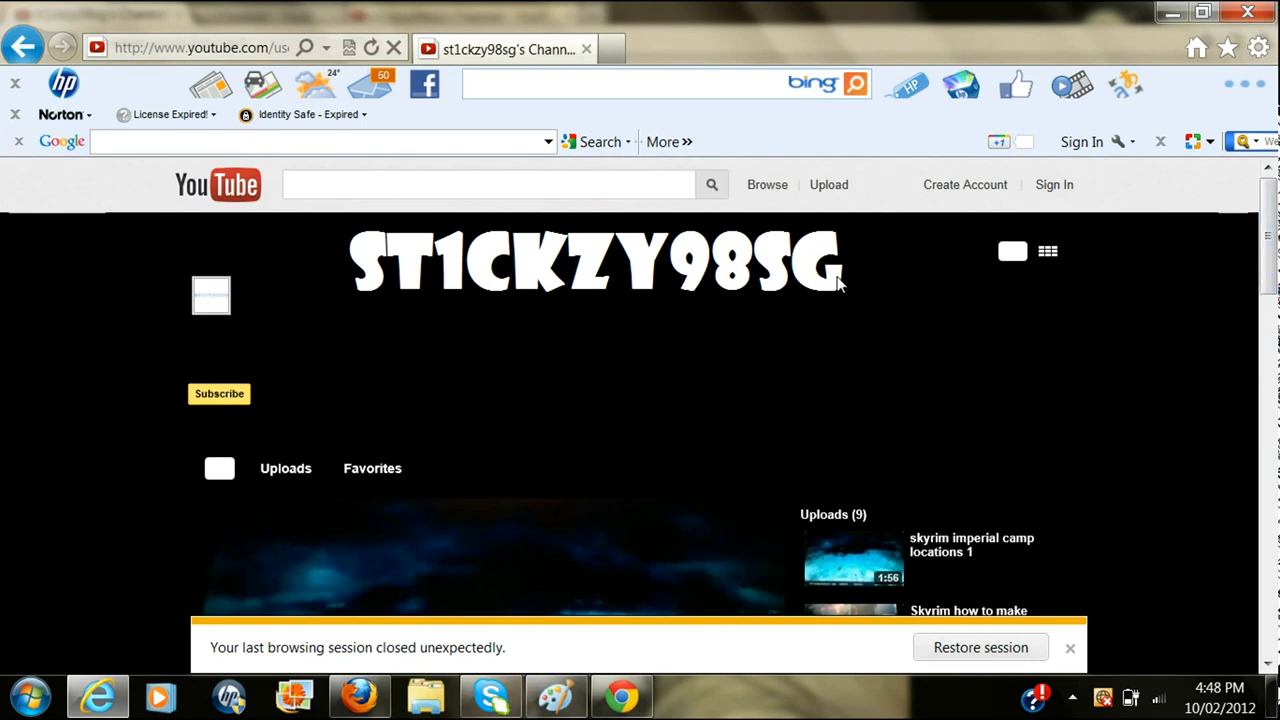
pyautogui.moveTo(484, 268)
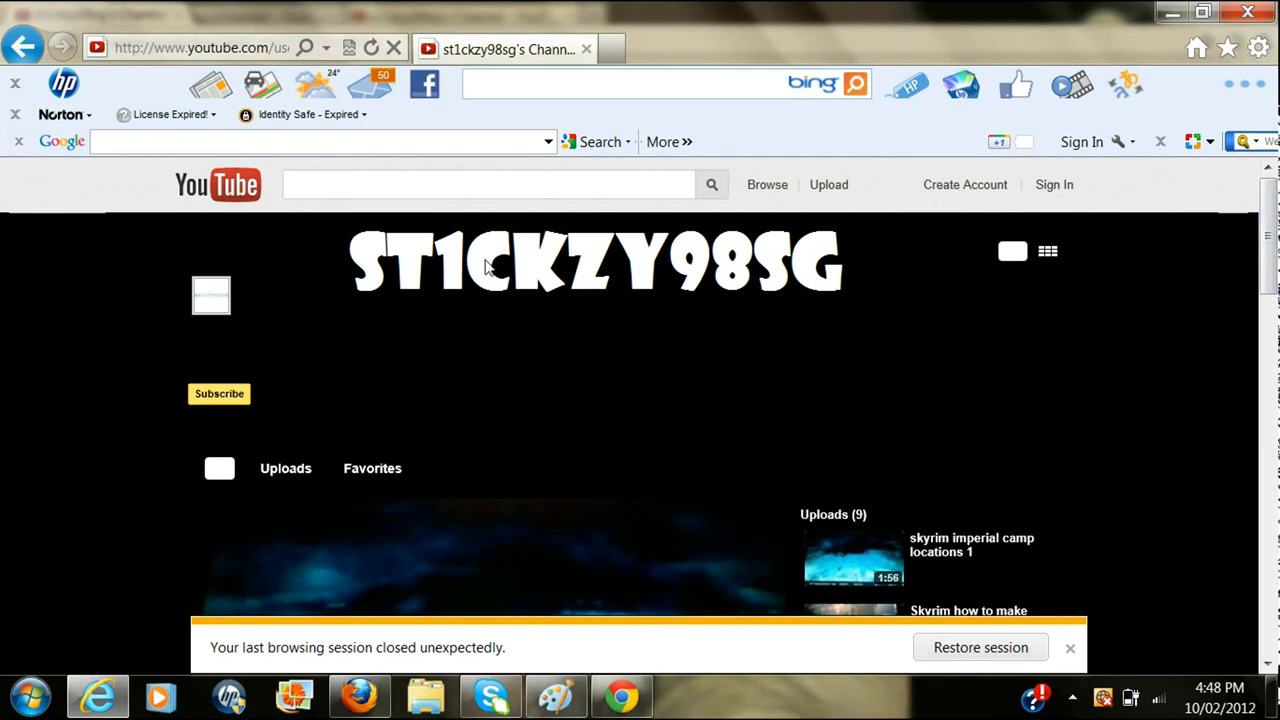
pyautogui.moveTo(844, 258)
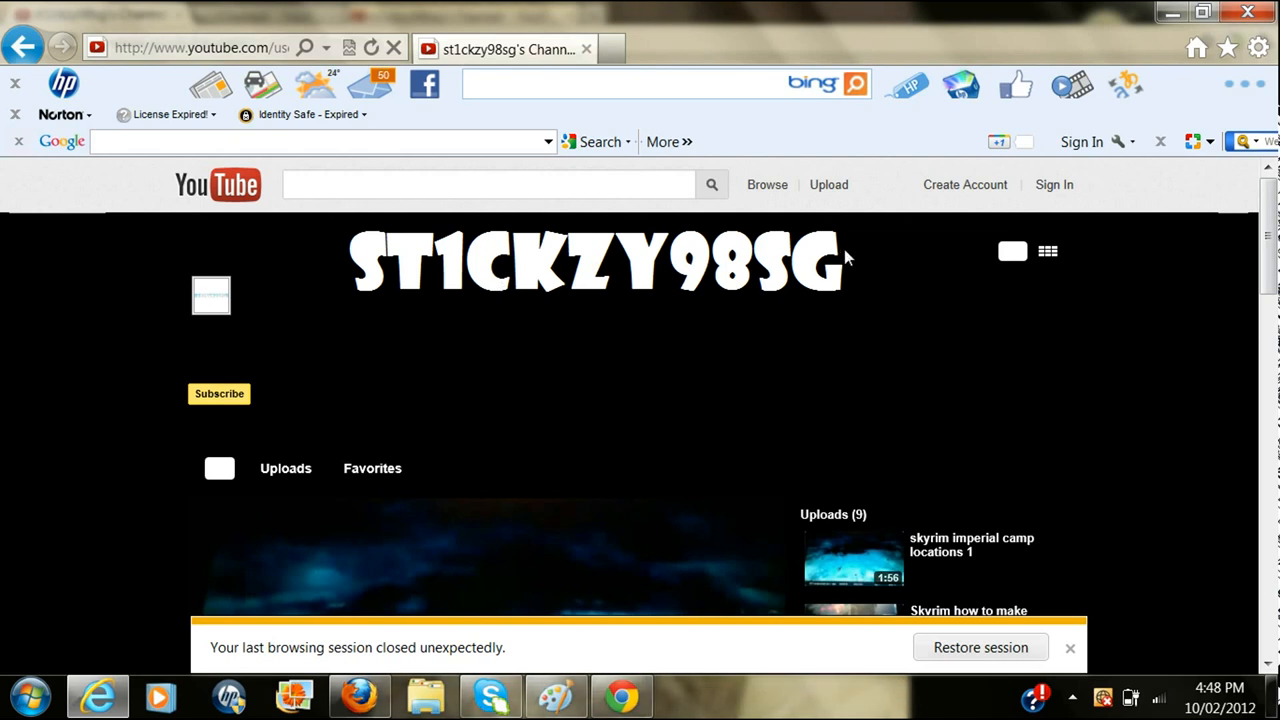
pyautogui.moveTo(420, 278)
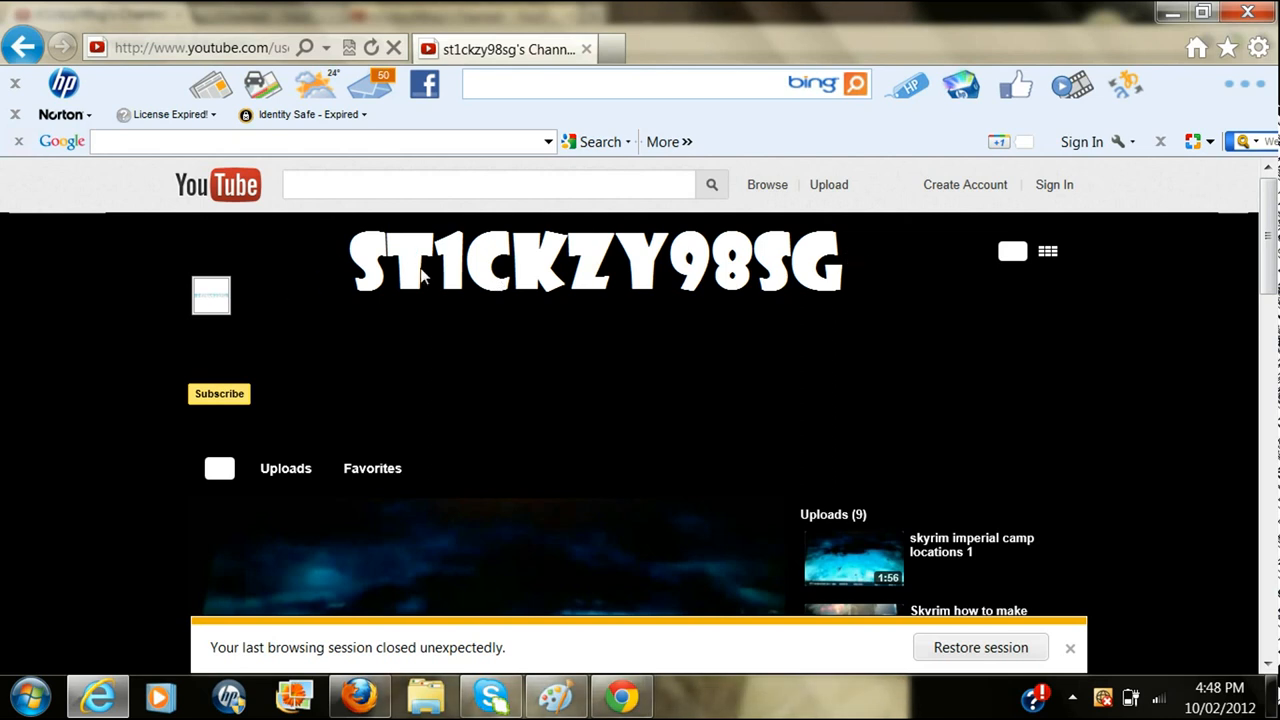
pyautogui.moveTo(688, 252)
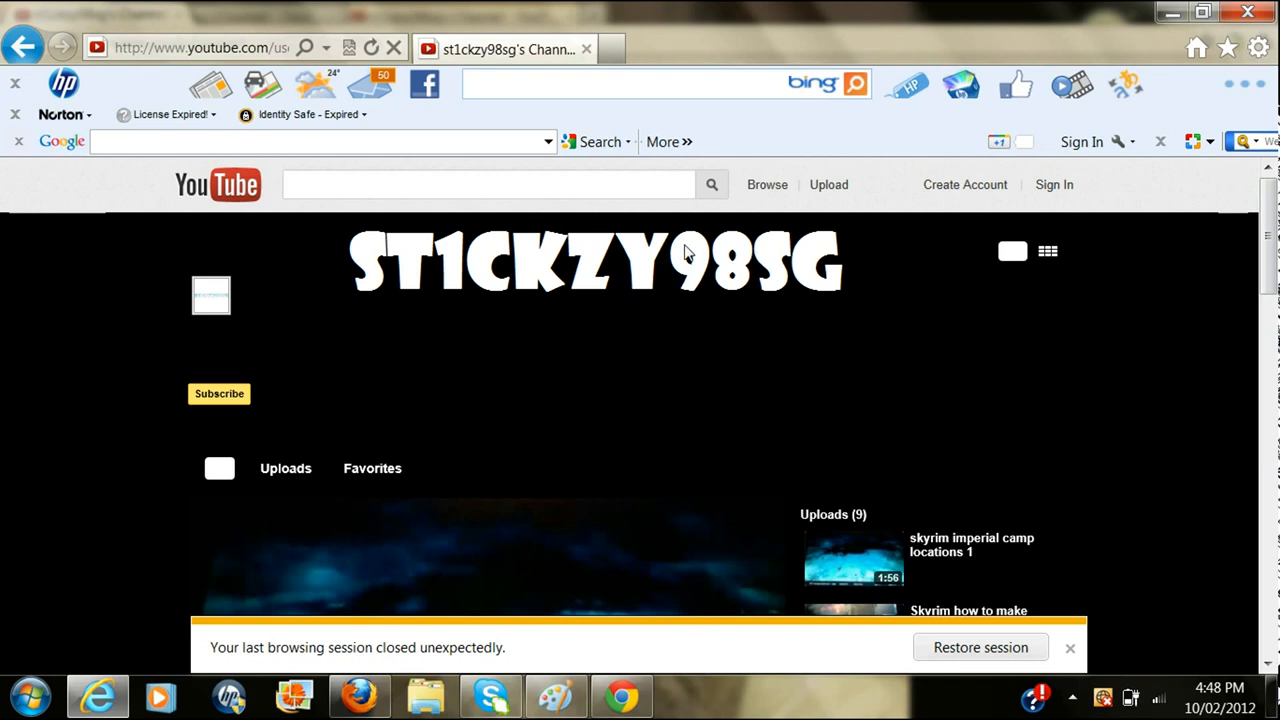
pyautogui.moveTo(628, 328)
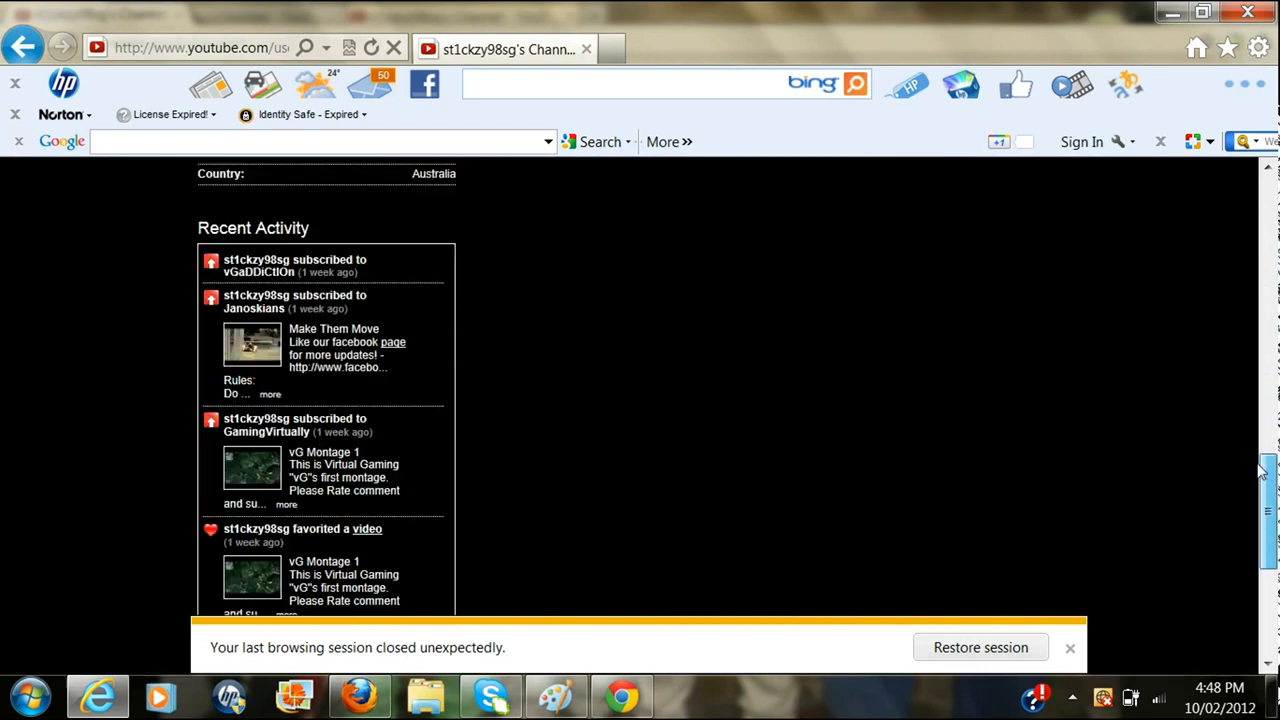
pyautogui.scroll(3)
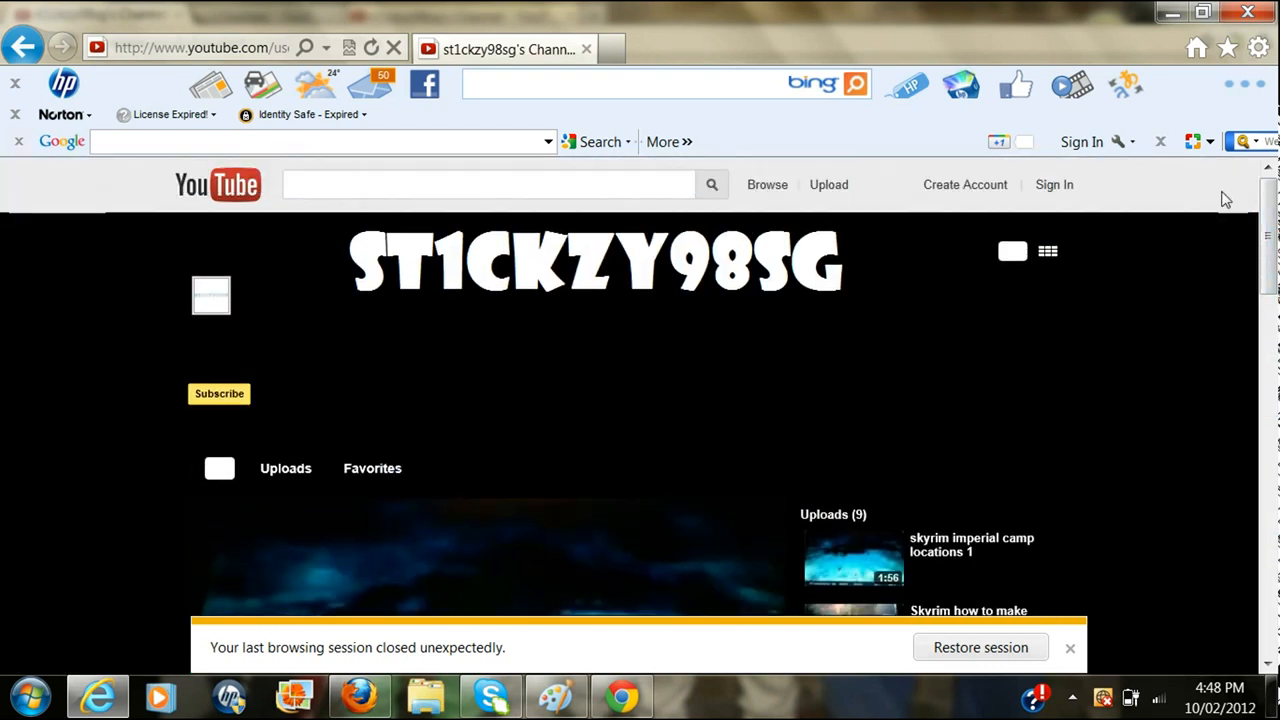
pyautogui.moveTo(448, 548)
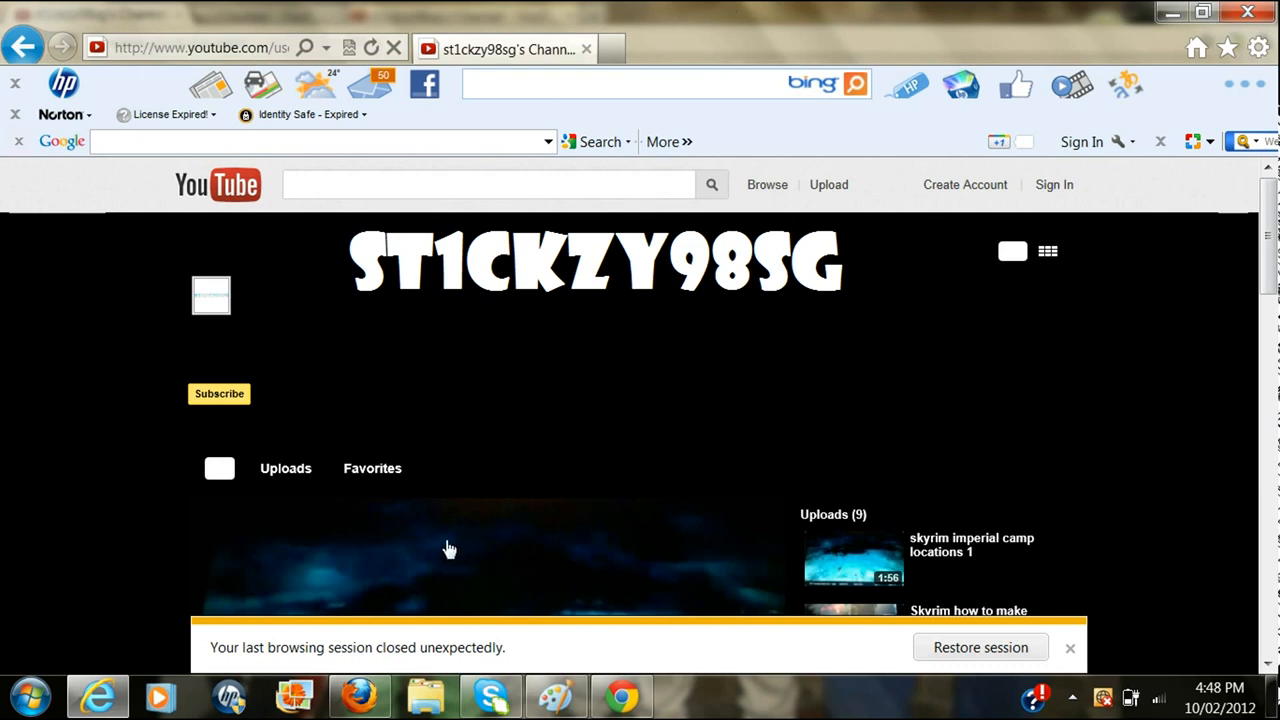
pyautogui.moveTo(412, 516)
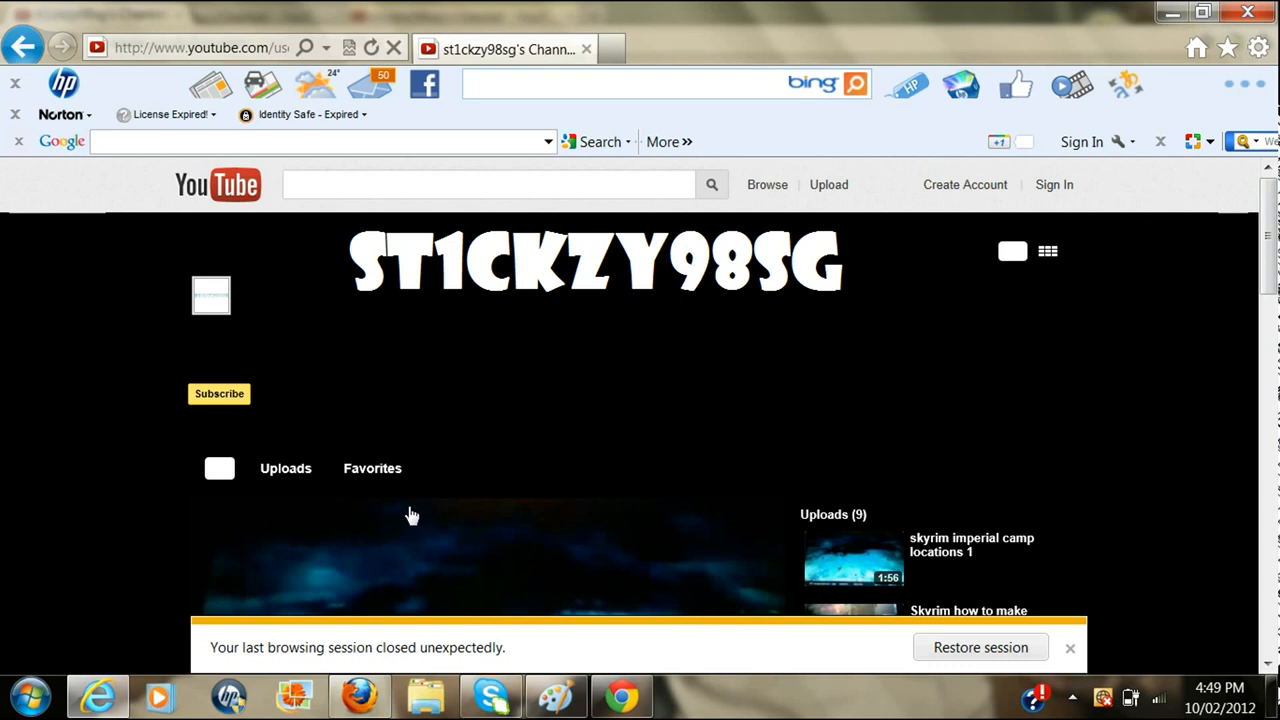
pyautogui.moveTo(804, 374)
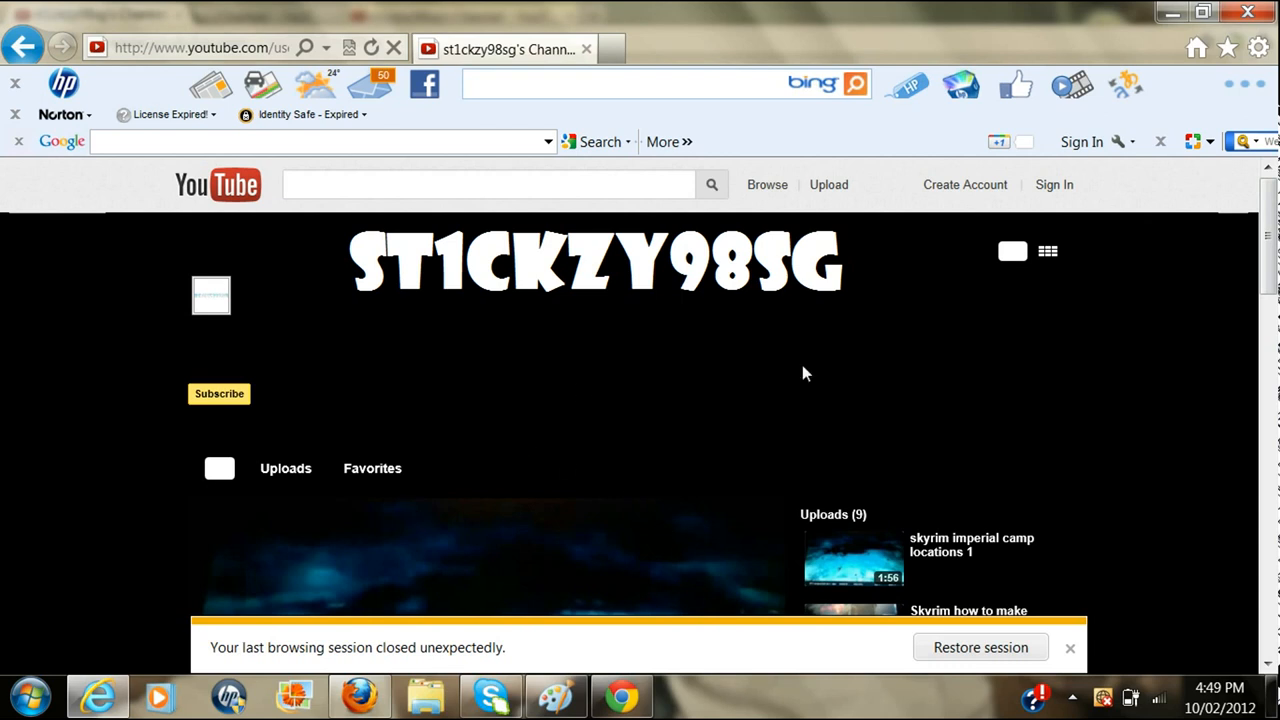
pyautogui.moveTo(680, 412)
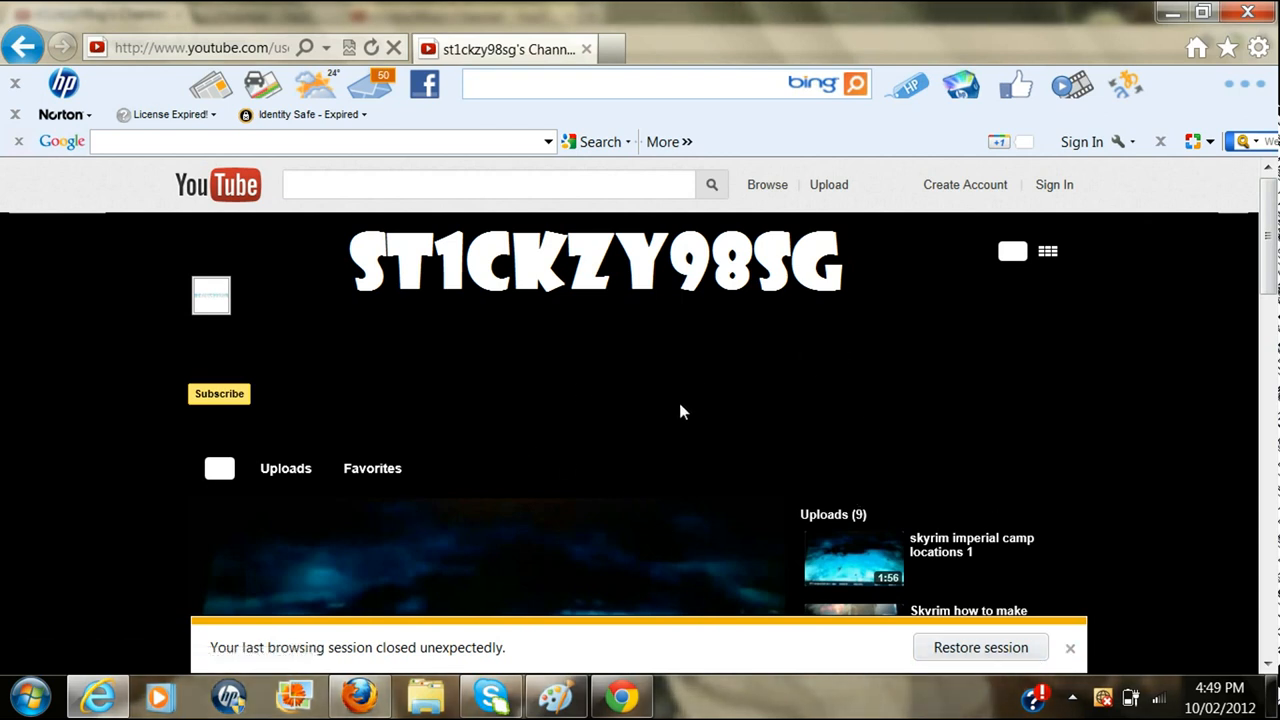
pyautogui.moveTo(588, 480)
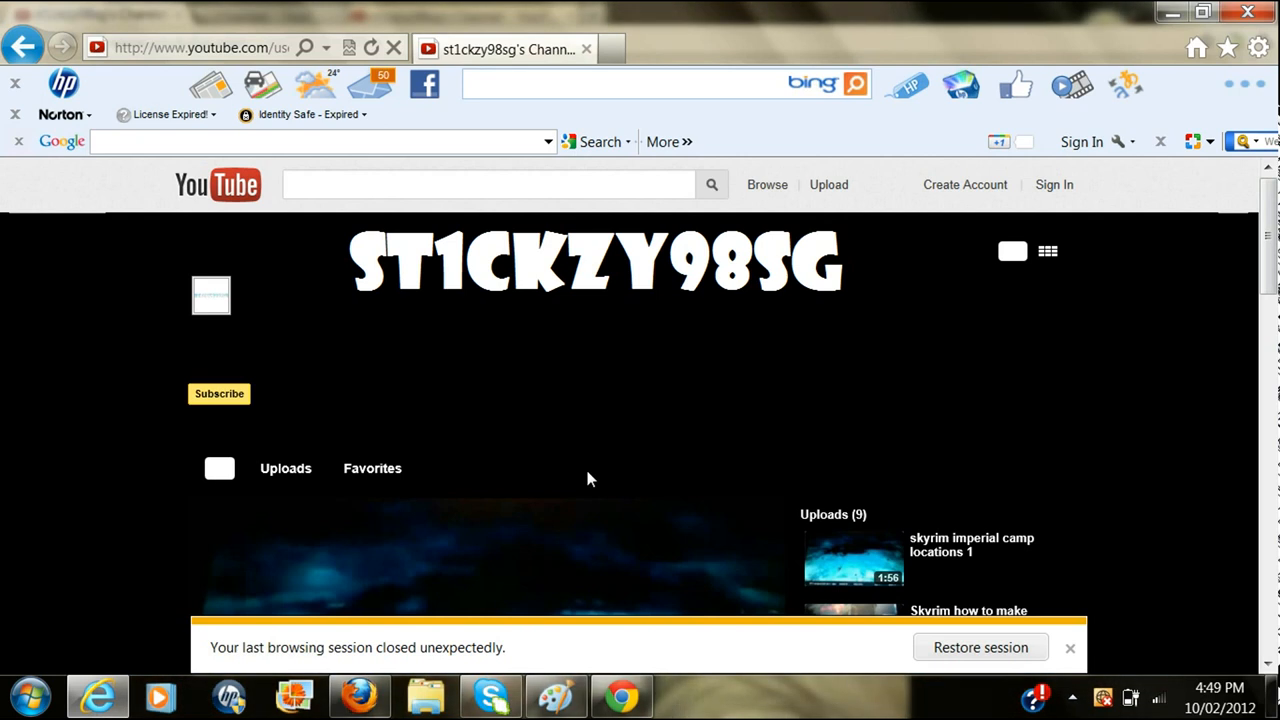